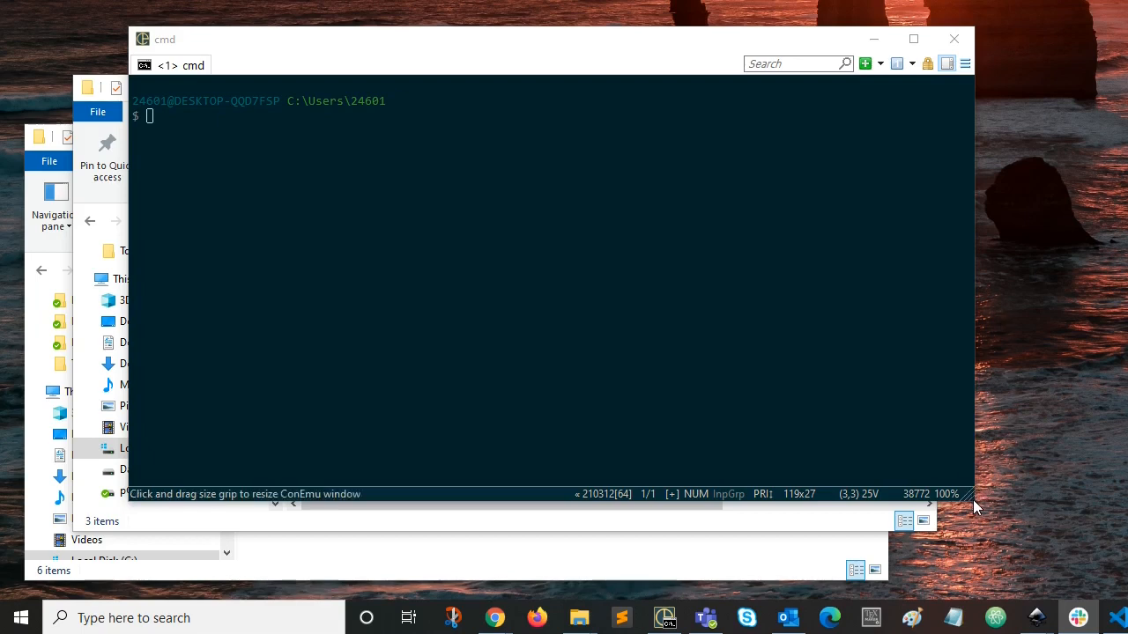
mouse_move(1029, 455)
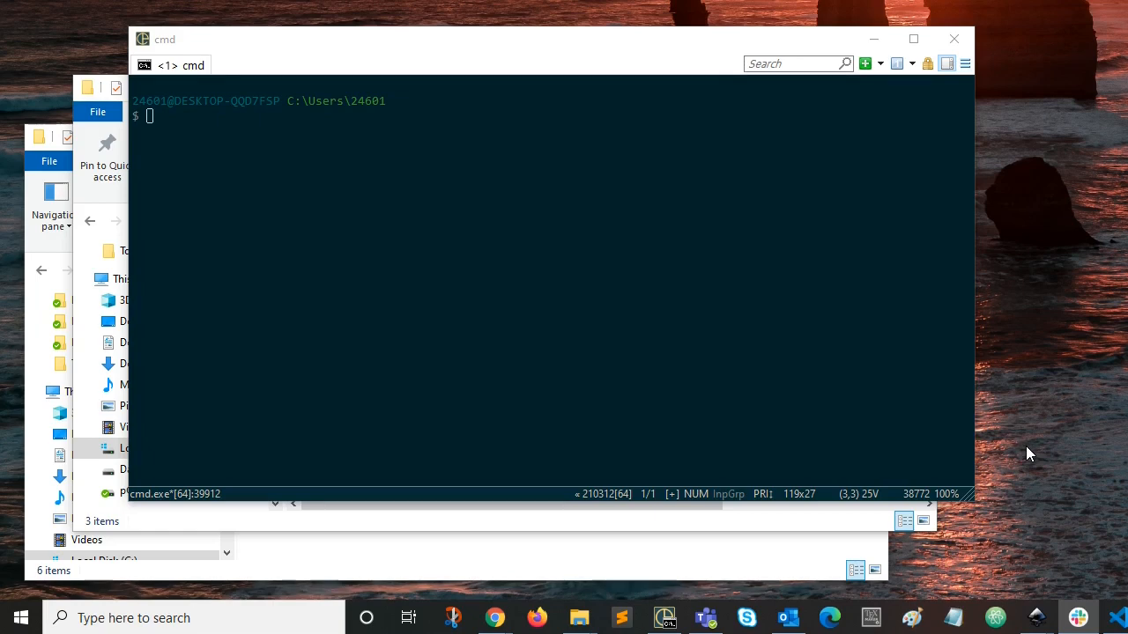
mouse_move(534, 535)
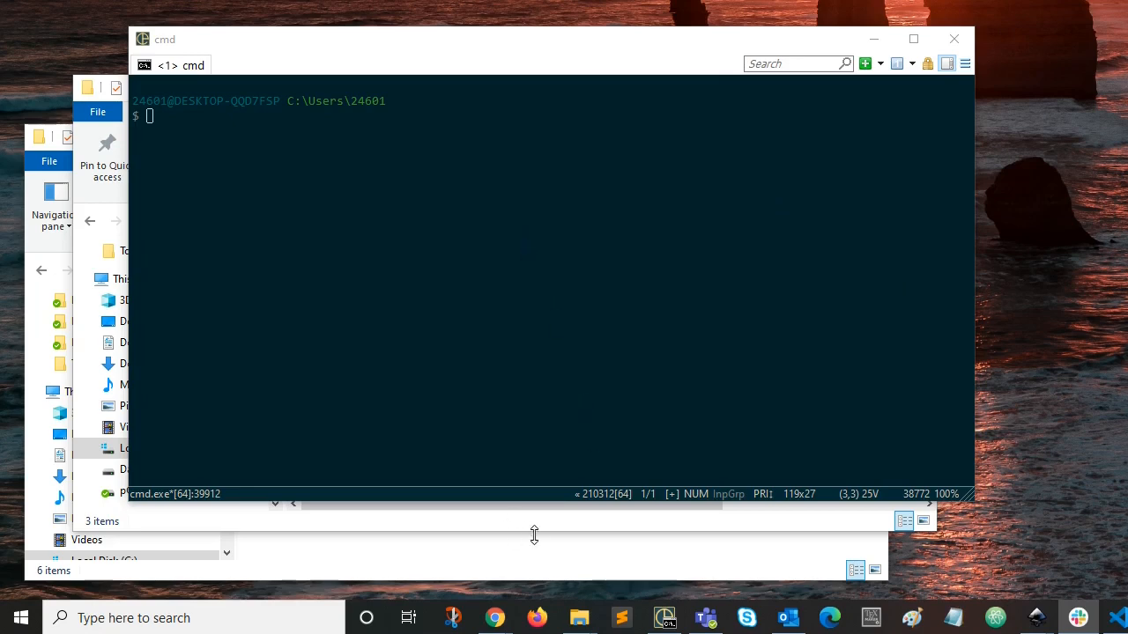
mouse_move(543, 529)
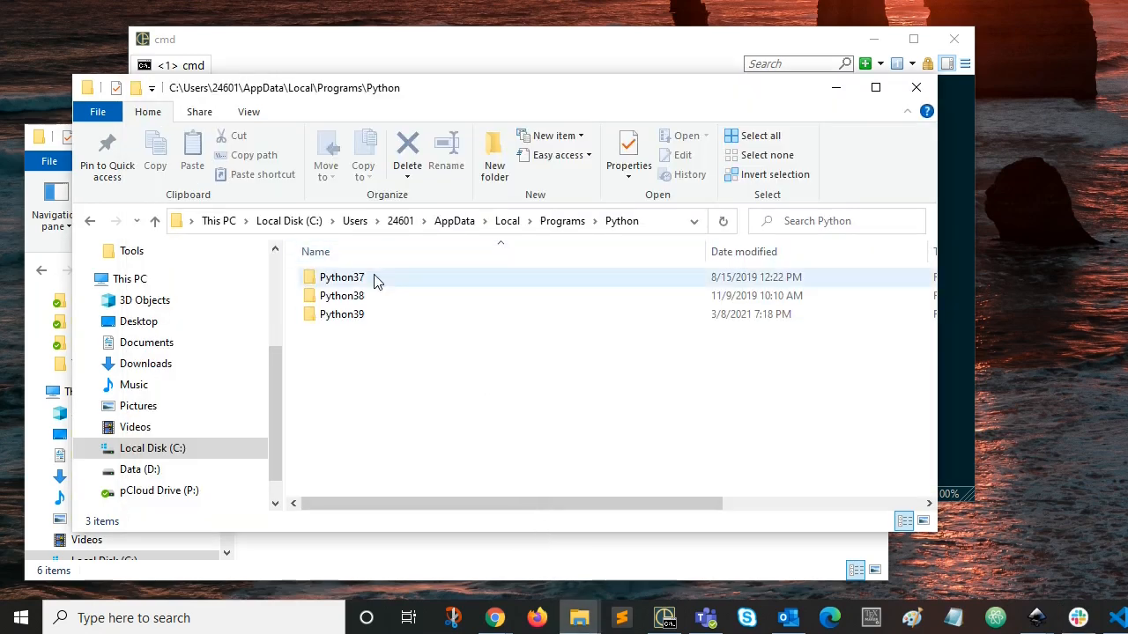
Enter the Python37 installation folder and select its Scripts folder.
click(342, 314)
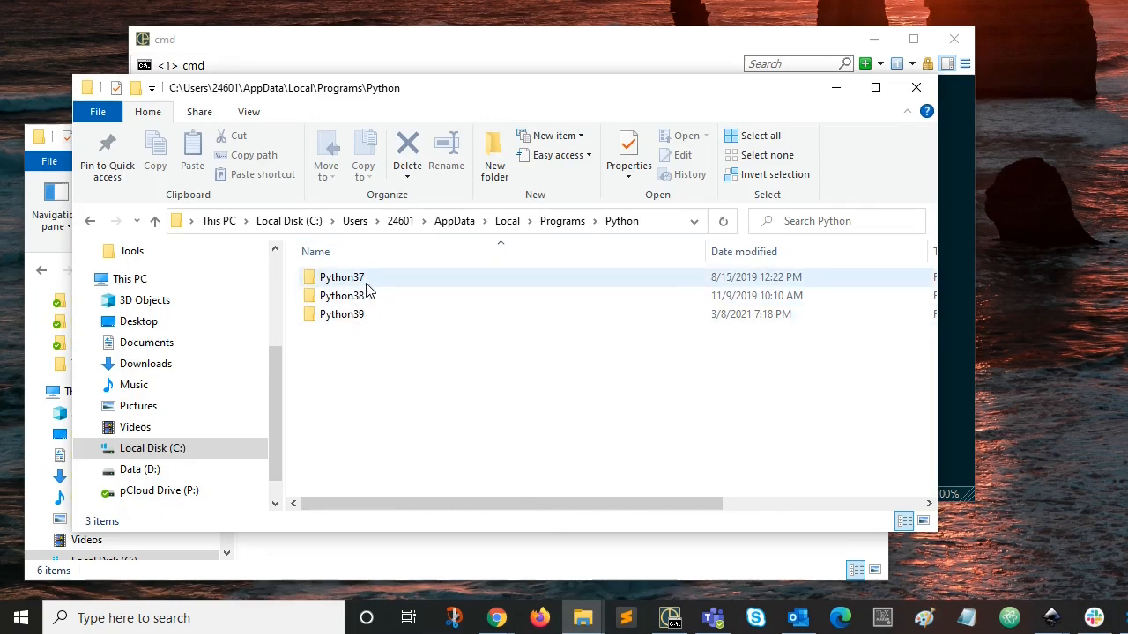
mouse_move(342, 277)
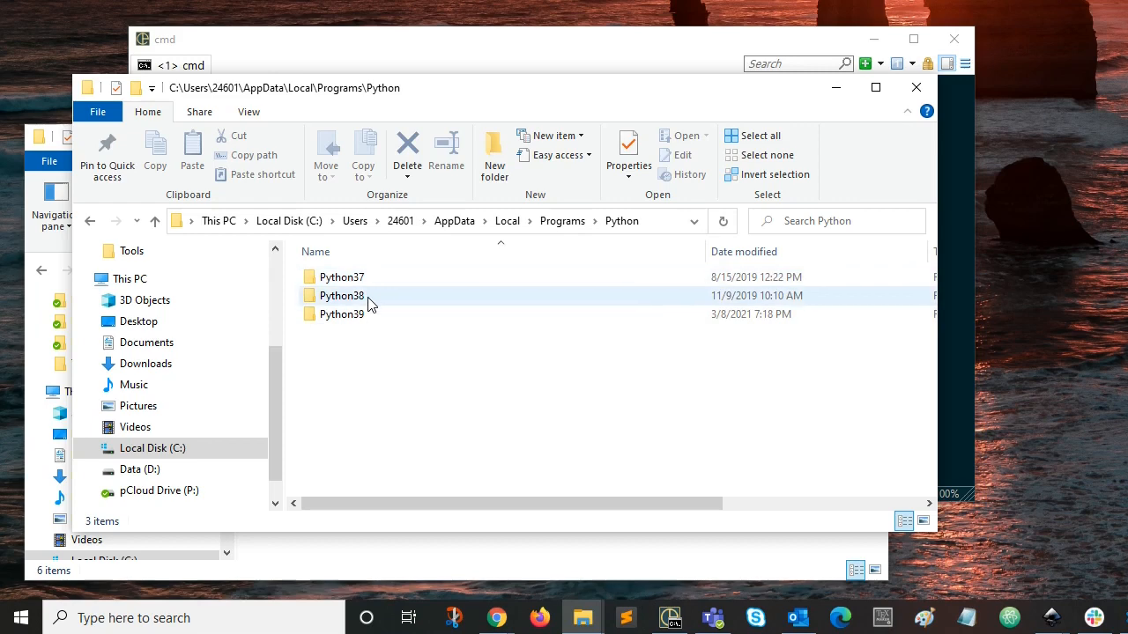
click(405, 441)
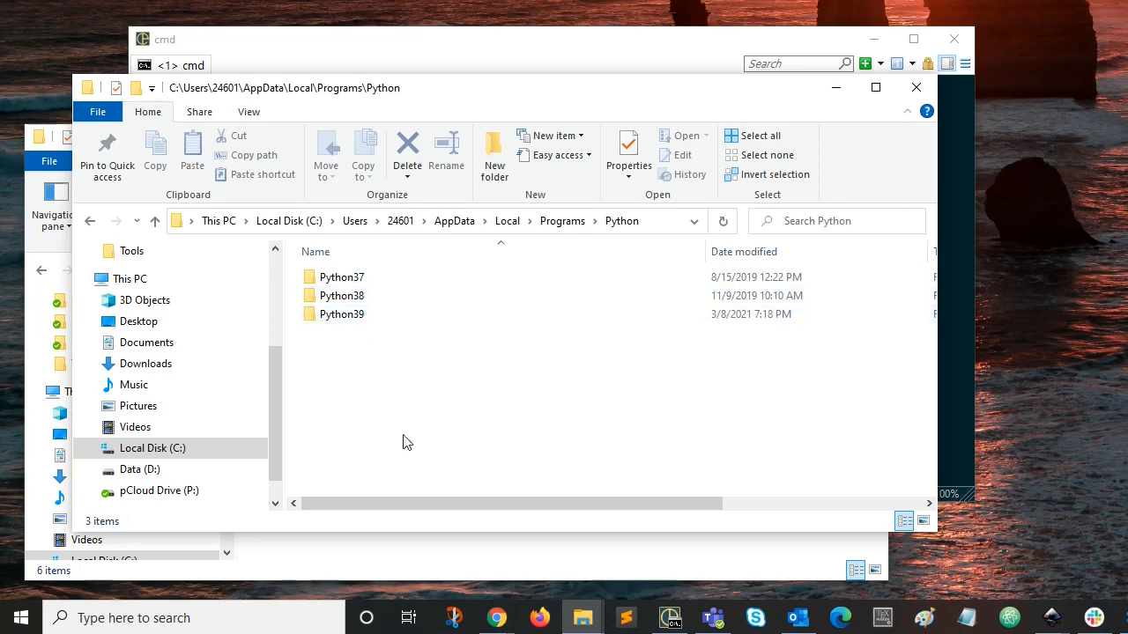
mouse_move(398, 557)
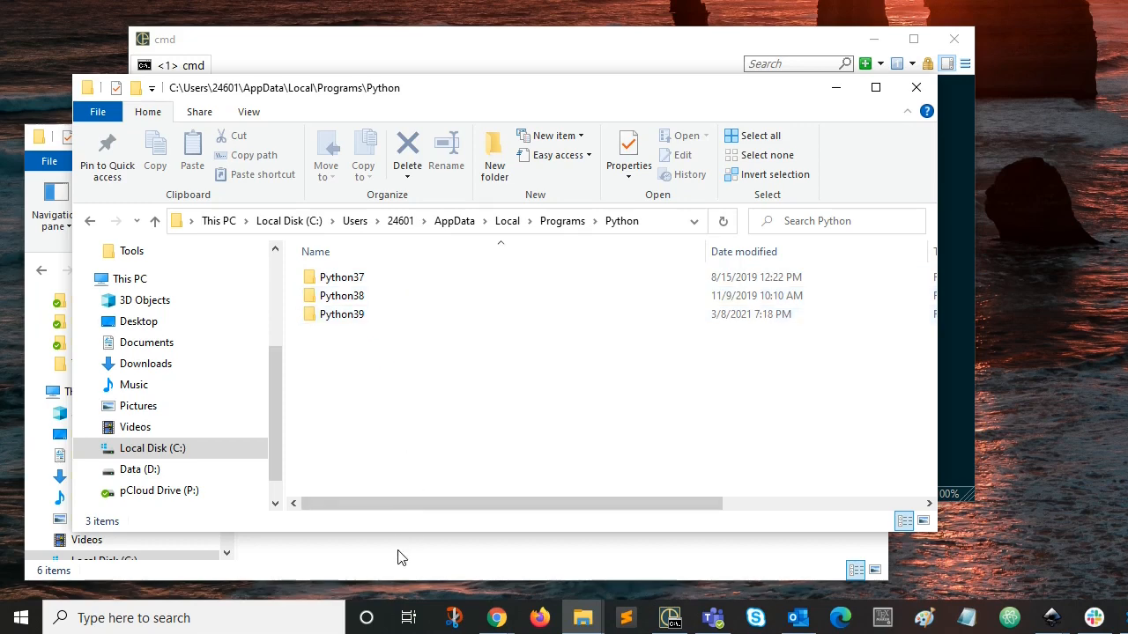
mouse_move(407, 562)
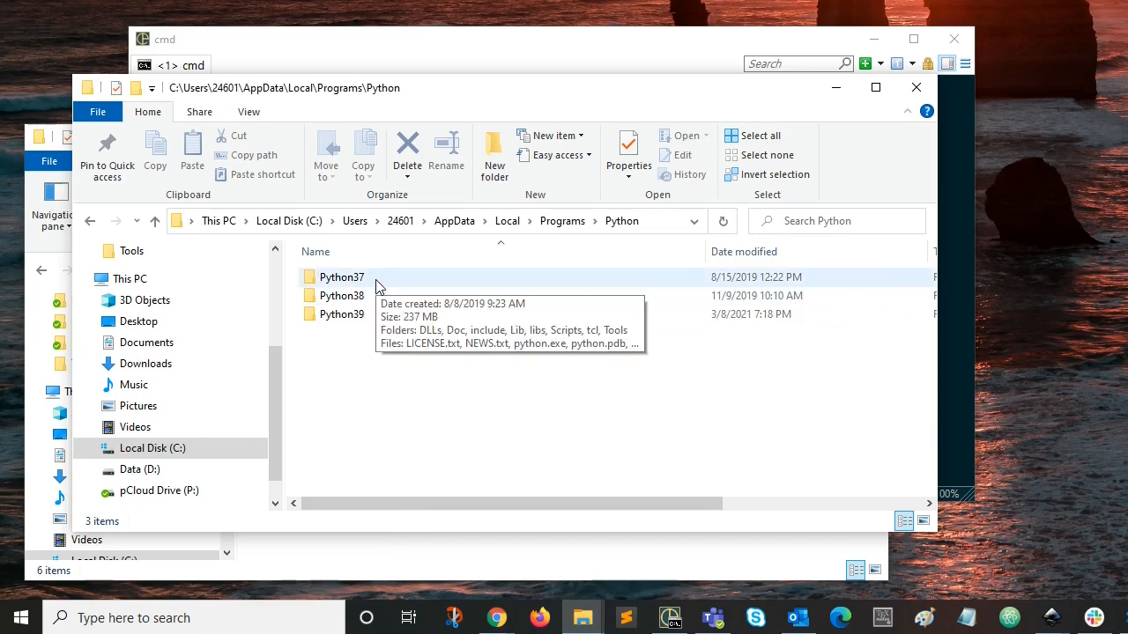
mouse_move(395, 565)
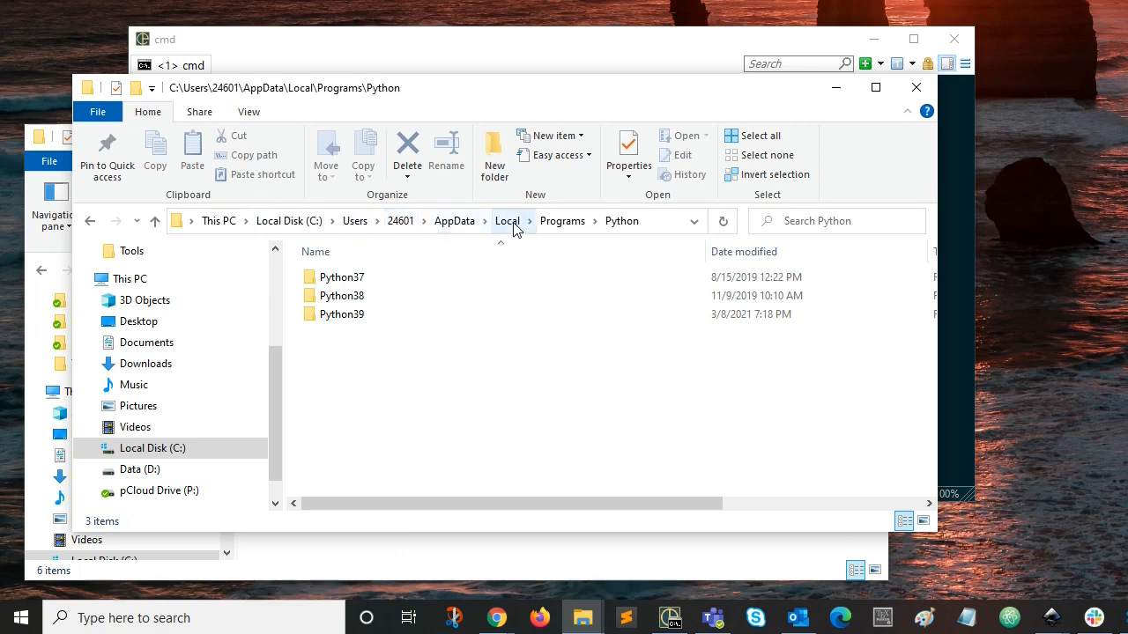
mouse_move(595, 243)
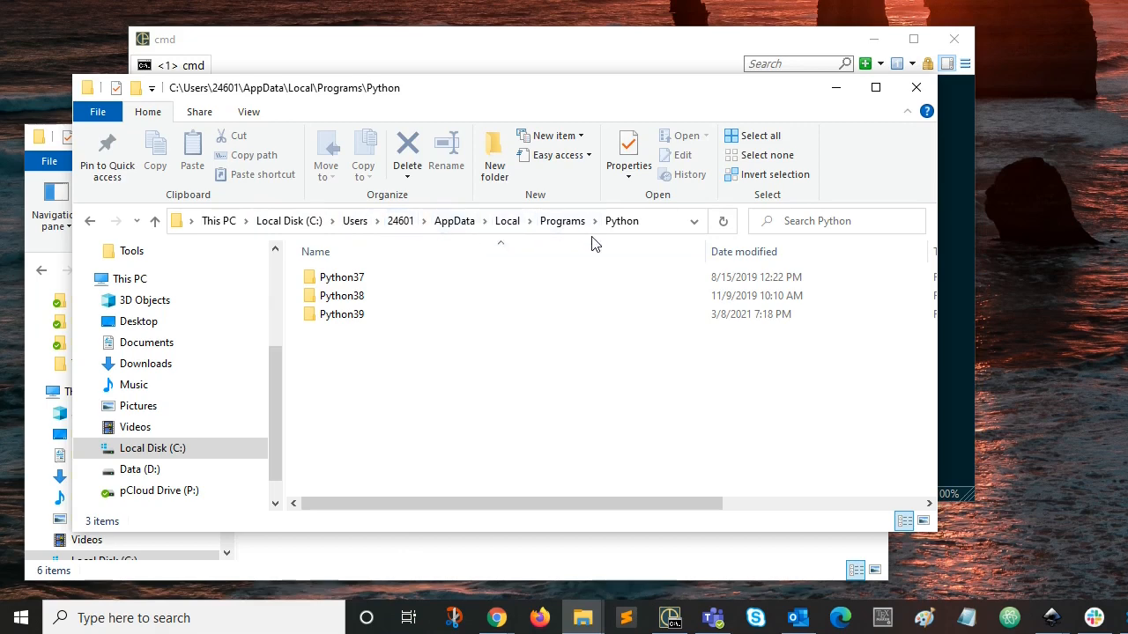
mouse_move(371, 343)
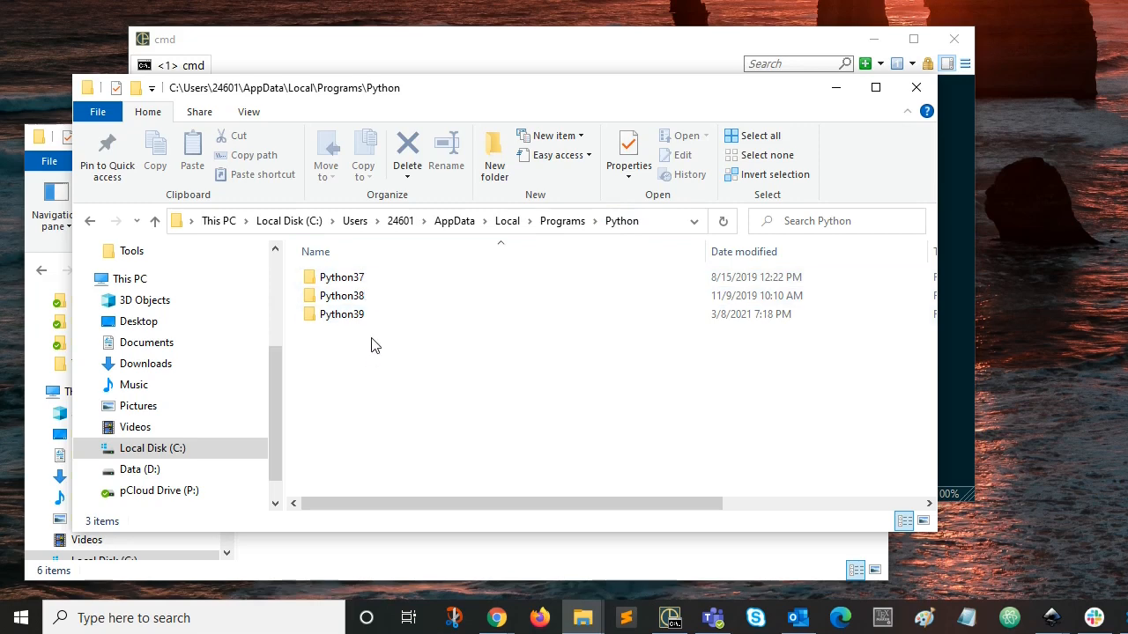
mouse_move(342, 276)
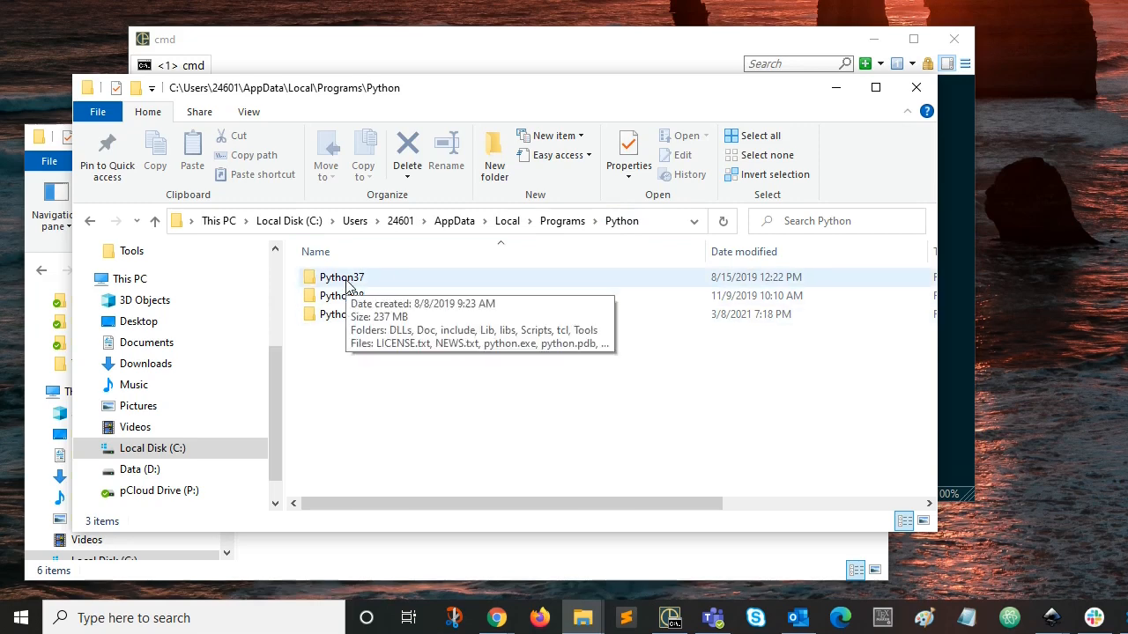
double_click(342, 276)
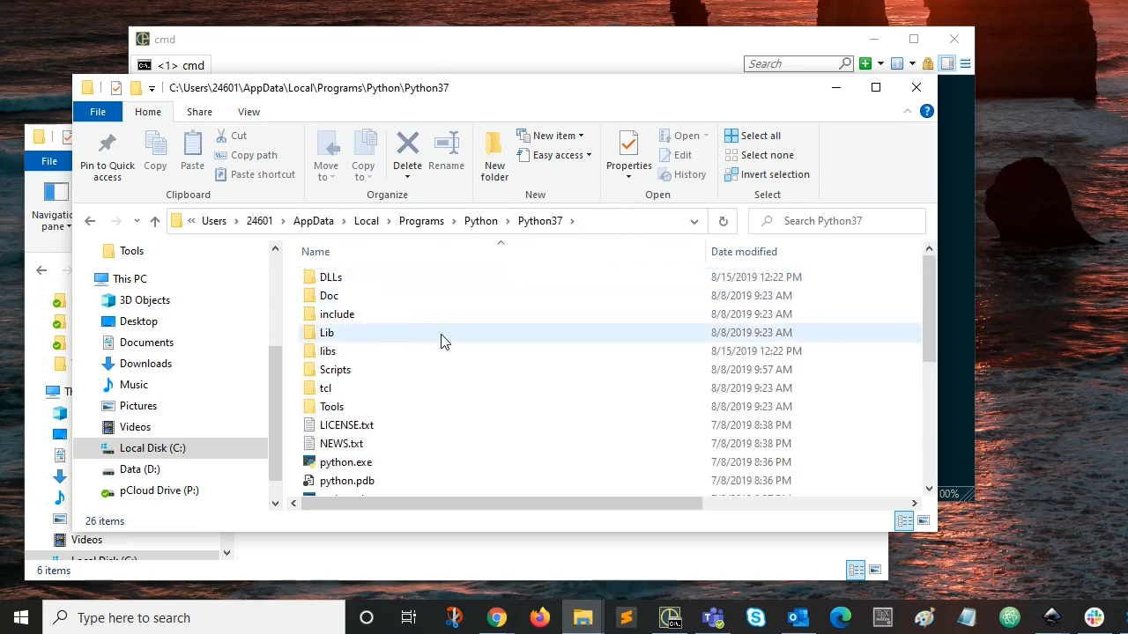
mouse_move(335, 370)
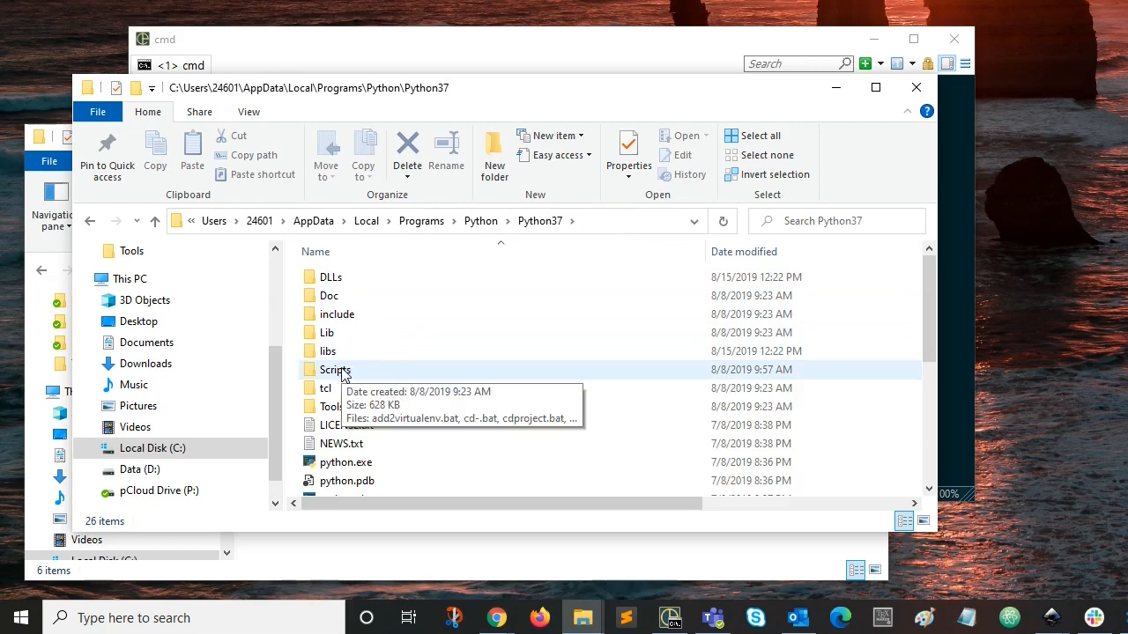
click(335, 370)
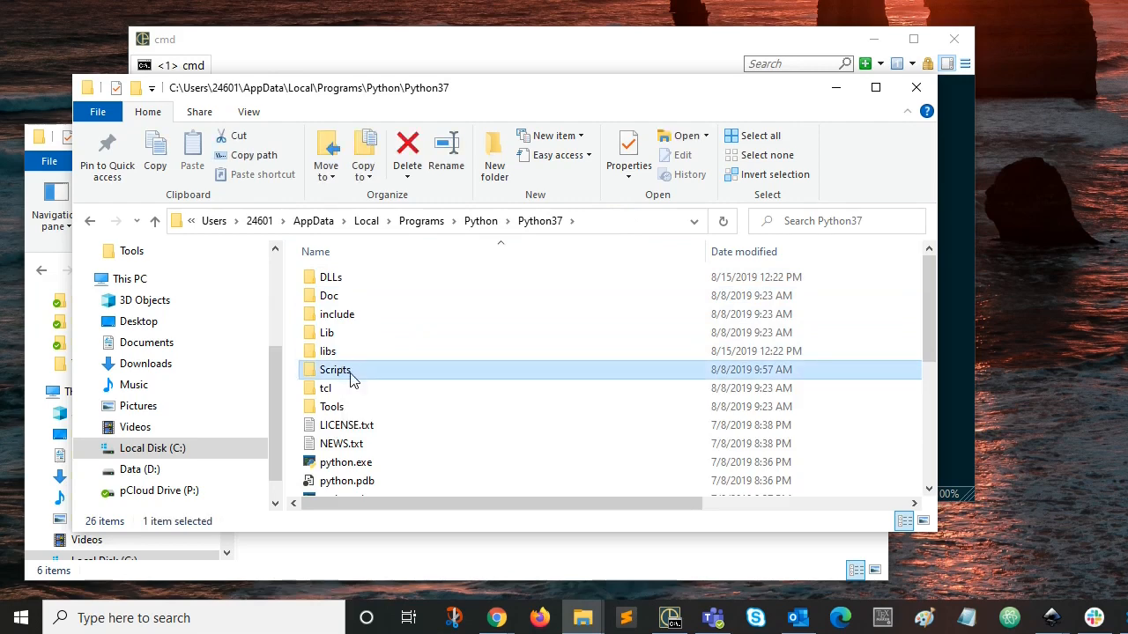
mouse_move(344, 373)
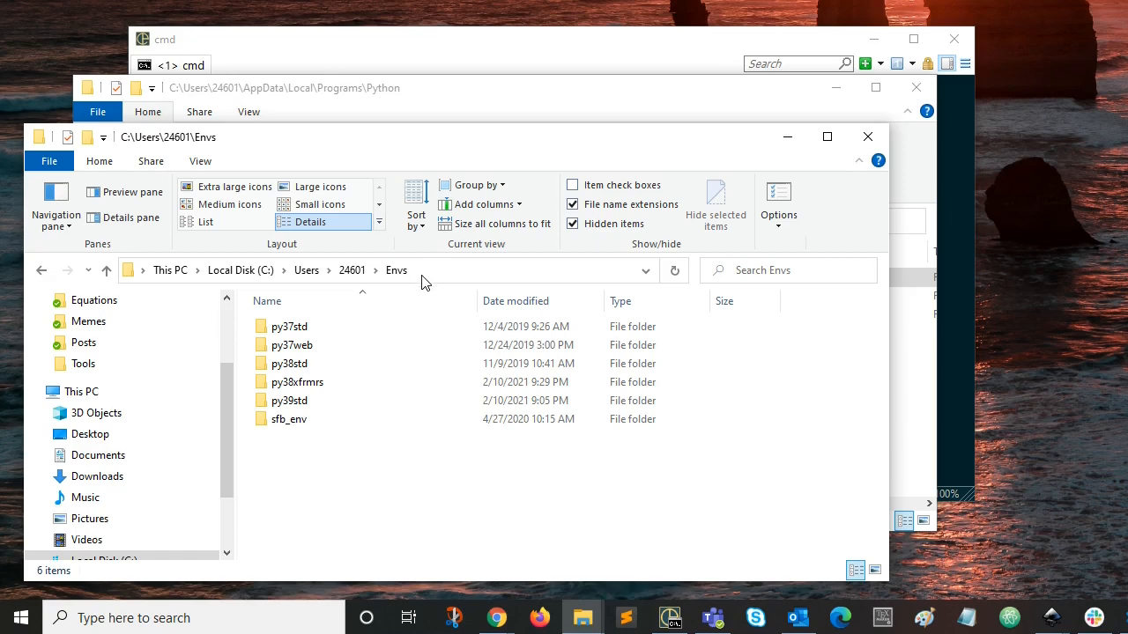
mouse_move(391, 466)
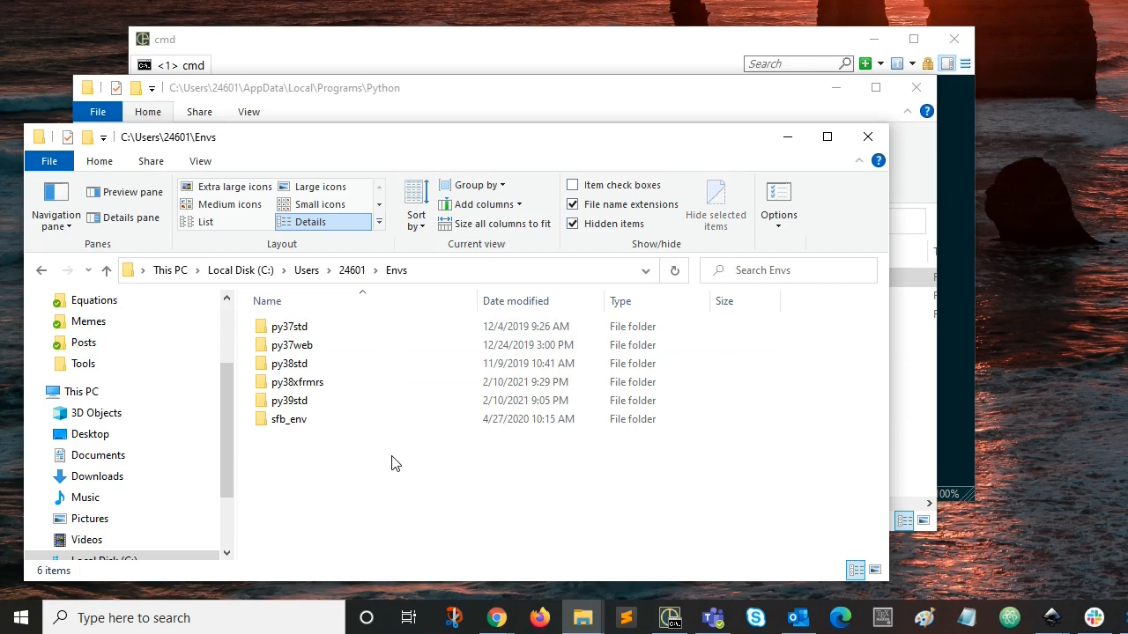
Switch to the File Explorer window showing the Envs folder with six environment folders.
click(289, 420)
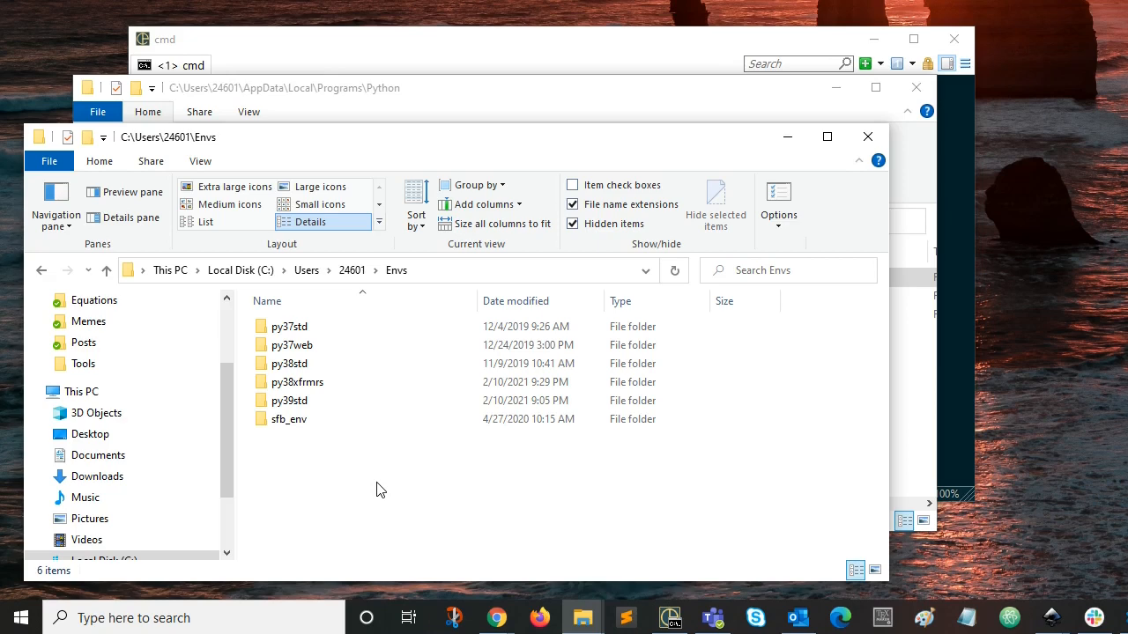
click(289, 326)
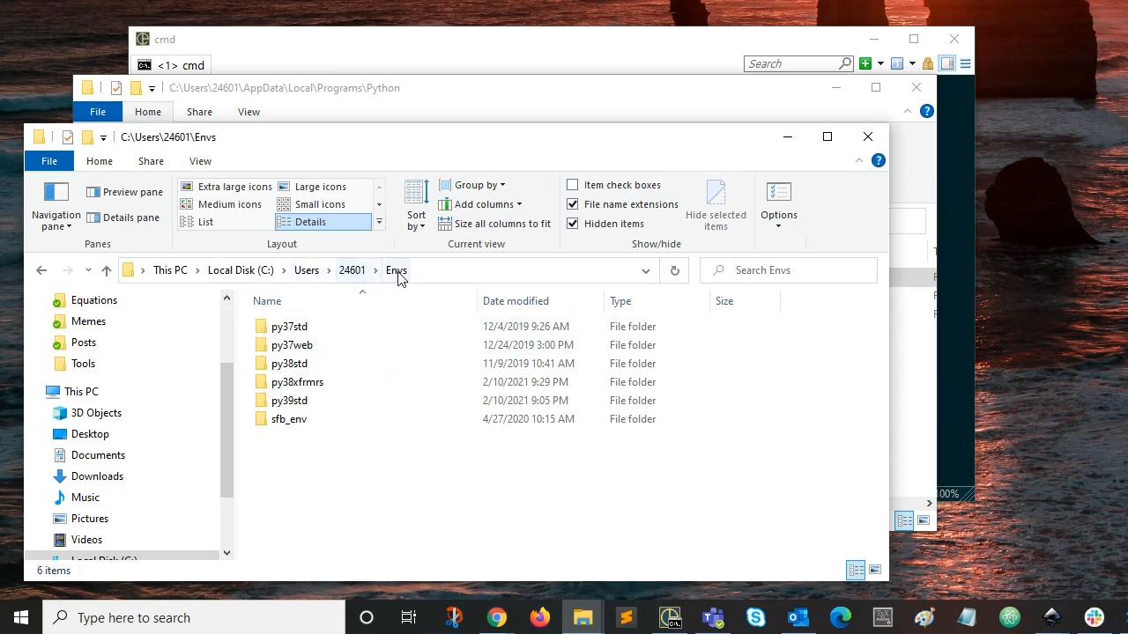
click(292, 343)
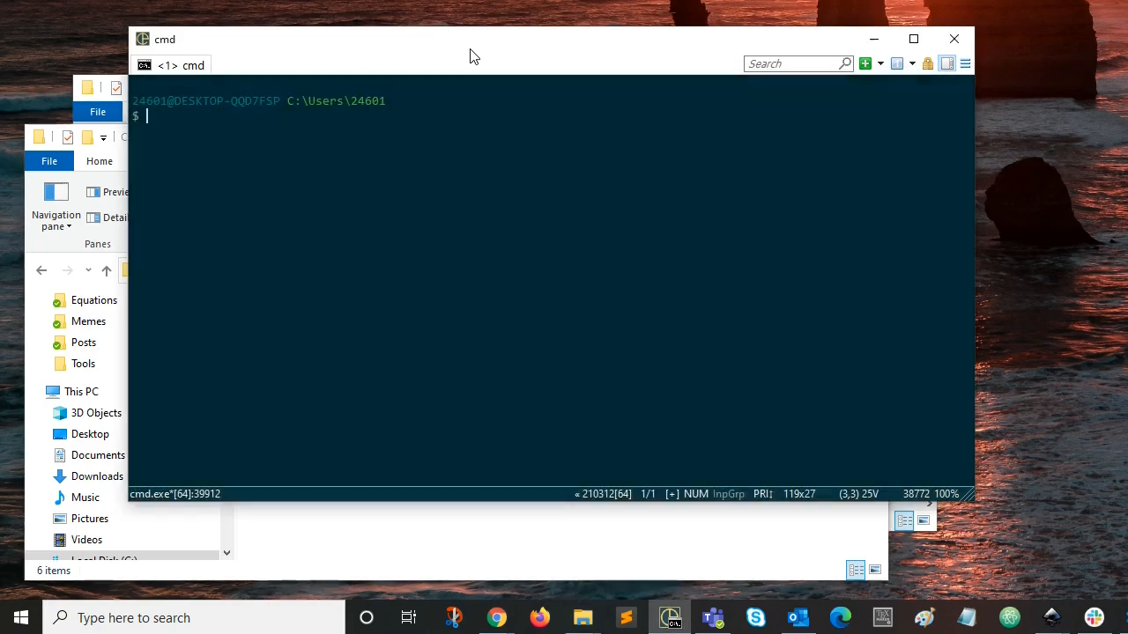
mouse_move(449, 195)
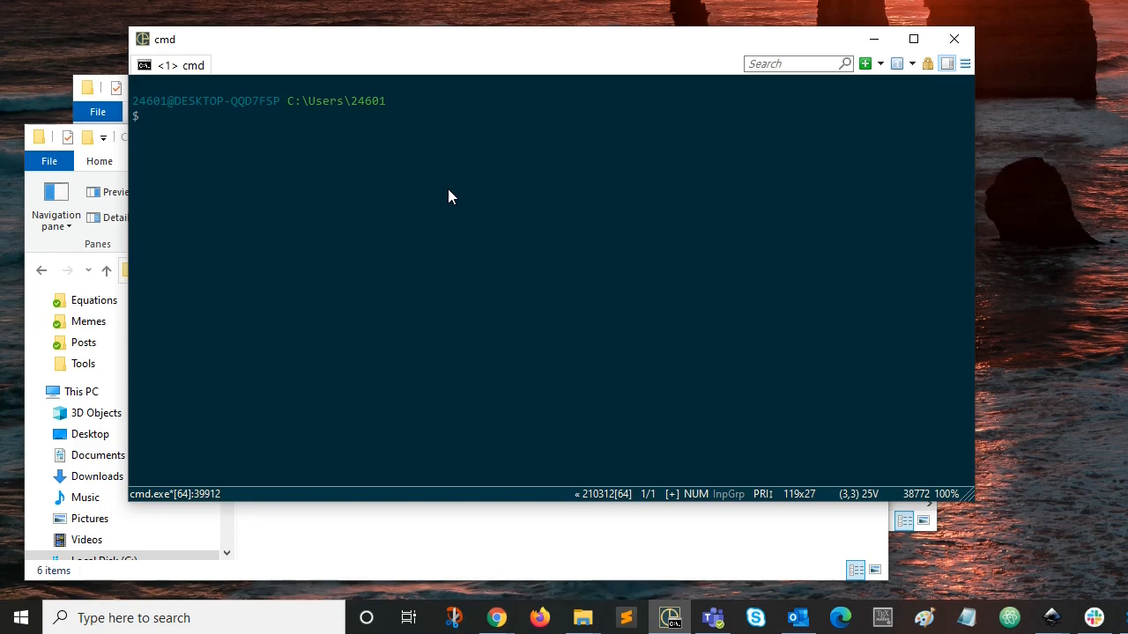
mouse_move(458, 201)
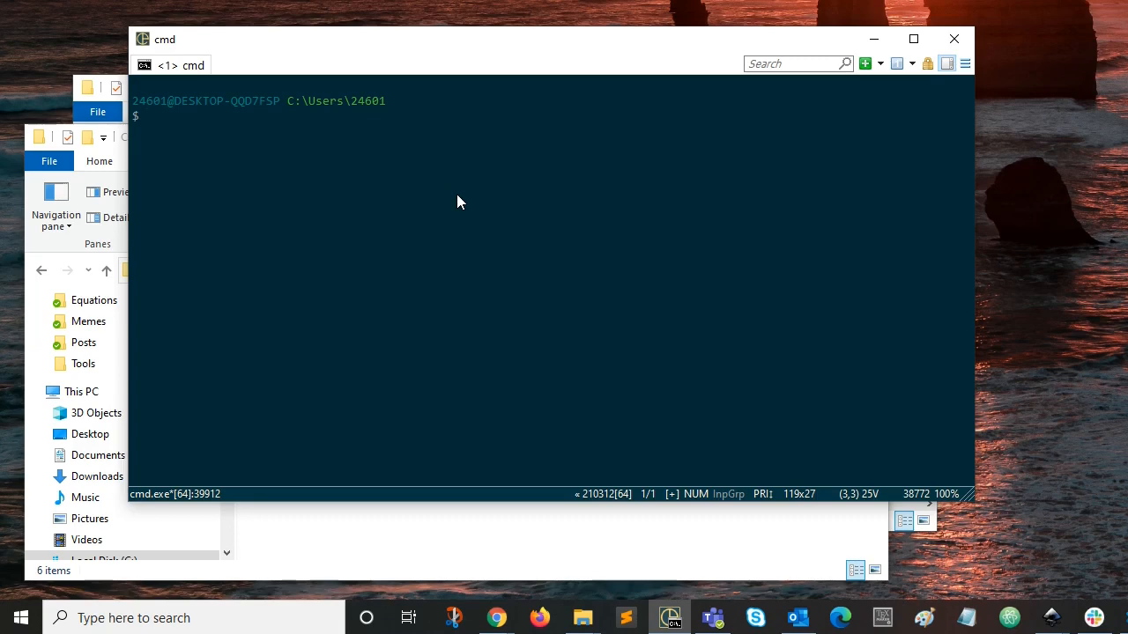
mouse_move(454, 230)
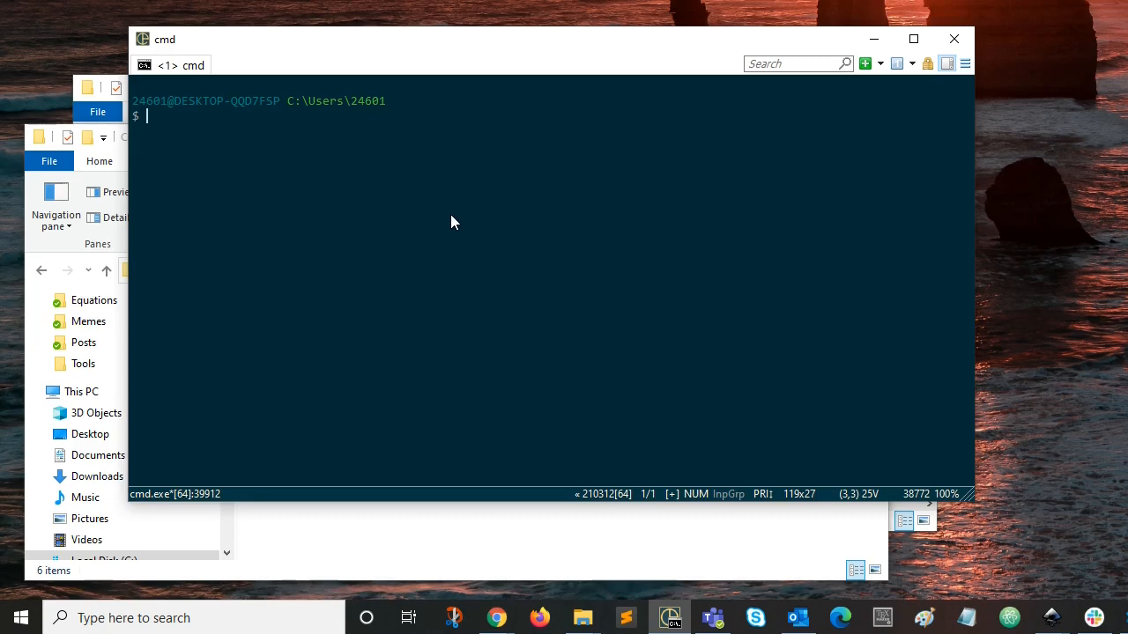
Run python in the console to launch the Python 3.9.2 interpreter.
text(pyt)
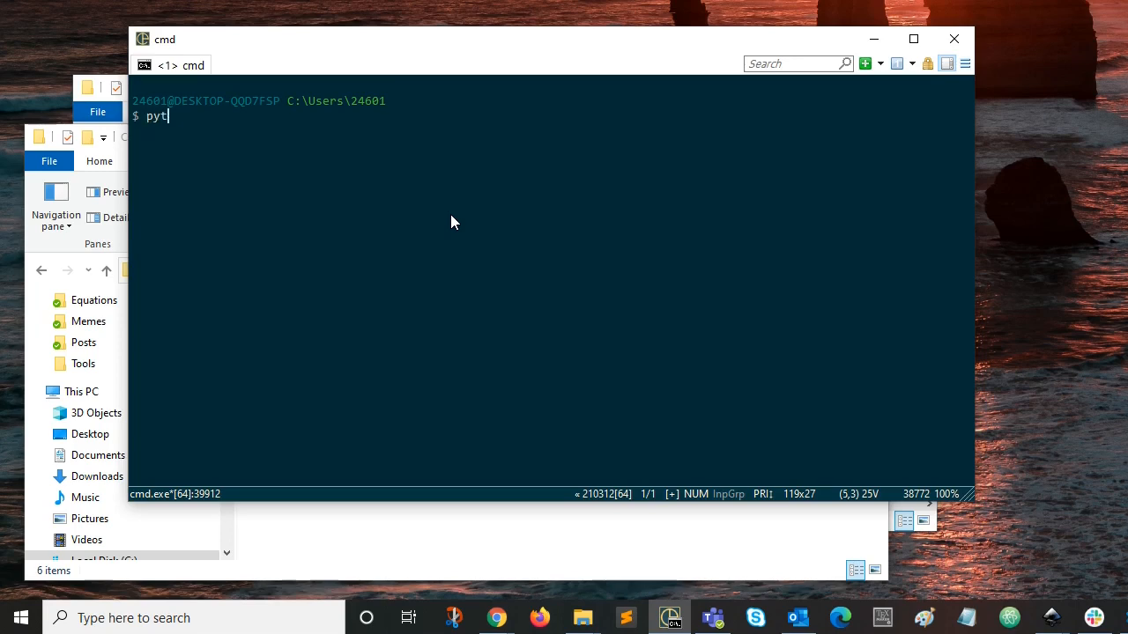
text(hon)
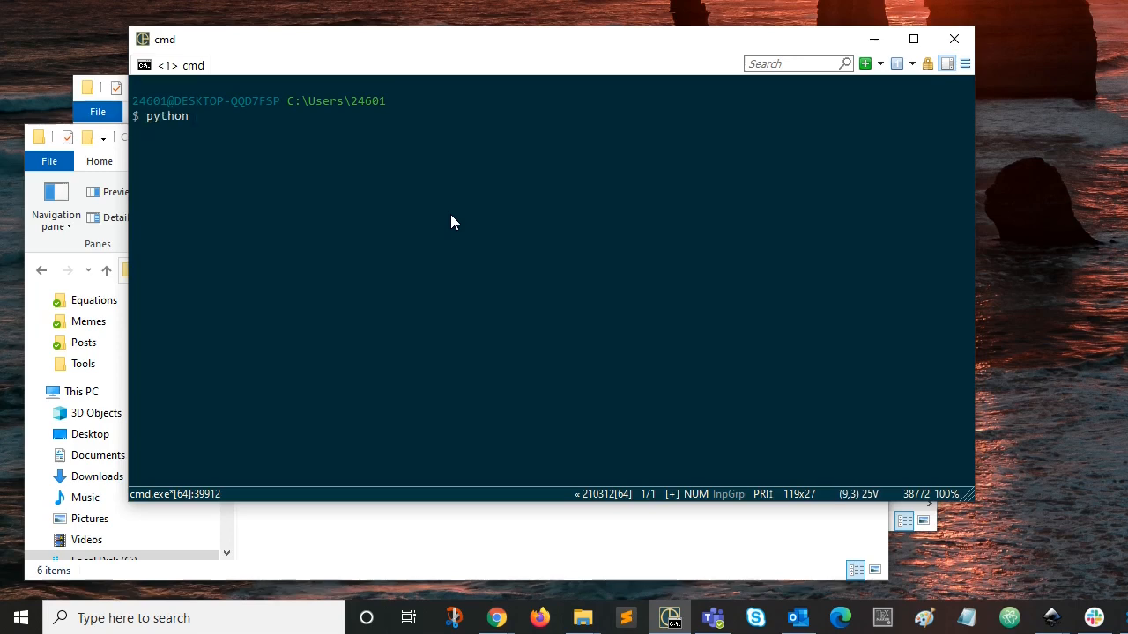
mouse_move(726, 77)
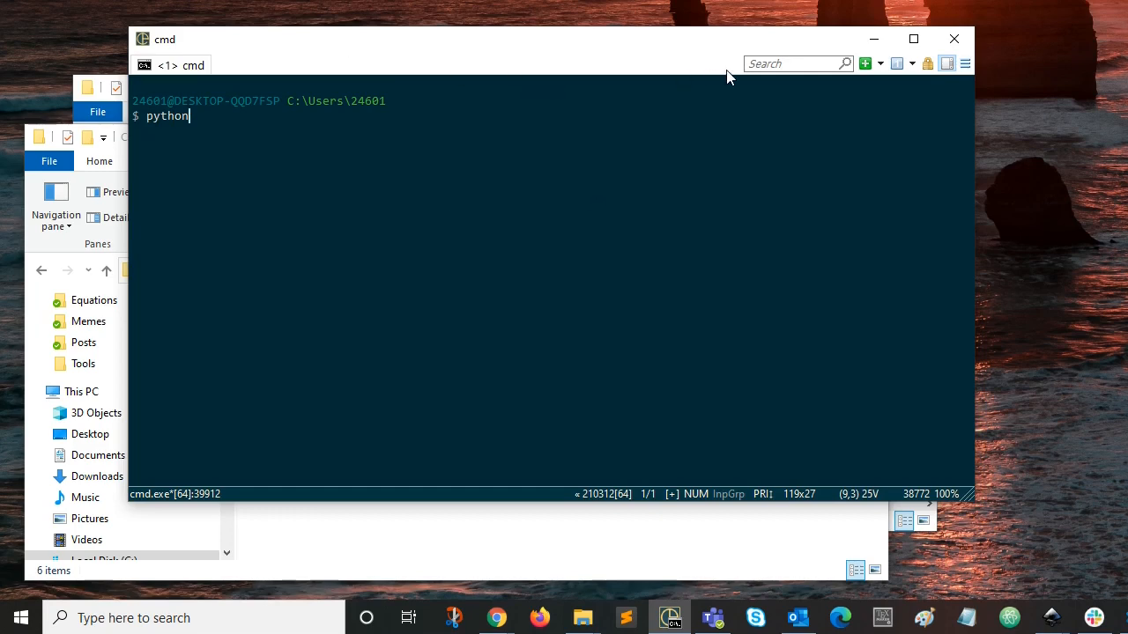
mouse_move(158, 44)
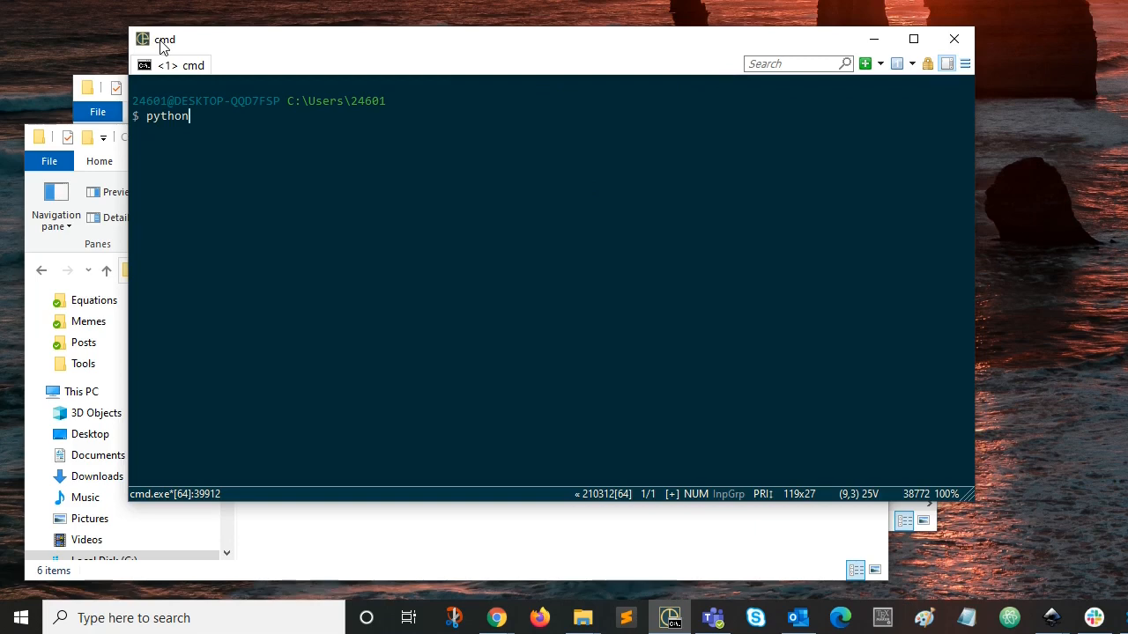
mouse_move(613, 596)
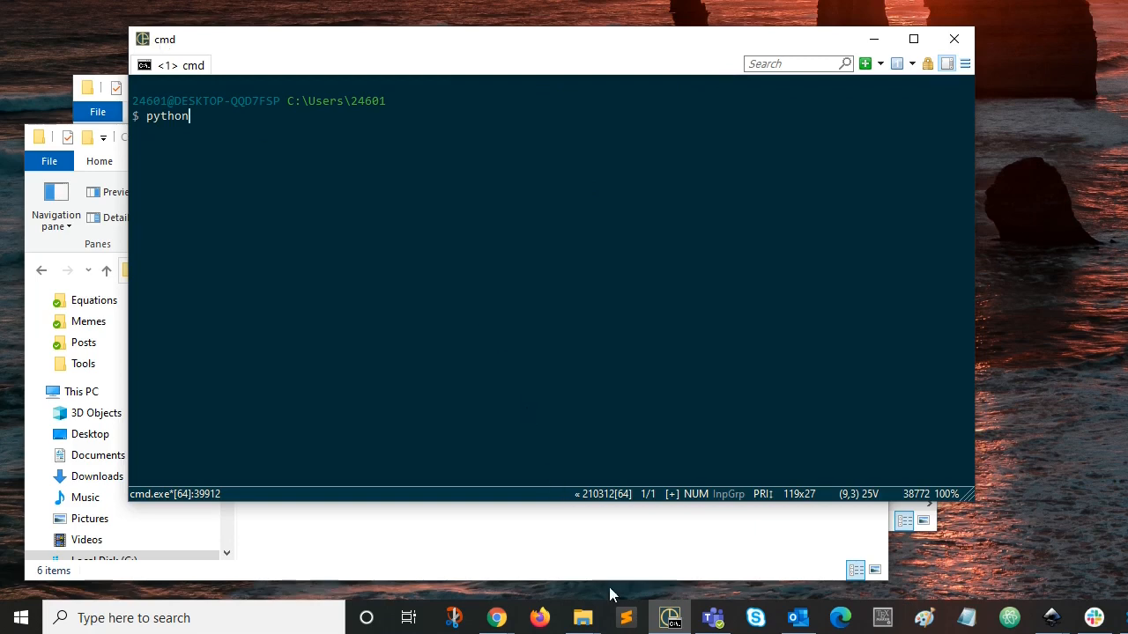
mouse_move(672, 617)
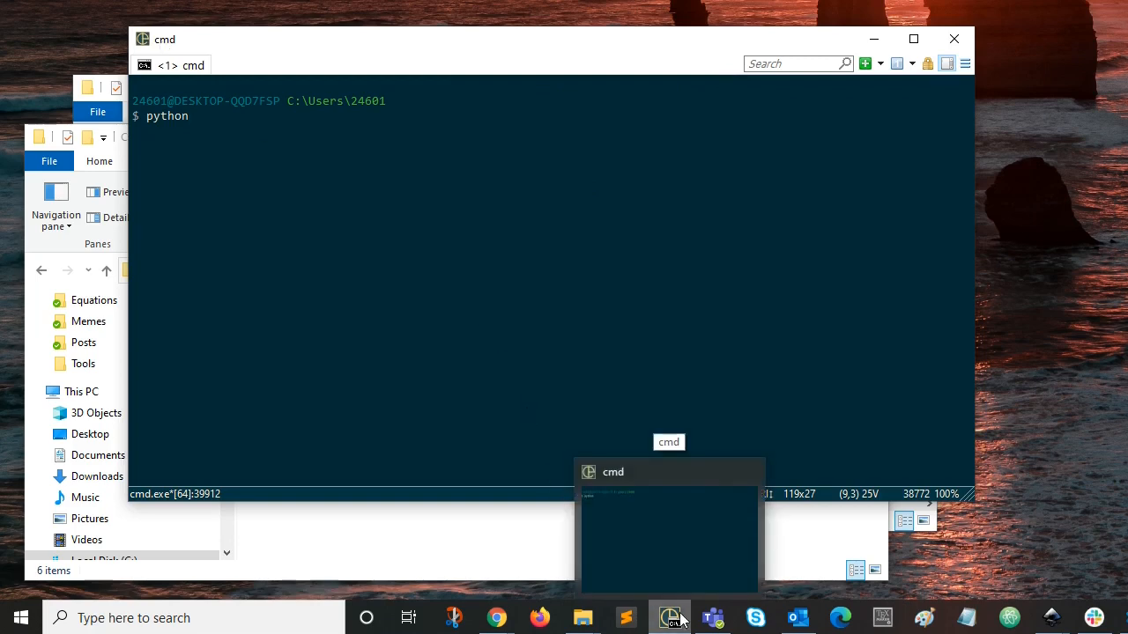
right_click(669, 616)
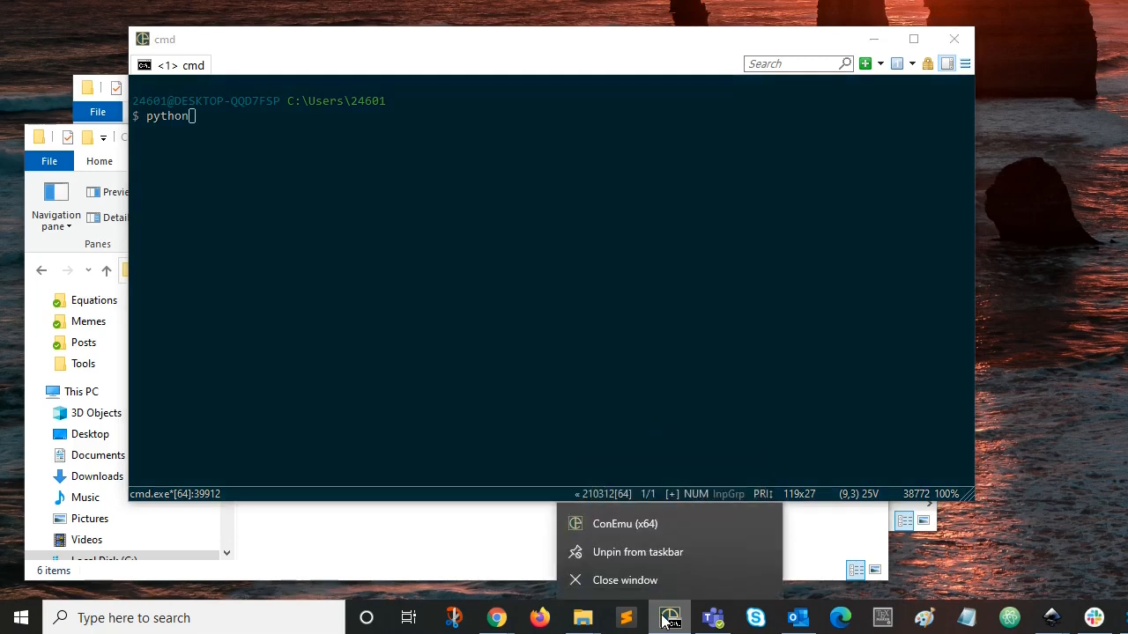
mouse_move(669, 523)
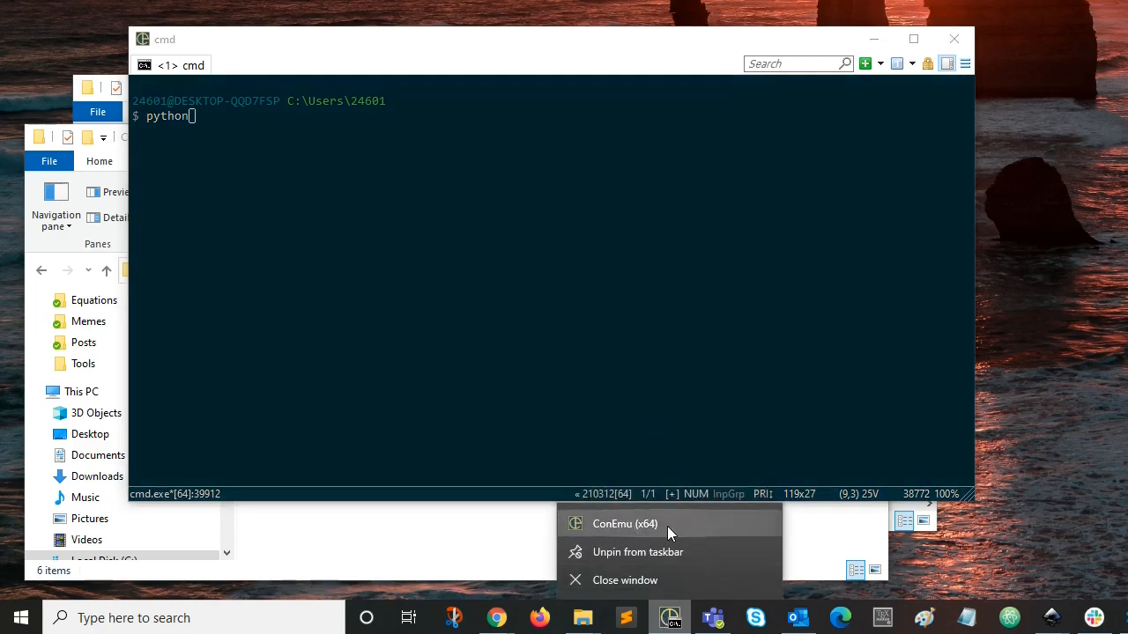
mouse_move(479, 123)
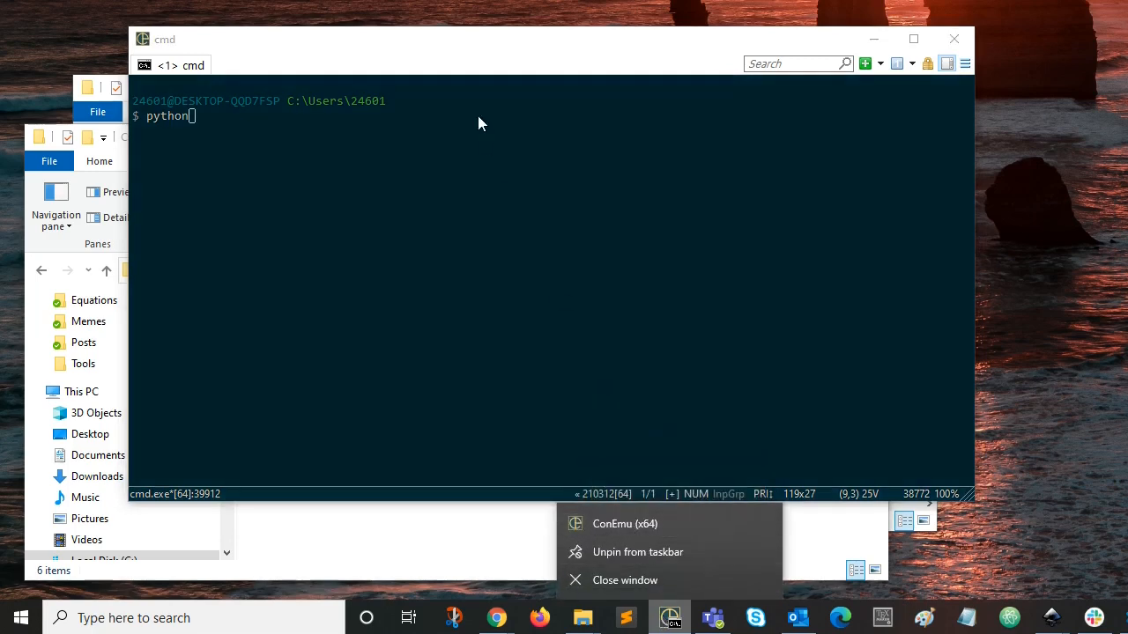
mouse_move(483, 51)
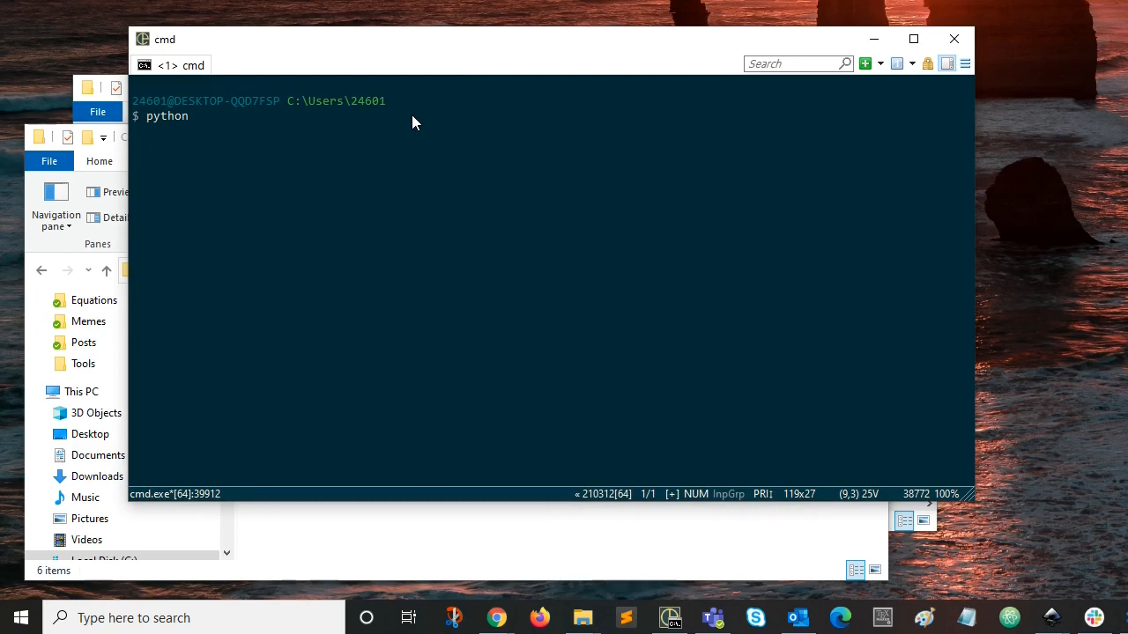
key(Return)
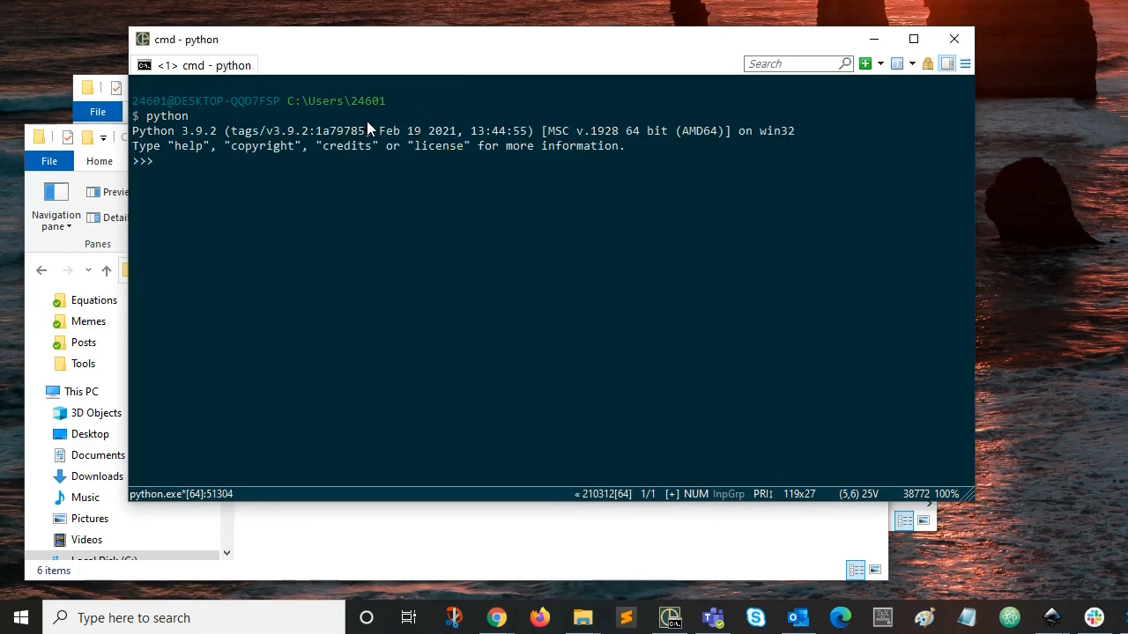
mouse_move(202, 141)
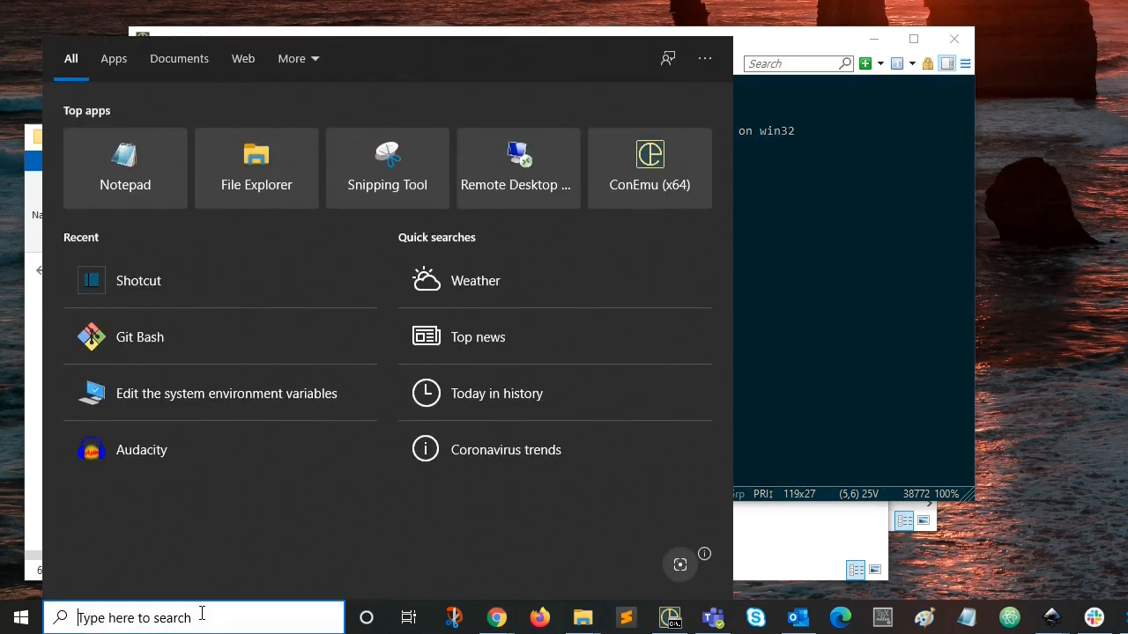
Search 'env' to reach System Properties and the Environment Variables list.
text(env)
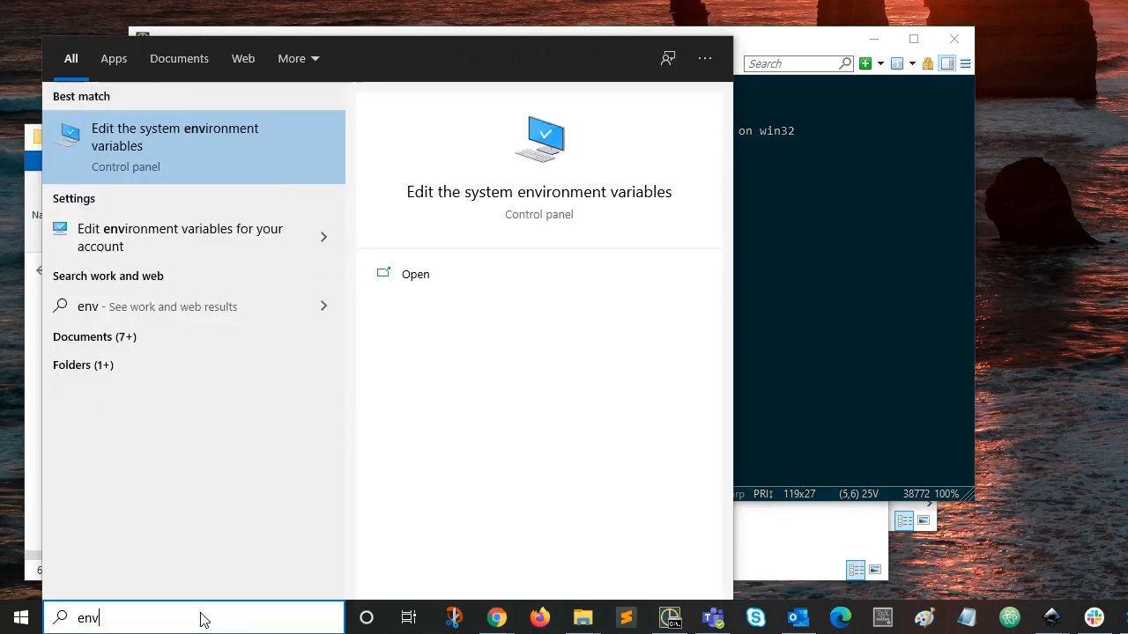
click(176, 137)
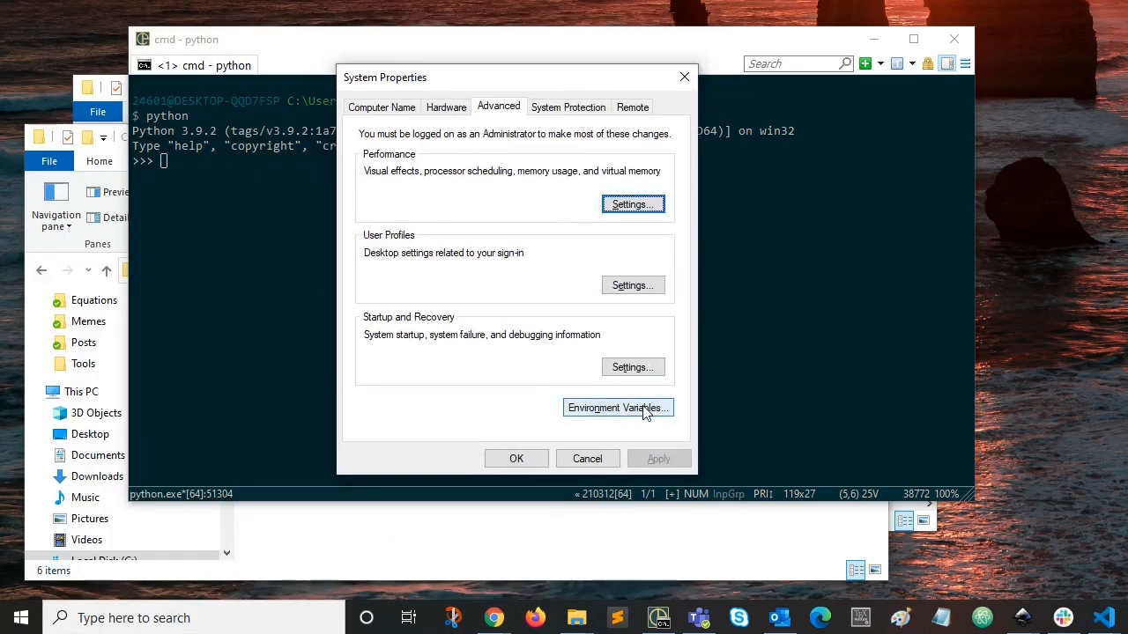
mouse_move(608, 420)
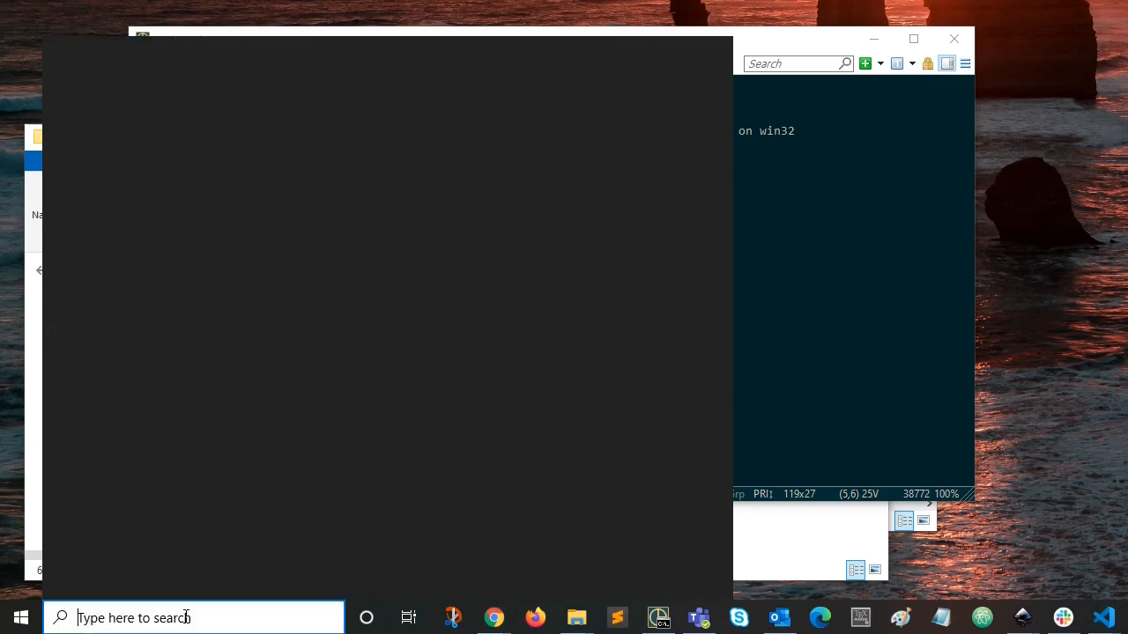
text(env)
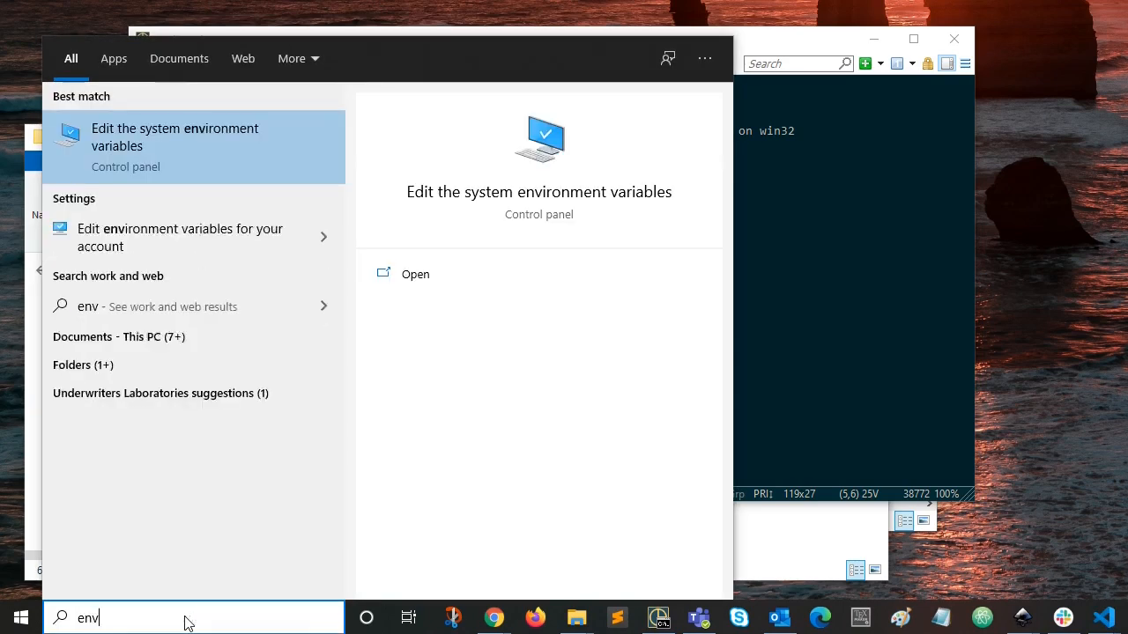
mouse_move(250, 144)
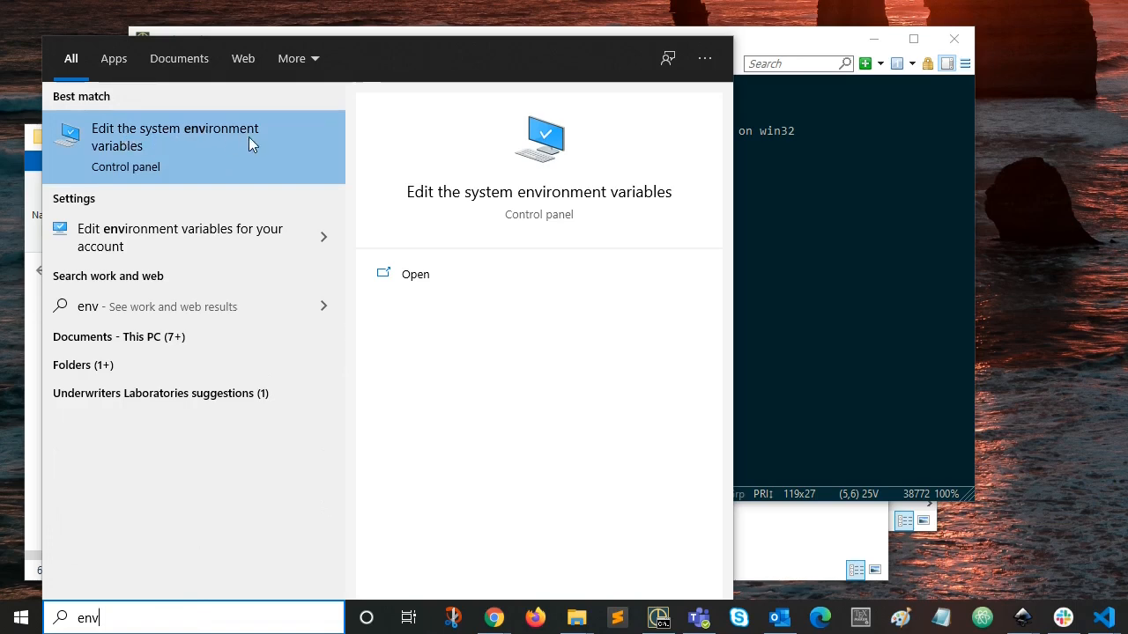
click(174, 138)
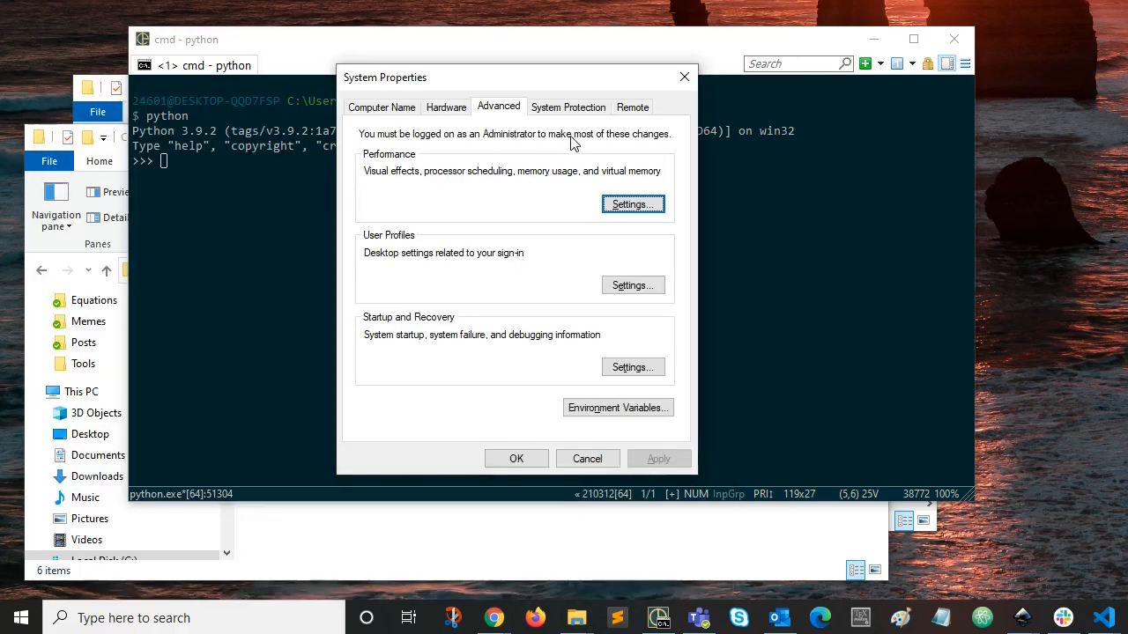
mouse_move(501, 114)
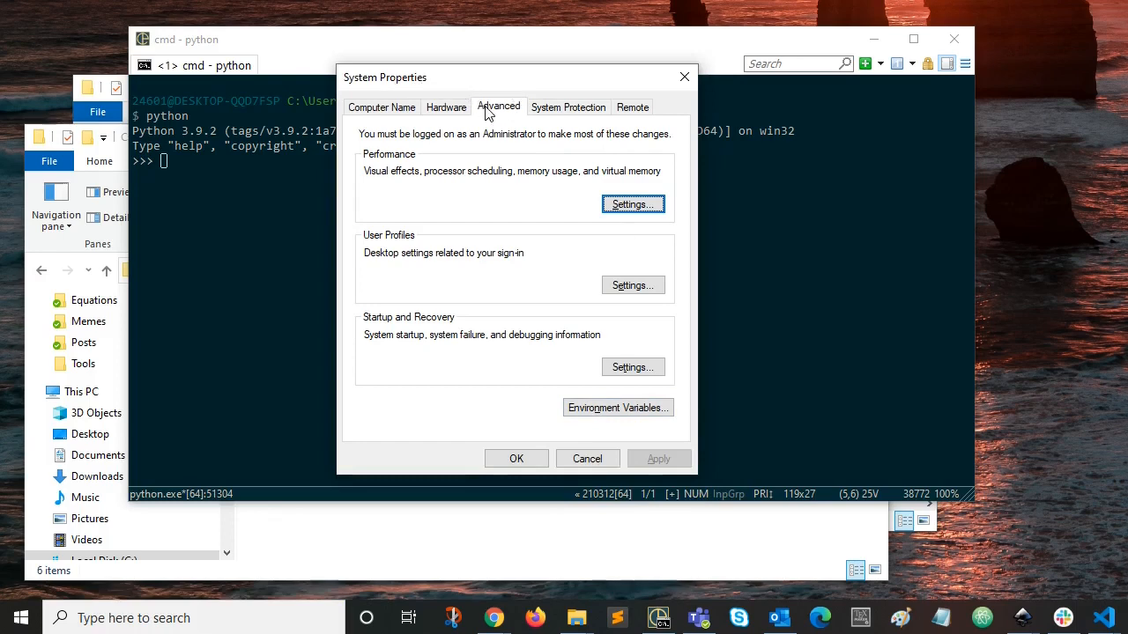
click(617, 407)
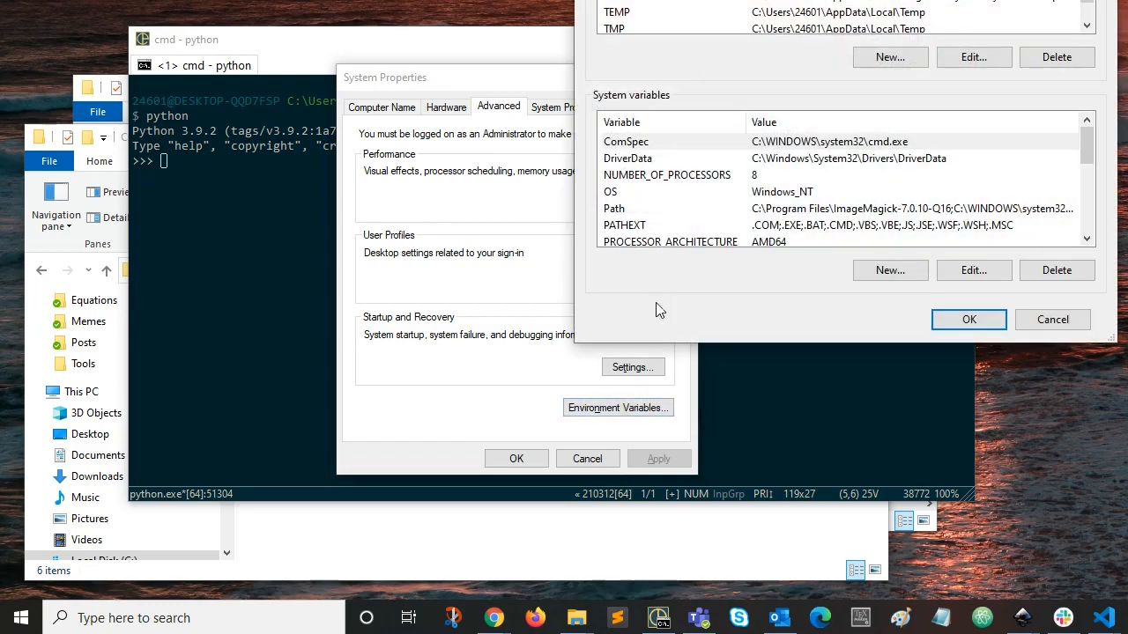
click(617, 407)
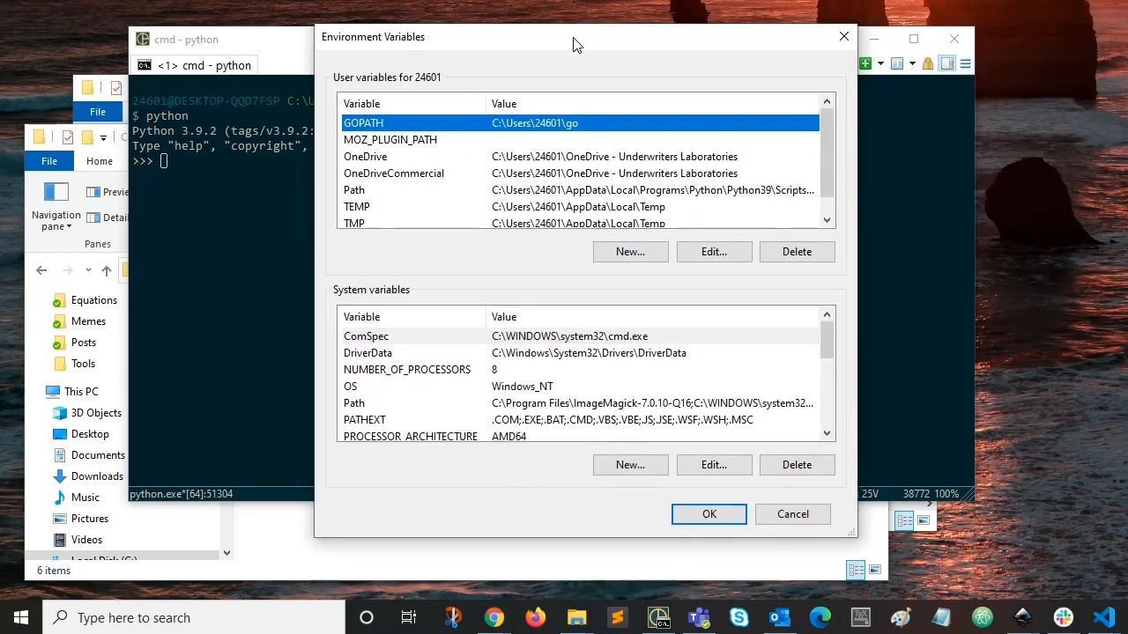
Review the user Path entries (Python39, Python38, Python37) and close both dialogs.
click(352, 190)
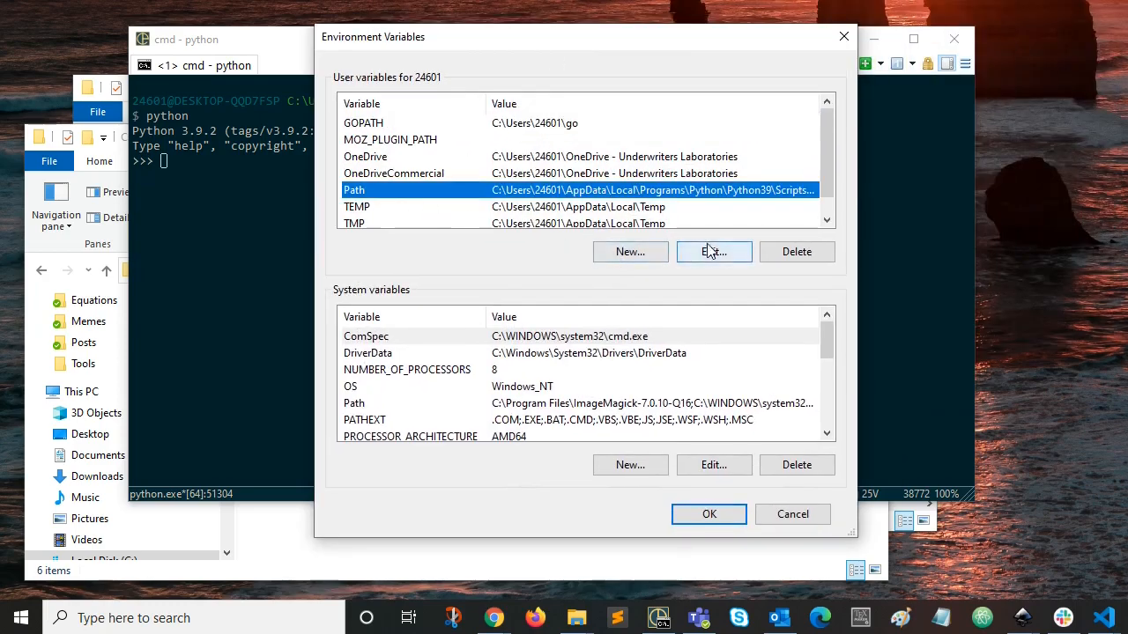
click(714, 250)
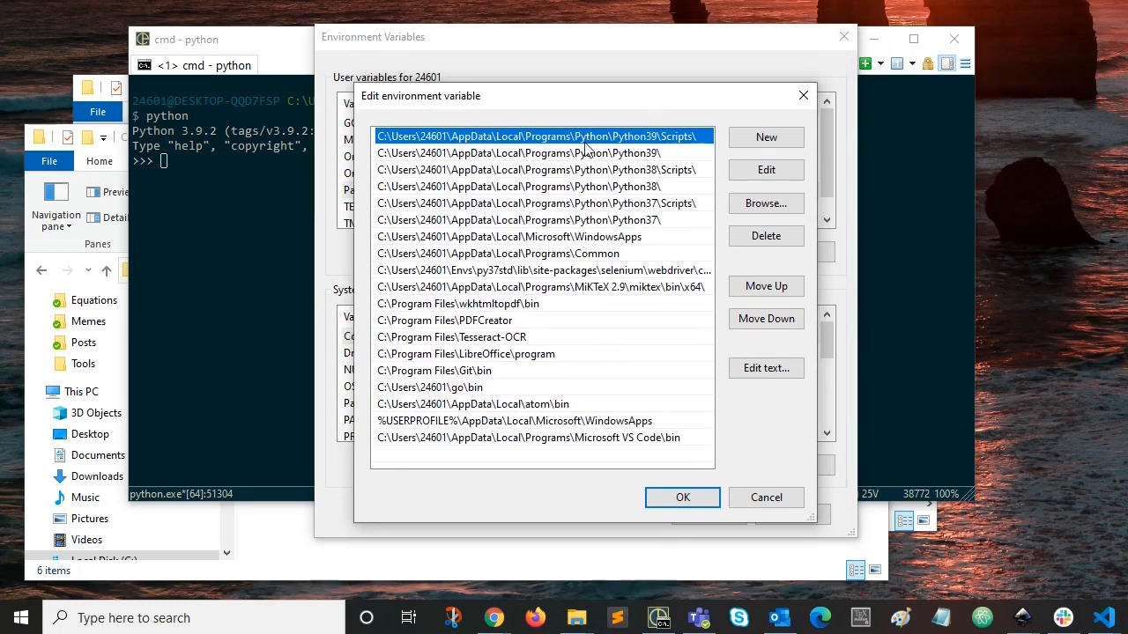
mouse_move(654, 155)
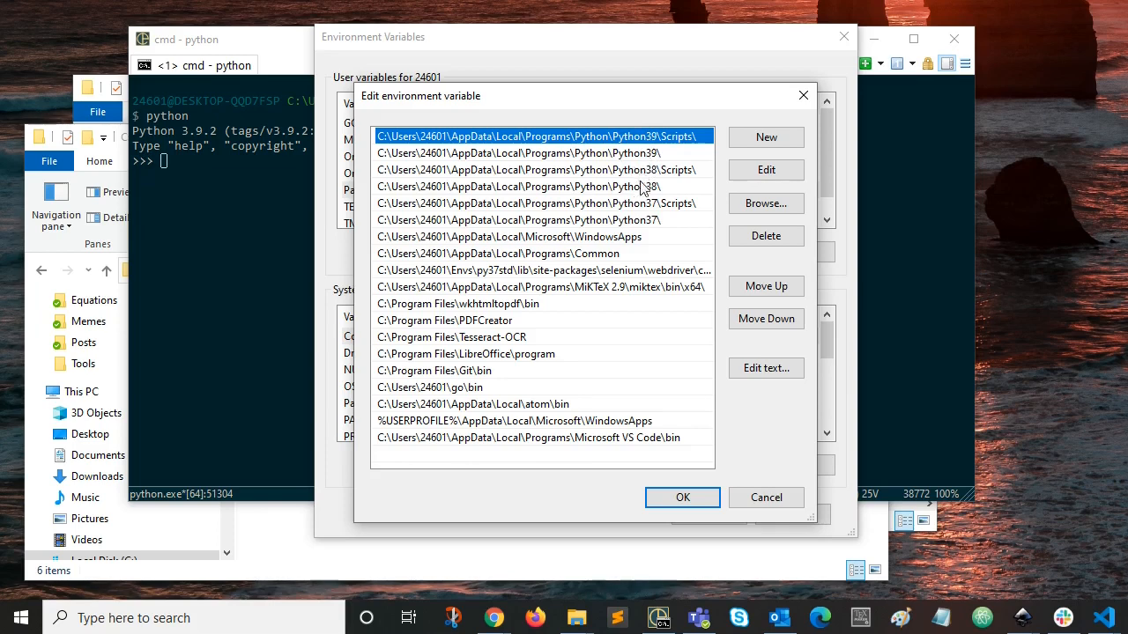
click(543, 187)
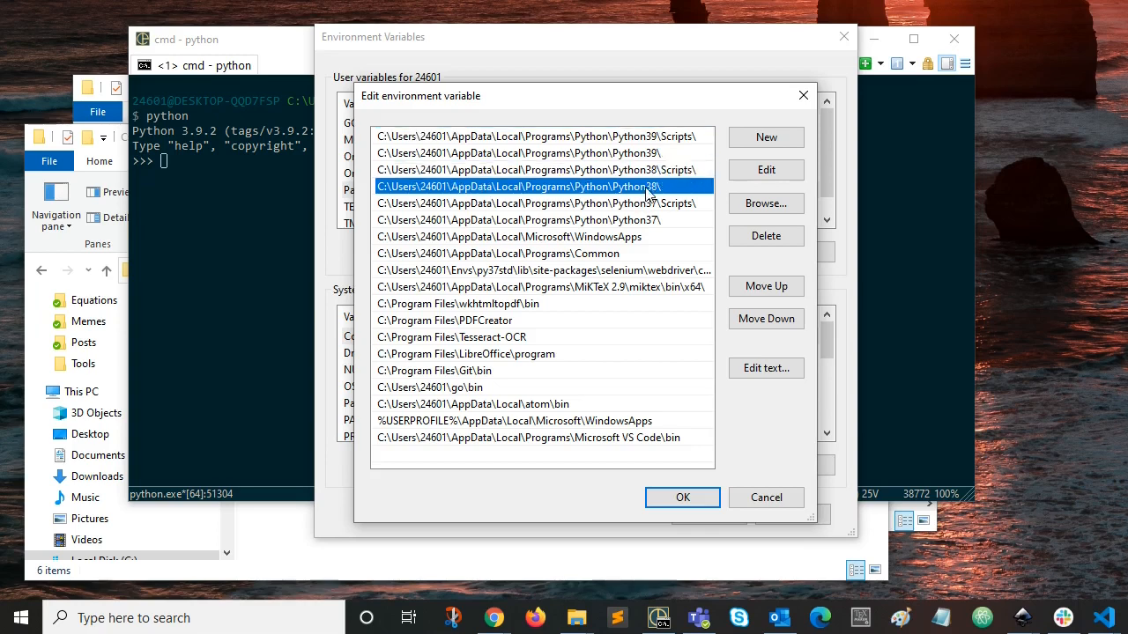
mouse_move(553, 185)
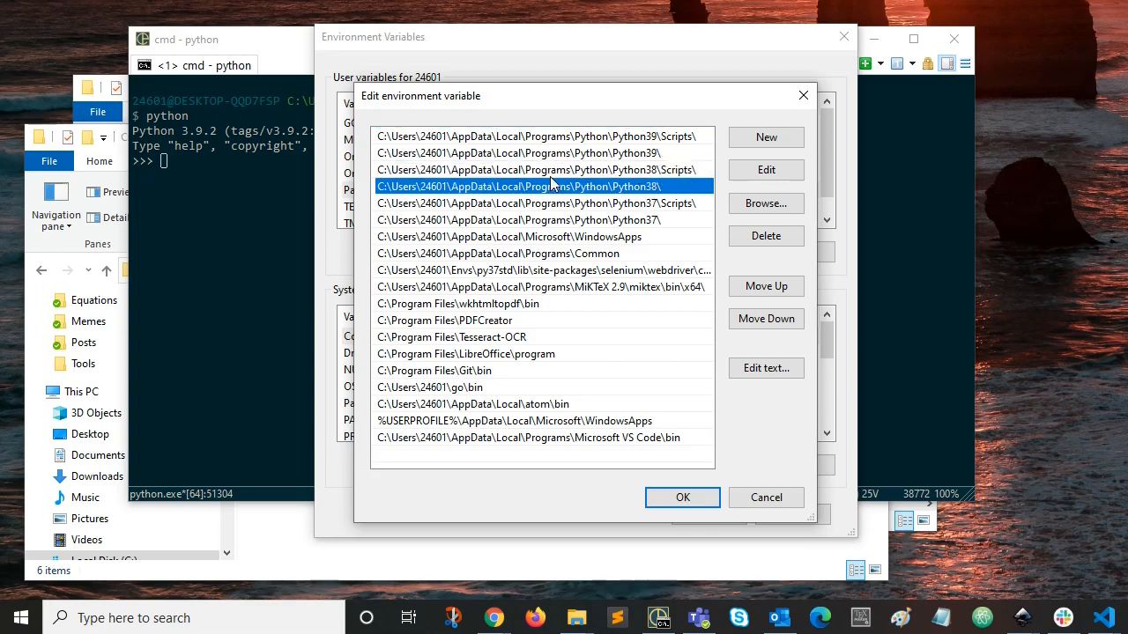
mouse_move(211, 169)
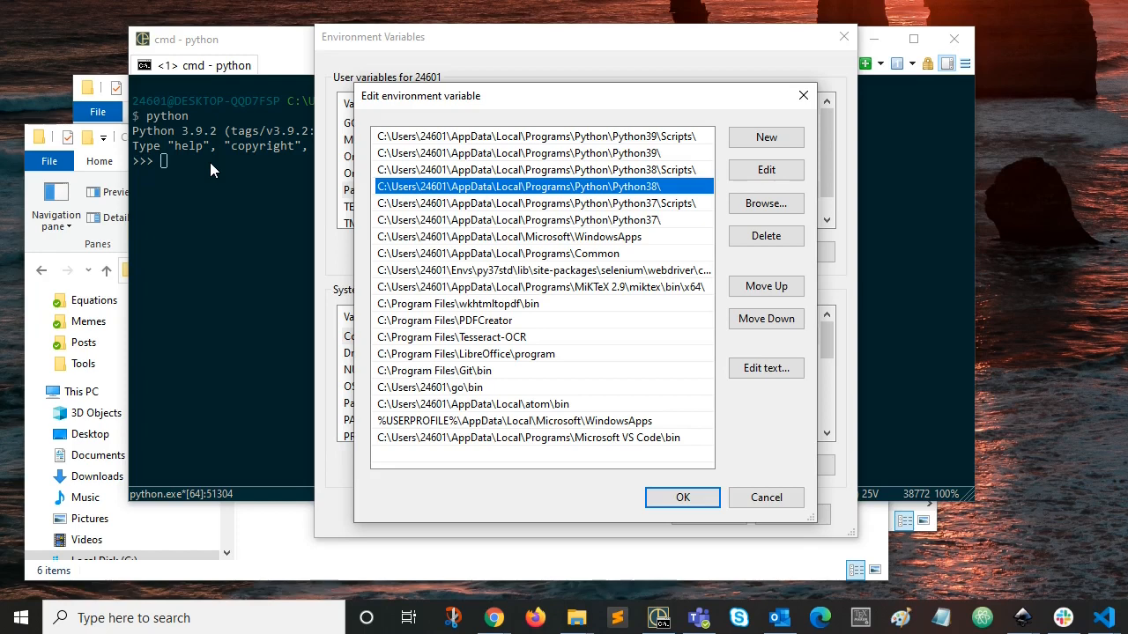
mouse_move(668, 421)
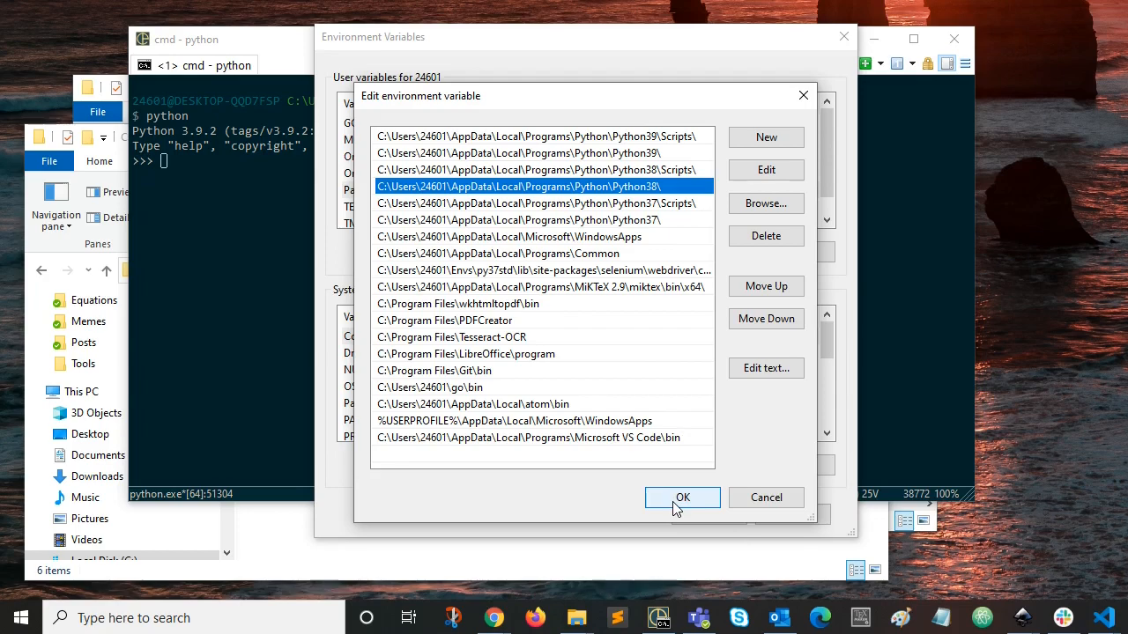
click(682, 497)
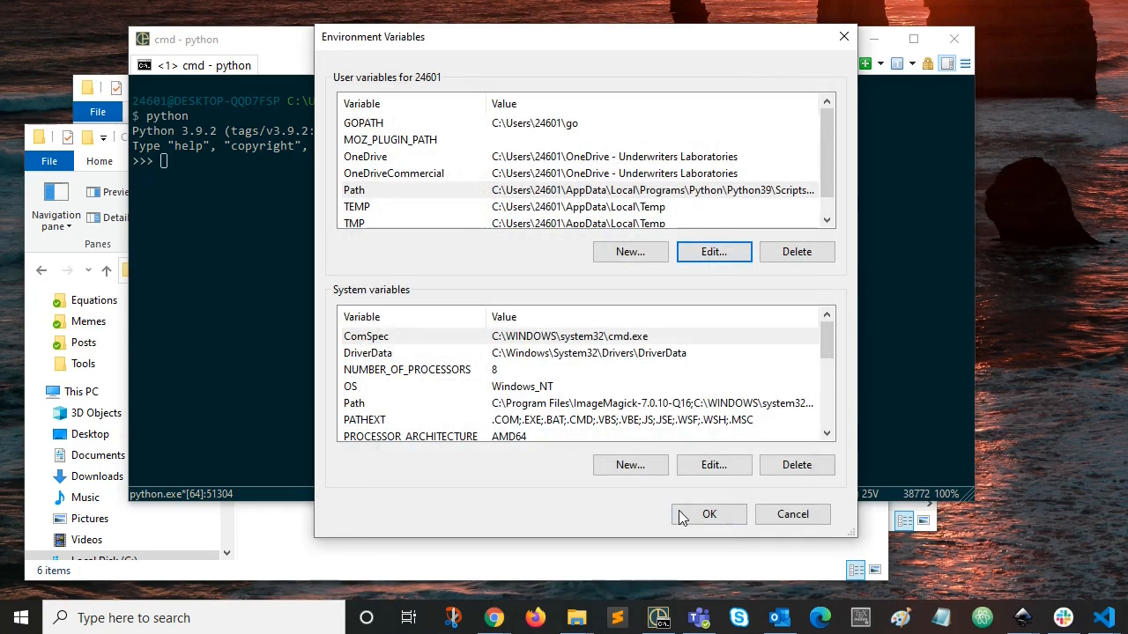
click(708, 515)
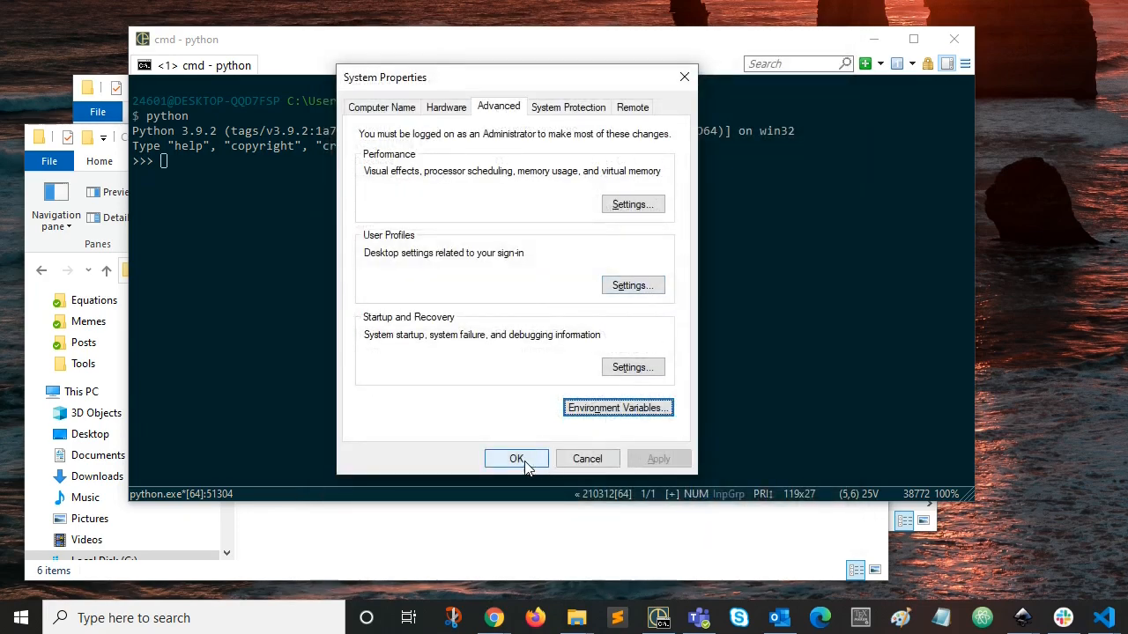
Close System Properties, quit Python with exit() and clear the console with cls.
click(514, 458)
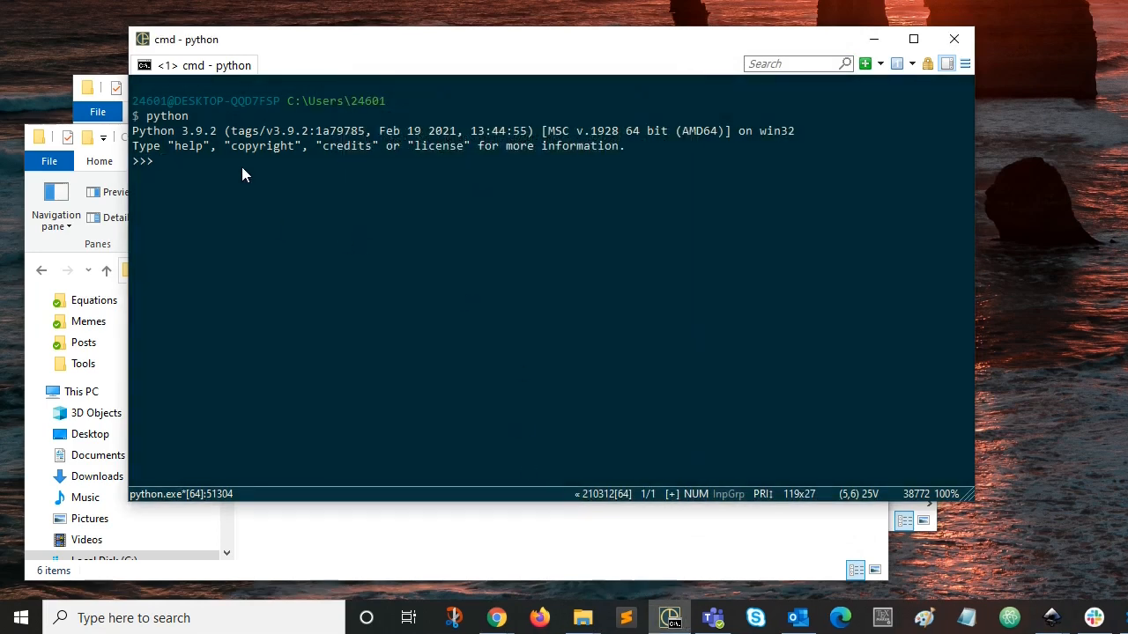
mouse_move(268, 170)
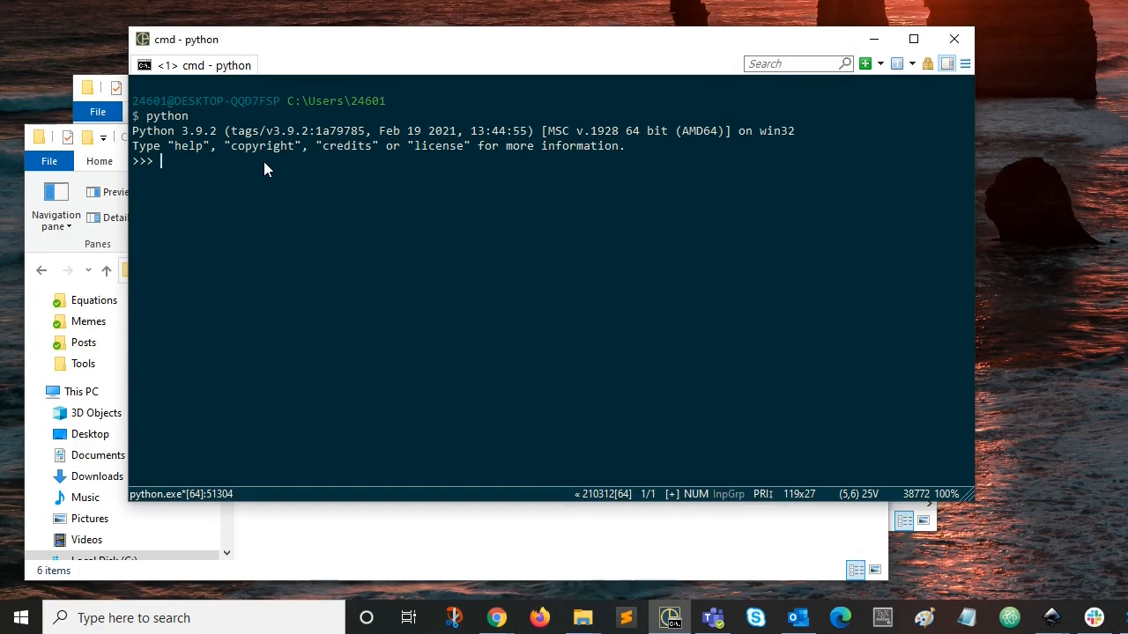
text(exit)
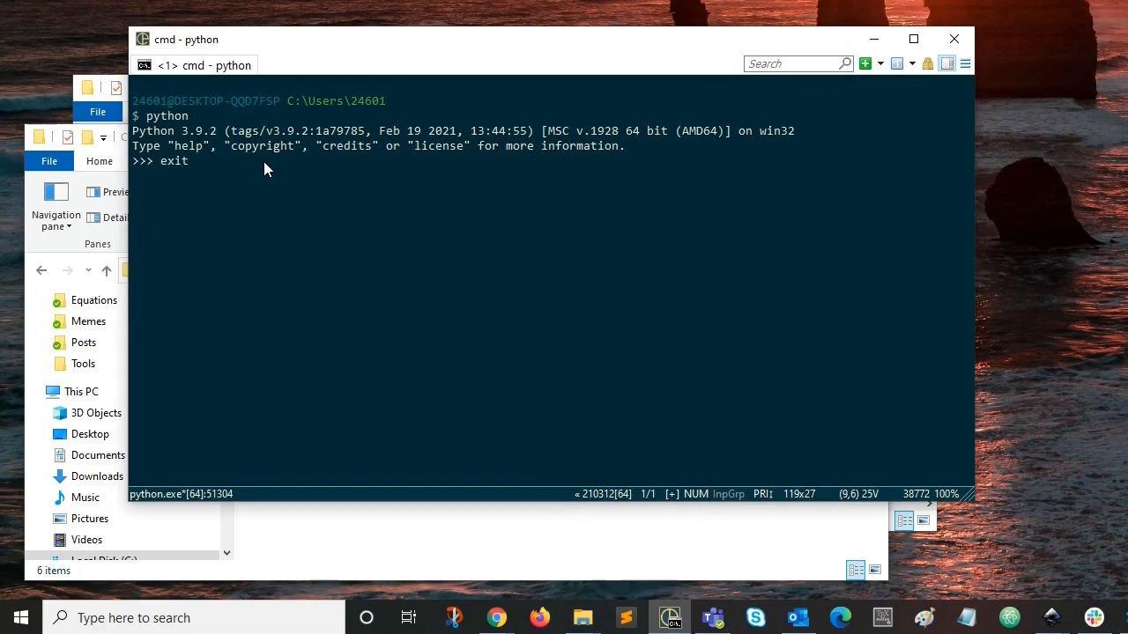
text(())
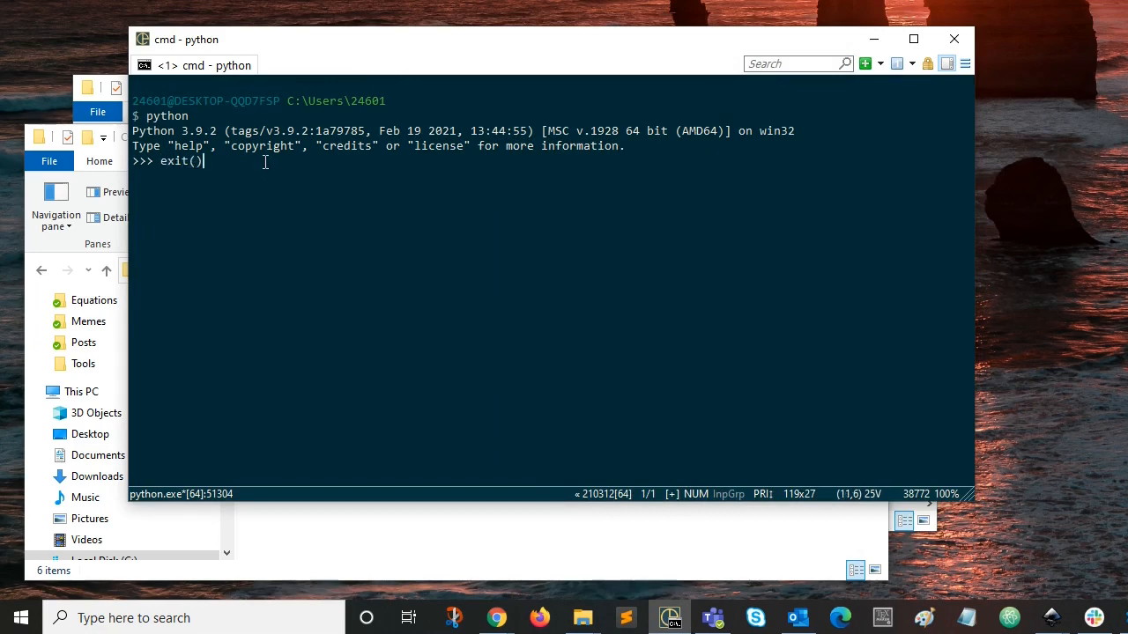
key(Return)
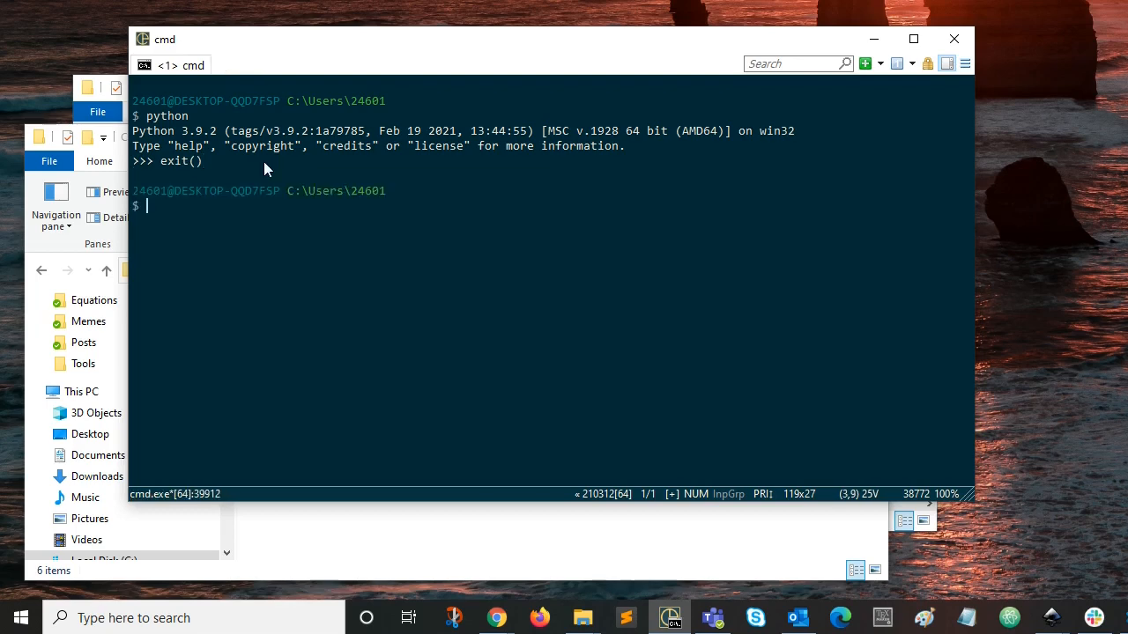
text(cls)
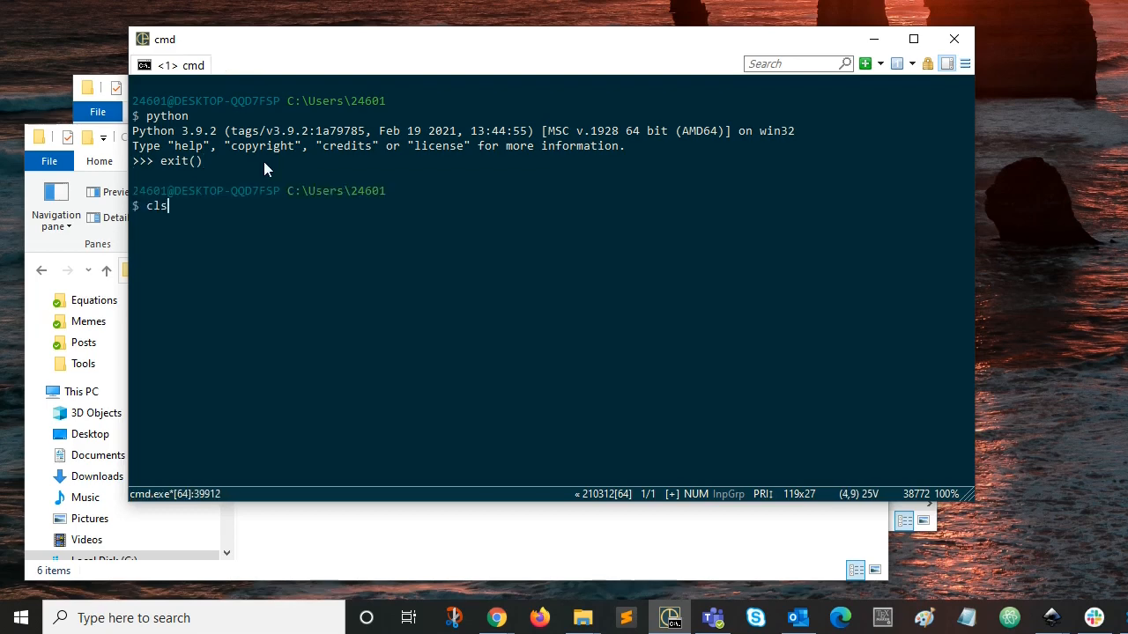
key(Return)
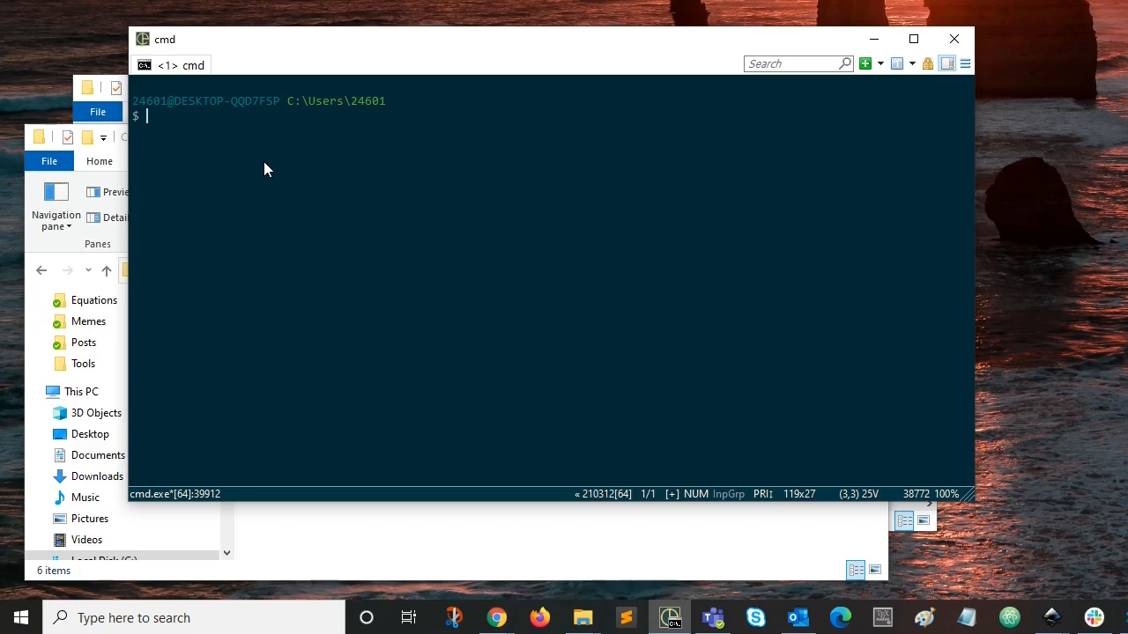
Run pip install virtualenvwrapper-win, installing version 1.2.6 successfully.
text(pip)
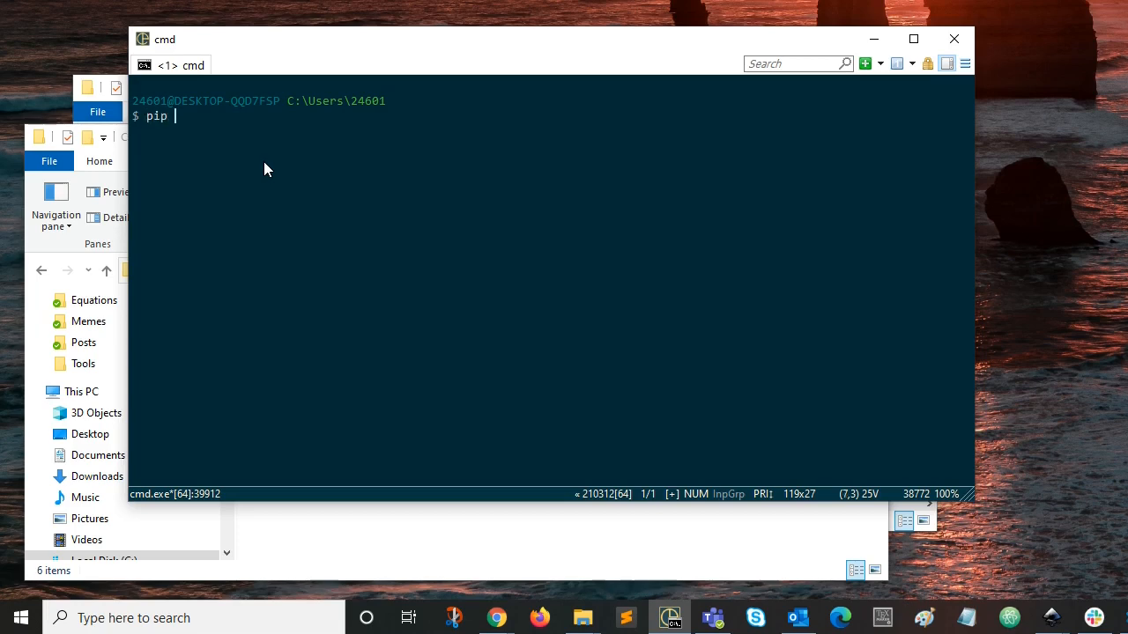
text(install)
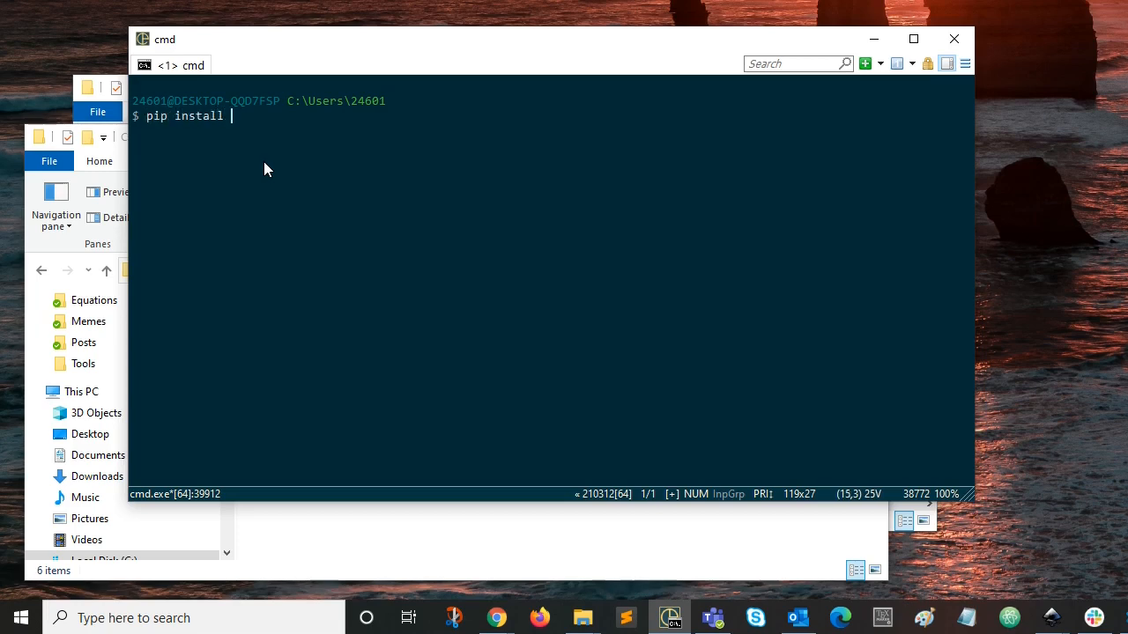
text(virtua)
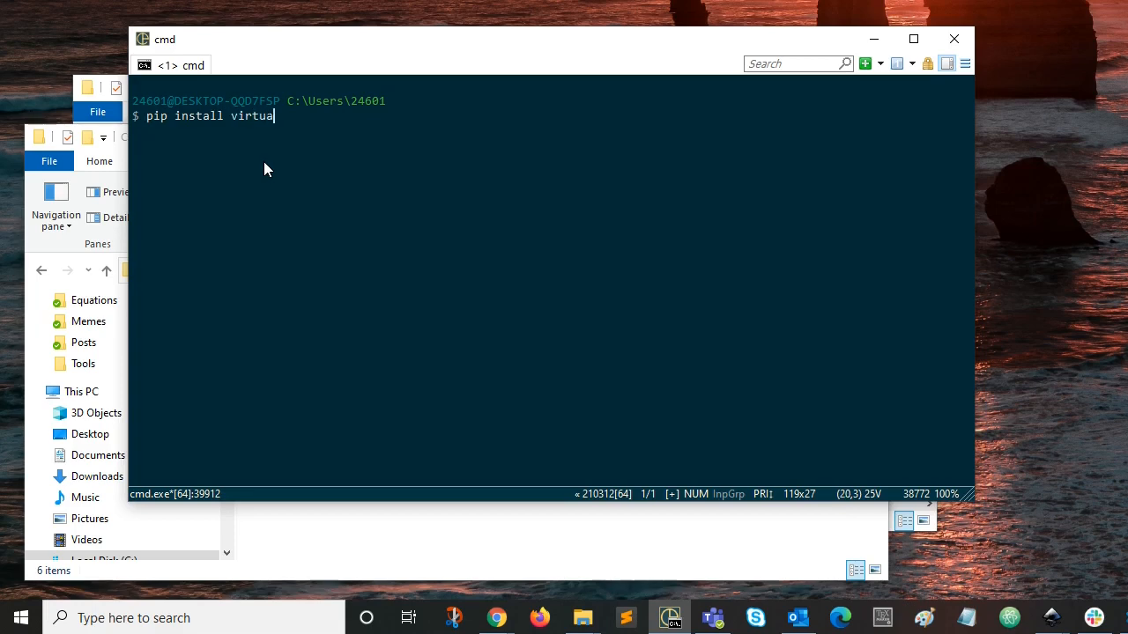
text(lenvw)
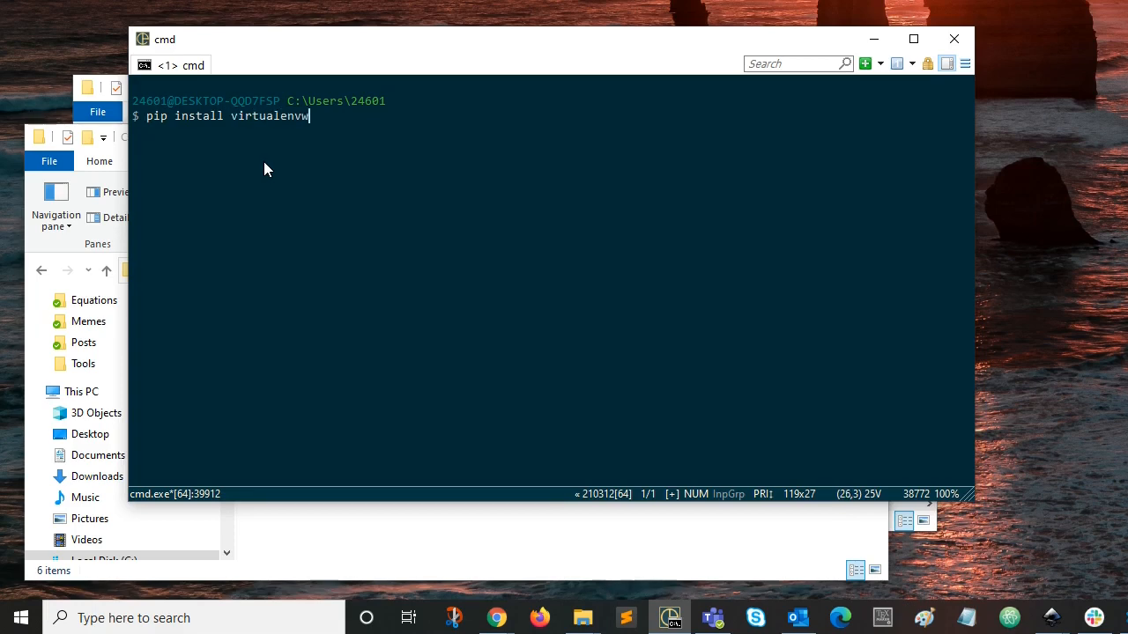
text(rapper-)
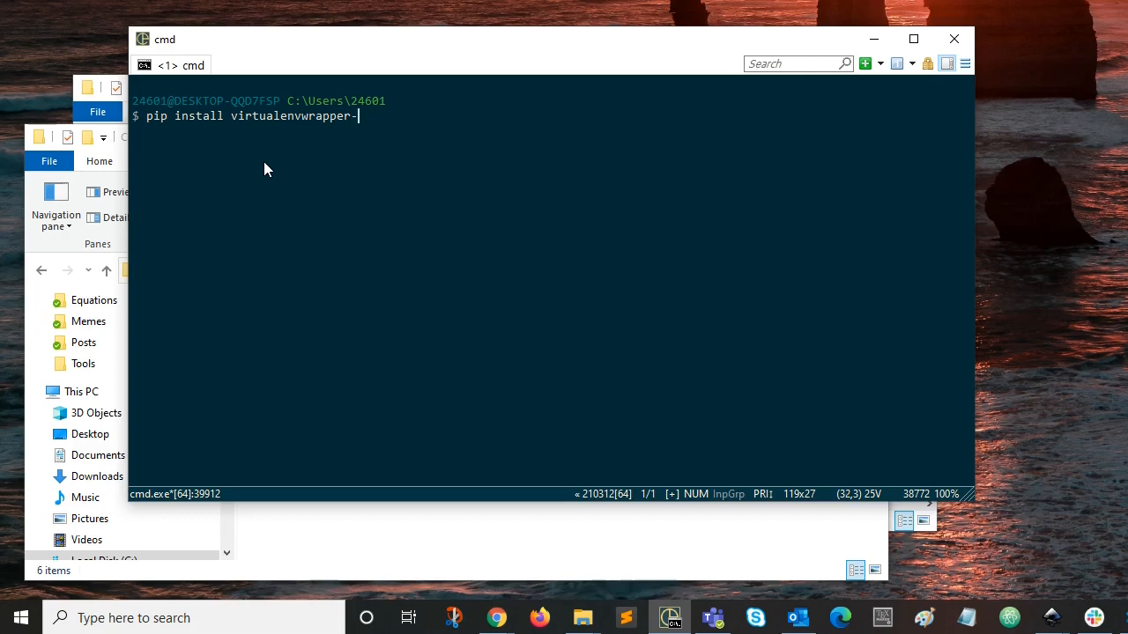
text(win)
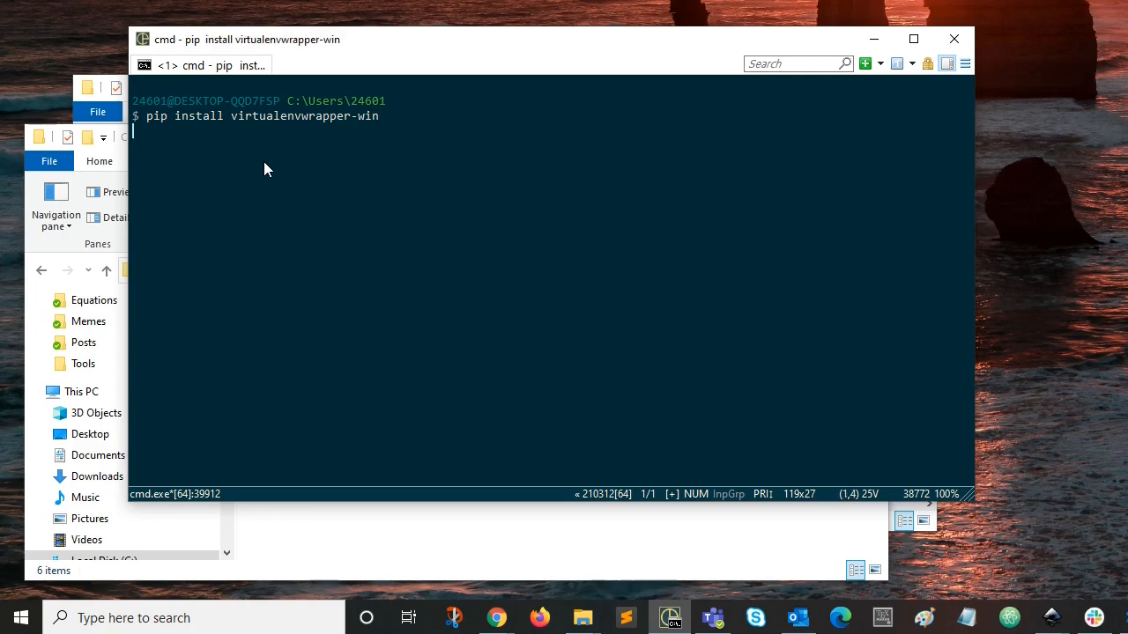
key(Return)
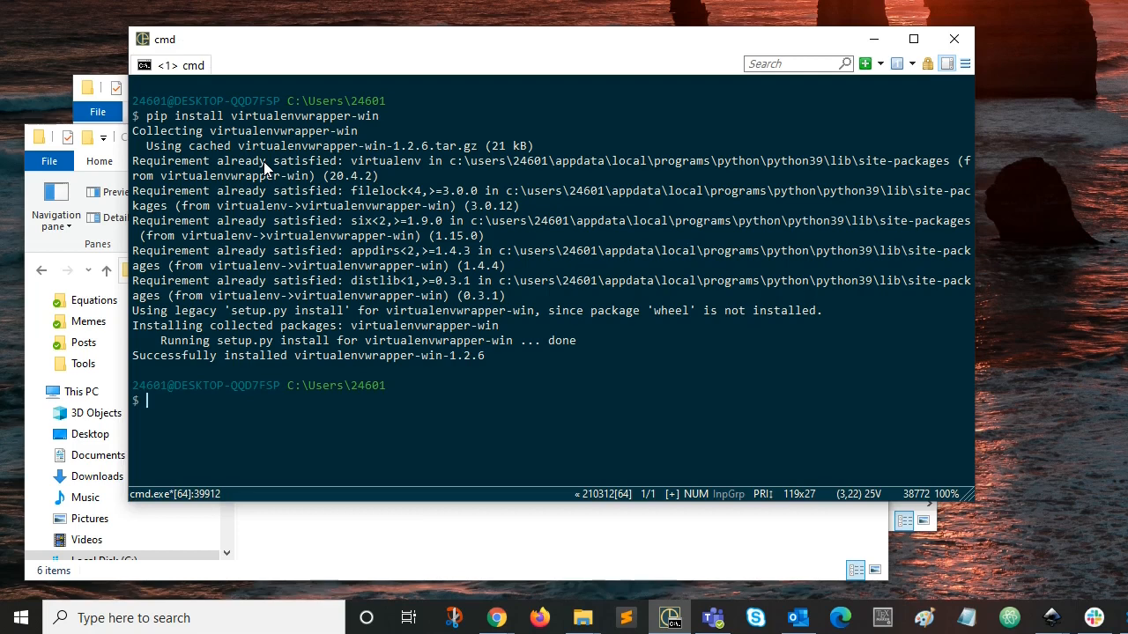
mouse_move(356, 405)
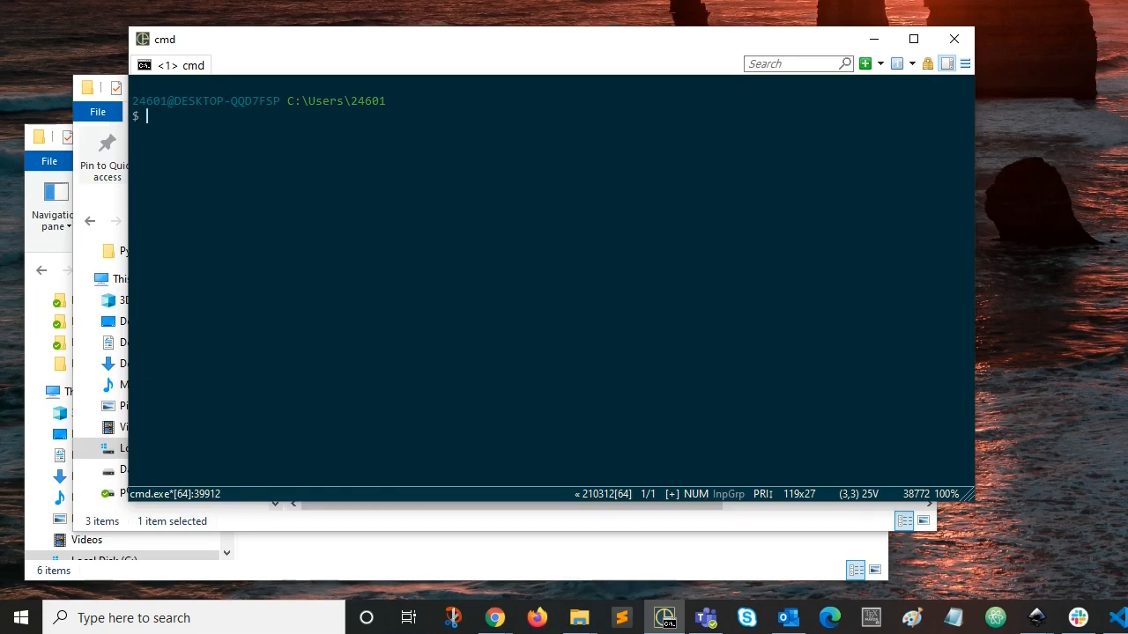
mouse_move(405, 7)
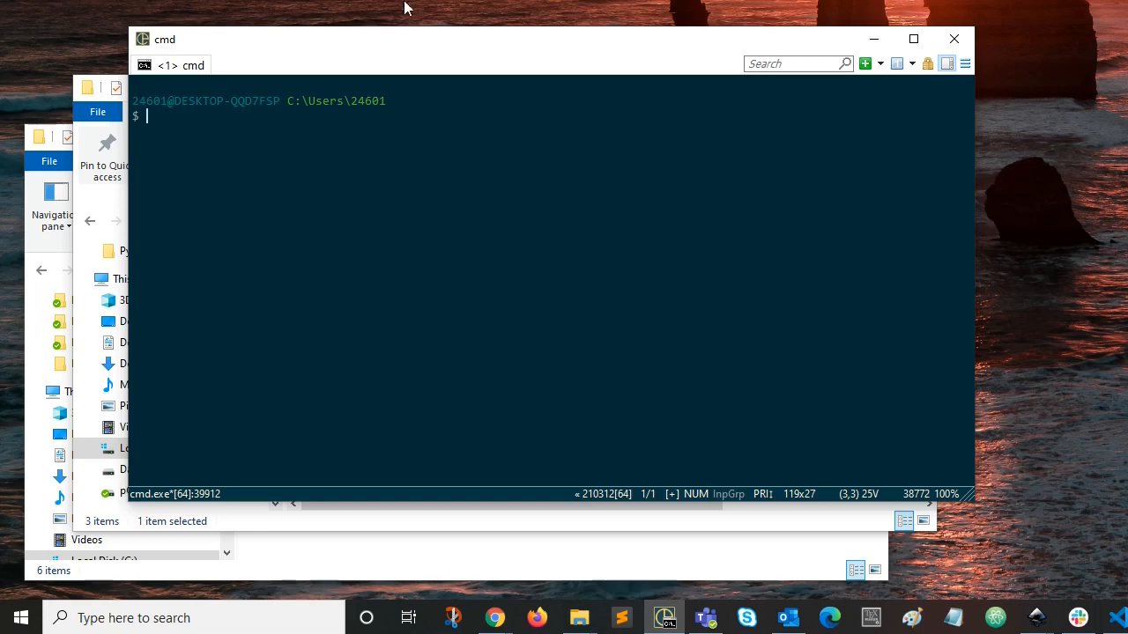
mouse_move(74, 159)
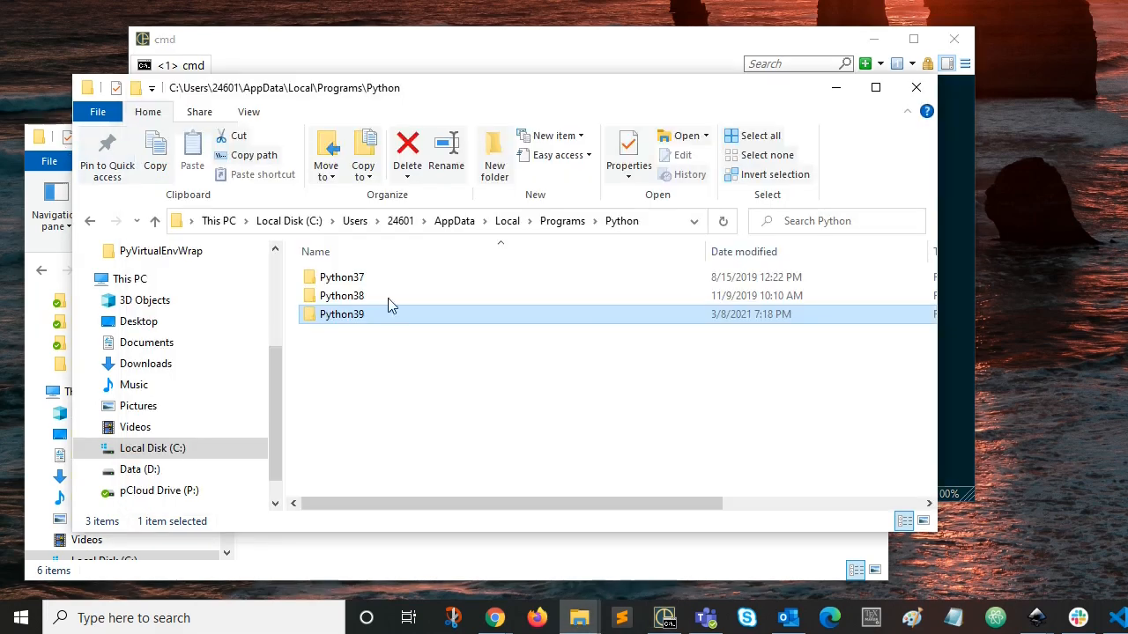
mouse_move(394, 321)
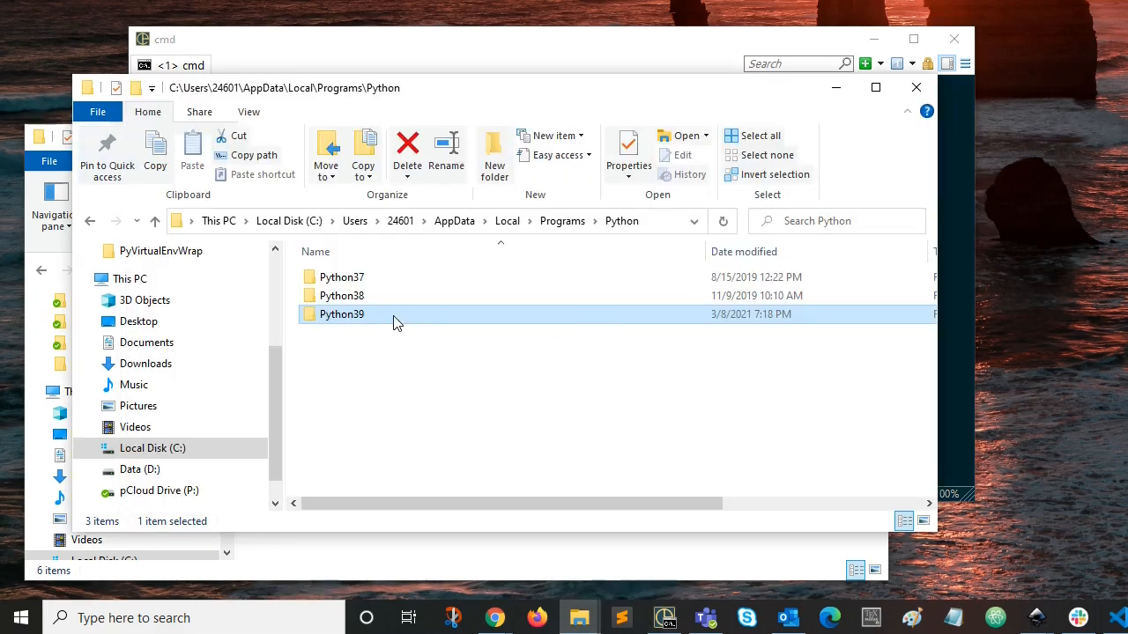
mouse_move(362, 324)
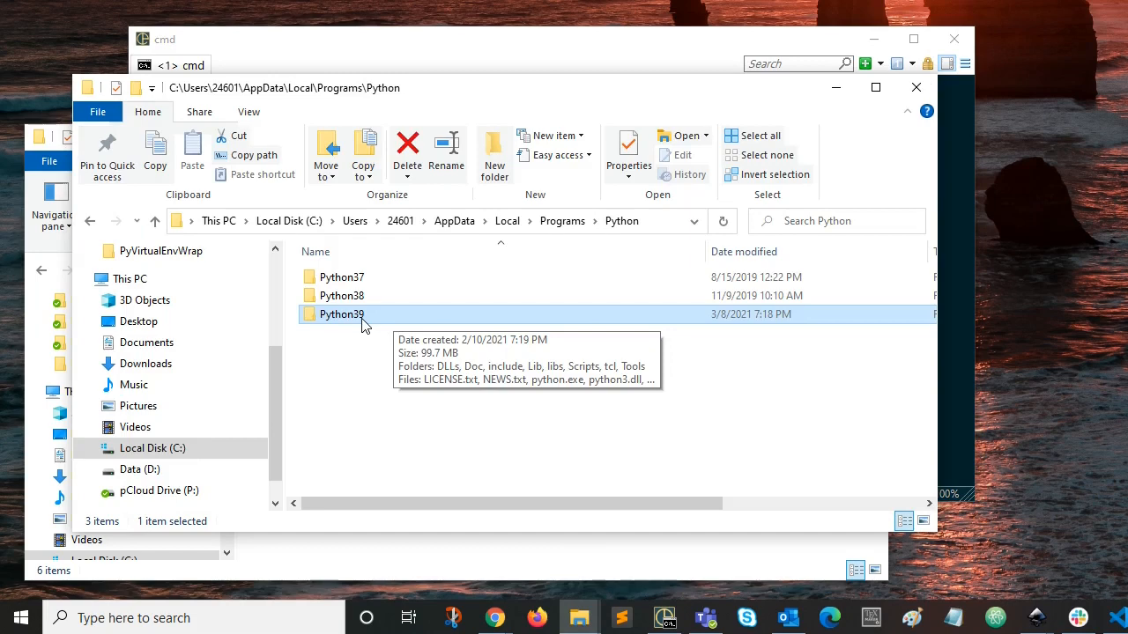
Browse into Python39's Scripts folder and locate the virtualenvwrapper batch files.
double_click(342, 313)
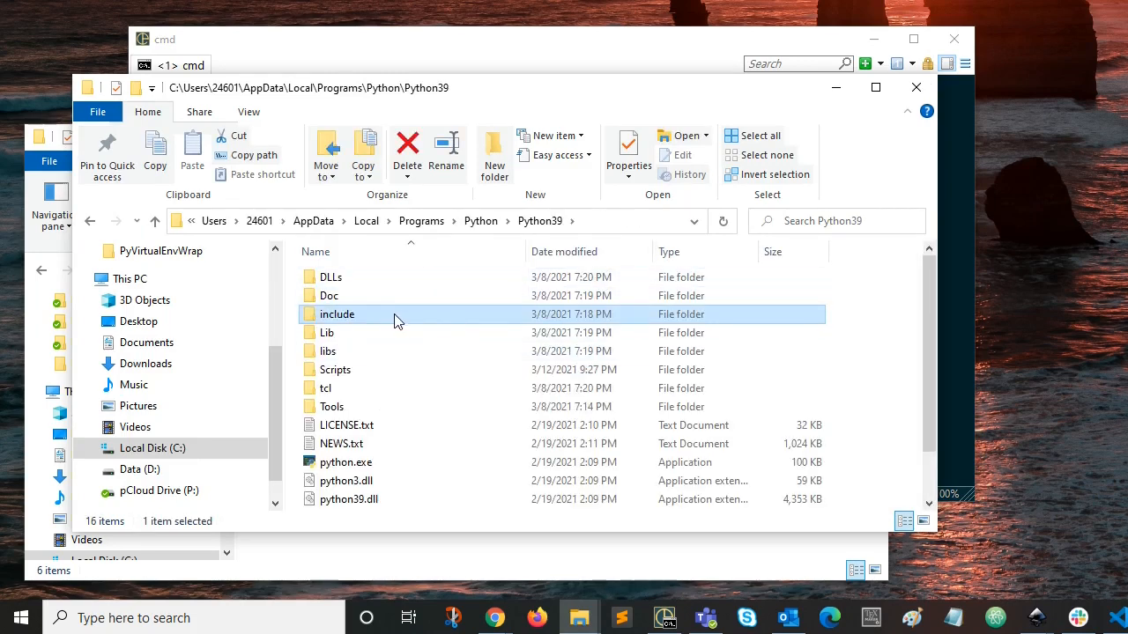
click(335, 370)
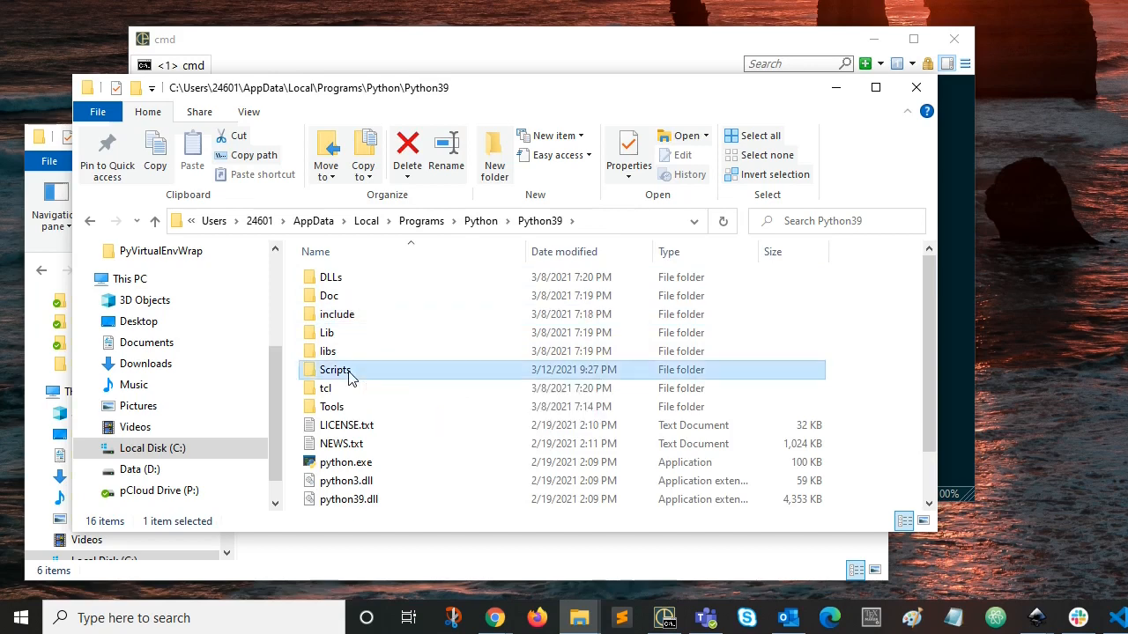
double_click(334, 370)
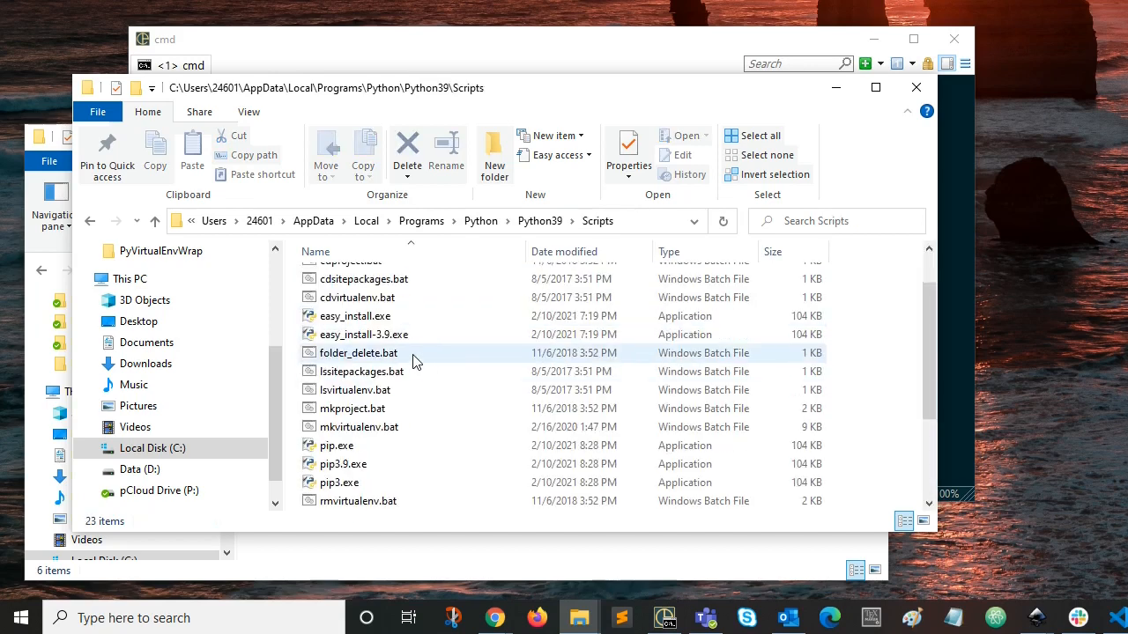
scroll(down, 3)
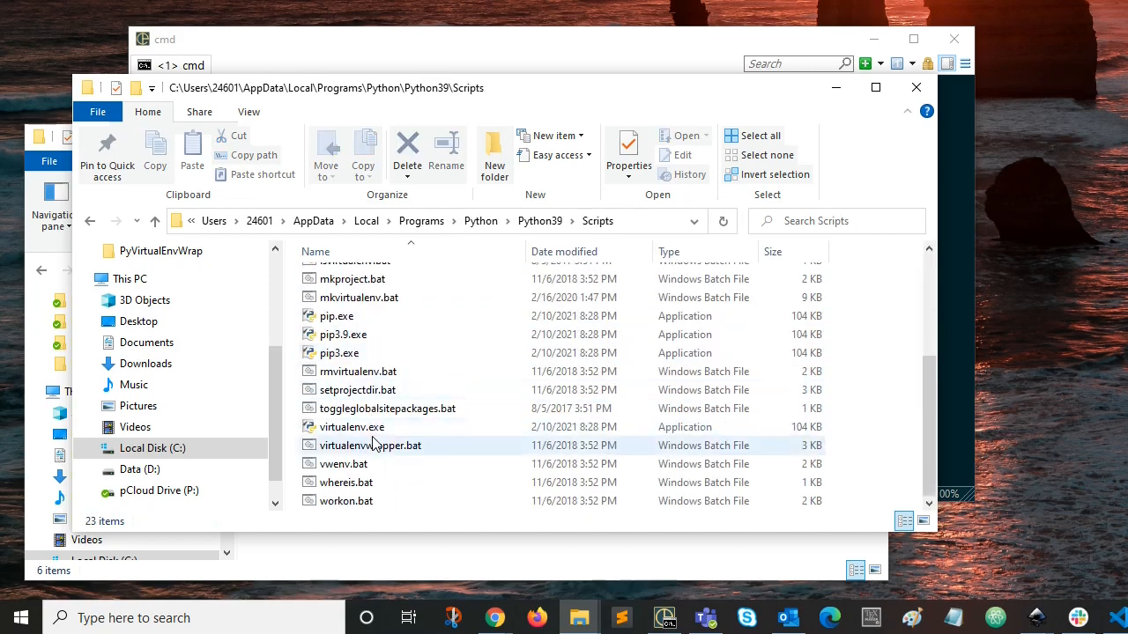
click(342, 464)
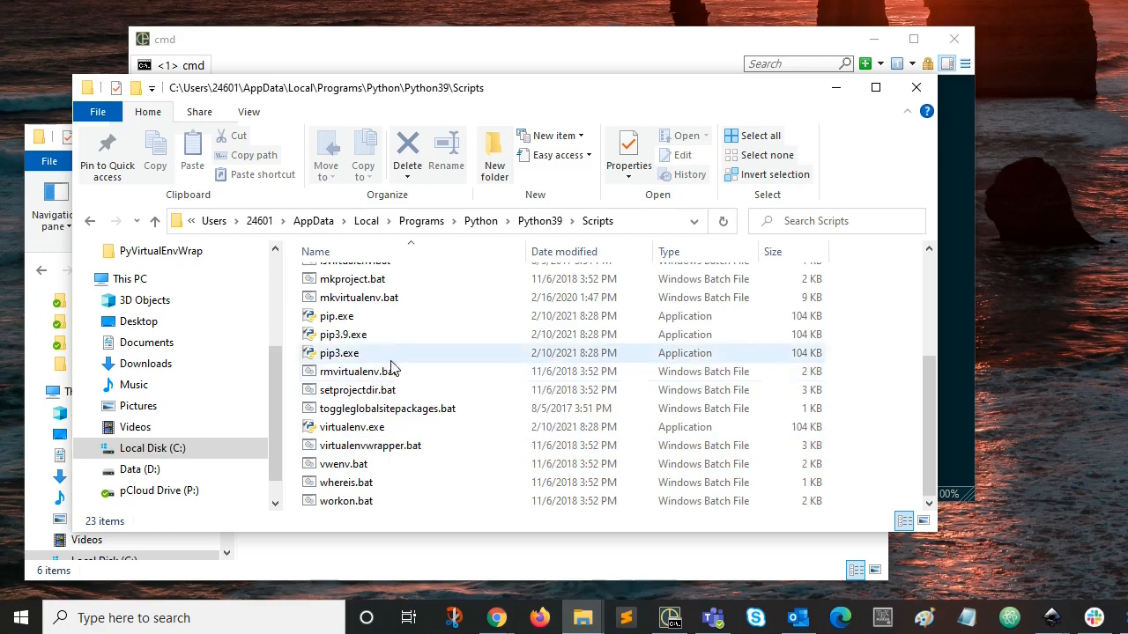
mouse_move(554, 233)
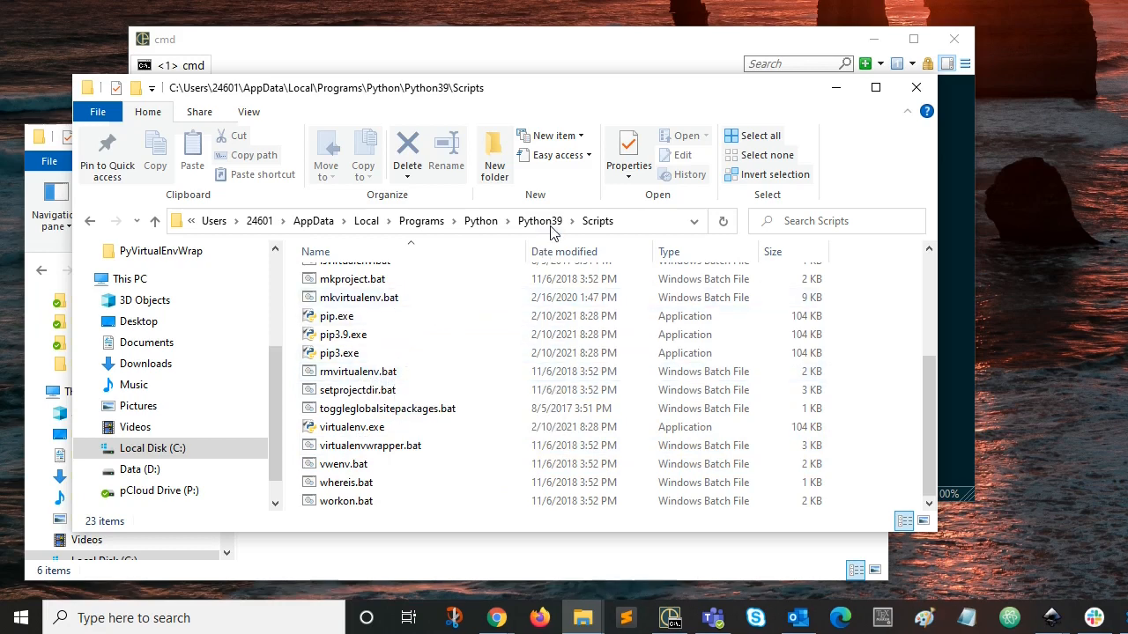
mouse_move(481, 222)
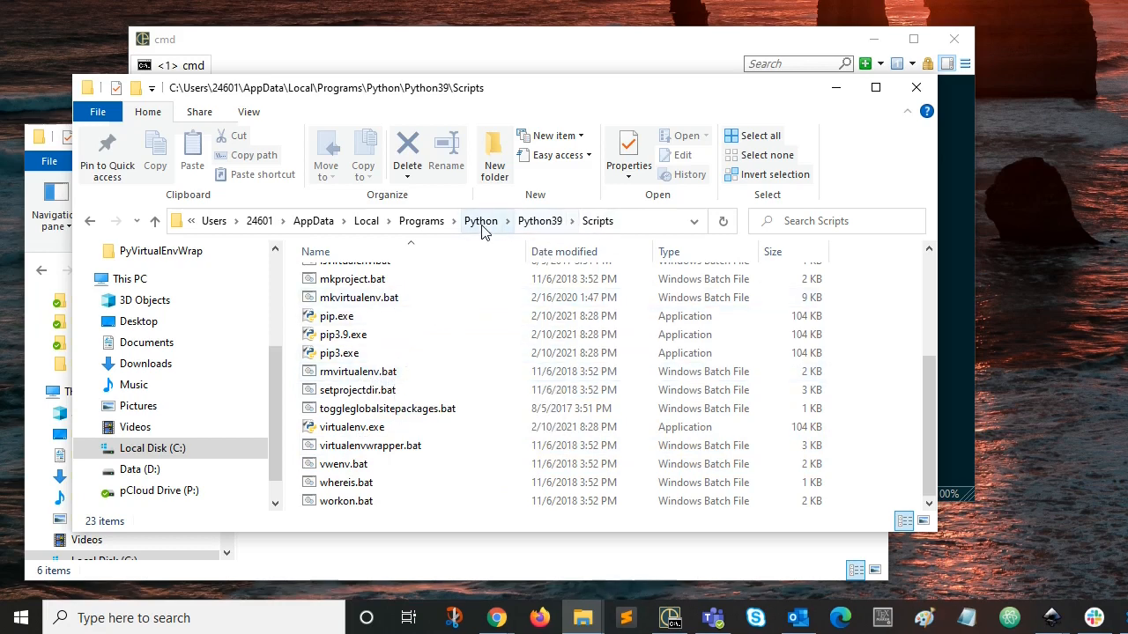
Check Python37's Scripts for virtualenvwrapper.bat, then return to the Python installations folder.
click(481, 220)
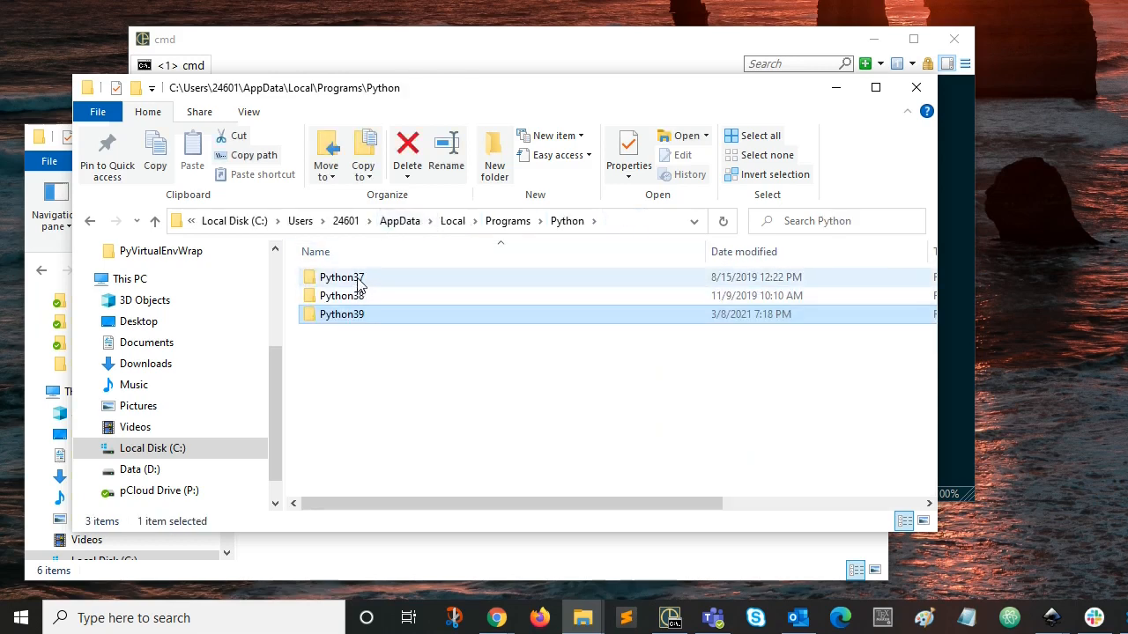
mouse_move(341, 276)
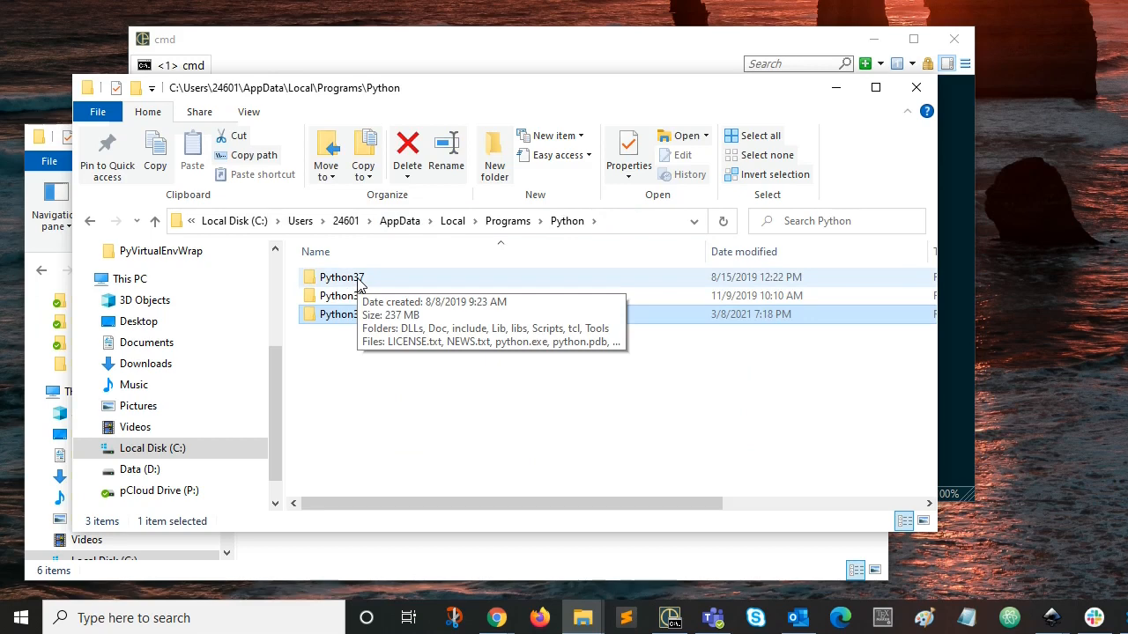
double_click(342, 277)
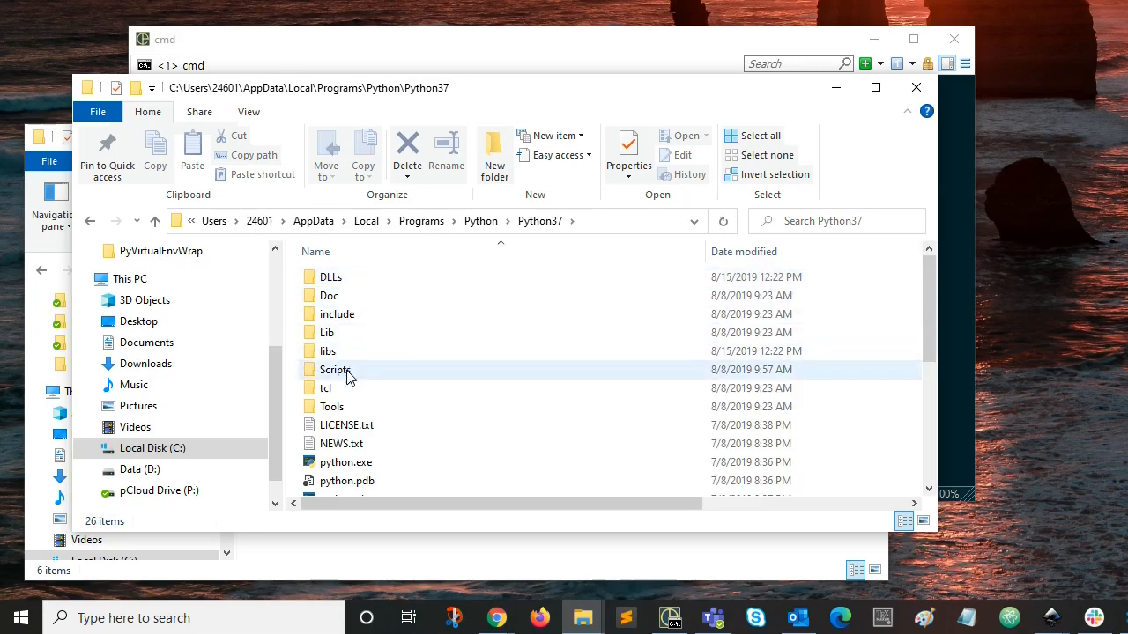
double_click(335, 370)
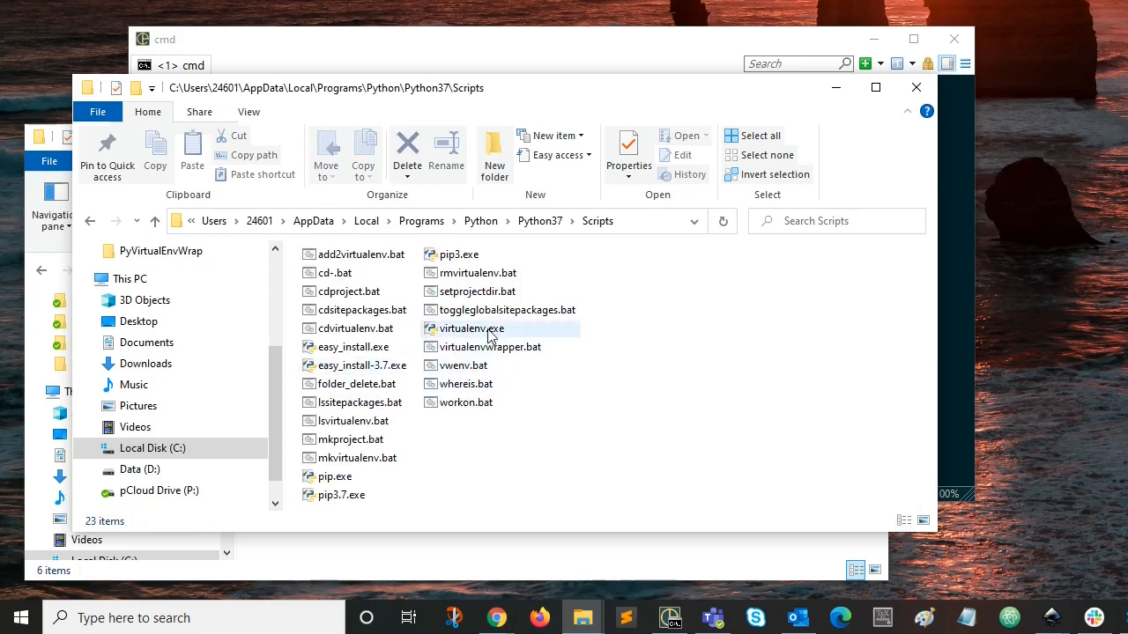
click(490, 345)
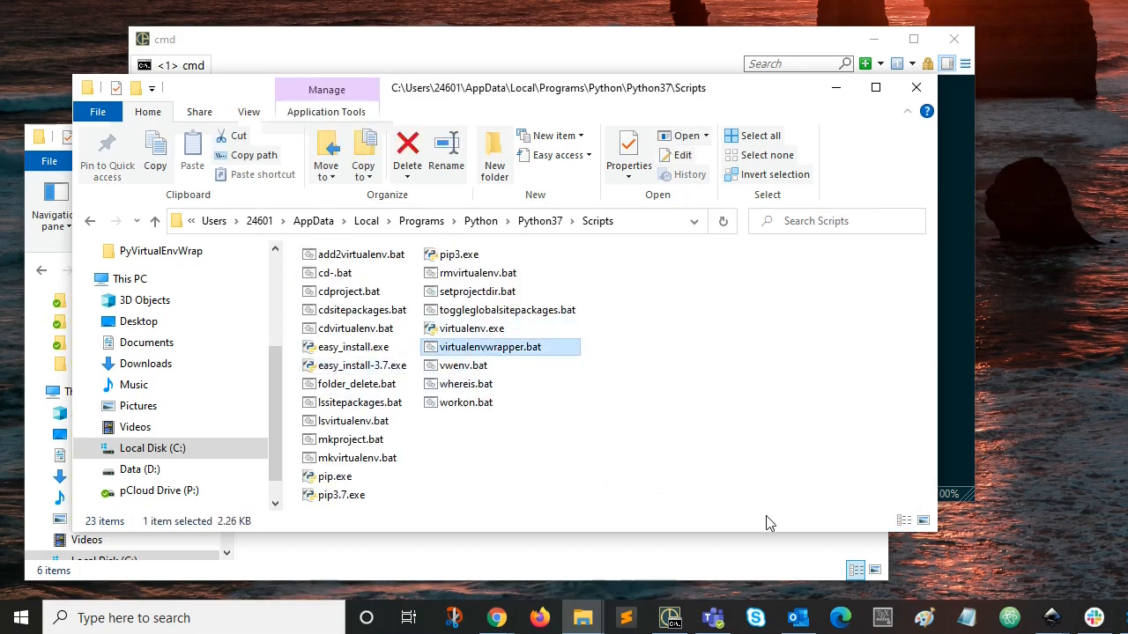
mouse_move(539, 222)
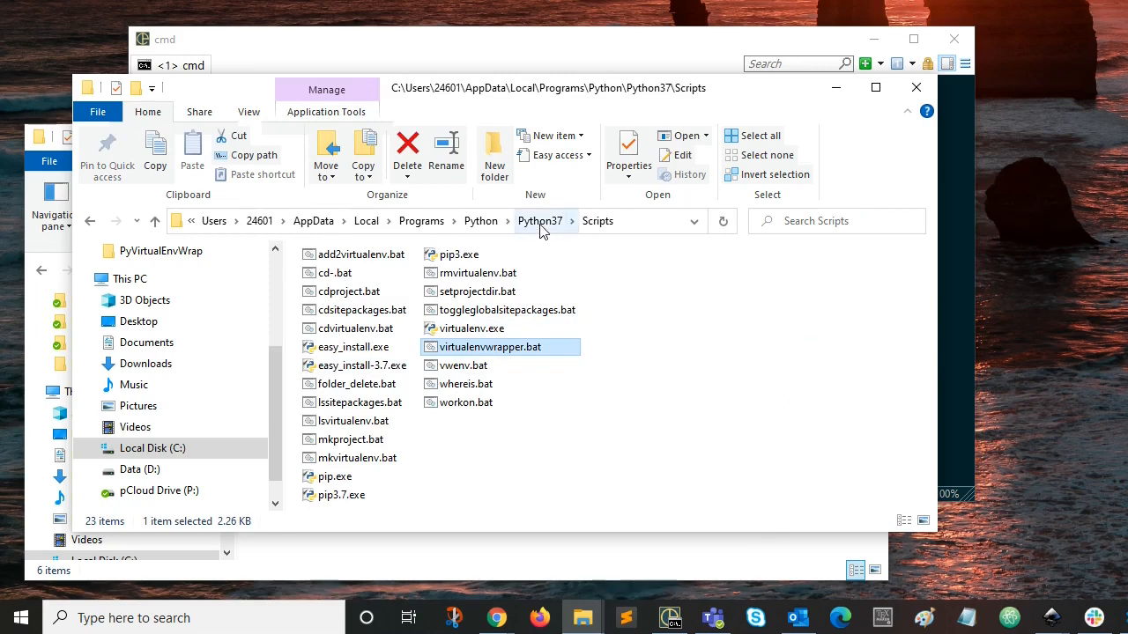
mouse_move(483, 238)
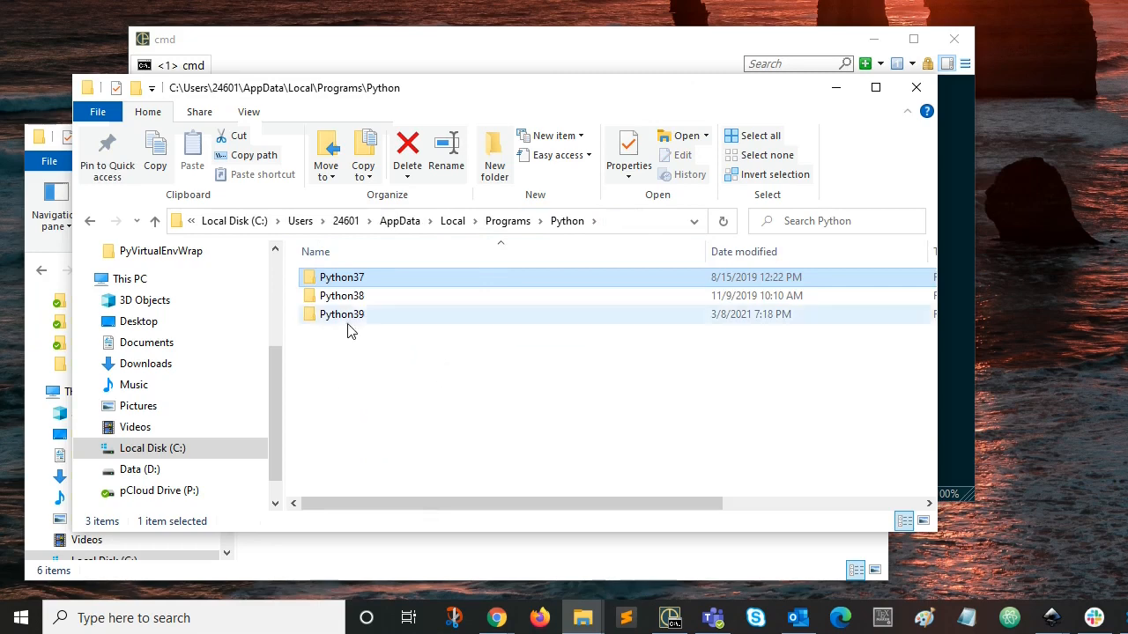
mouse_move(342, 314)
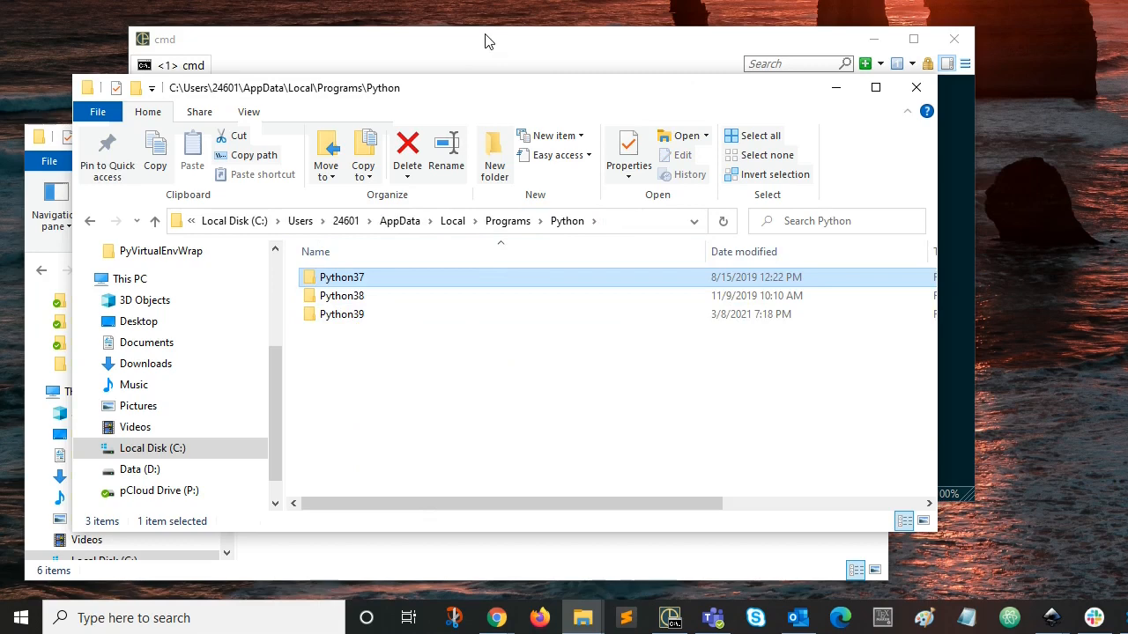
click(342, 314)
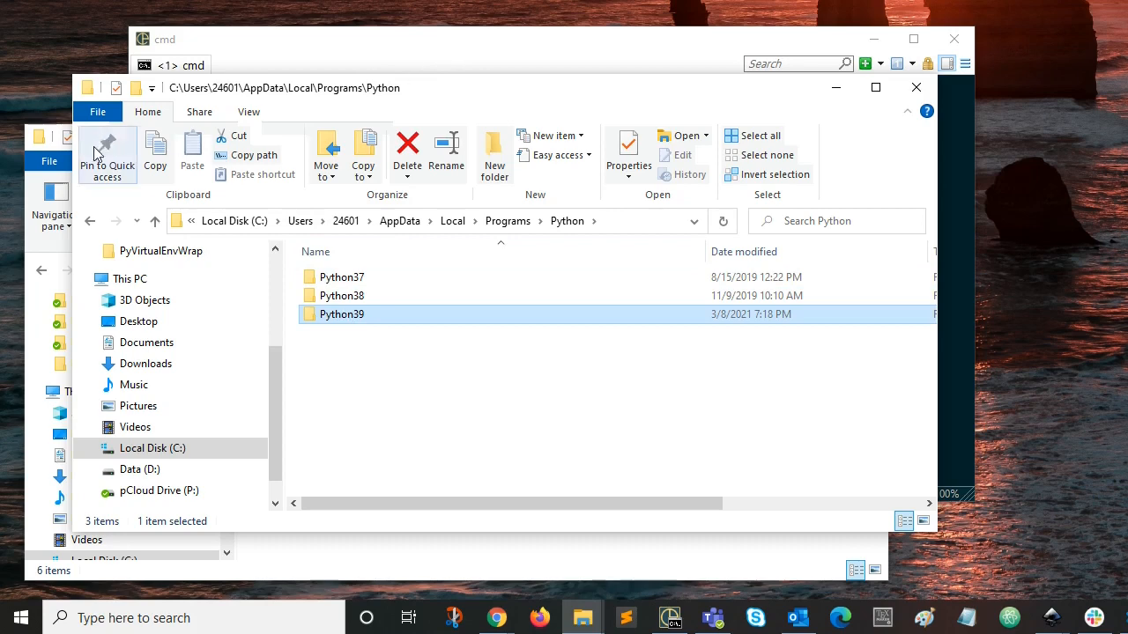
mouse_move(26, 273)
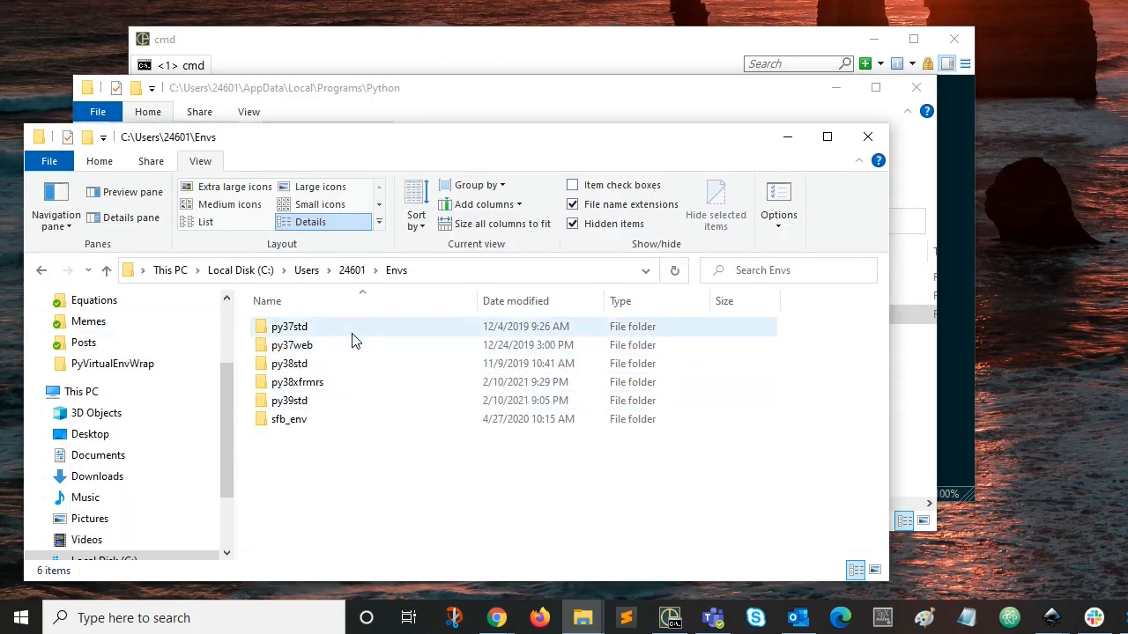
click(291, 343)
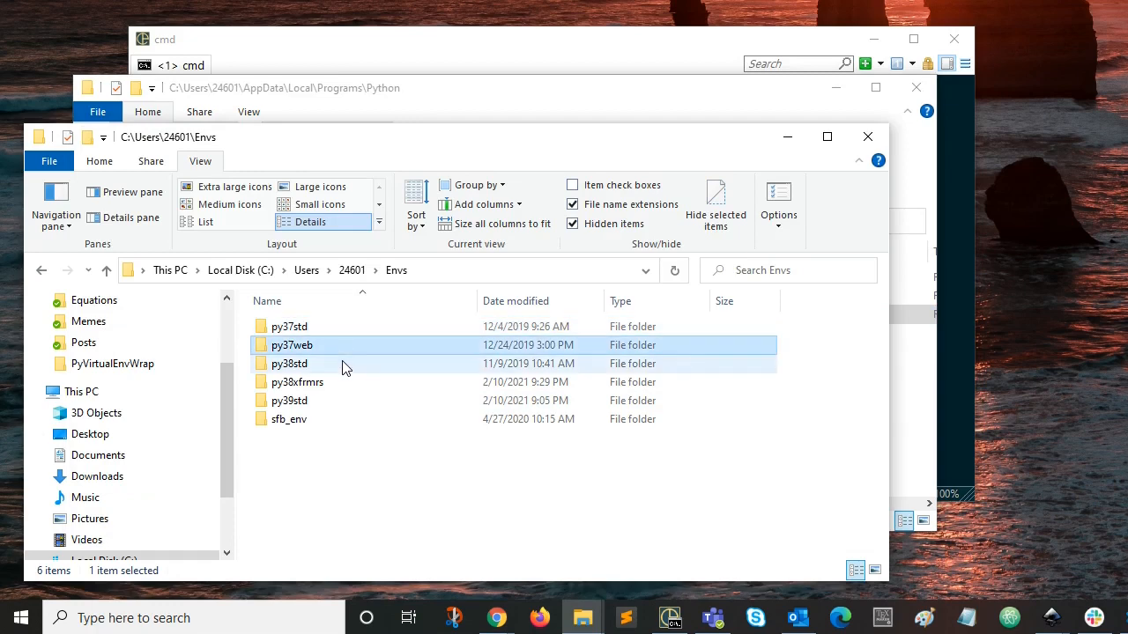
click(296, 381)
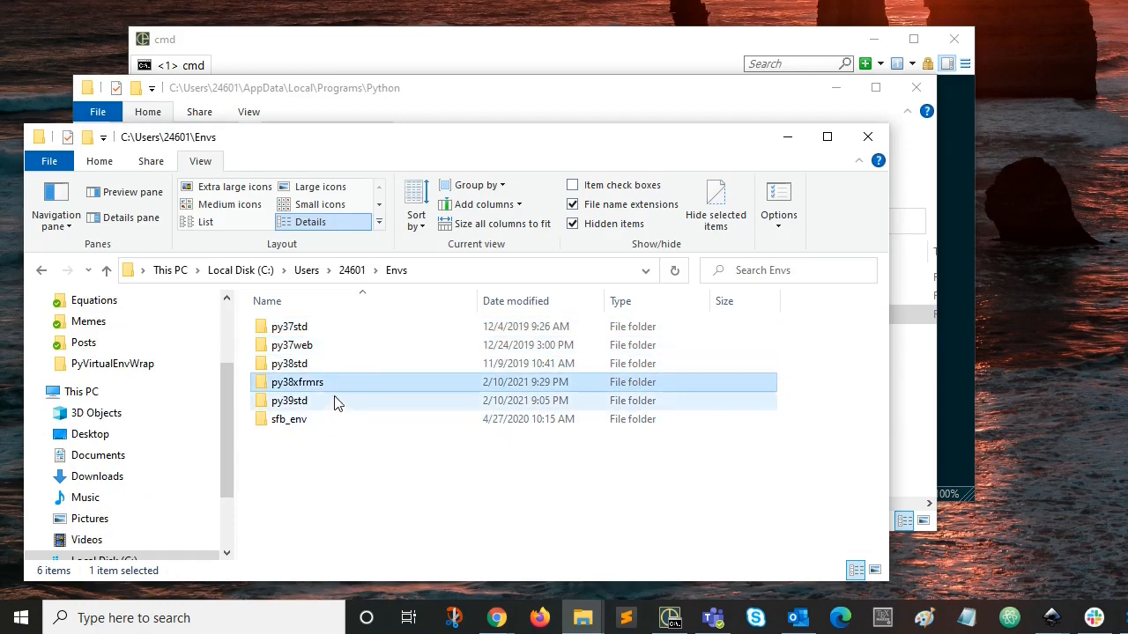
mouse_move(308, 388)
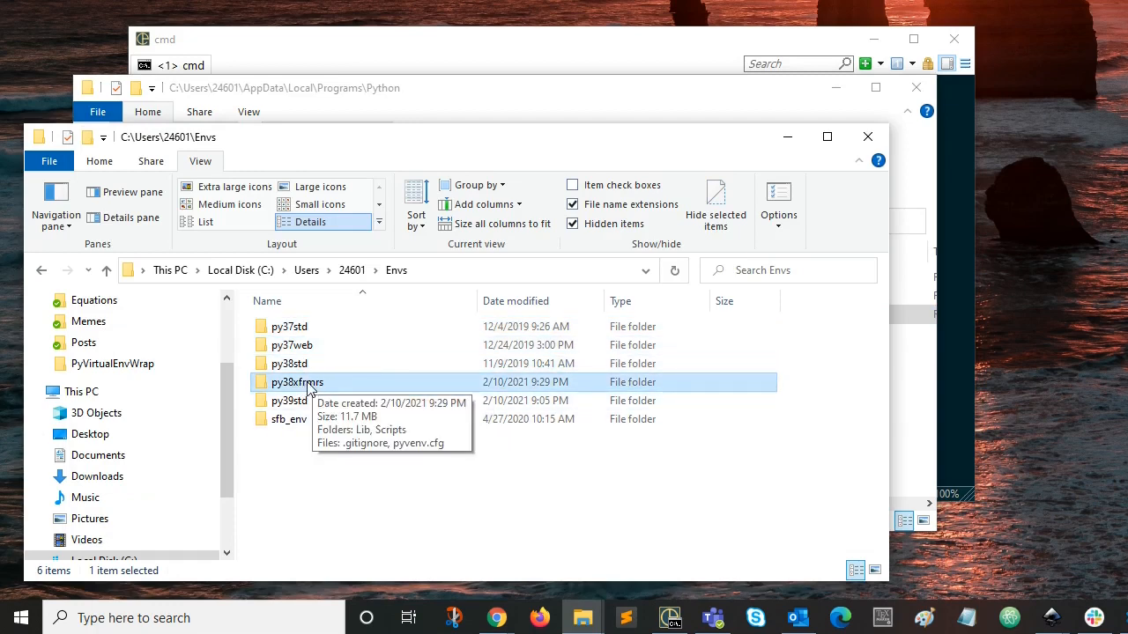
mouse_move(289, 400)
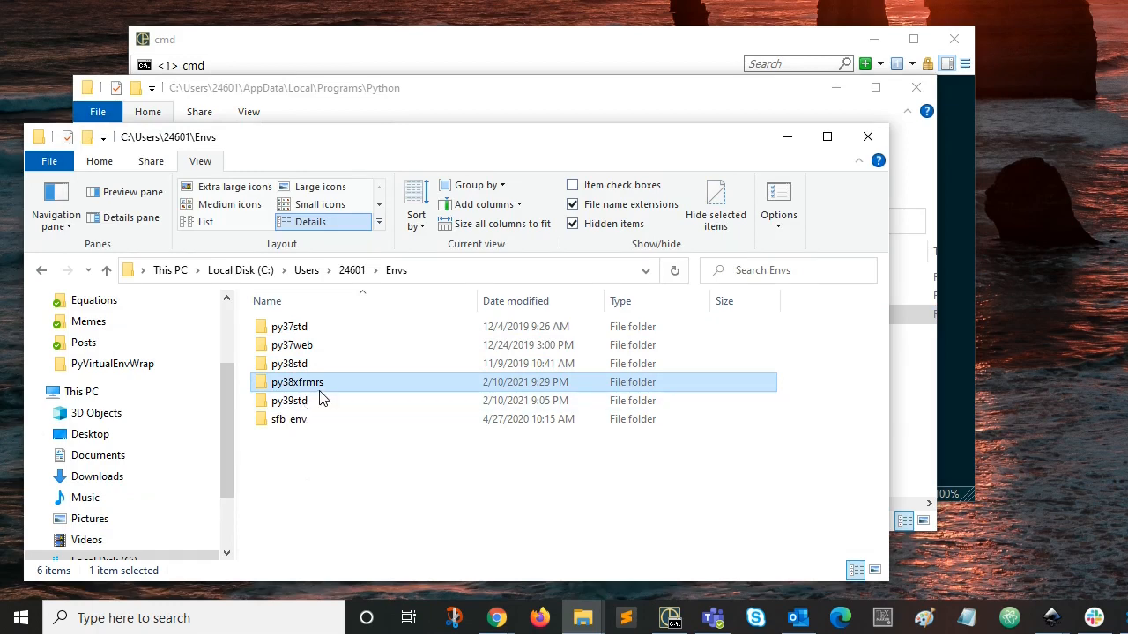
mouse_move(291, 400)
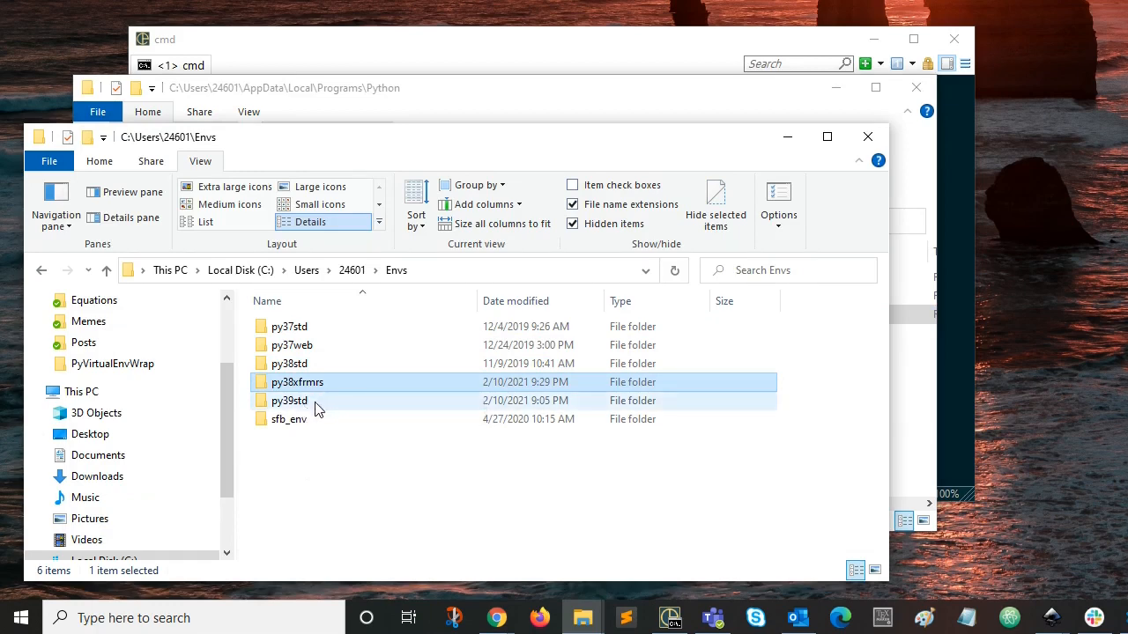
mouse_move(289, 400)
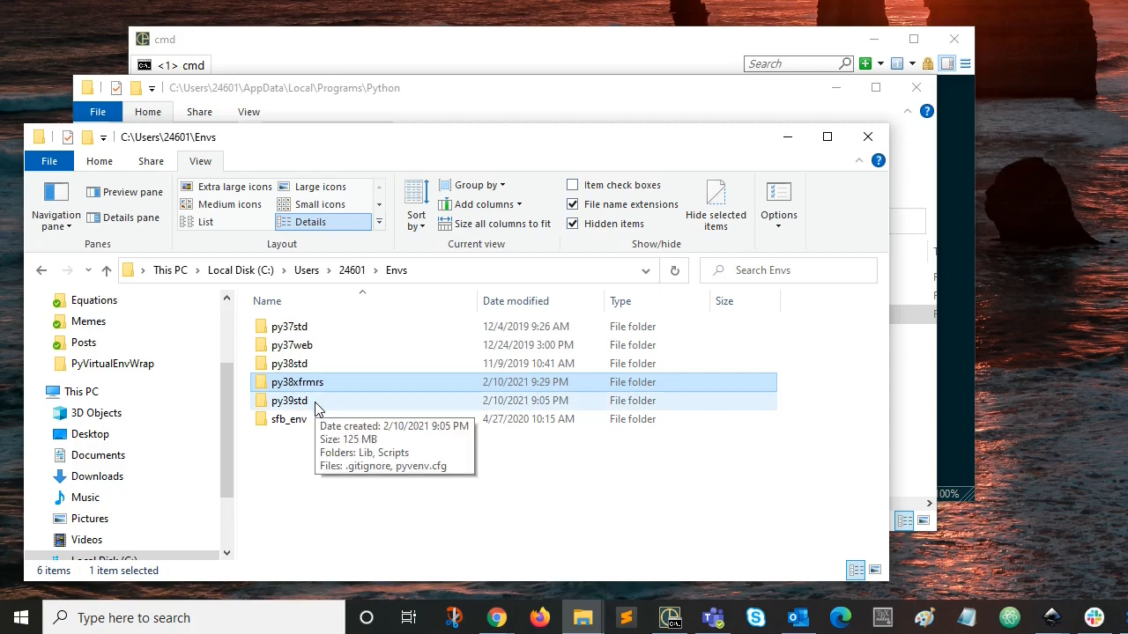
click(289, 400)
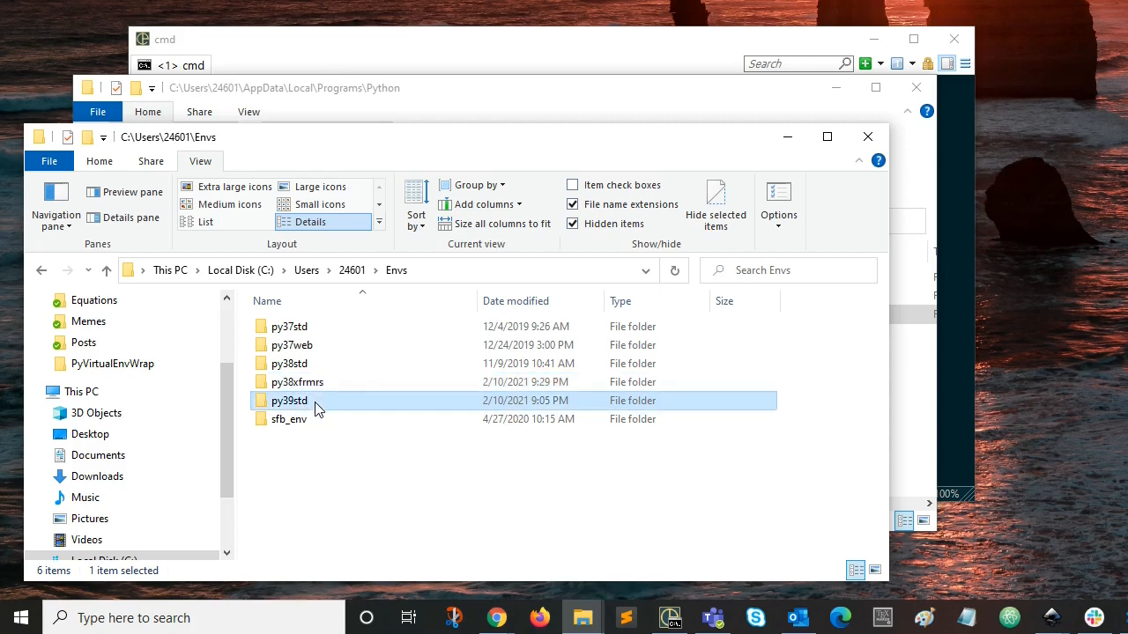
mouse_move(397, 321)
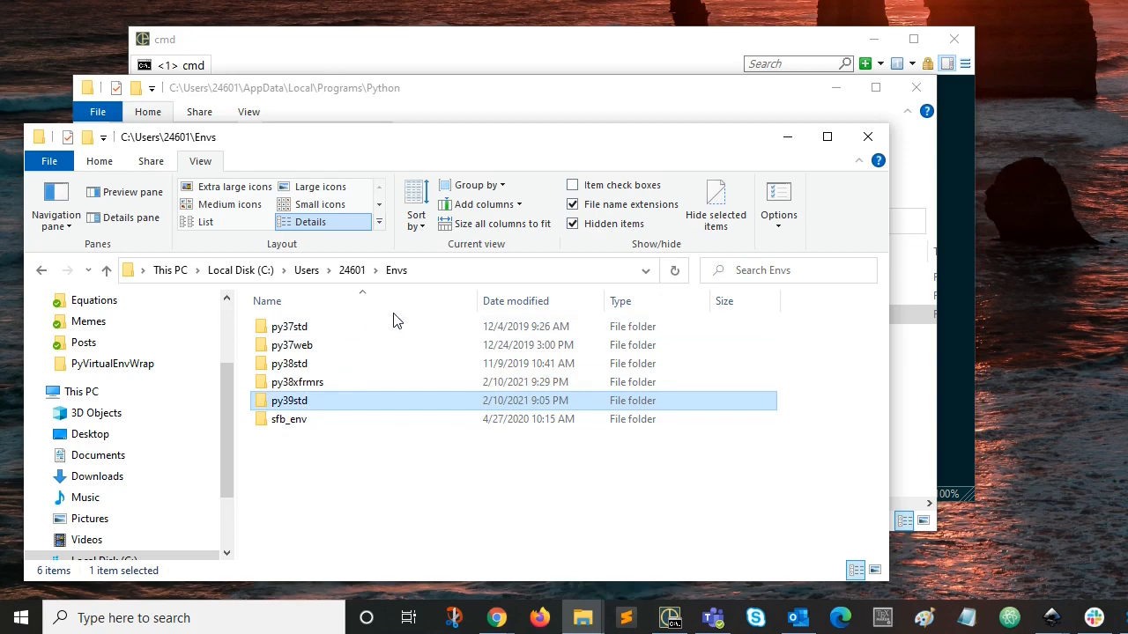
mouse_move(335, 408)
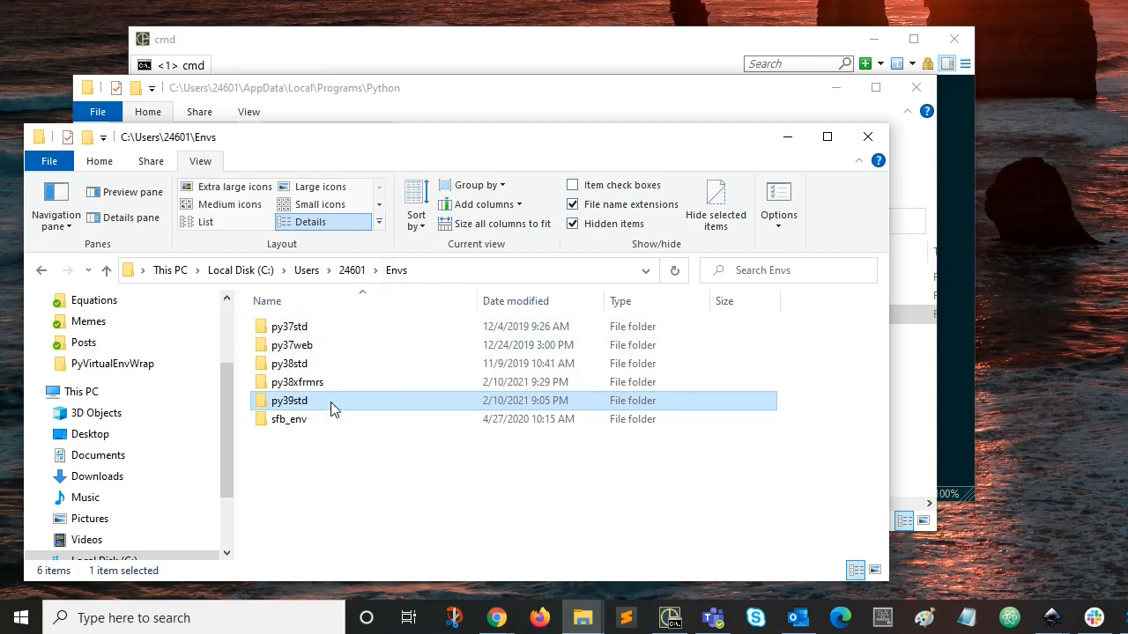
mouse_move(326, 343)
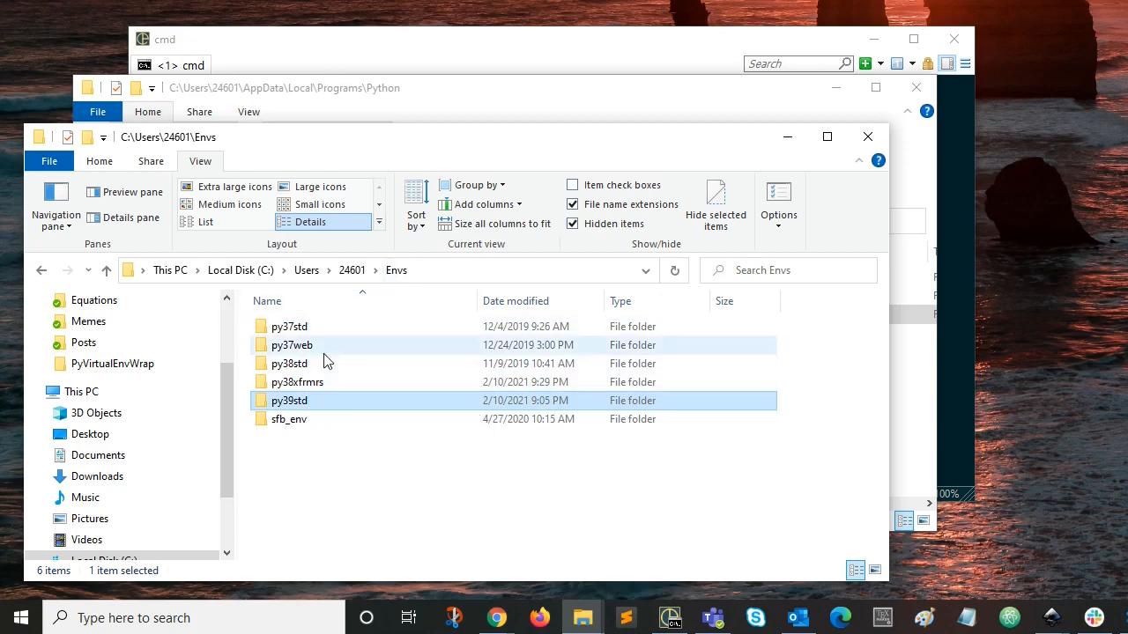
mouse_move(342, 374)
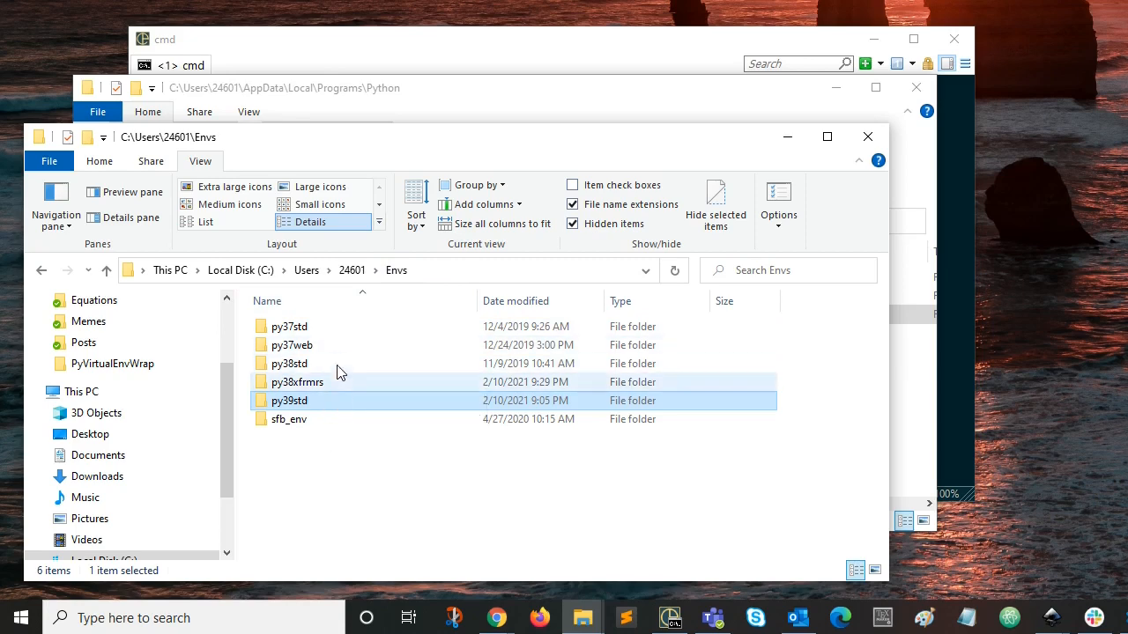
mouse_move(344, 435)
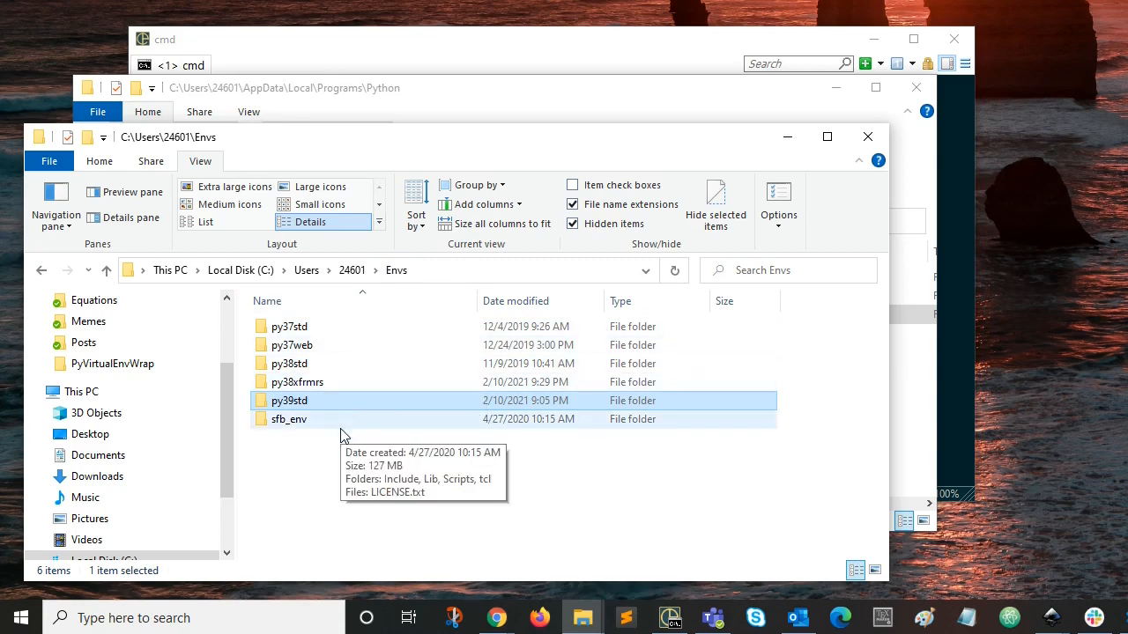
mouse_move(335, 409)
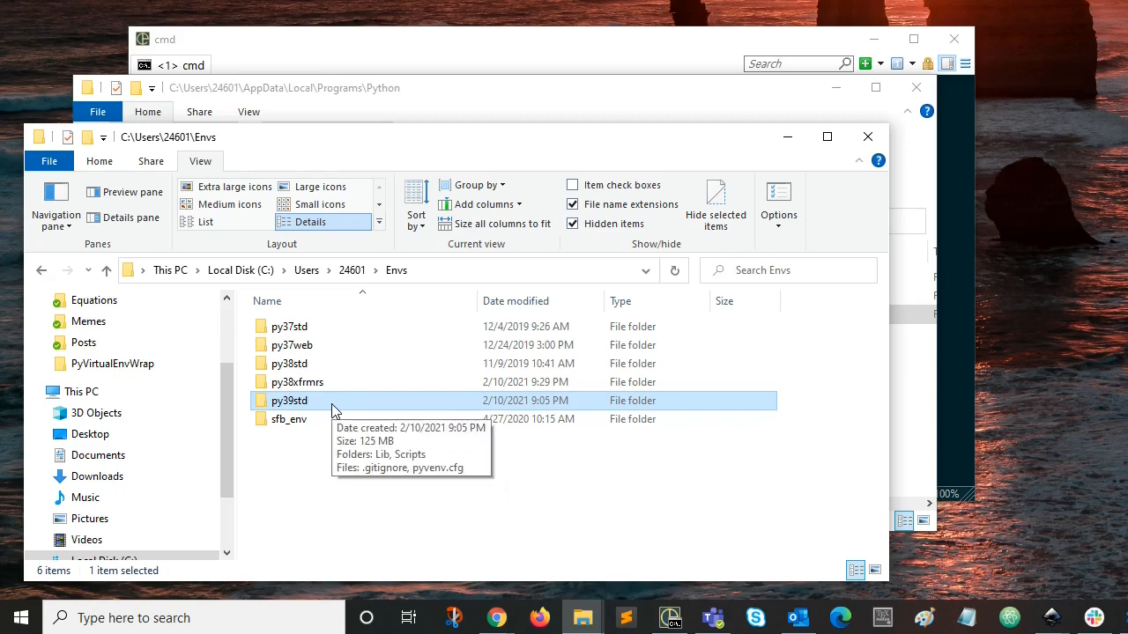
mouse_move(339, 409)
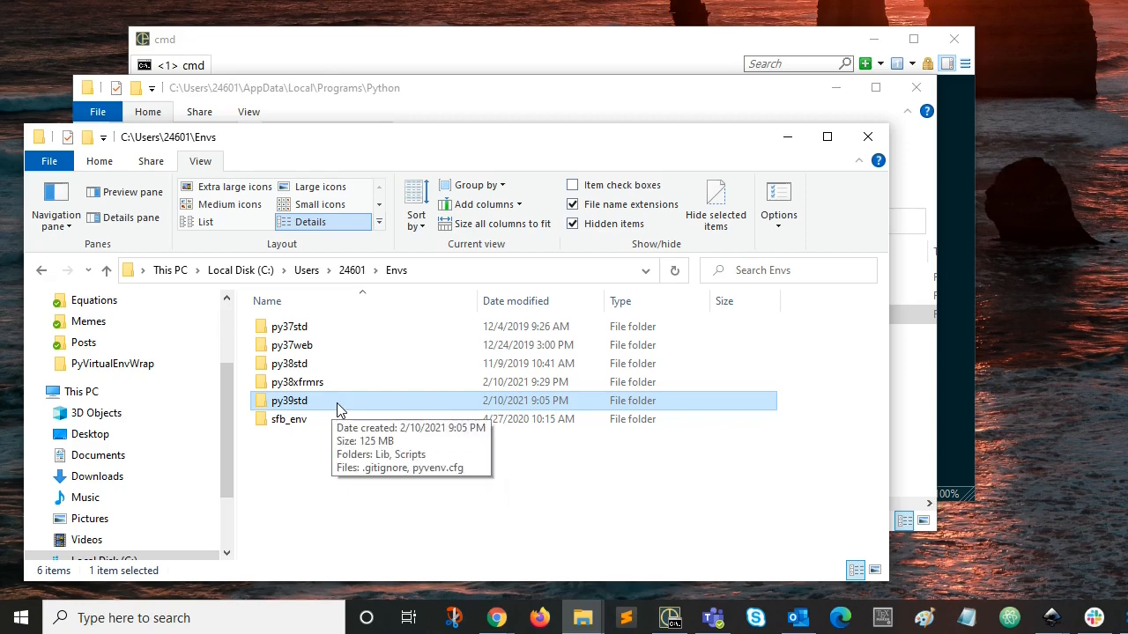
mouse_move(341, 462)
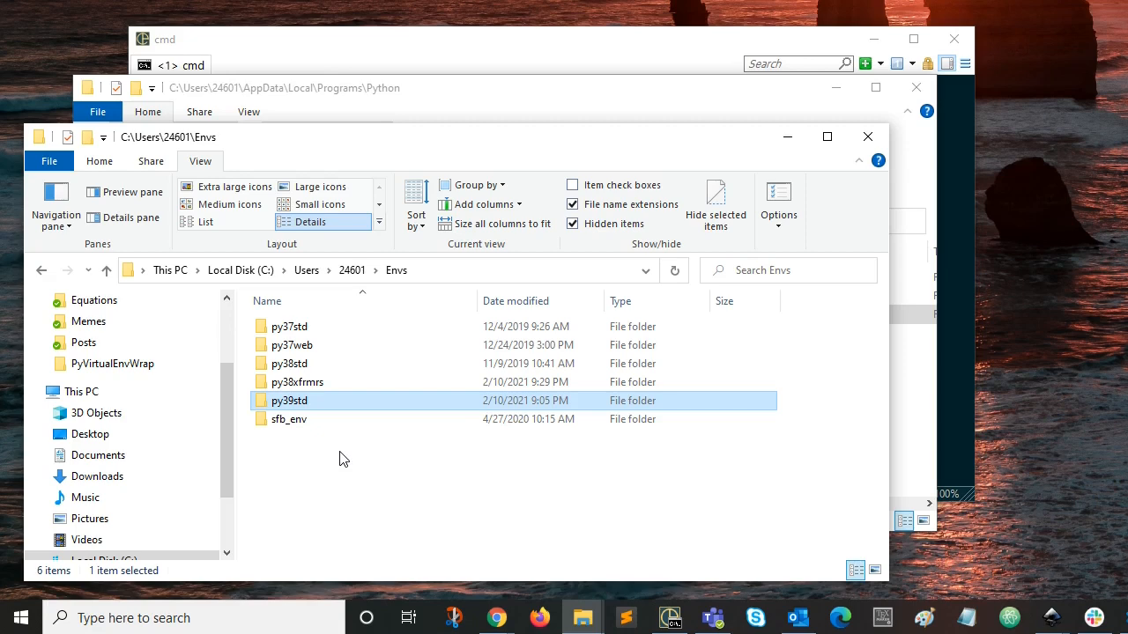
click(289, 326)
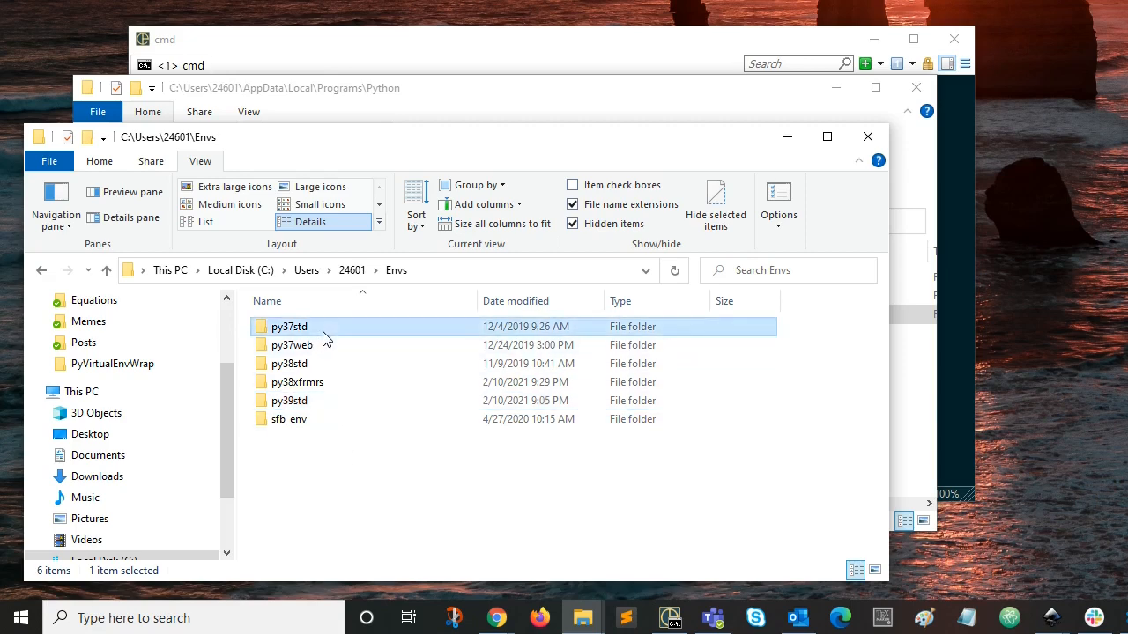
click(292, 344)
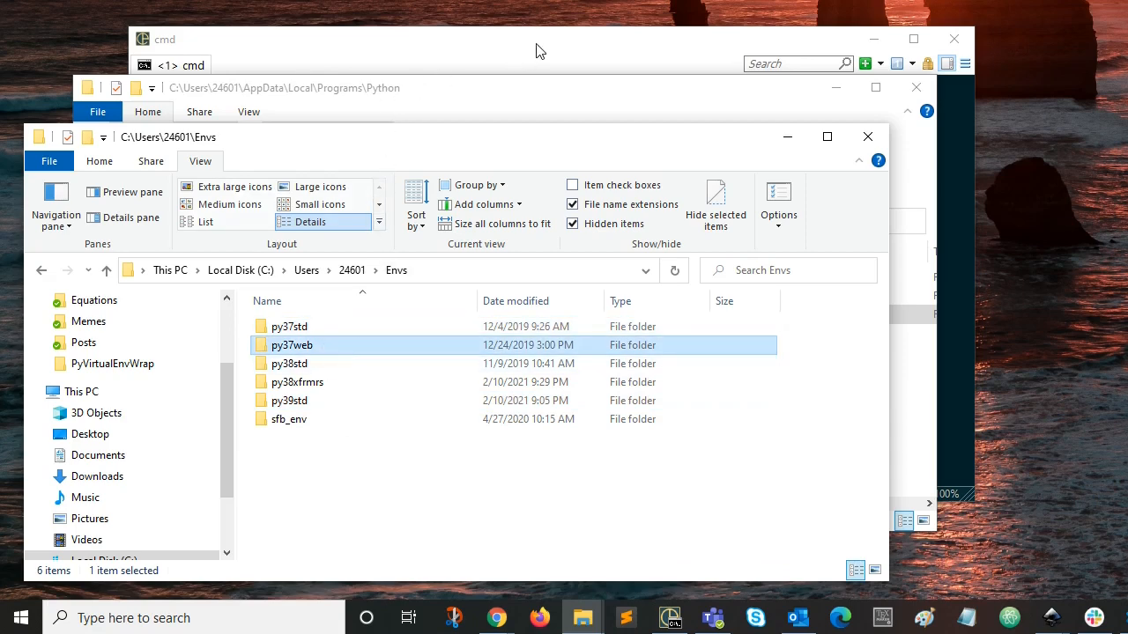
Browse into Python39's Scripts folder and select mkvirtualenv.bat.
click(539, 38)
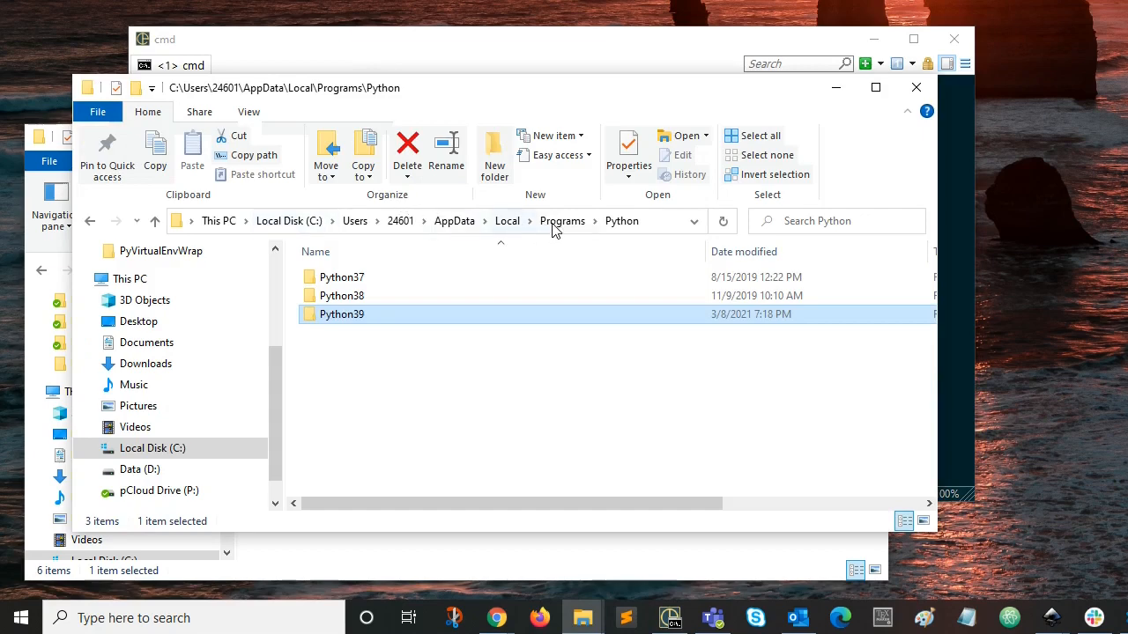
double_click(342, 313)
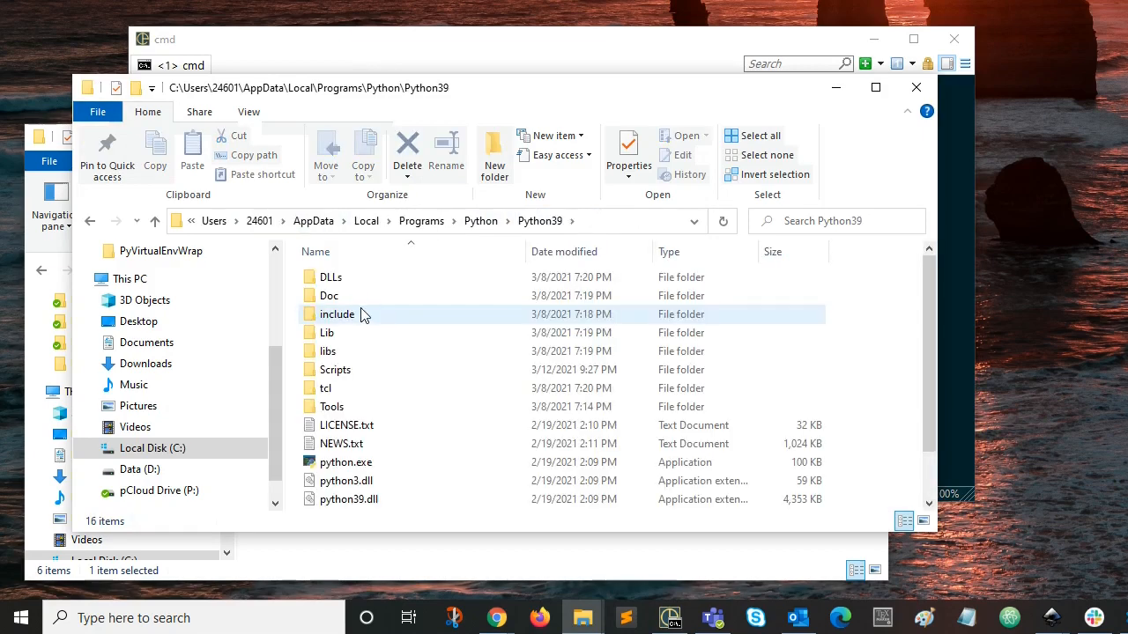
double_click(335, 370)
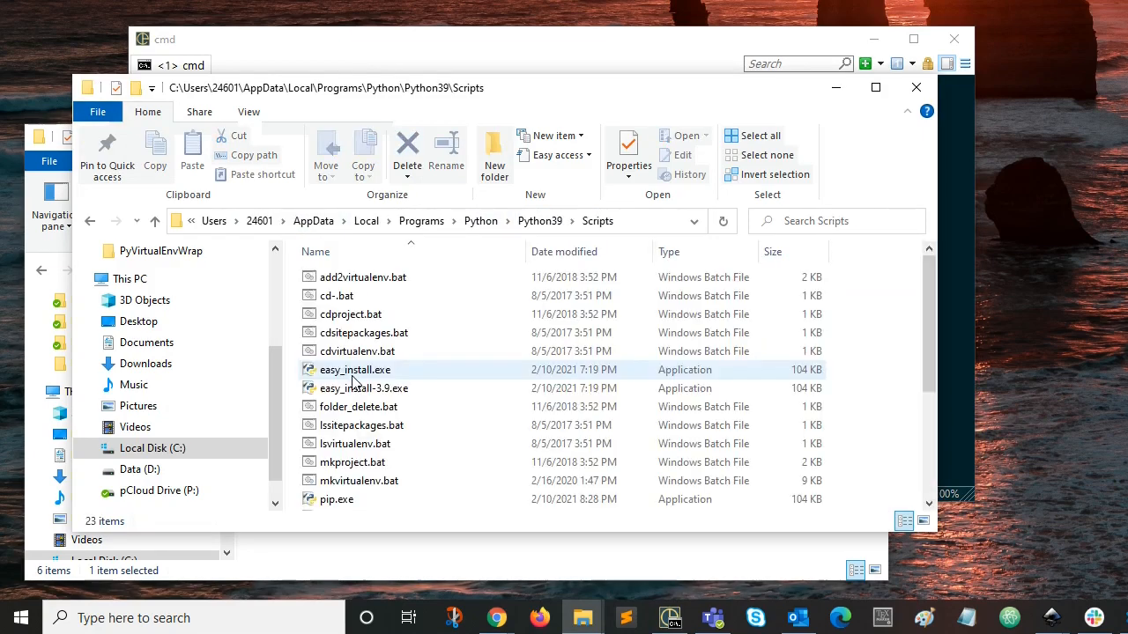
scroll(down, 3)
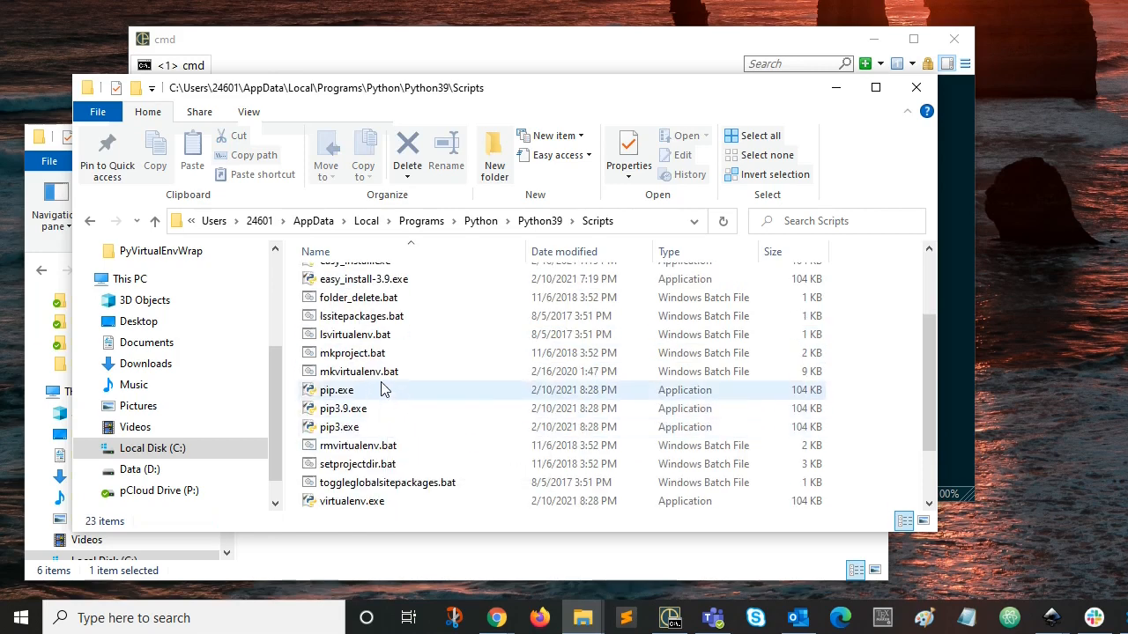
click(360, 370)
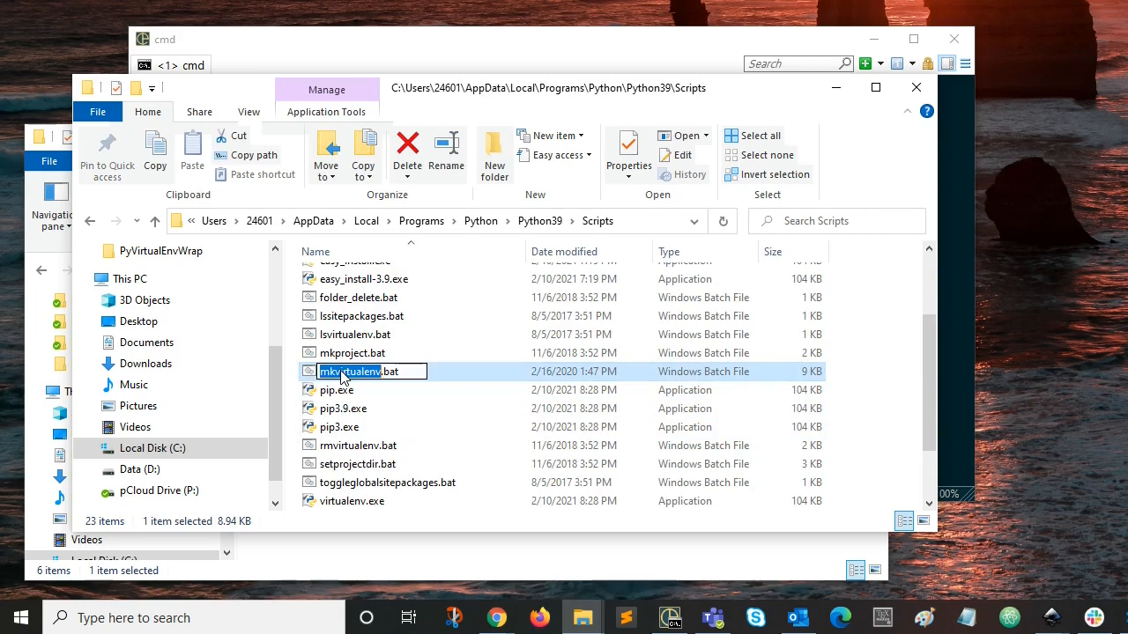
mouse_move(401, 408)
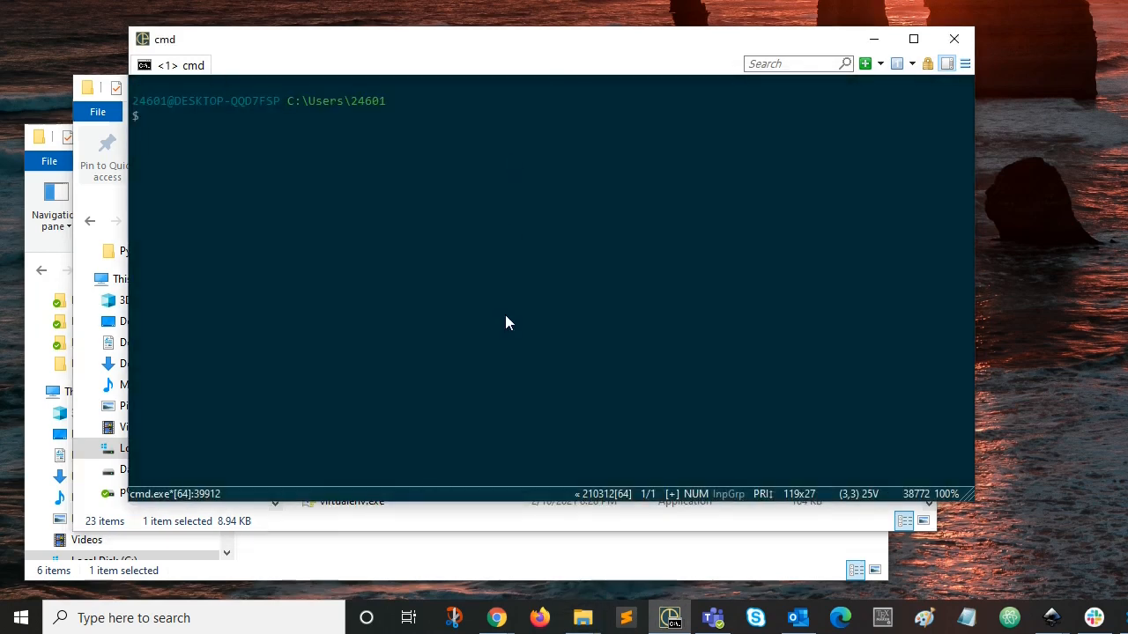
Run mkvirtualenv py39new, creating and activating the py39new environment.
text(mkvirtualenv)
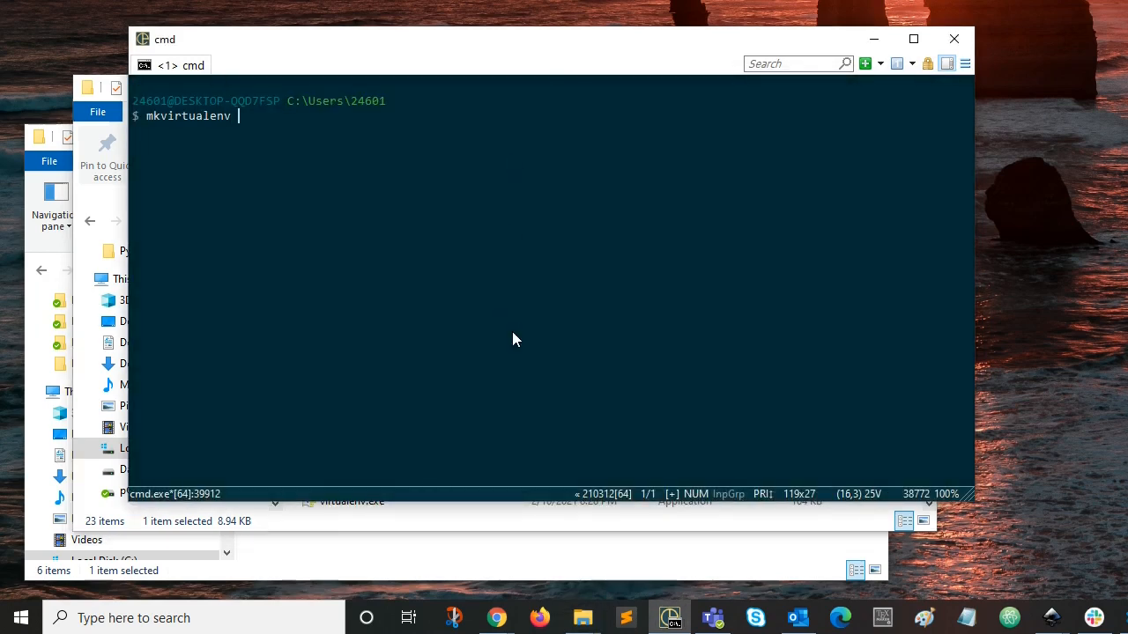
text(py3)
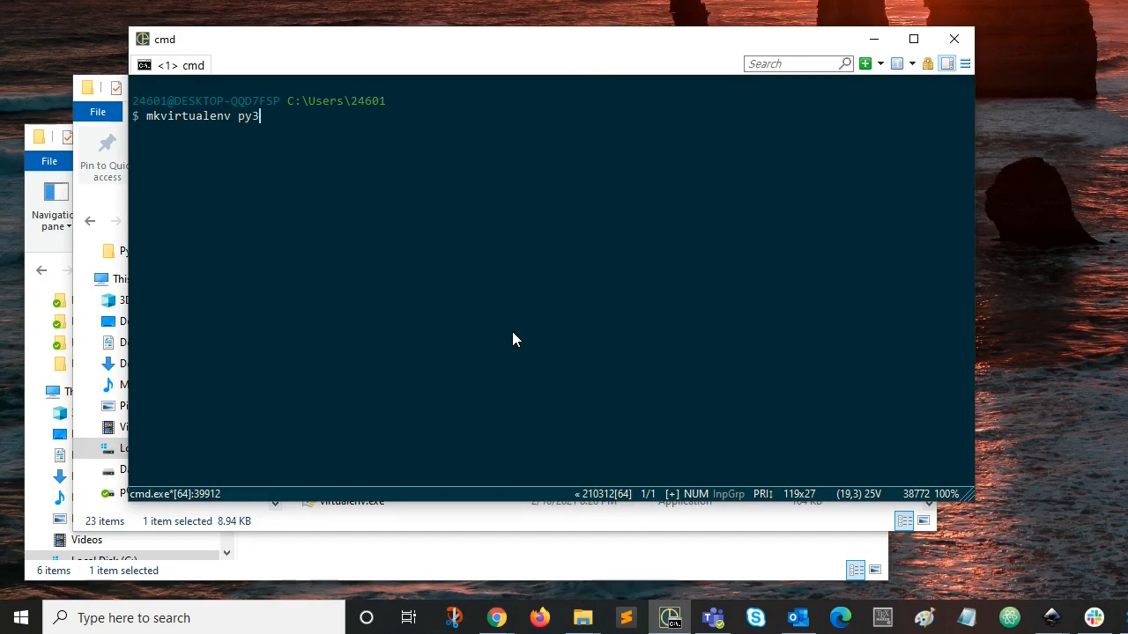
text(9new)
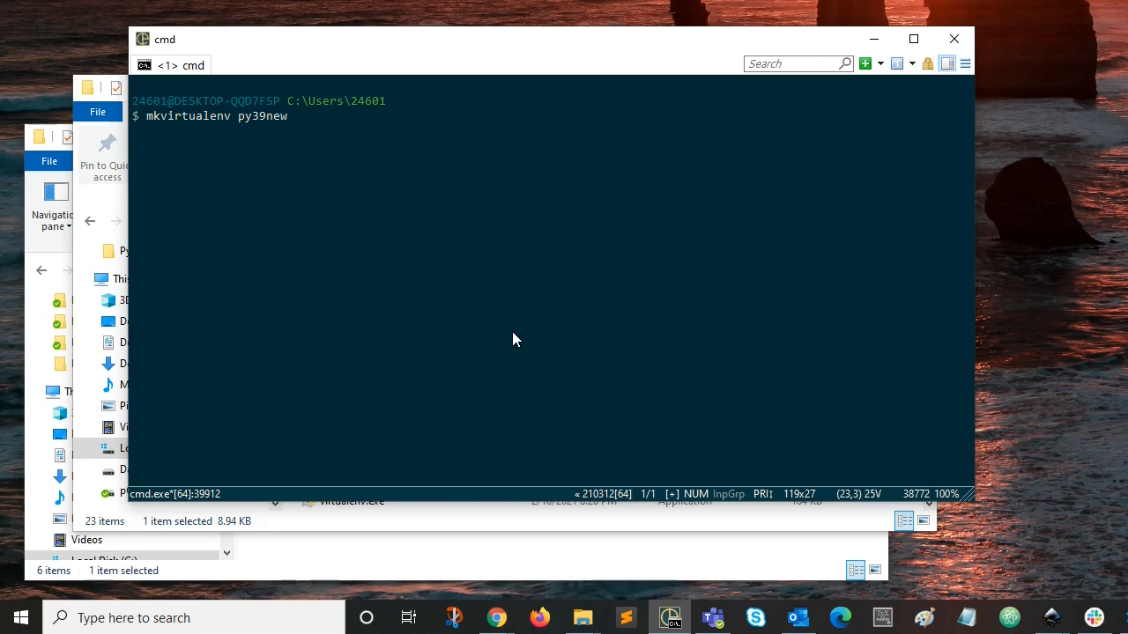
key(Return)
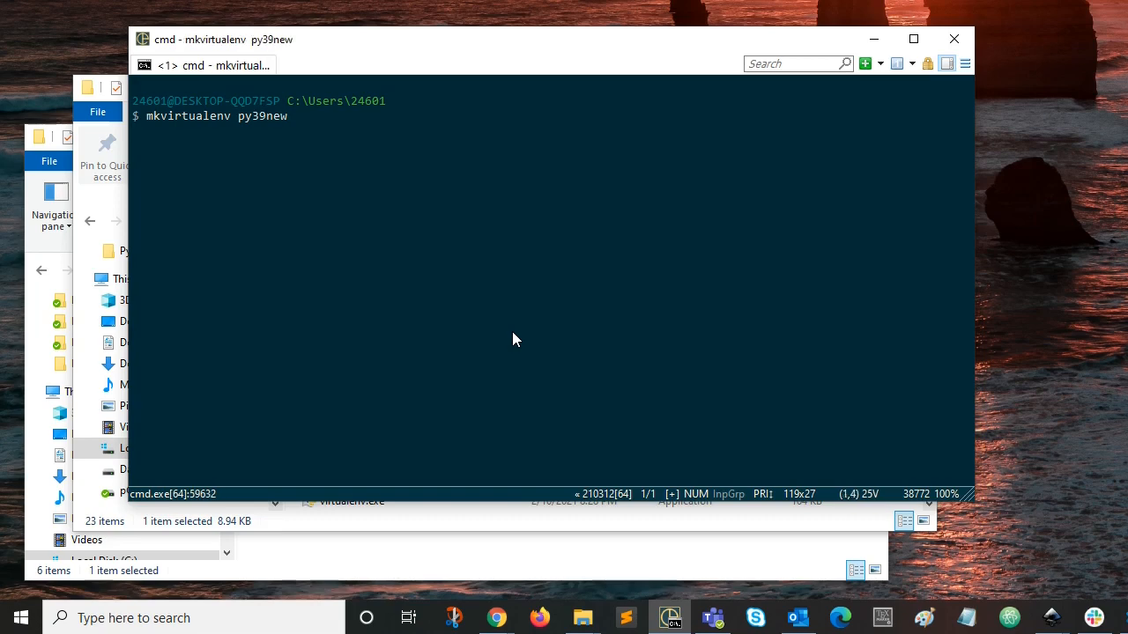
key(Return)
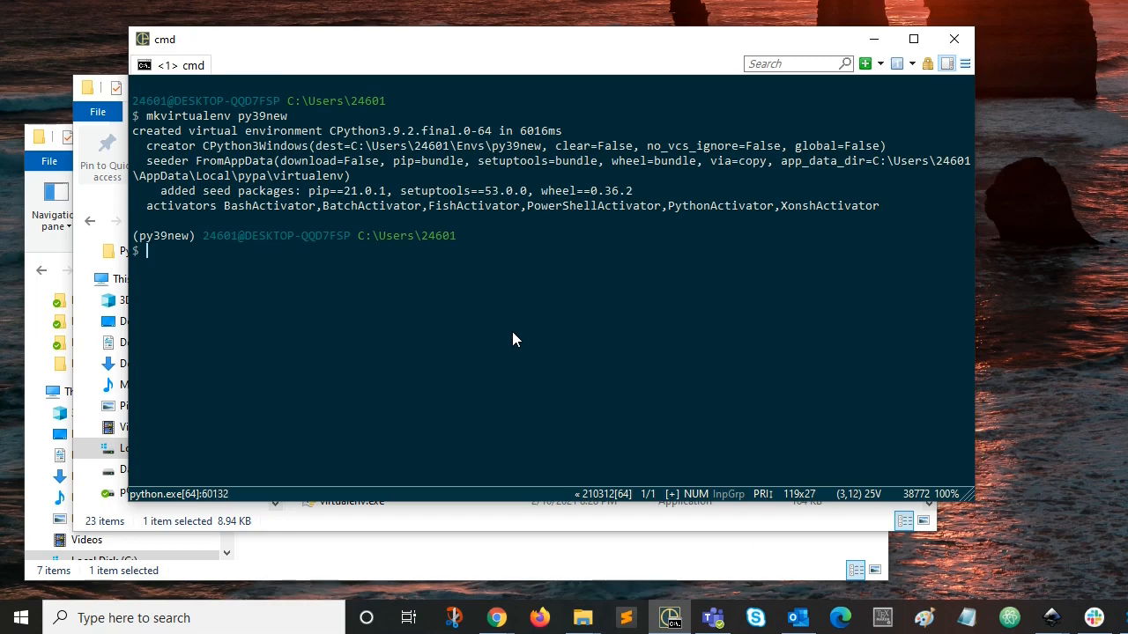
mouse_move(458, 185)
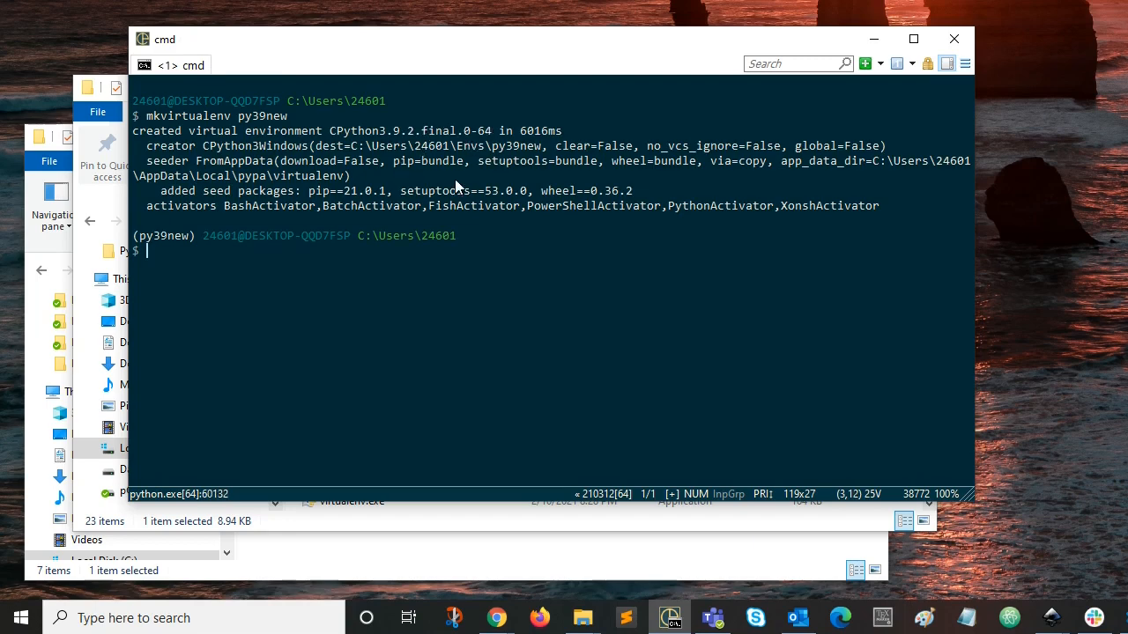
mouse_move(273, 120)
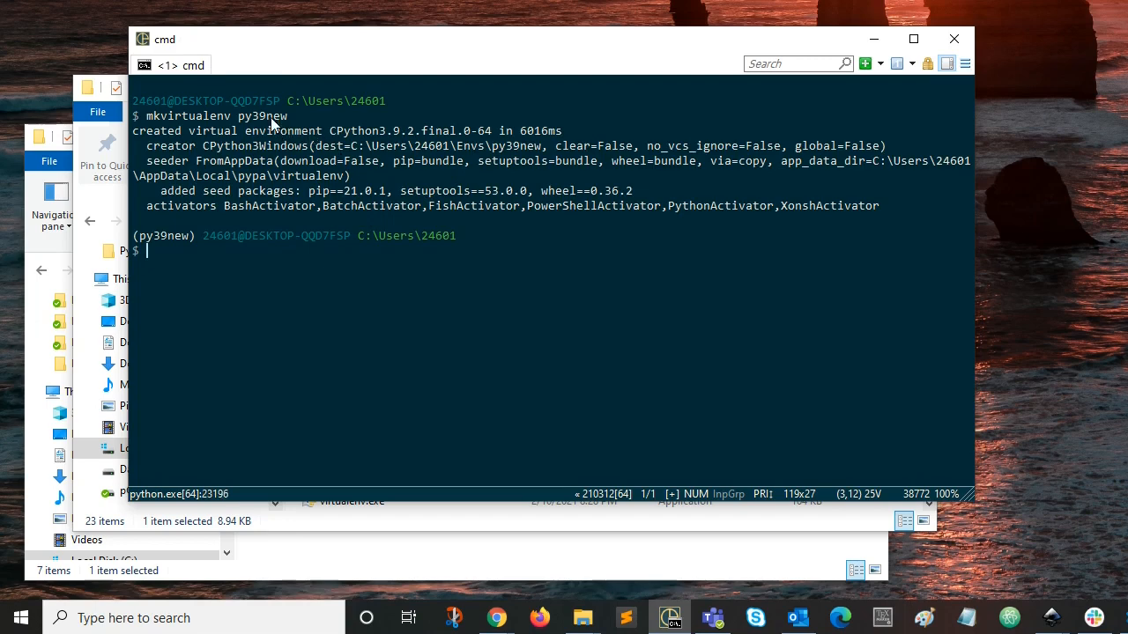
mouse_move(264, 120)
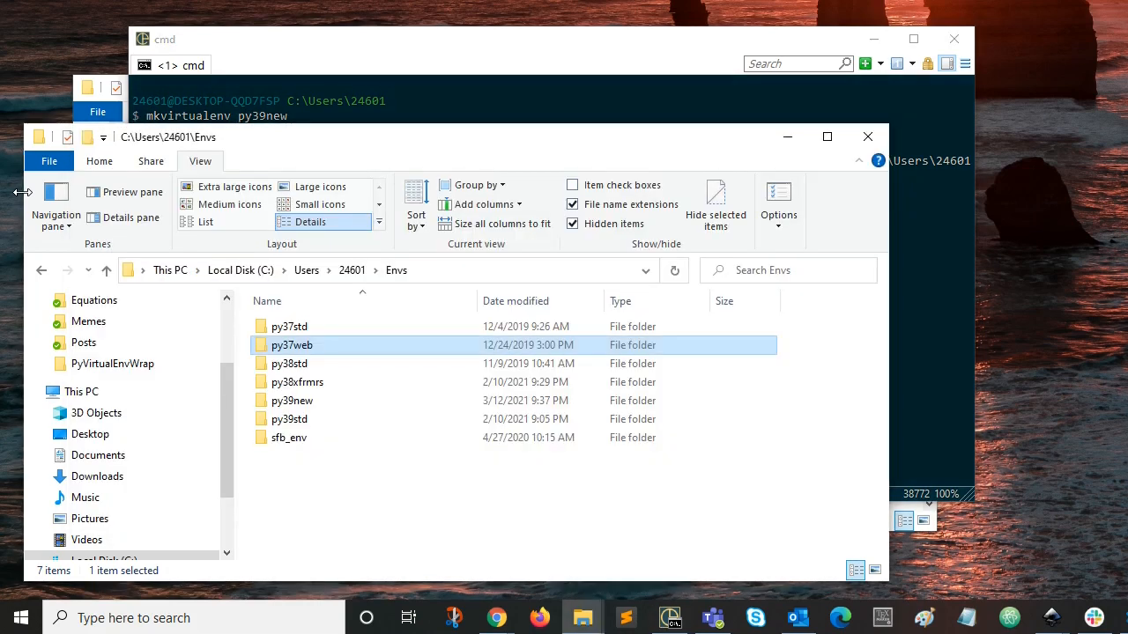
Select the newly created py39new folder in the Envs directory listing.
click(293, 400)
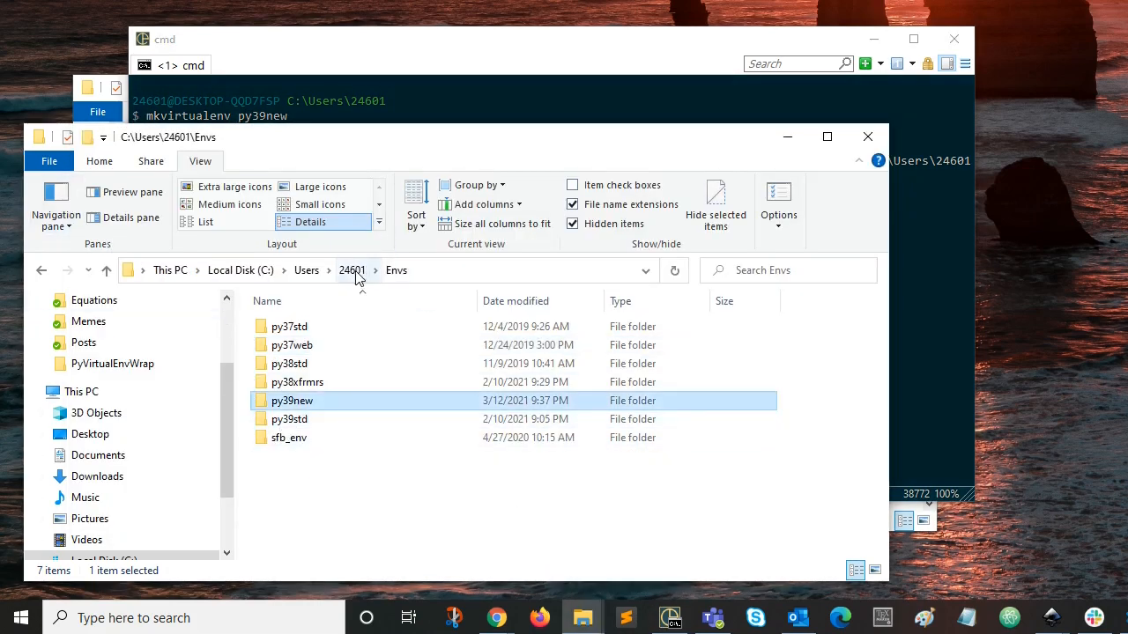
mouse_move(395, 271)
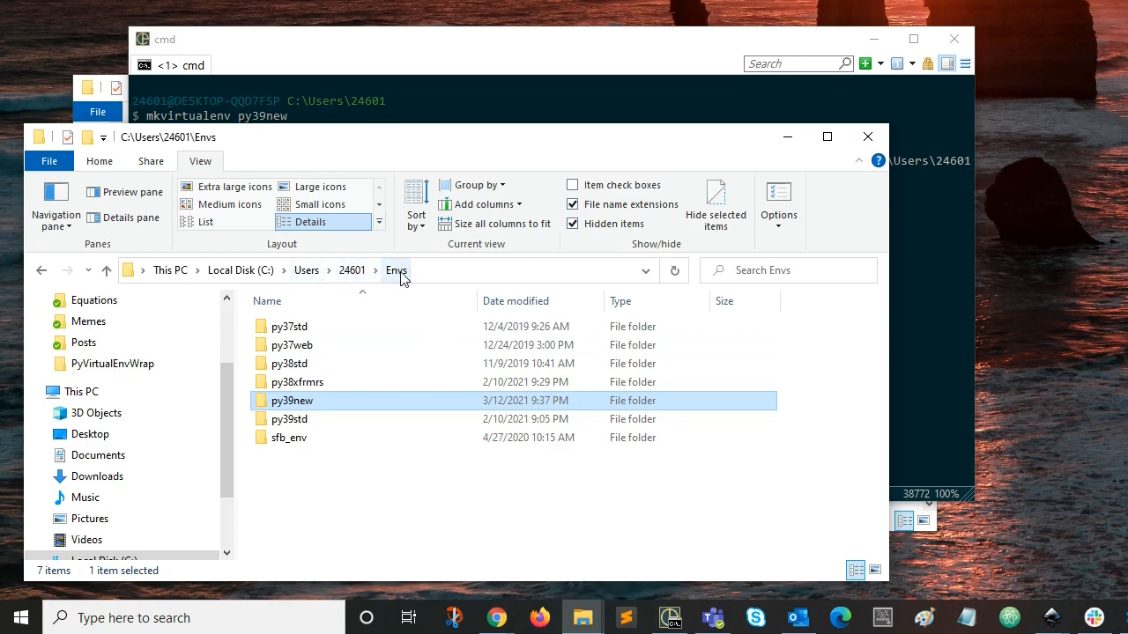
mouse_move(437, 49)
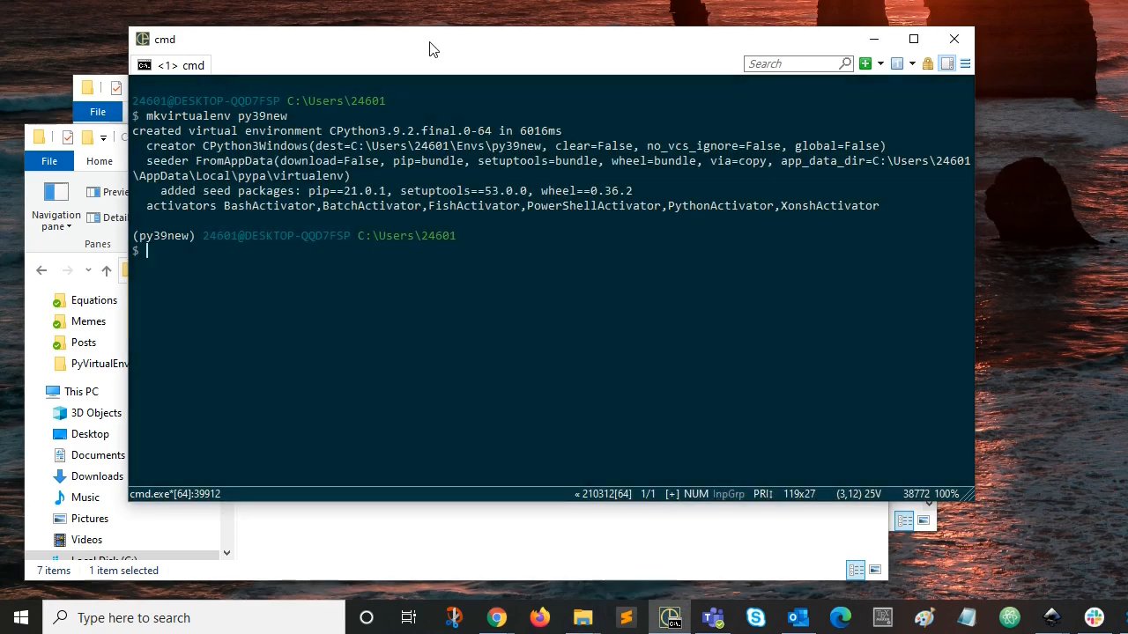
mouse_move(384, 338)
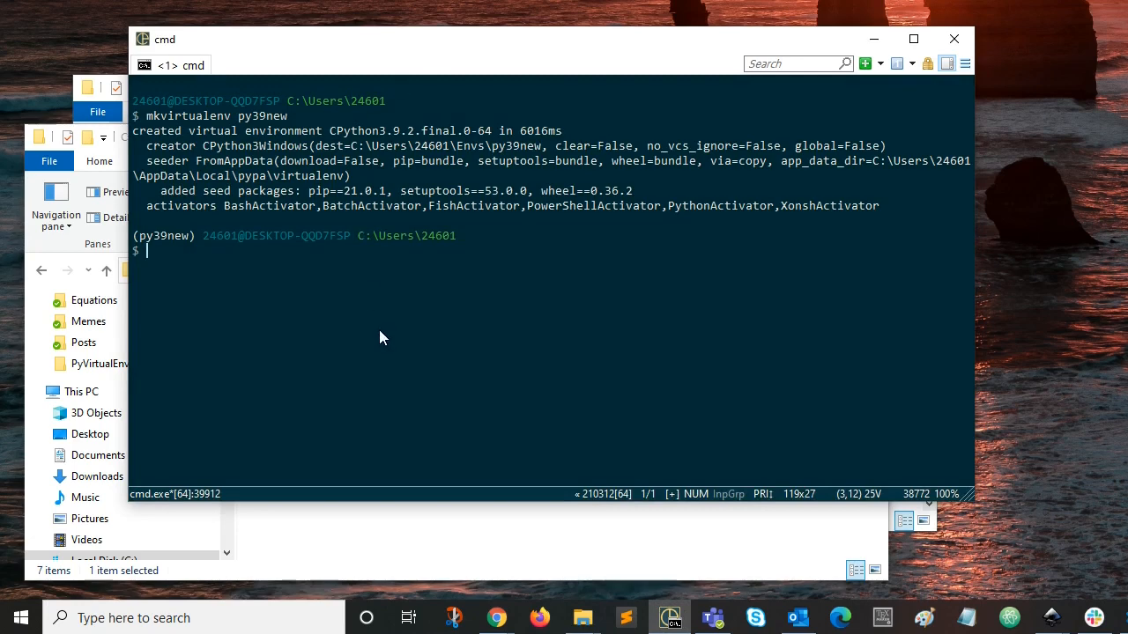
Run pip install pandas inside py39new, pulling in numpy, pytz, python-dateutil and six.
text(pip p)
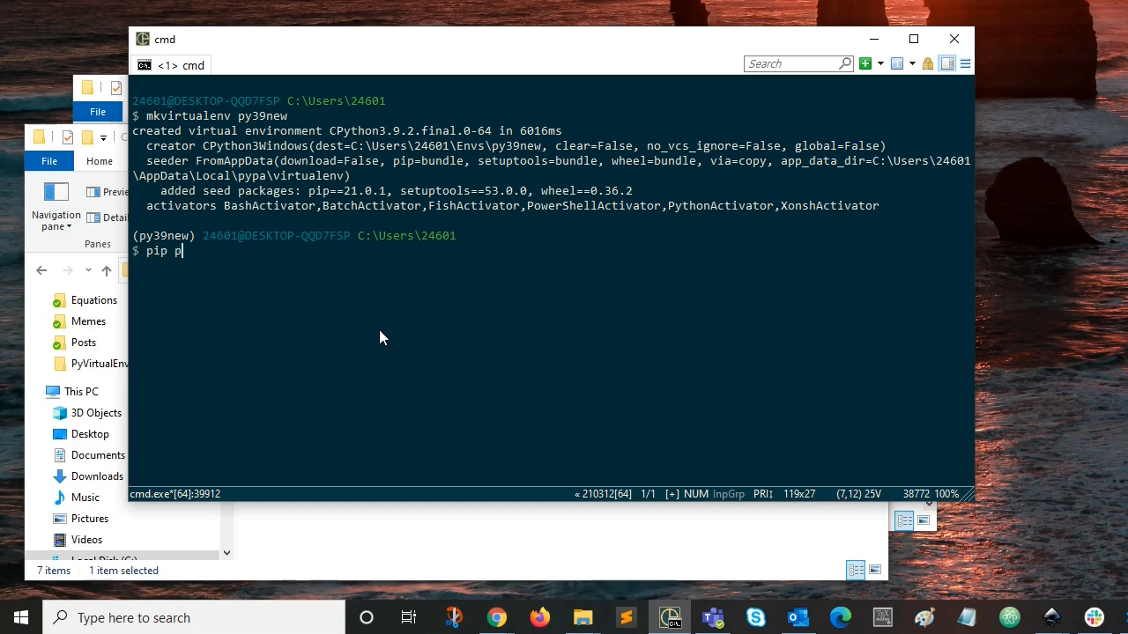
text(andas)
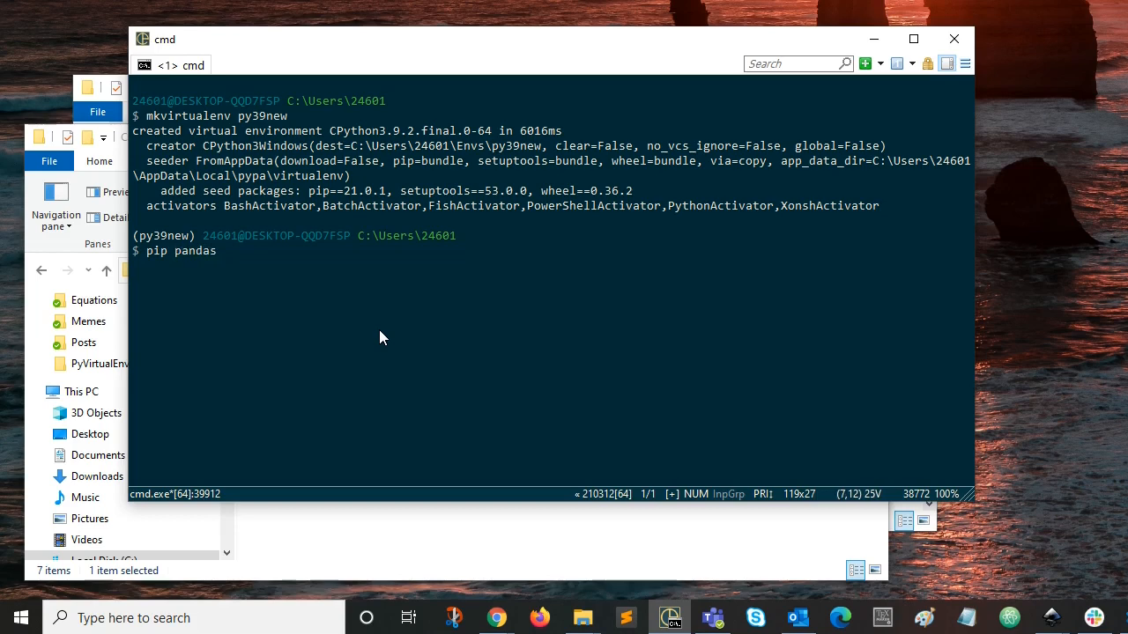
text(install)
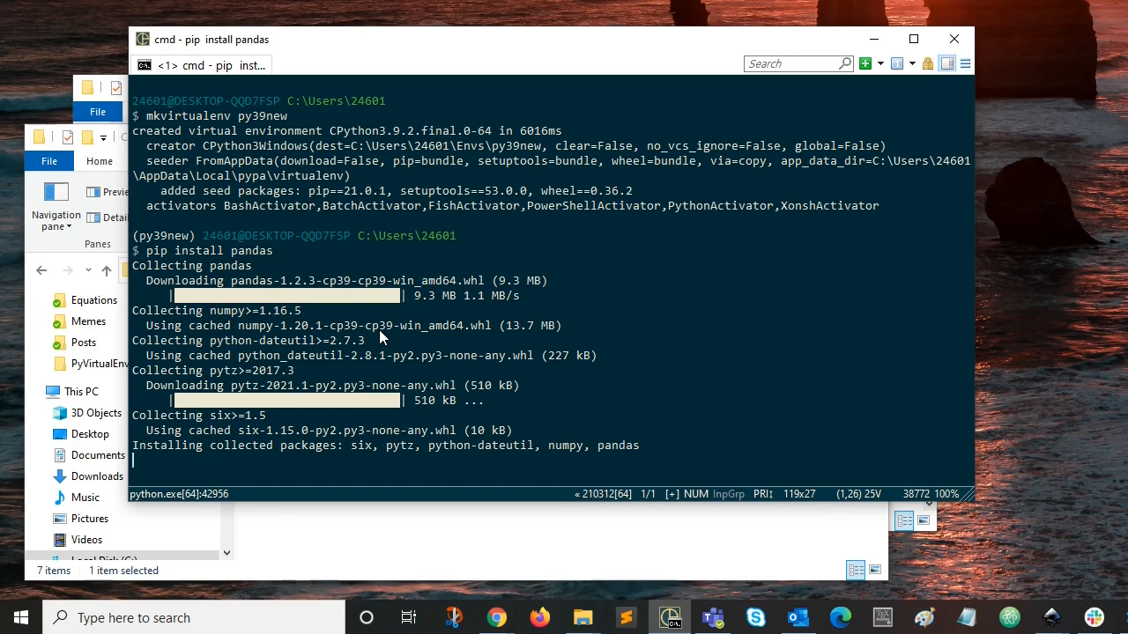
mouse_move(262, 319)
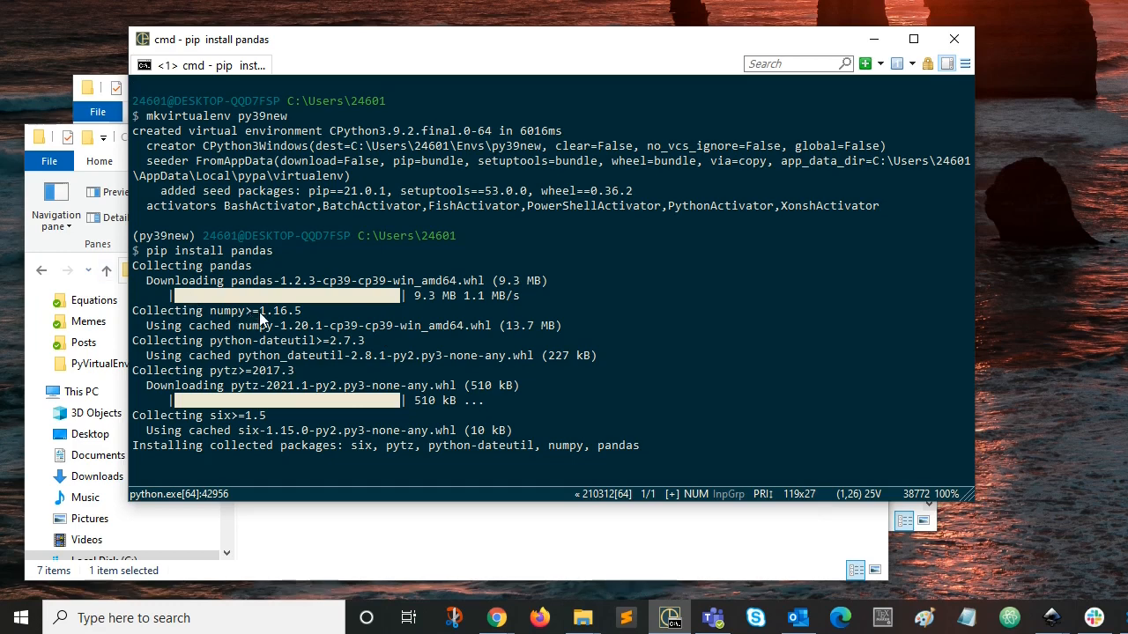
mouse_move(332, 320)
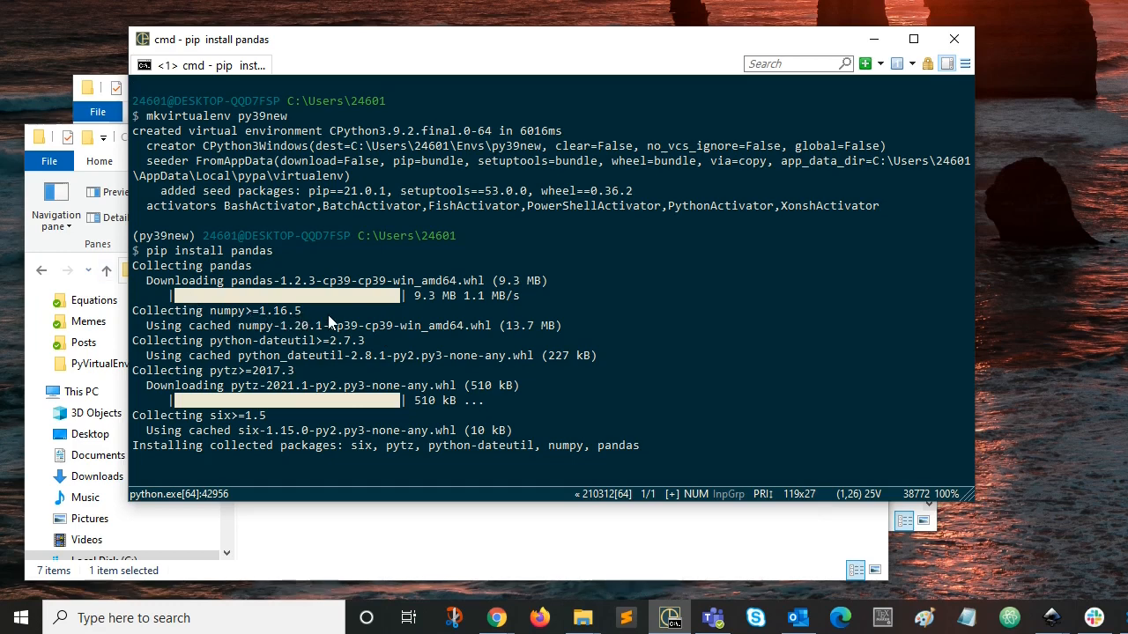
mouse_move(324, 255)
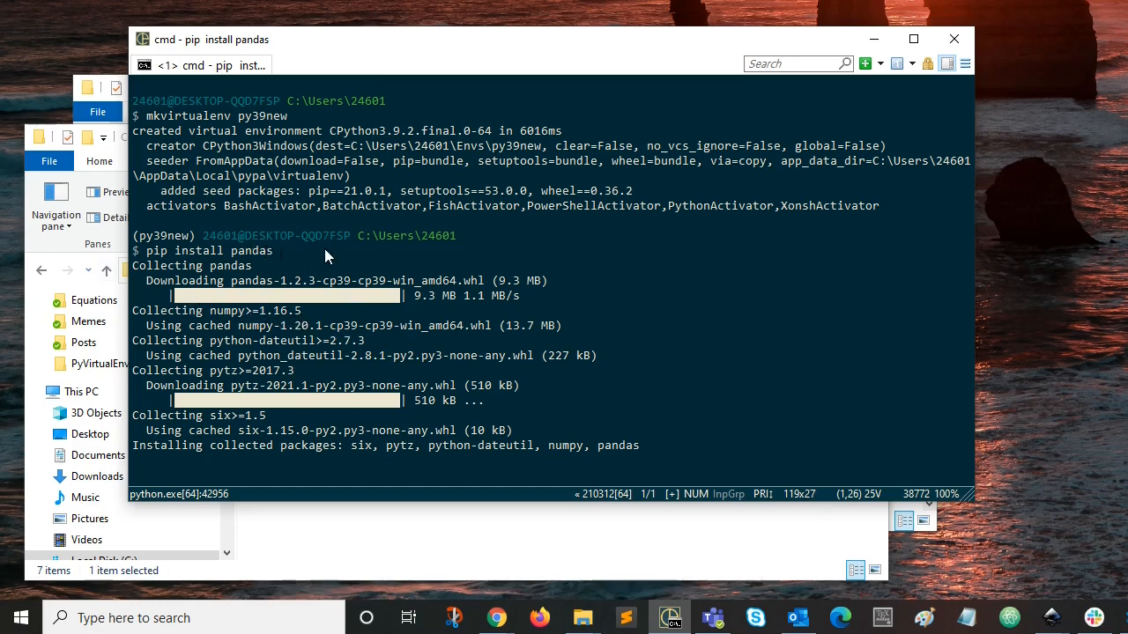
mouse_move(391, 261)
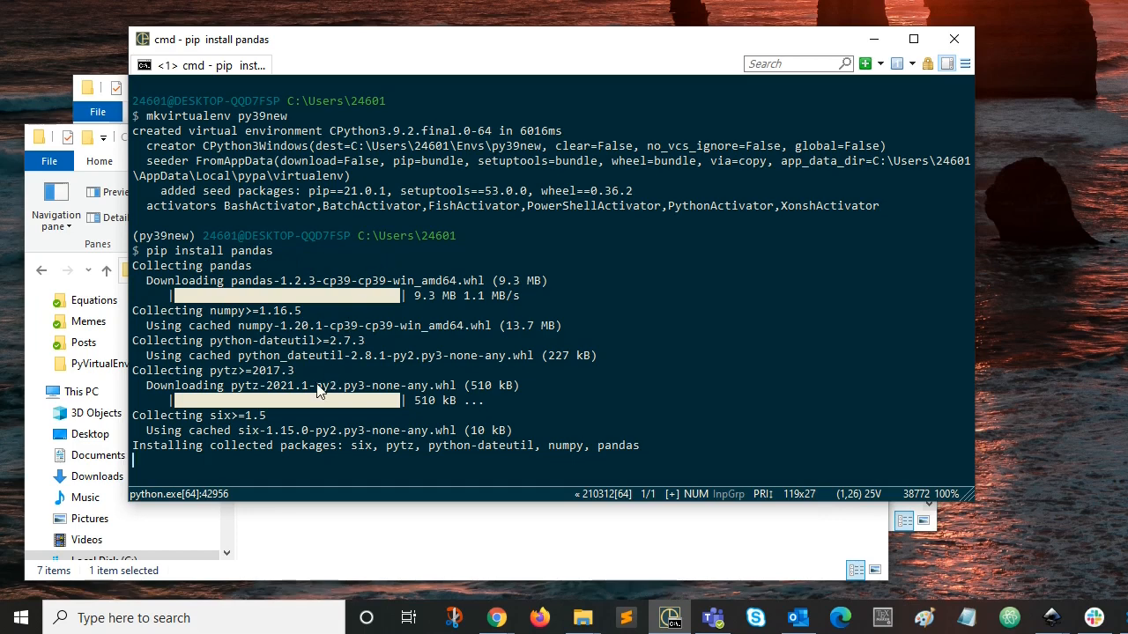
mouse_move(321, 388)
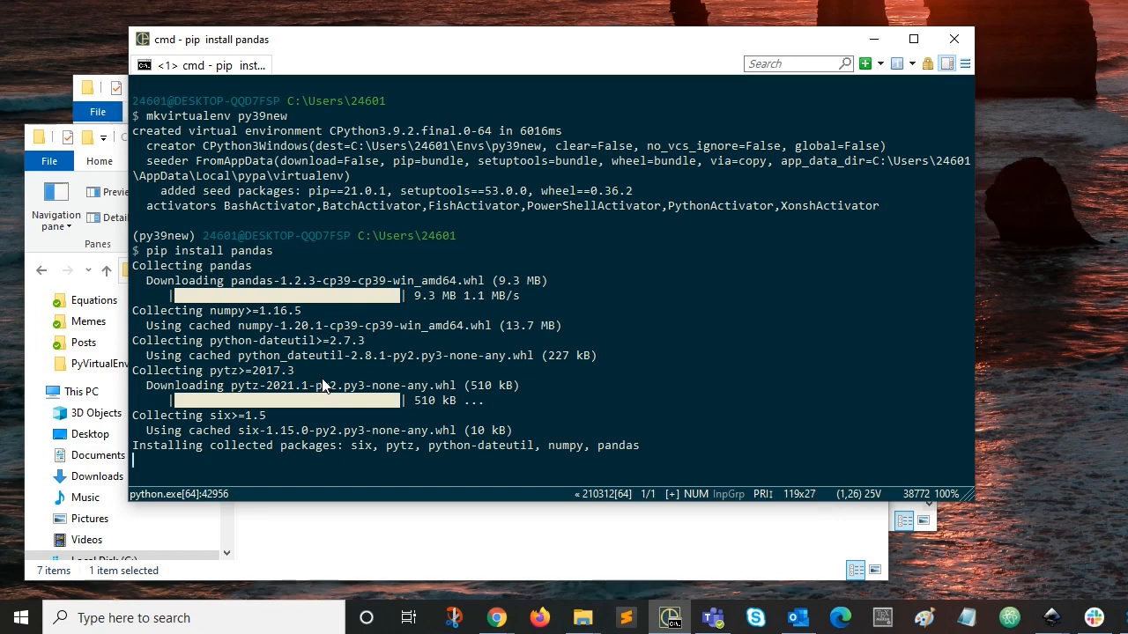
mouse_move(335, 409)
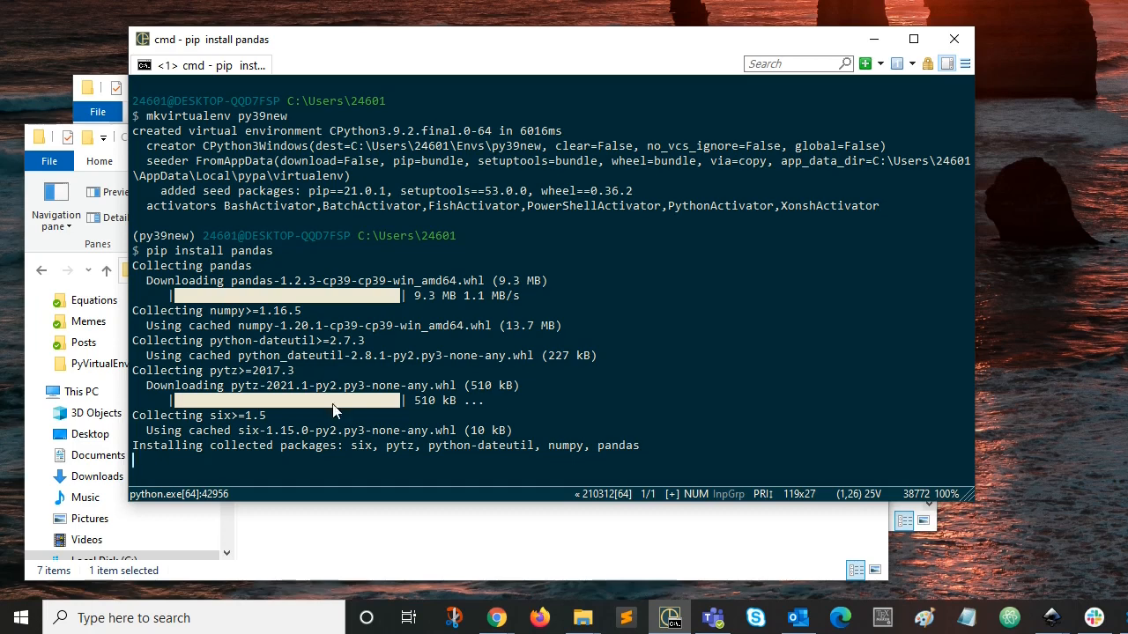
mouse_move(333, 455)
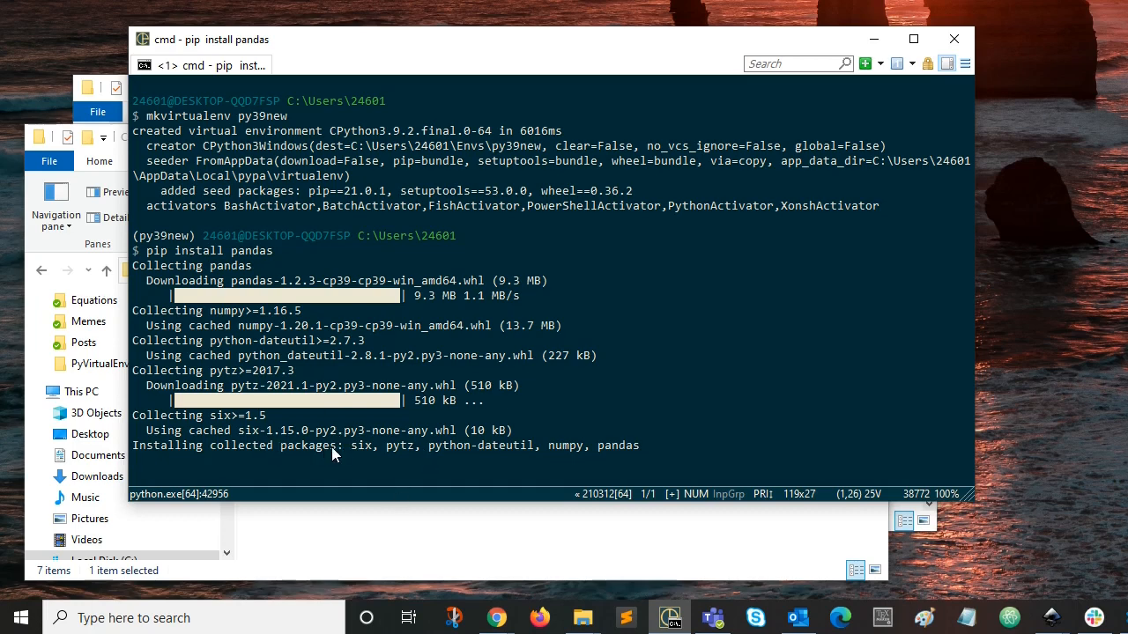
mouse_move(363, 454)
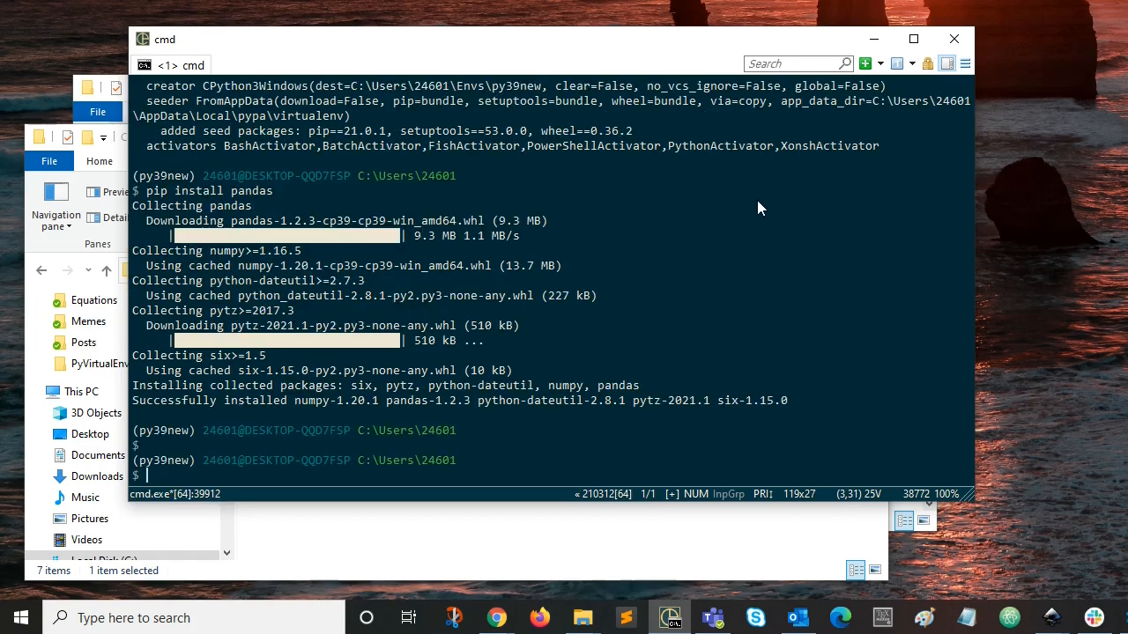
mouse_move(145, 412)
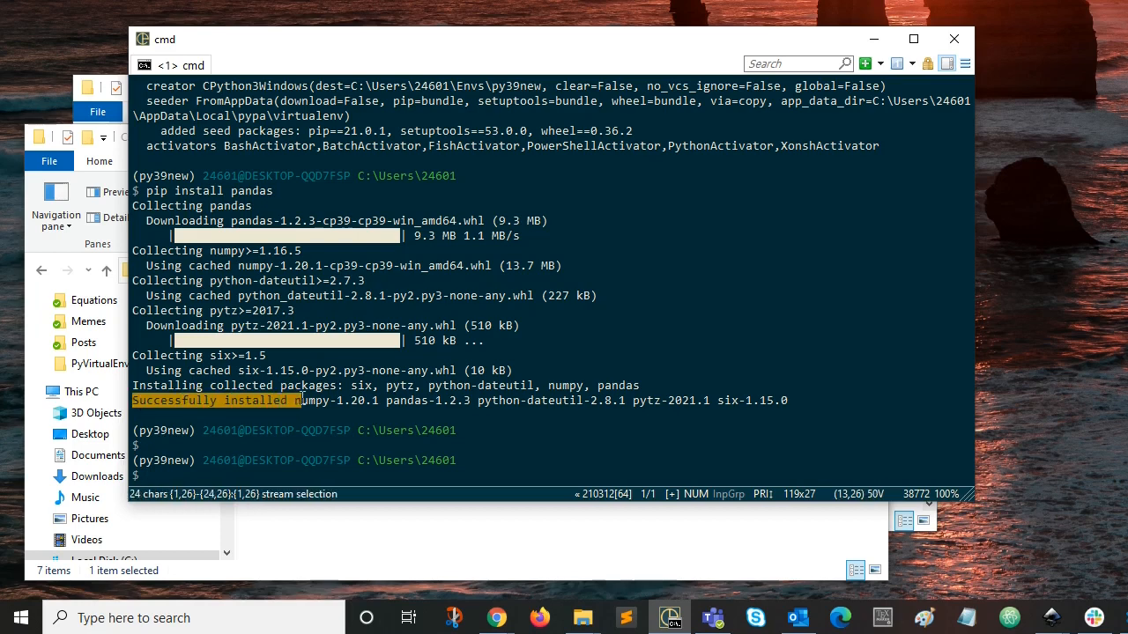
Highlight the 'Successfully installed numpy-1.20.1 pandas-1.2.3 …' summary line.
drag(299, 400, 779, 400)
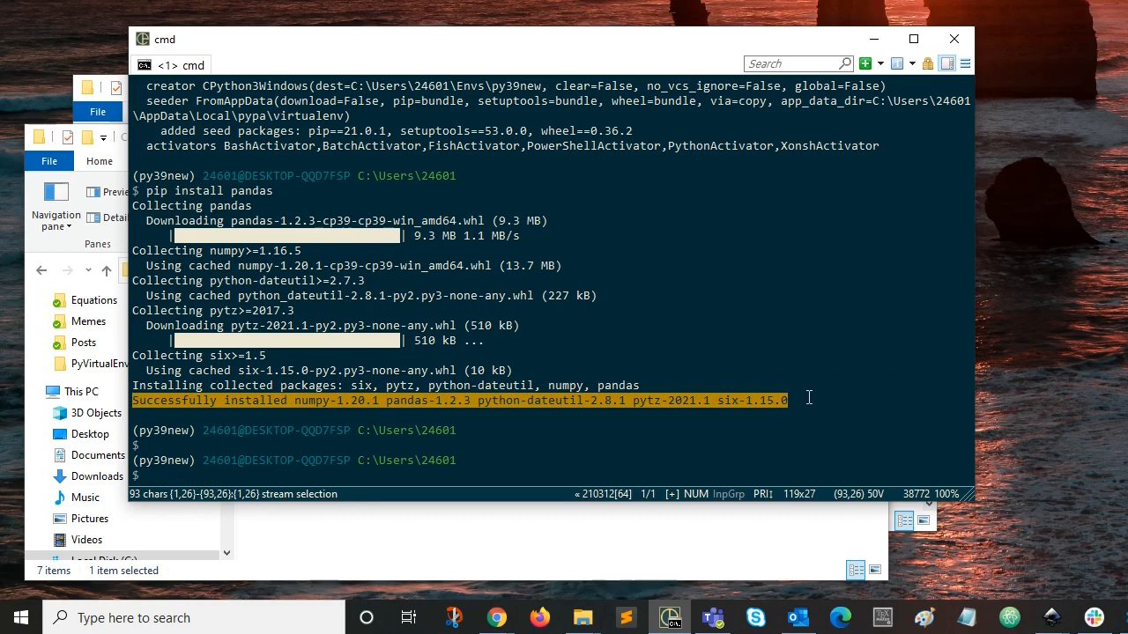
Deactivate py39new so the prompt drops the (py39new) prefix.
click(328, 460)
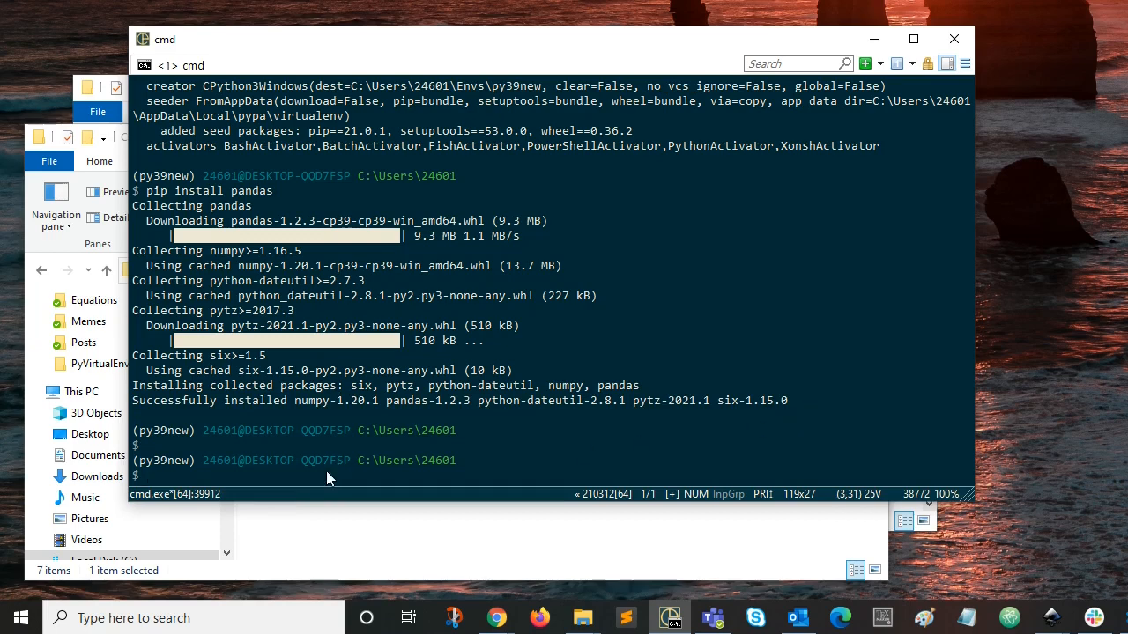
mouse_move(451, 474)
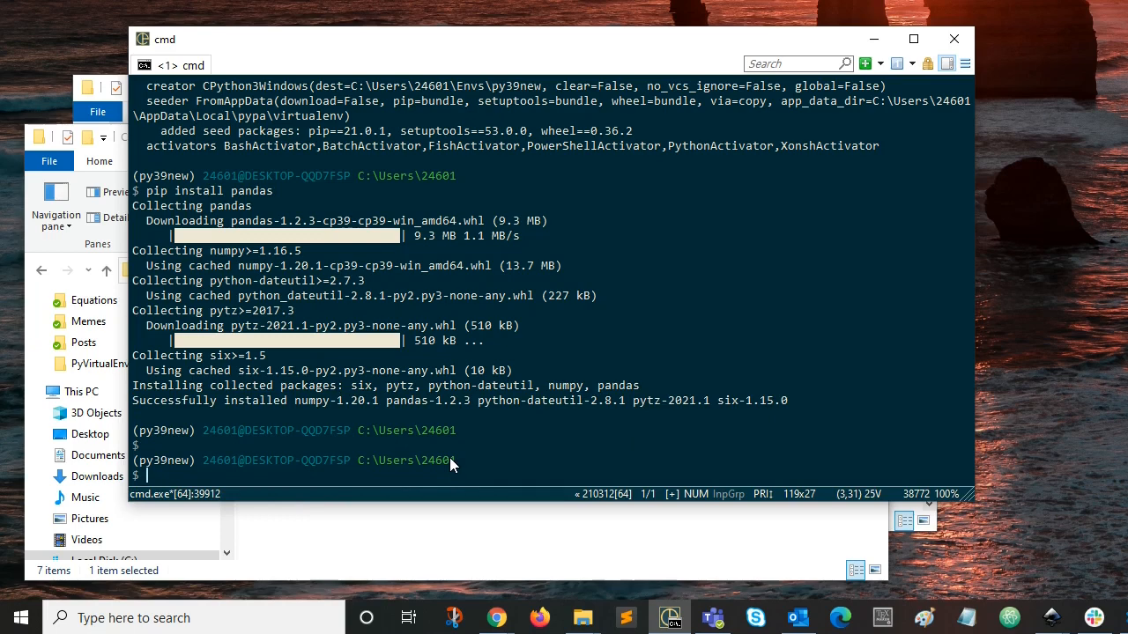
text(deac)
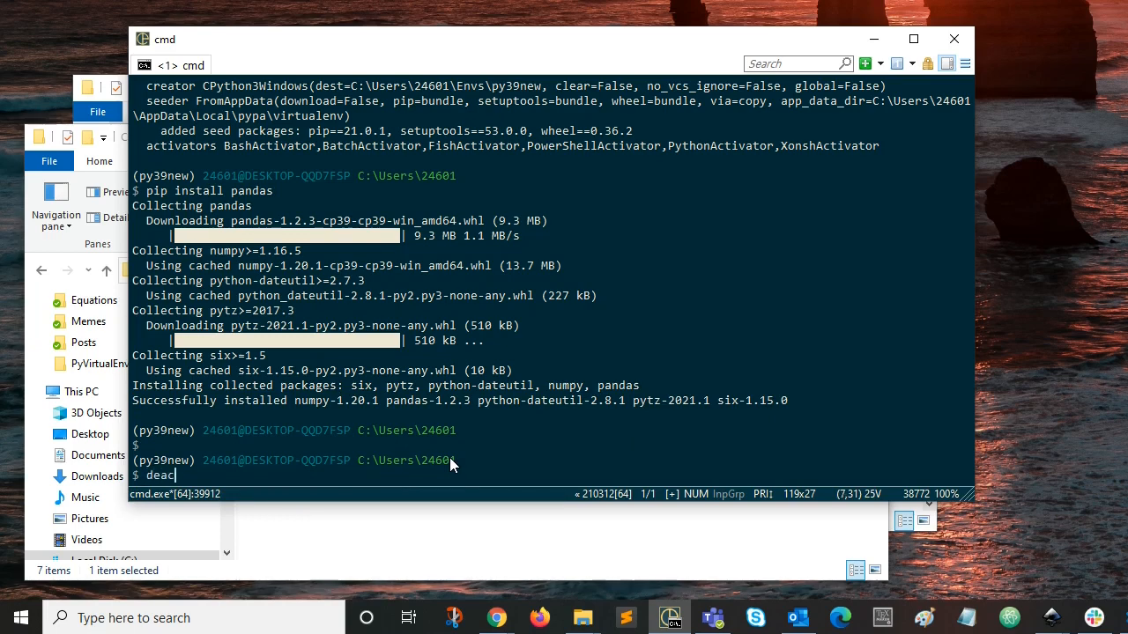
text(ti)
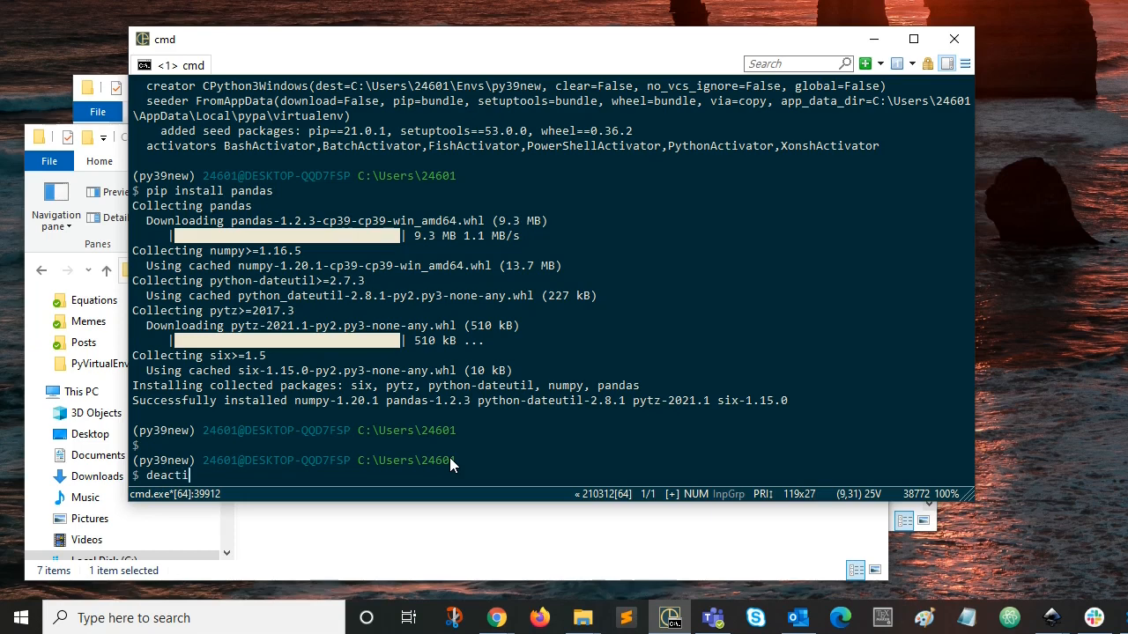
text(vate)
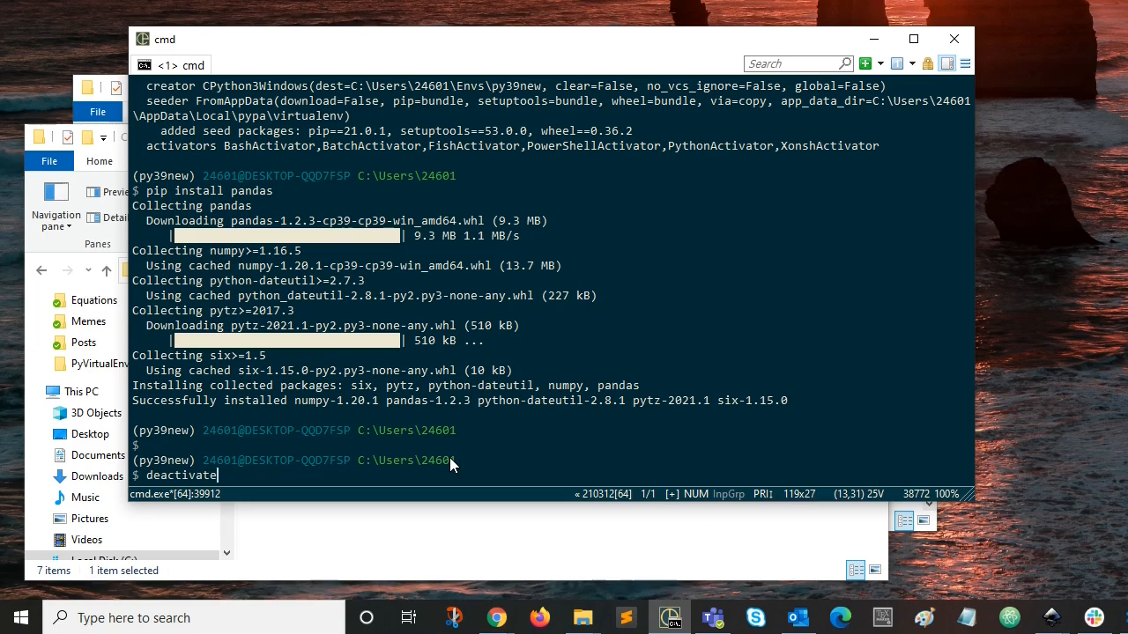
key(Return)
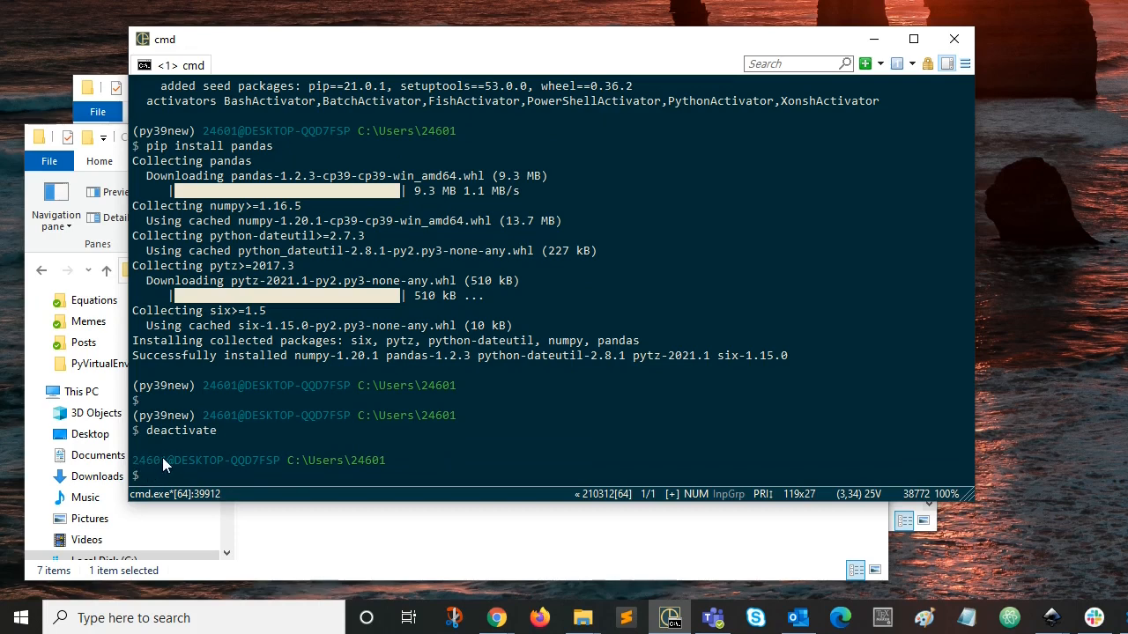
mouse_move(414, 468)
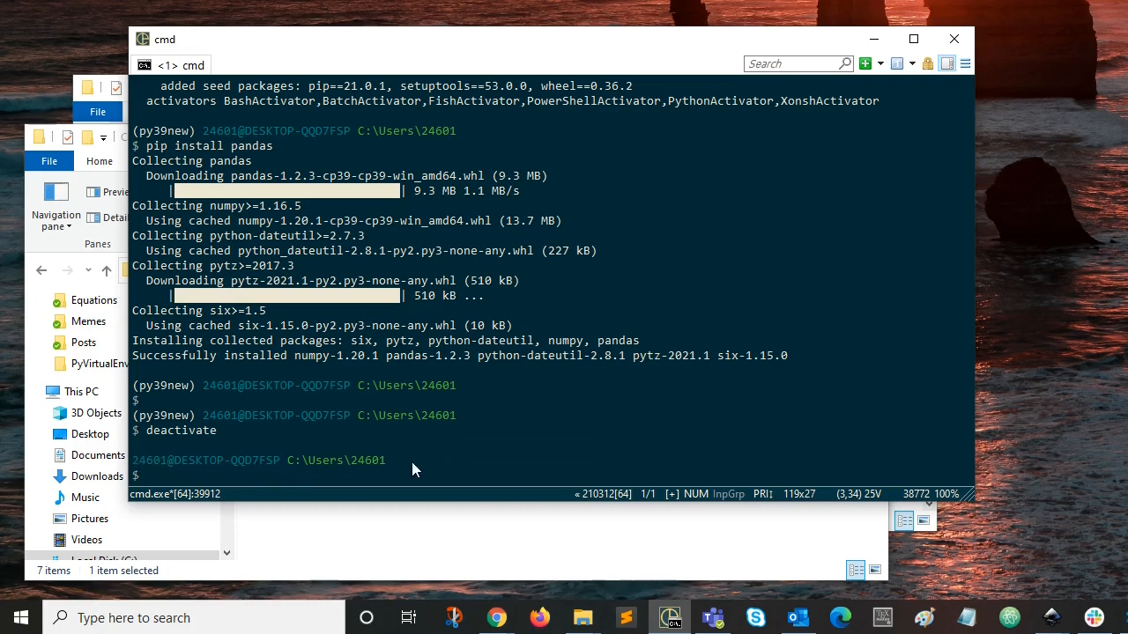
mouse_move(233, 465)
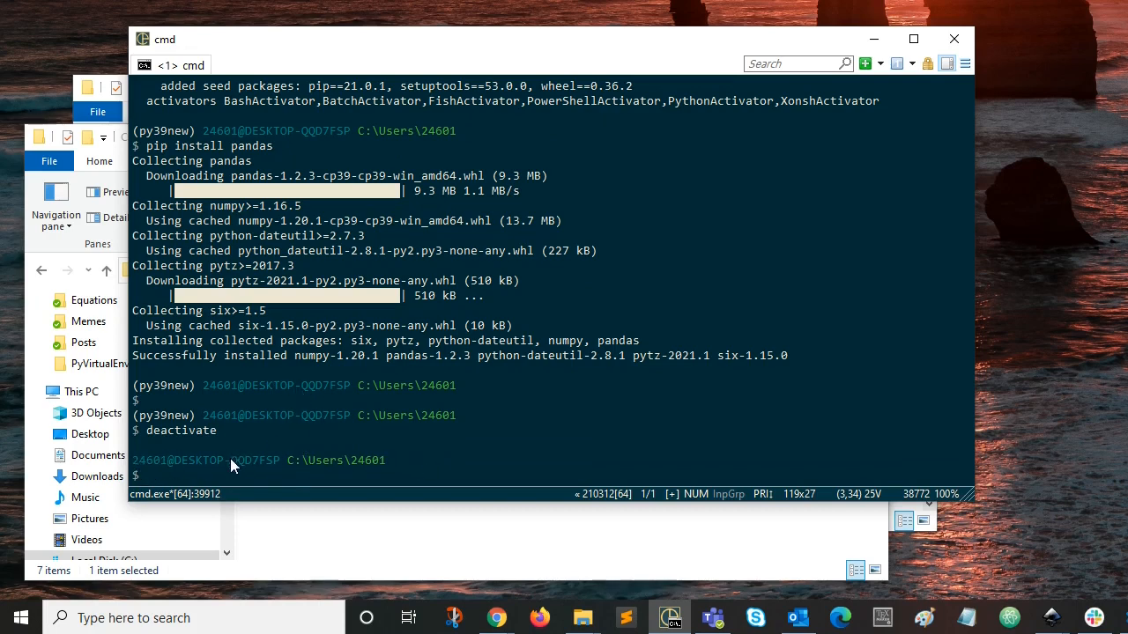
mouse_move(173, 400)
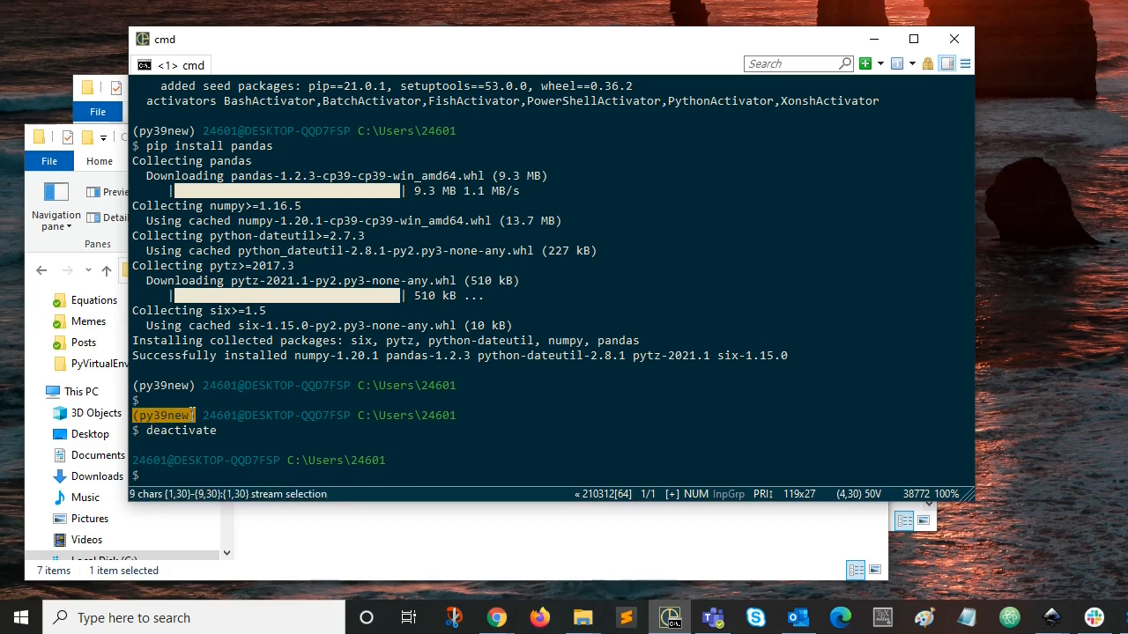
mouse_move(289, 460)
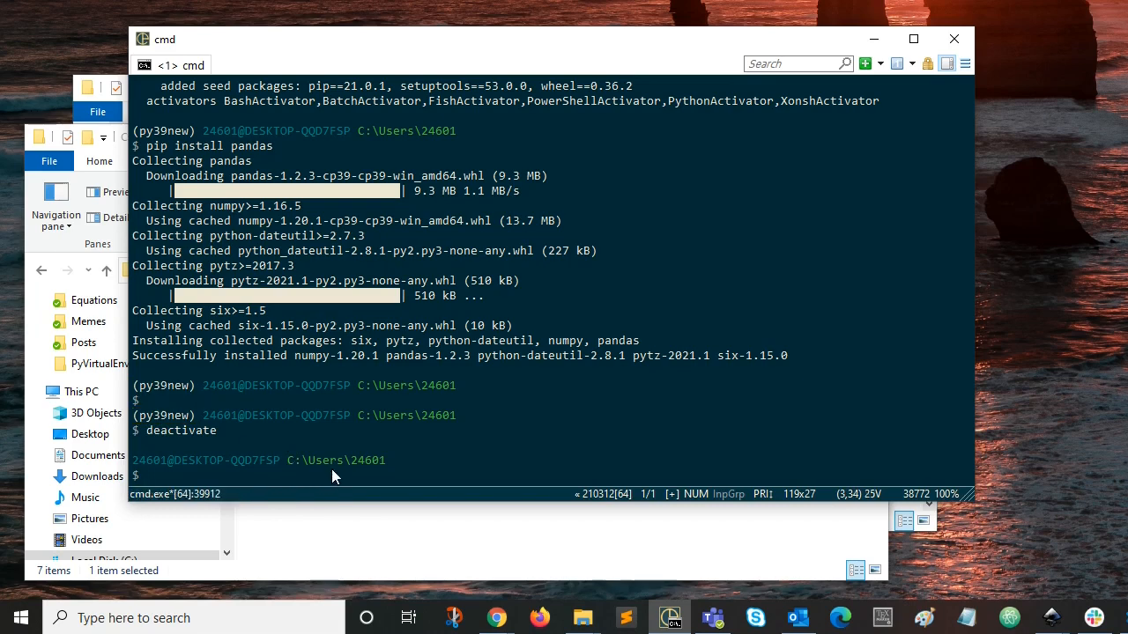
List the seven available virtual environments with workon.
text(work)
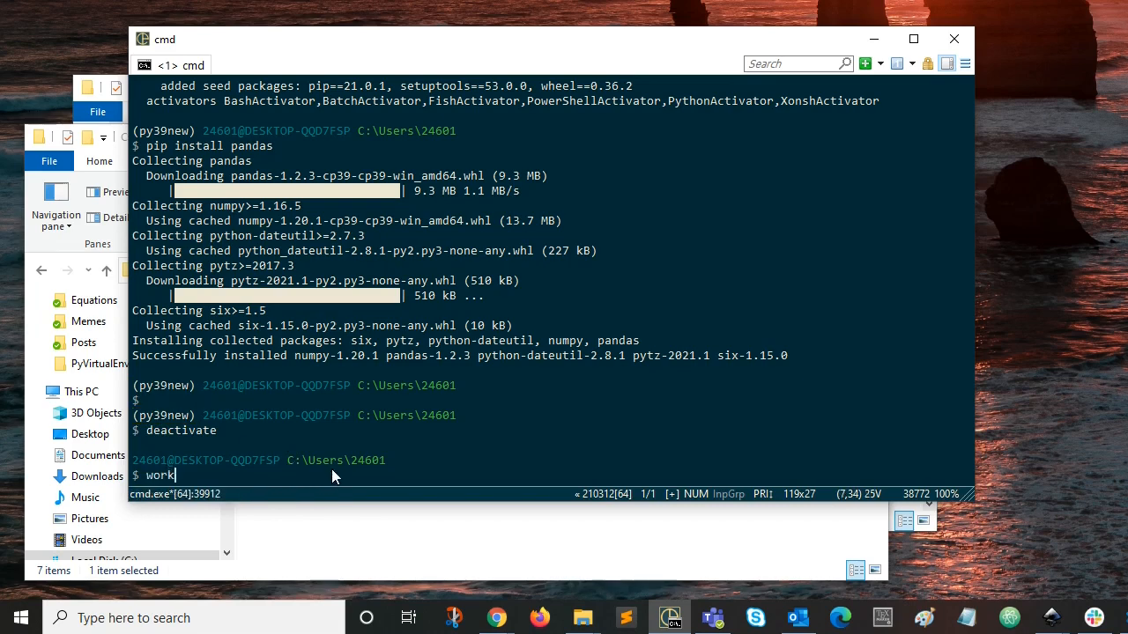
text(on)
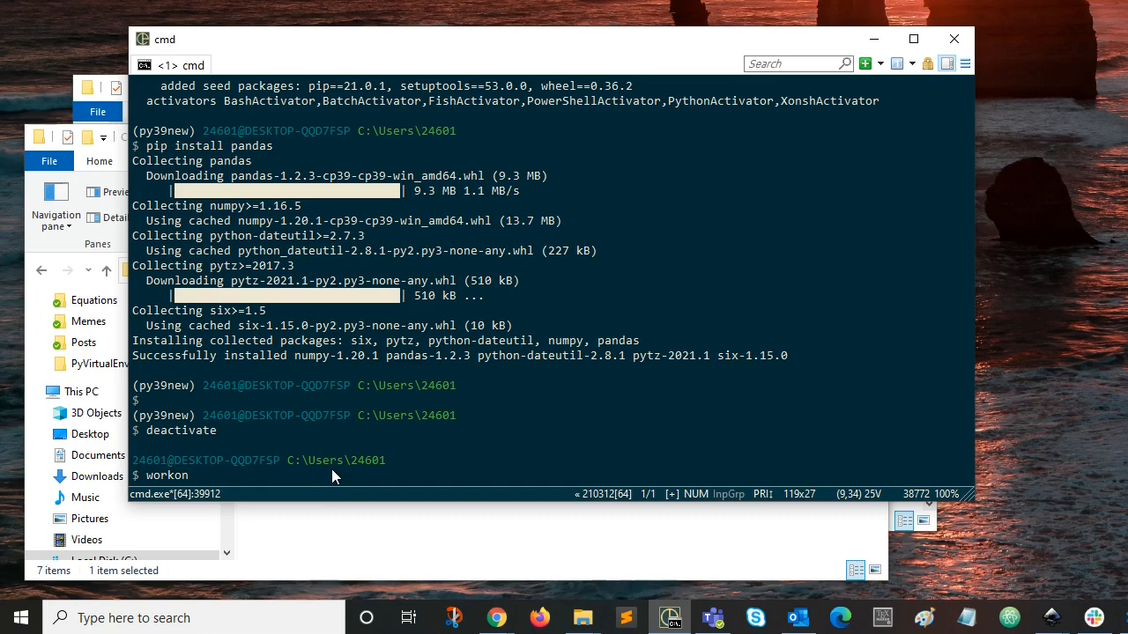
key(Return)
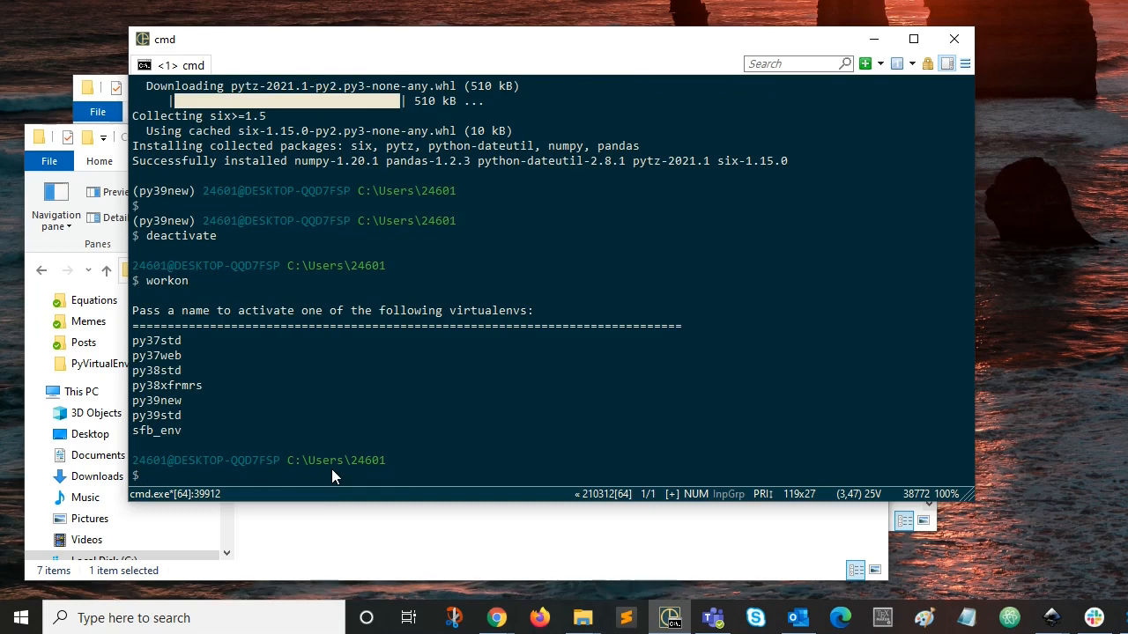
Activate py39std with workon, then deactivate it back to a plain prompt.
text(workon)
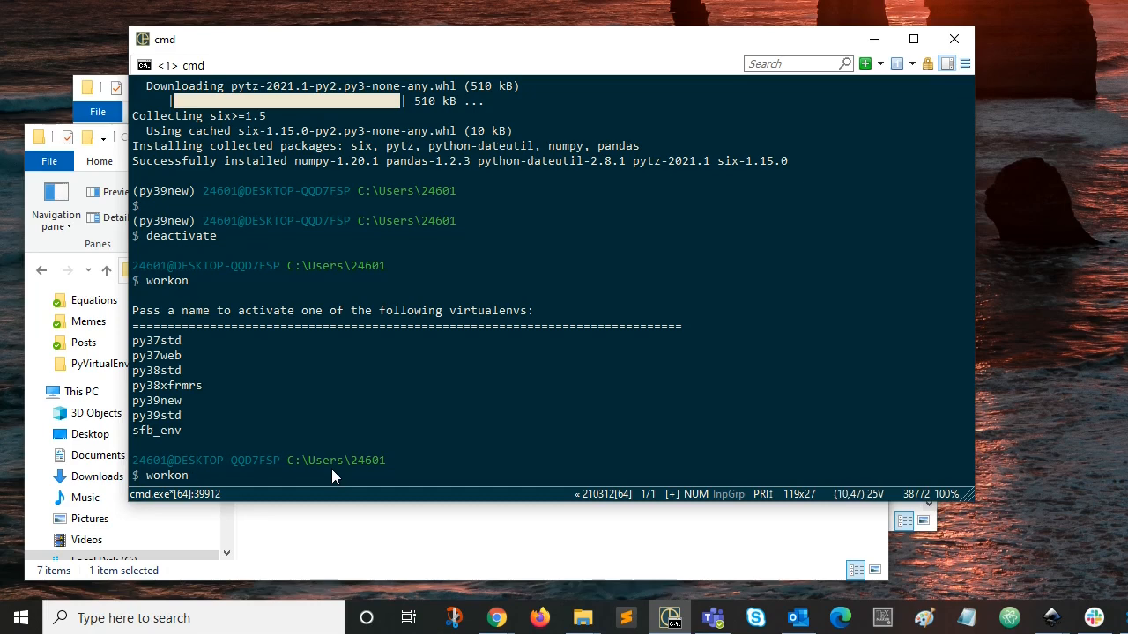
text(py39std)
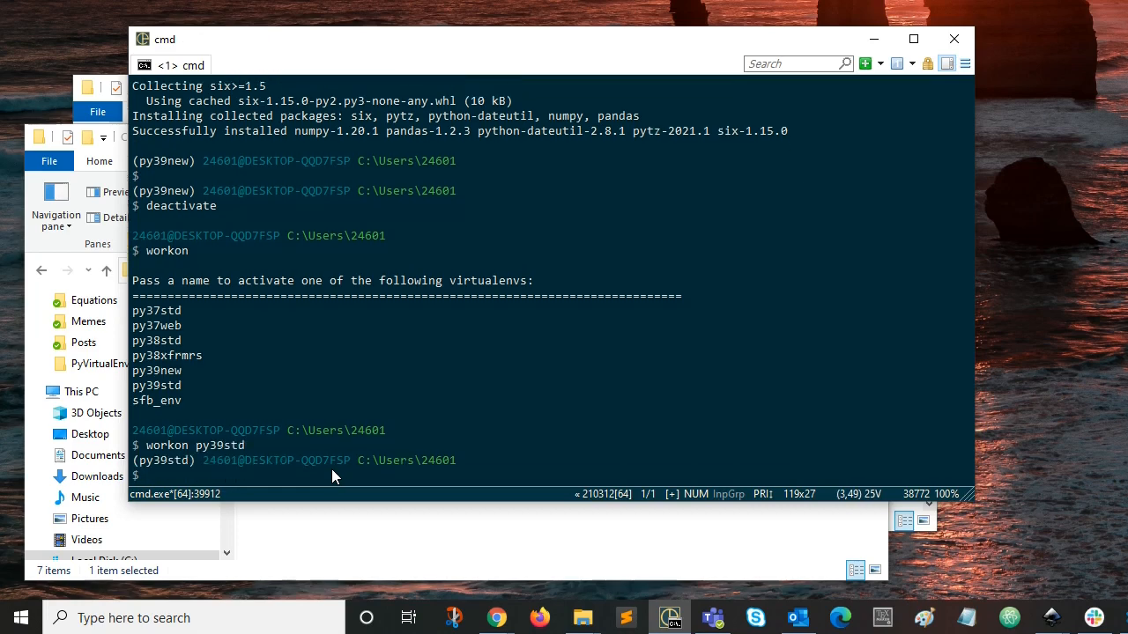
text(workon)
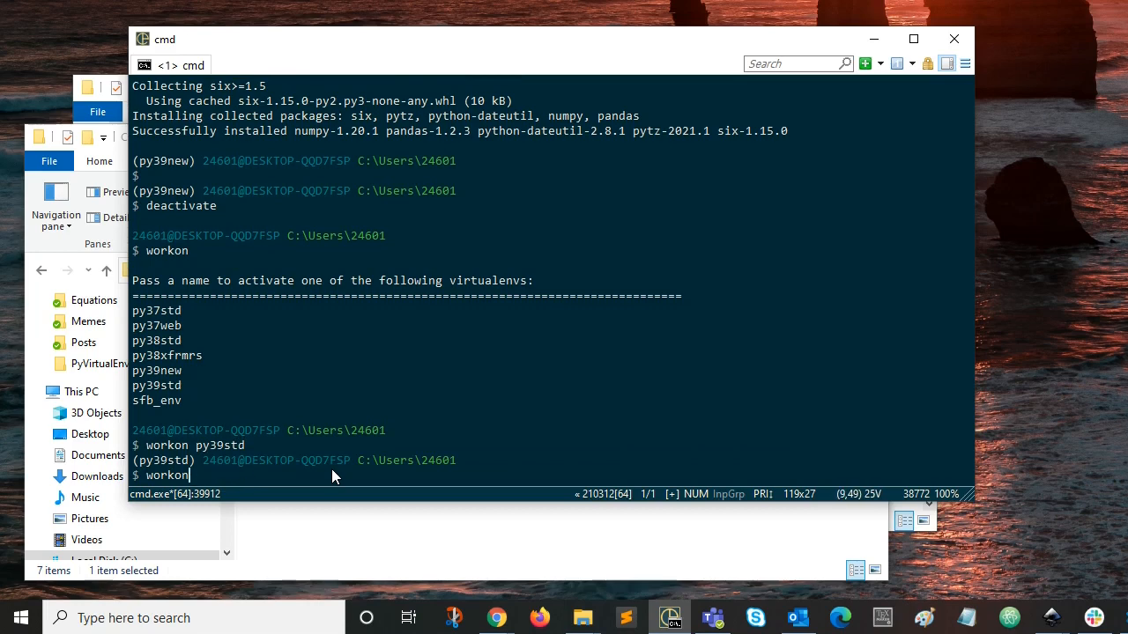
key(Return)
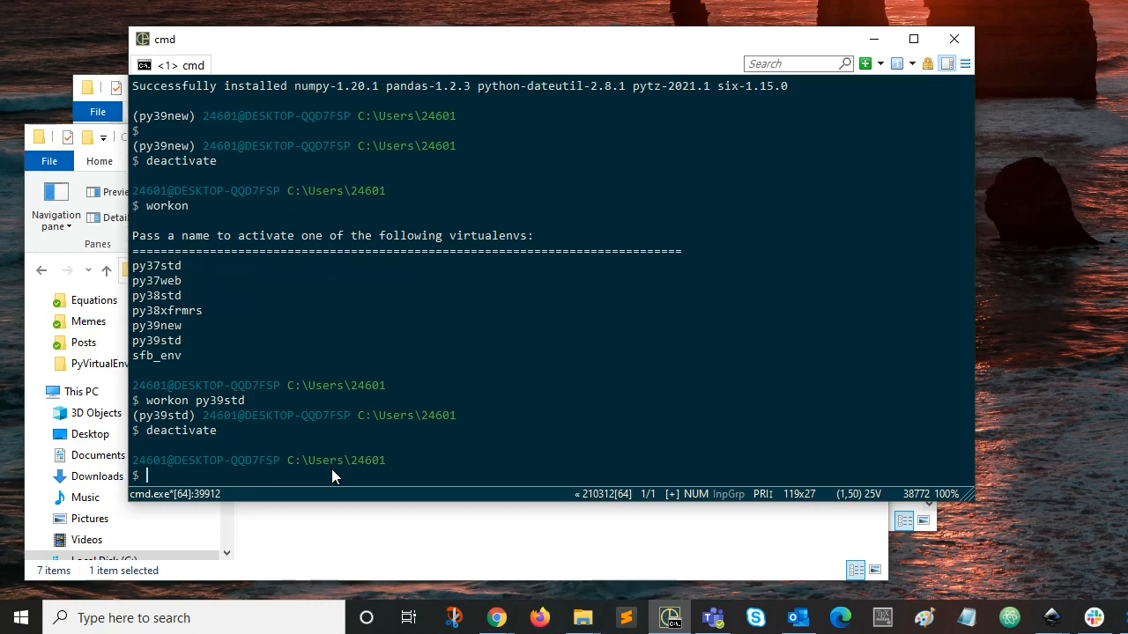
mouse_move(484, 504)
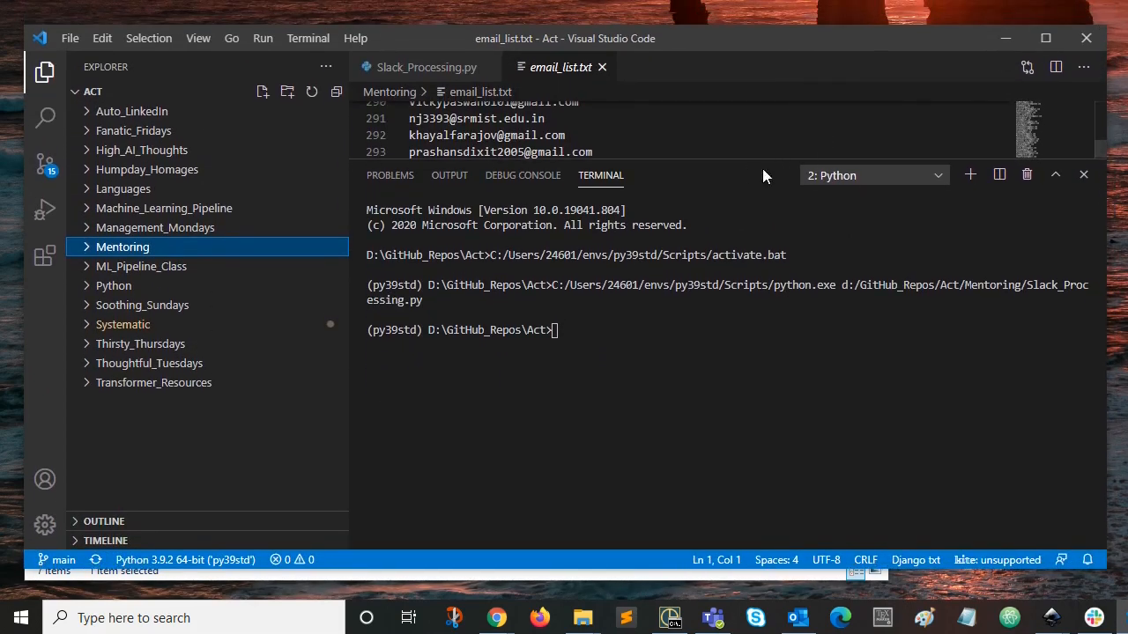
Close the Terminal panel so email_list.txt fills the editor.
click(1082, 174)
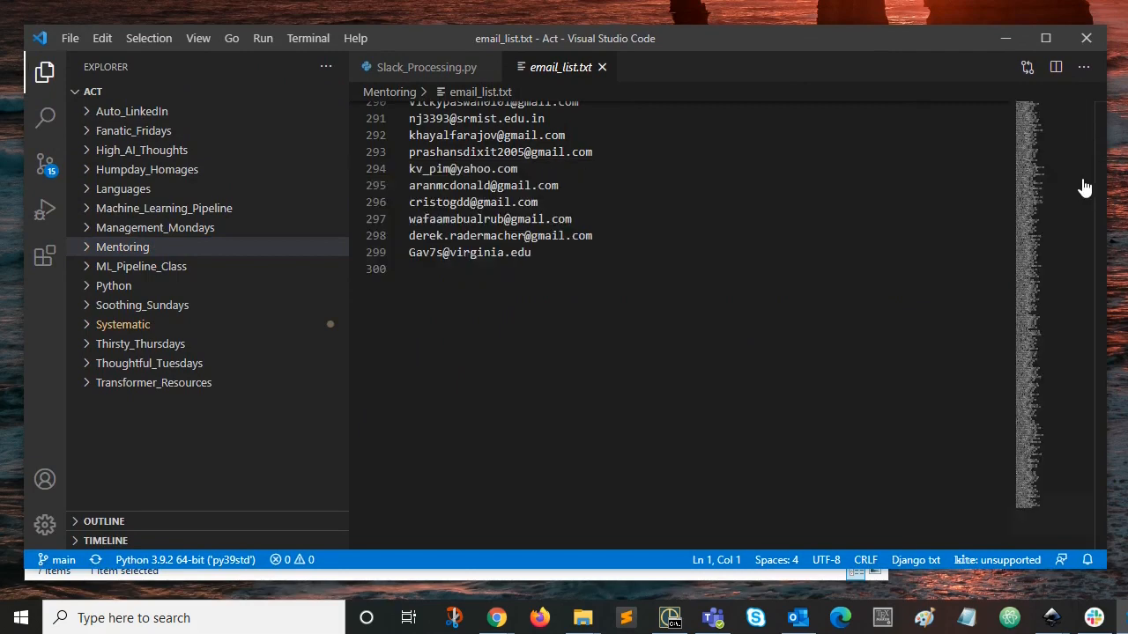
mouse_move(419, 67)
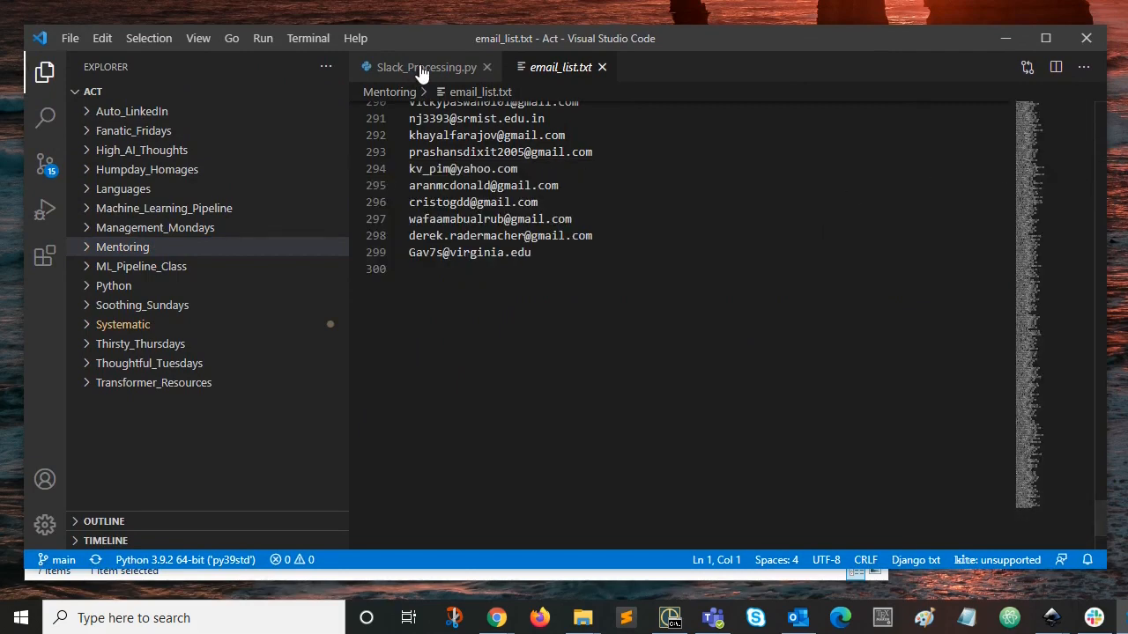
Make Slack_Processing.py the active editor tab.
click(427, 67)
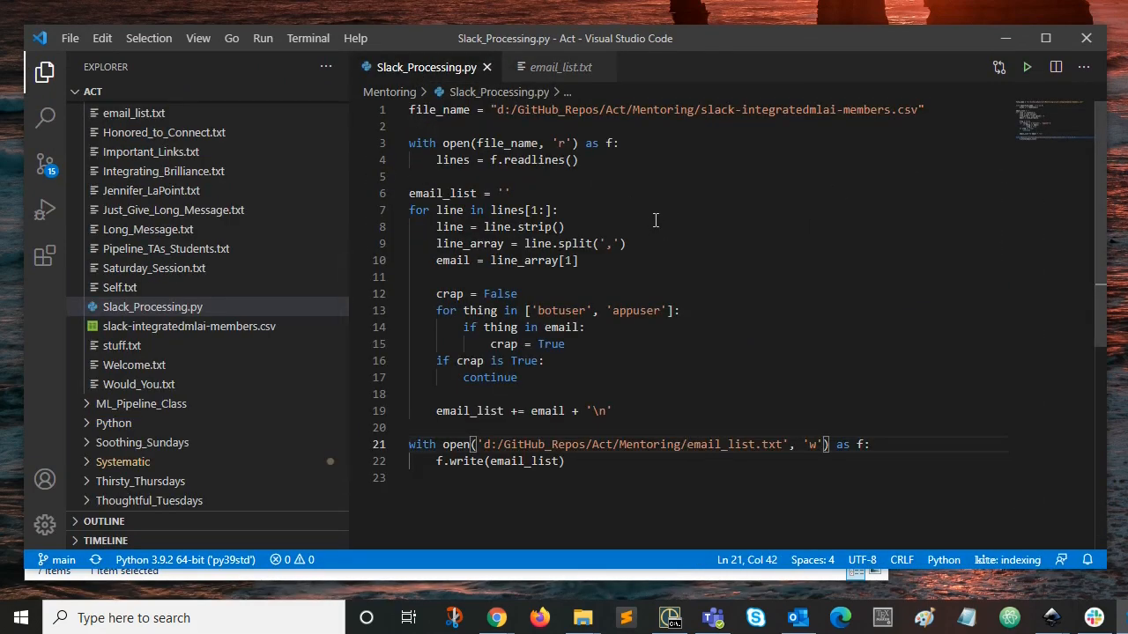
mouse_move(687, 218)
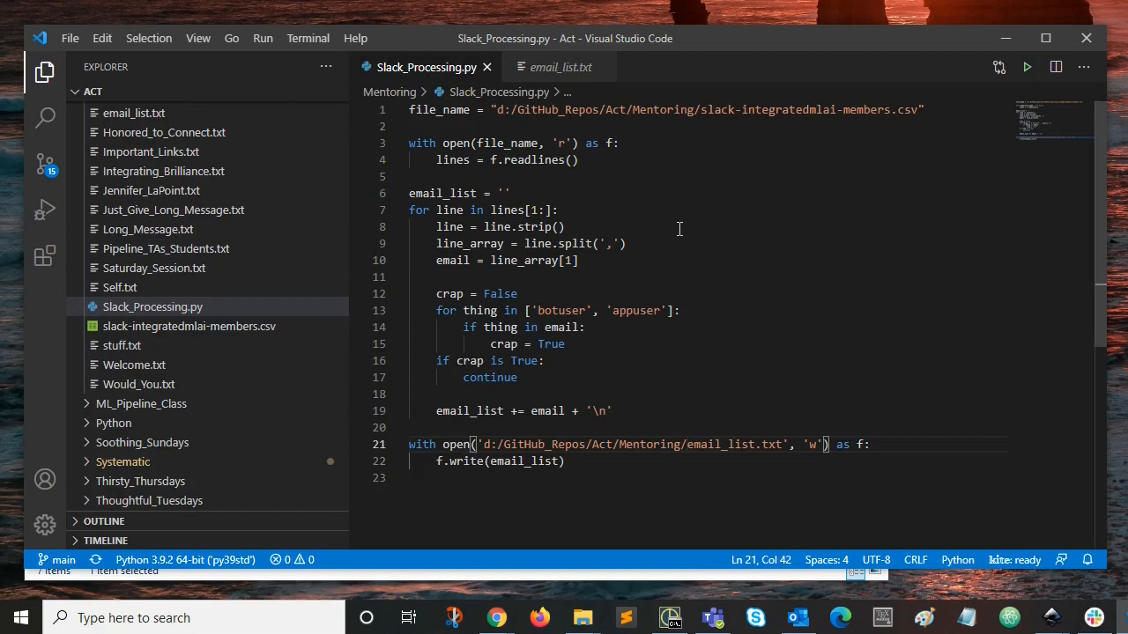
mouse_move(677, 222)
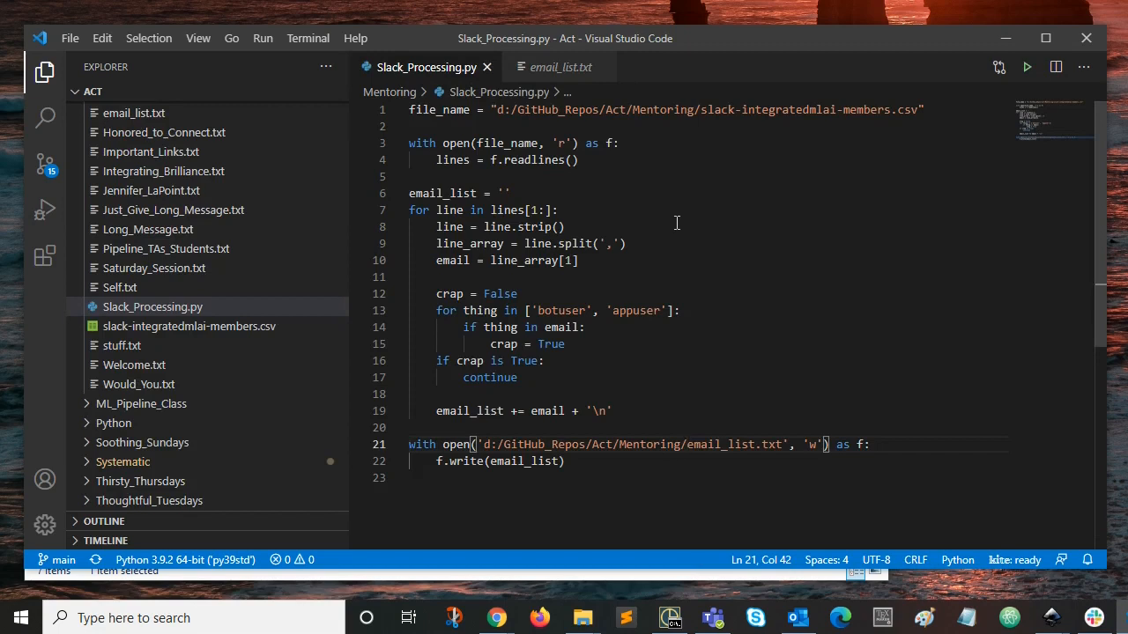
mouse_move(212, 511)
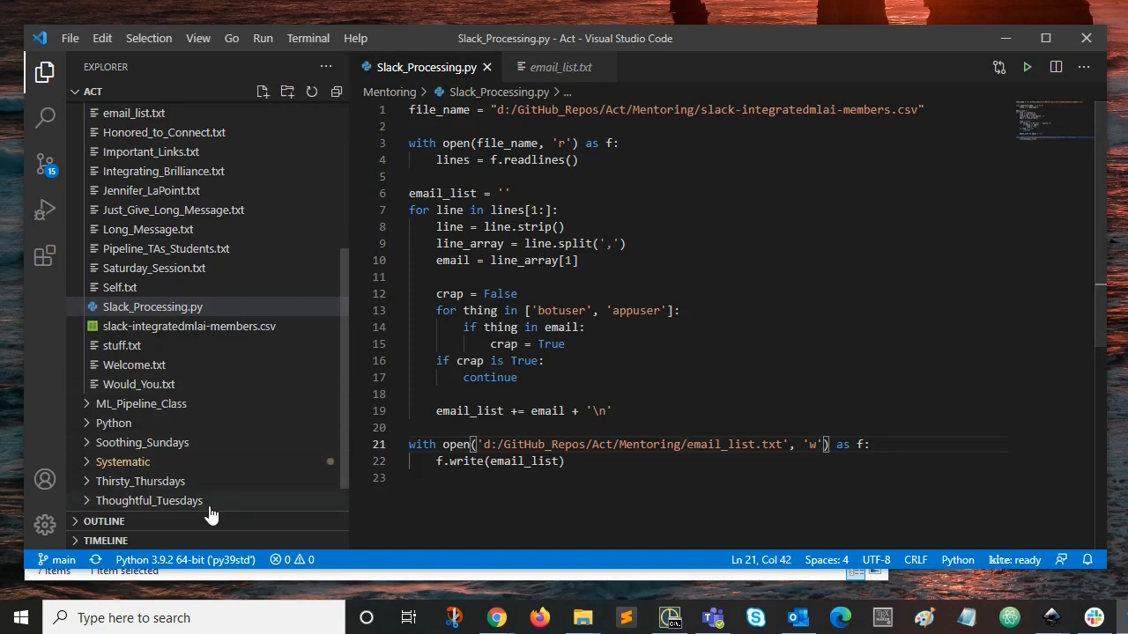
mouse_move(141, 550)
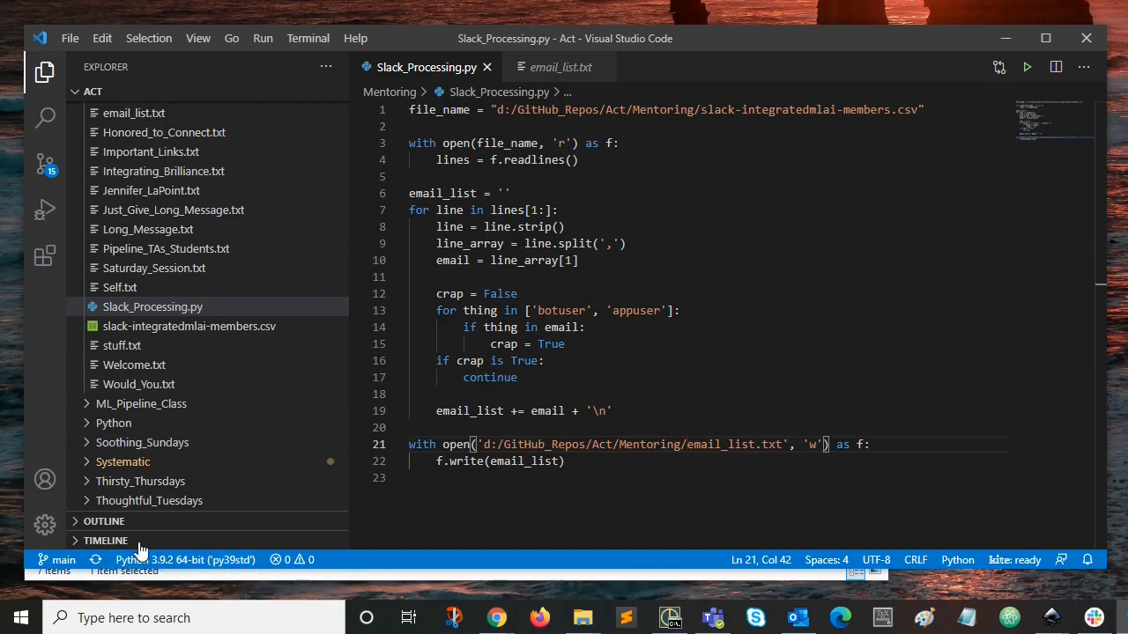
mouse_move(233, 567)
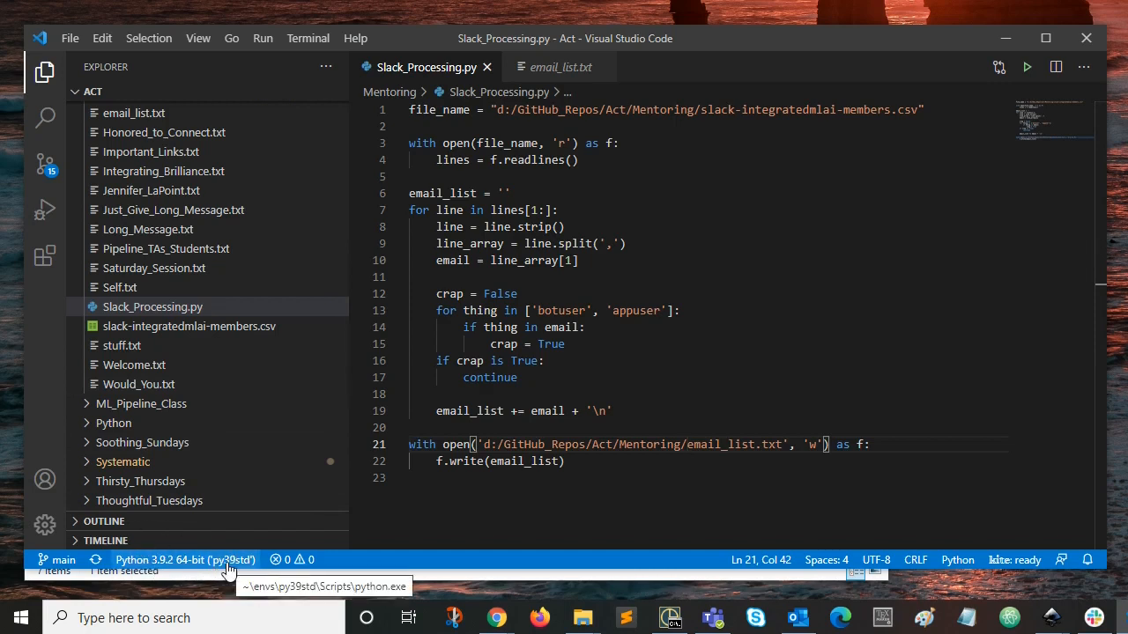
Bring up the Select Interpreter picker from the py39std status-bar indicator.
click(185, 560)
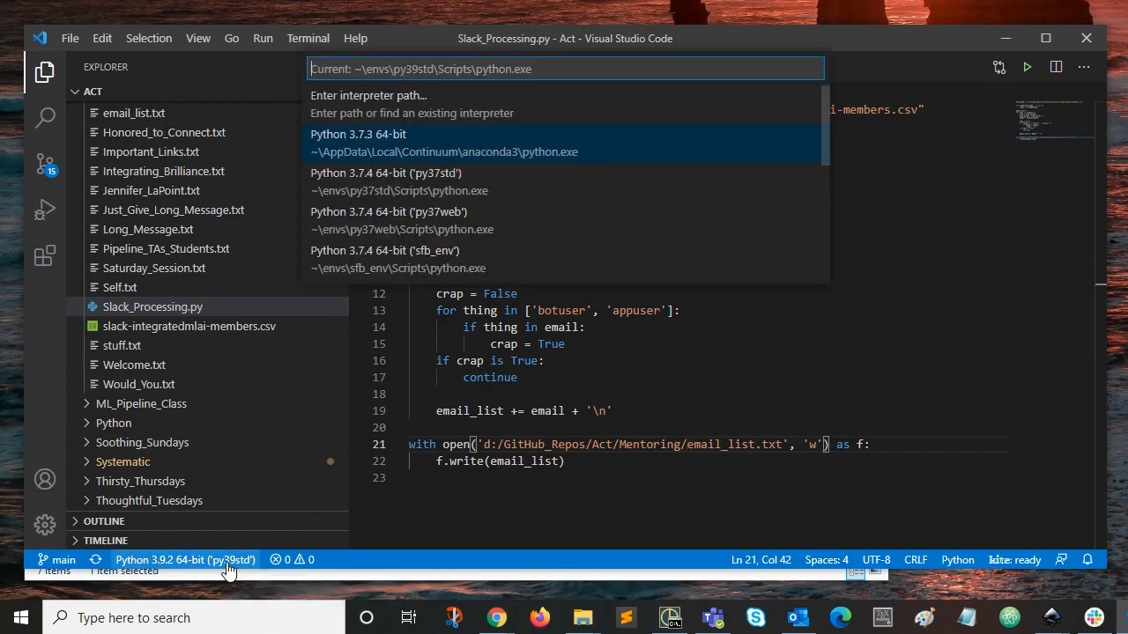
mouse_move(373, 141)
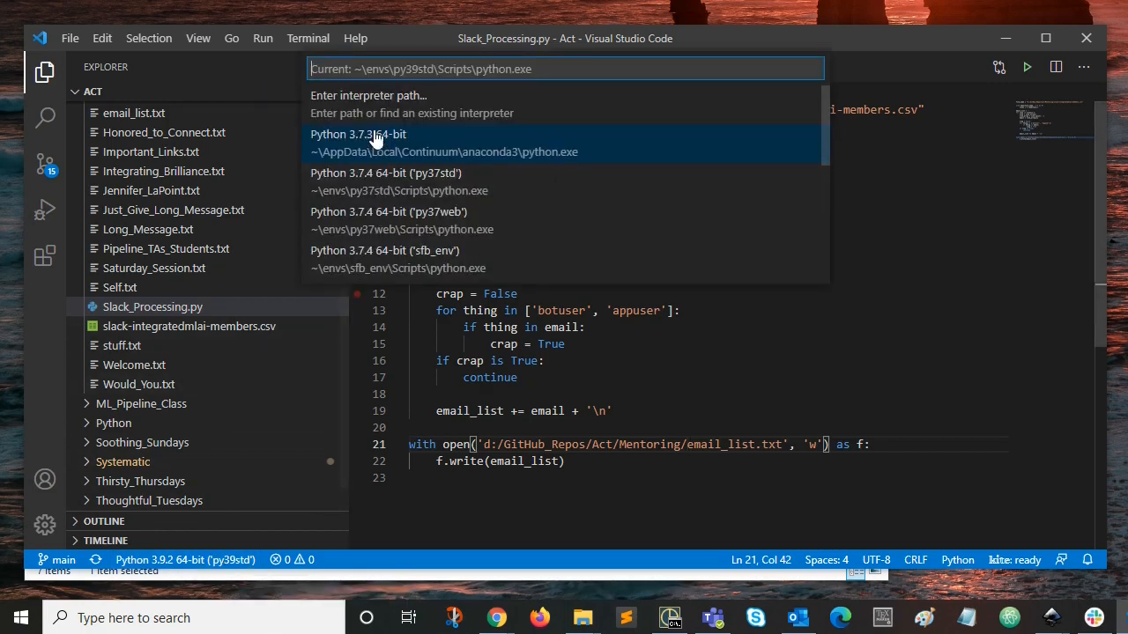
mouse_move(381, 159)
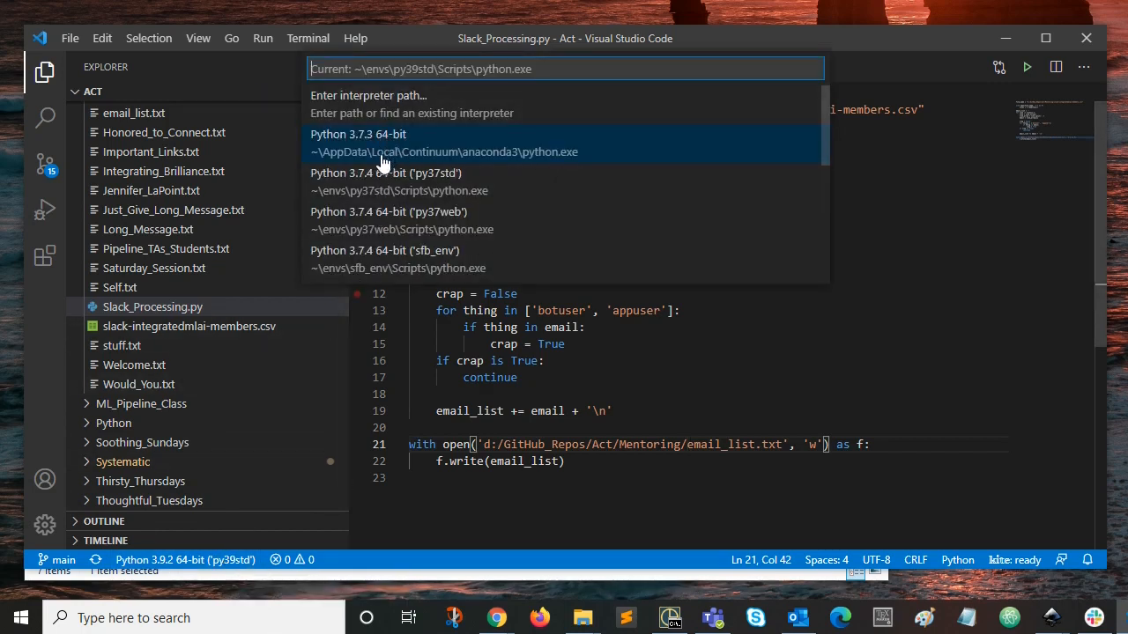
mouse_move(547, 164)
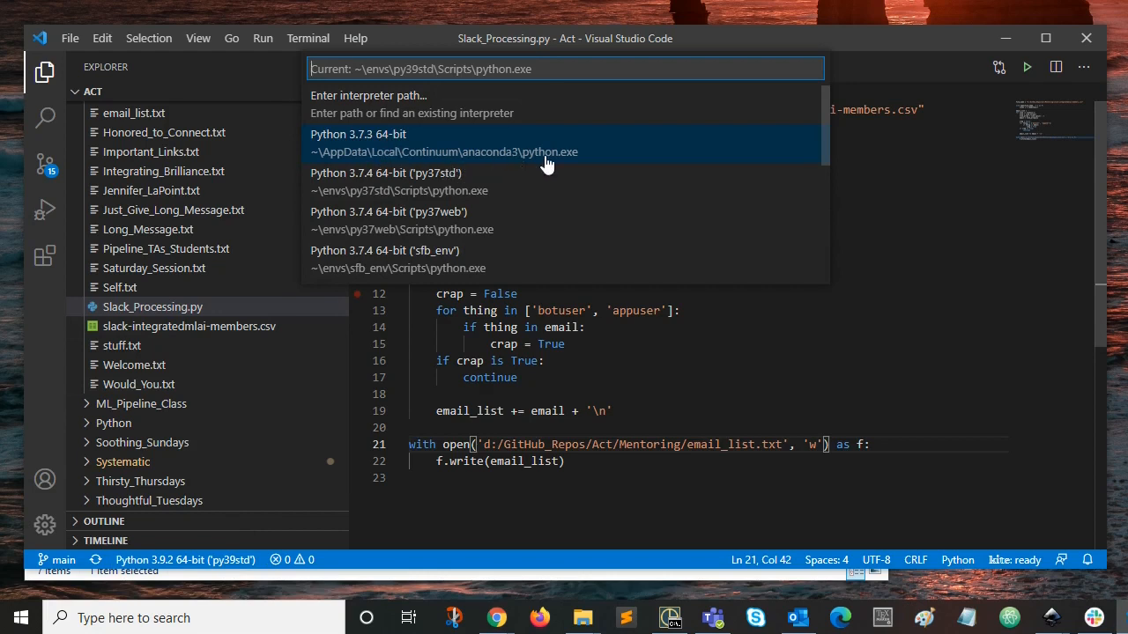
mouse_move(543, 164)
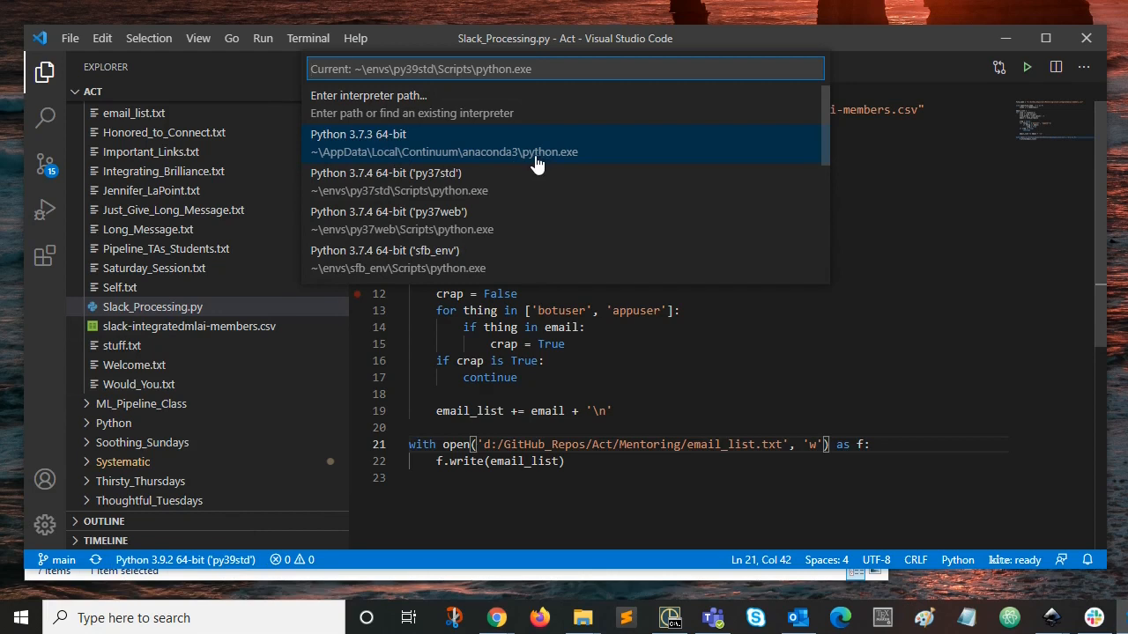
mouse_move(405, 158)
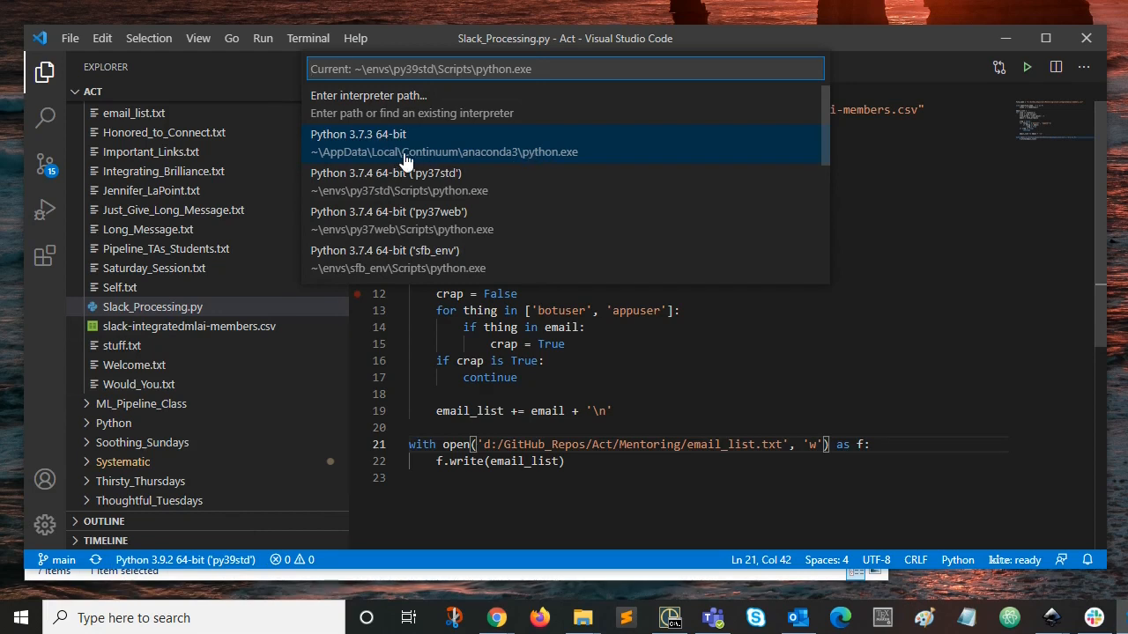
mouse_move(359, 175)
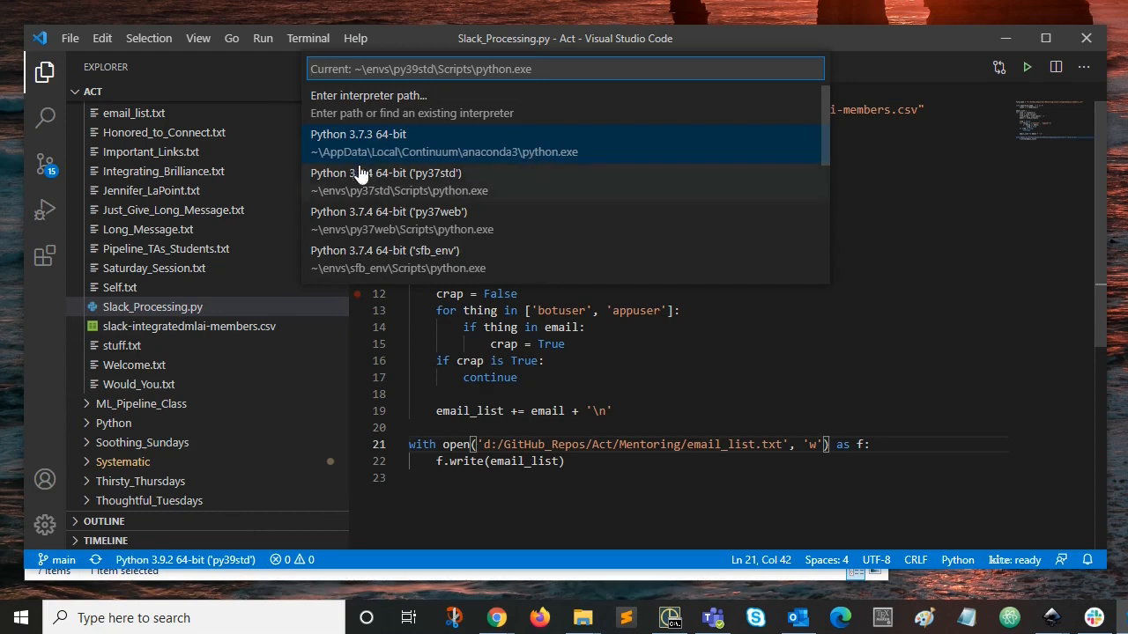
mouse_move(316, 162)
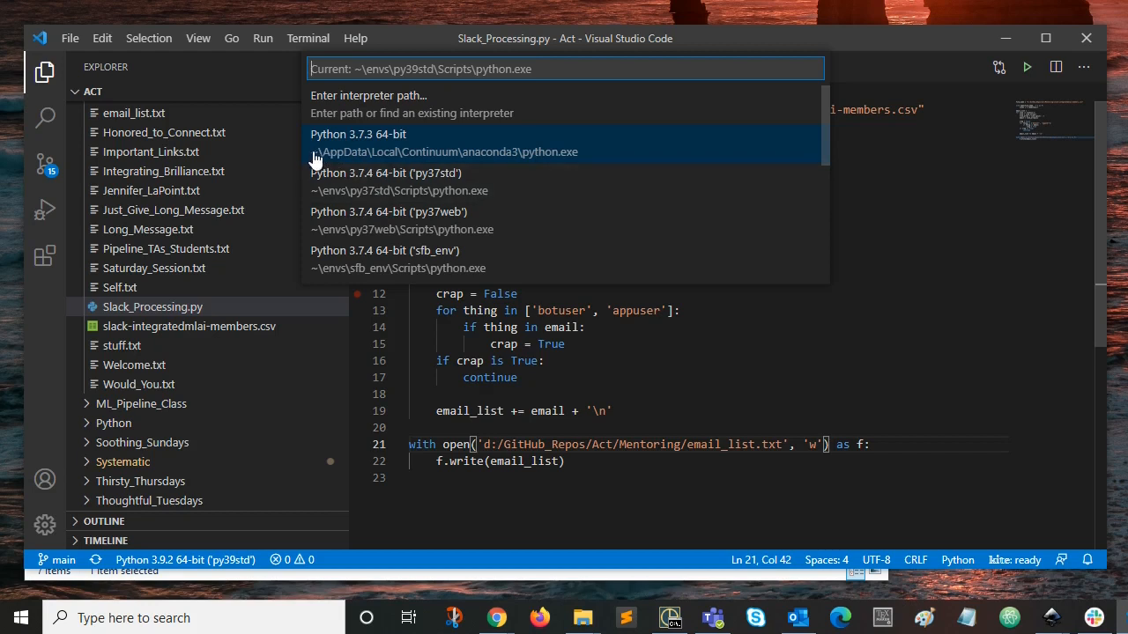
mouse_move(425, 192)
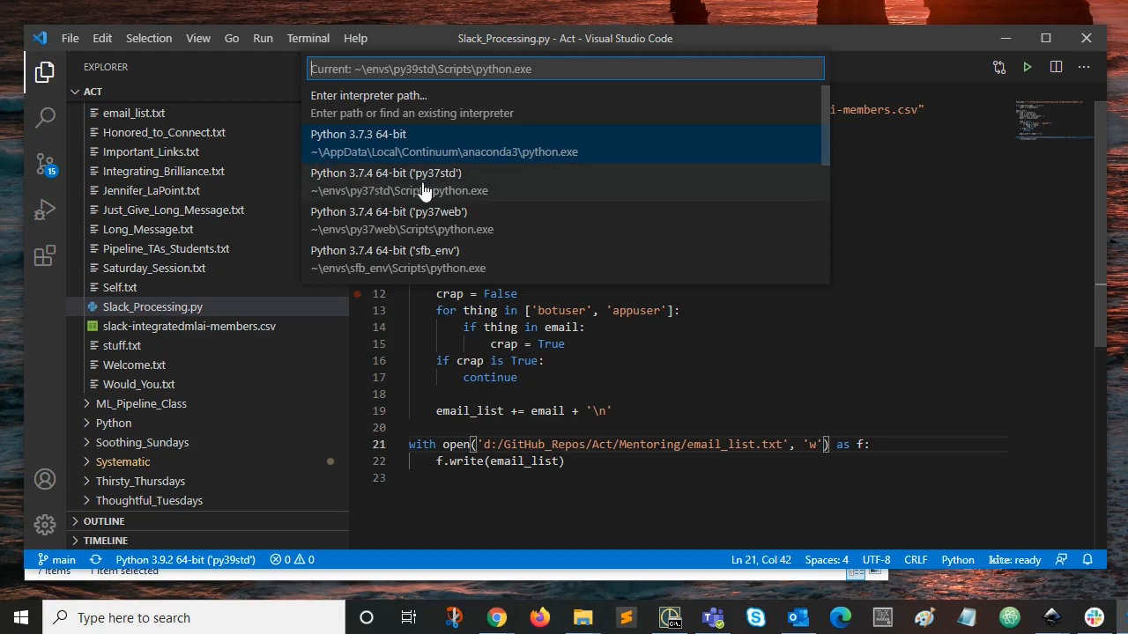
mouse_move(472, 187)
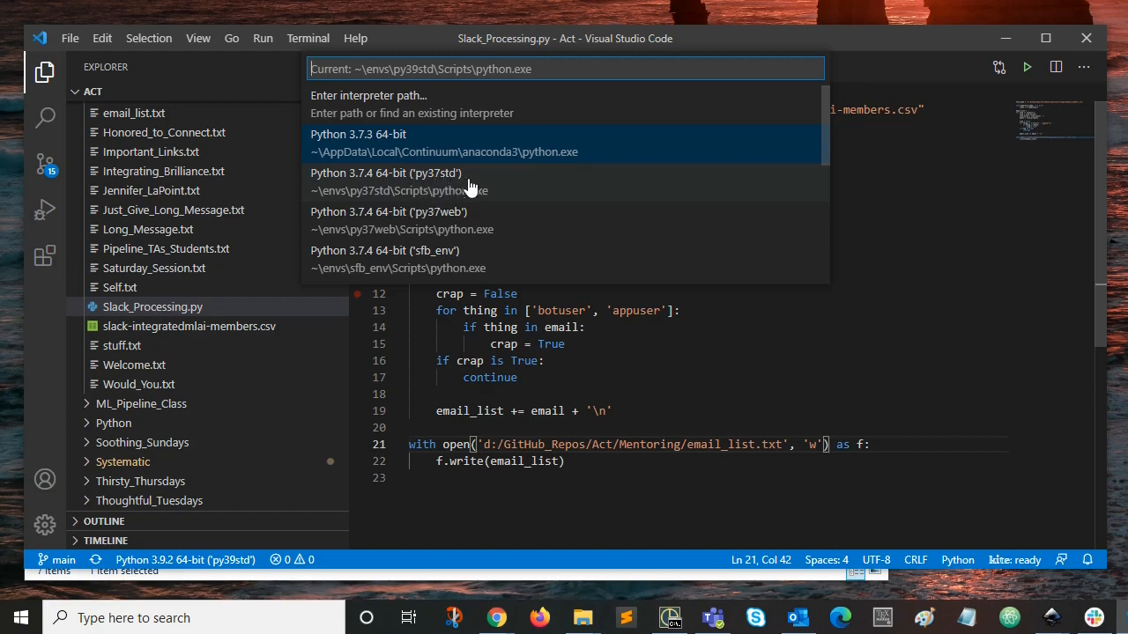
mouse_move(444, 230)
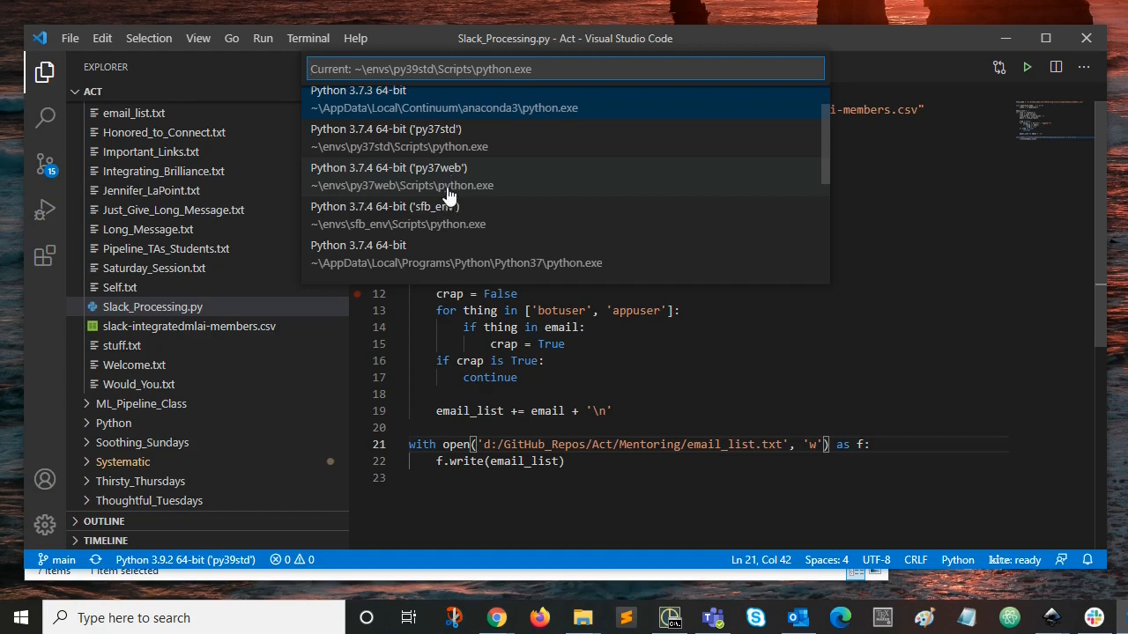
Browse the interpreter list and choose Python 3.8.0 64-bit (py38std) for the project.
scroll(down, 3)
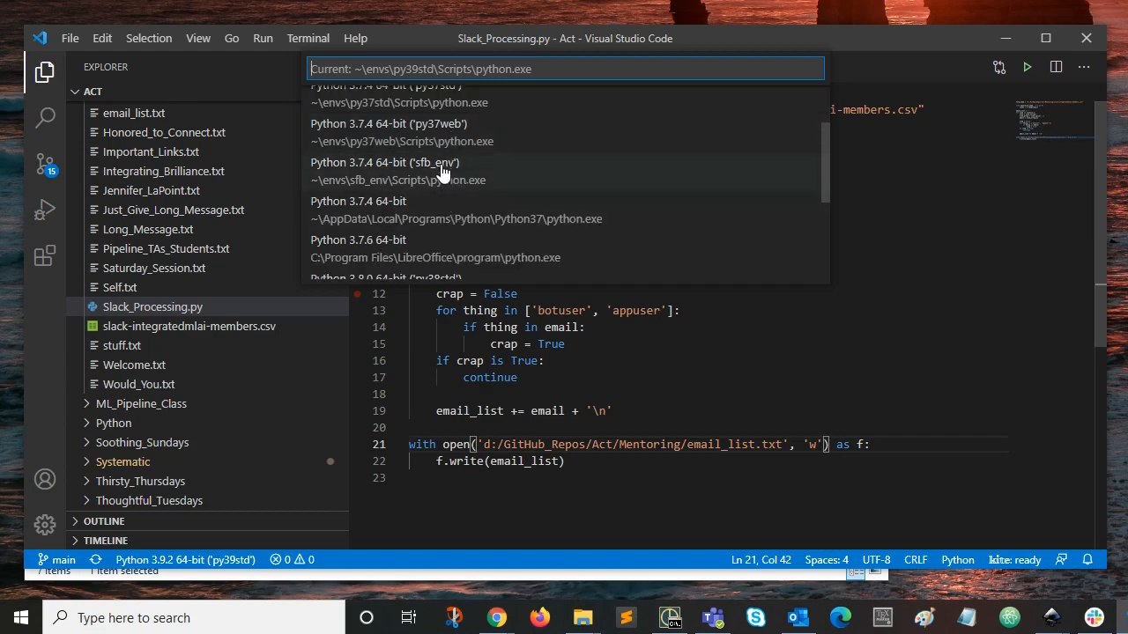
mouse_move(468, 174)
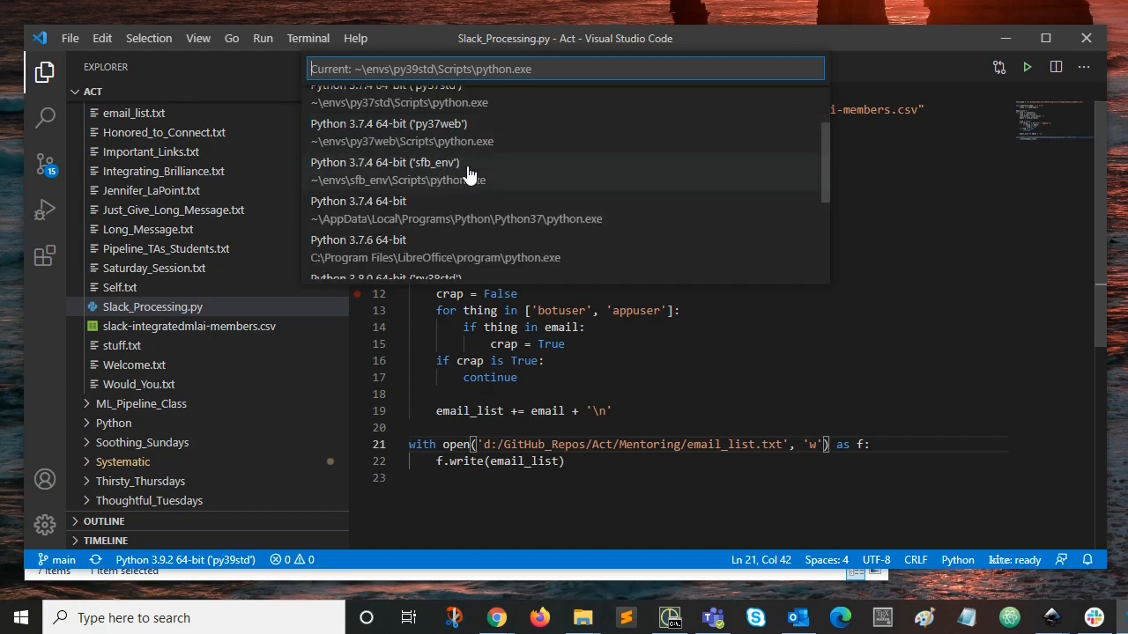
scroll(down, 3)
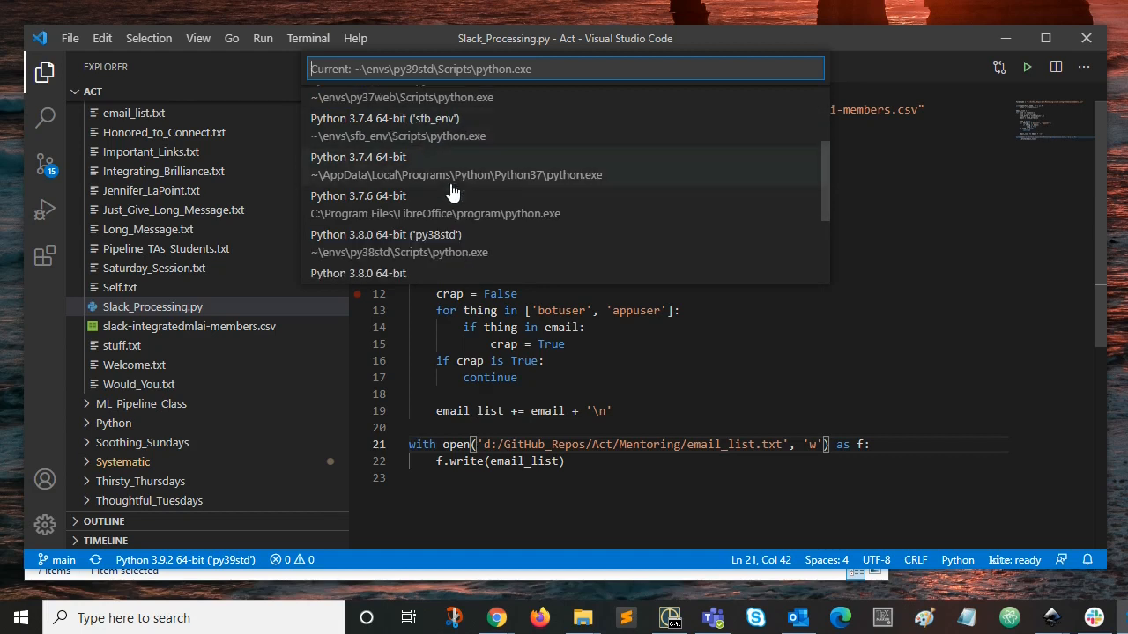
mouse_move(405, 185)
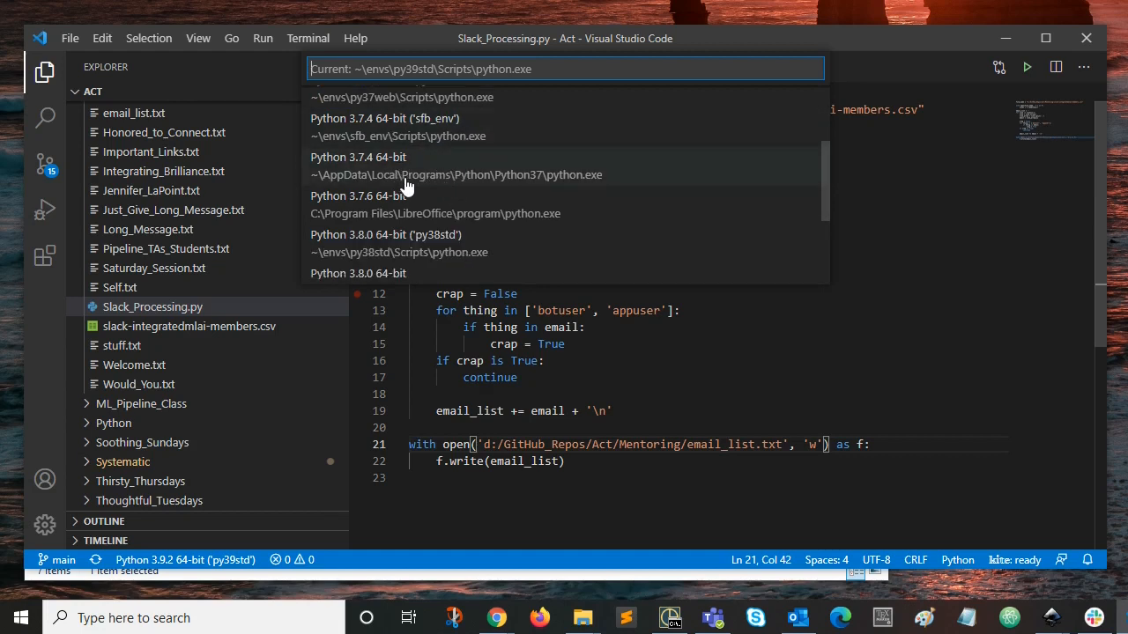
mouse_move(384, 180)
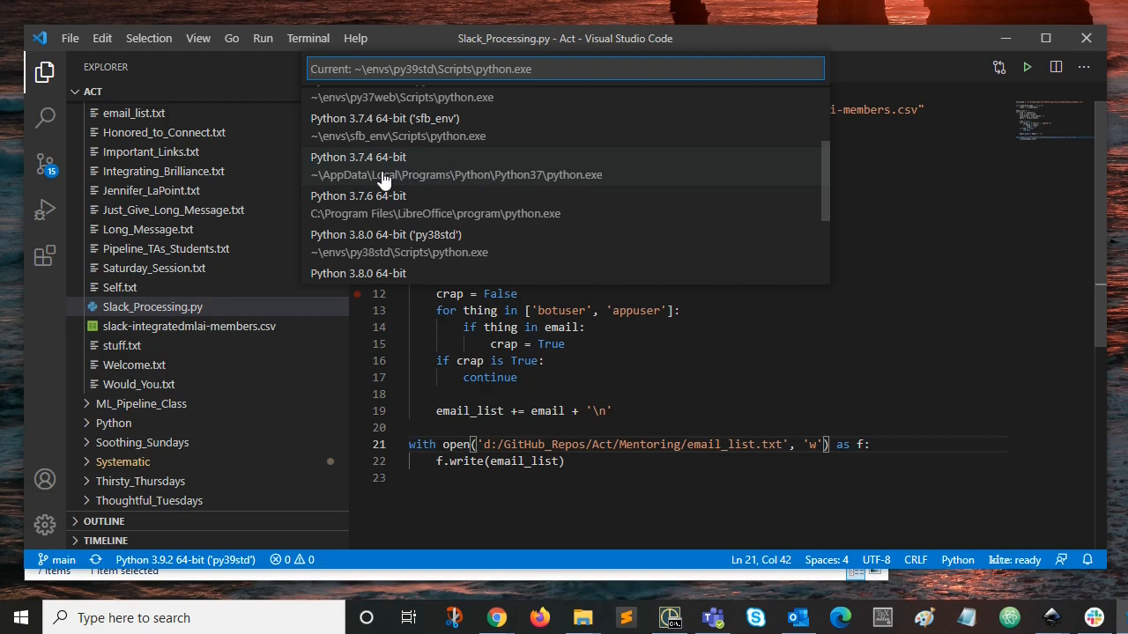
mouse_move(501, 185)
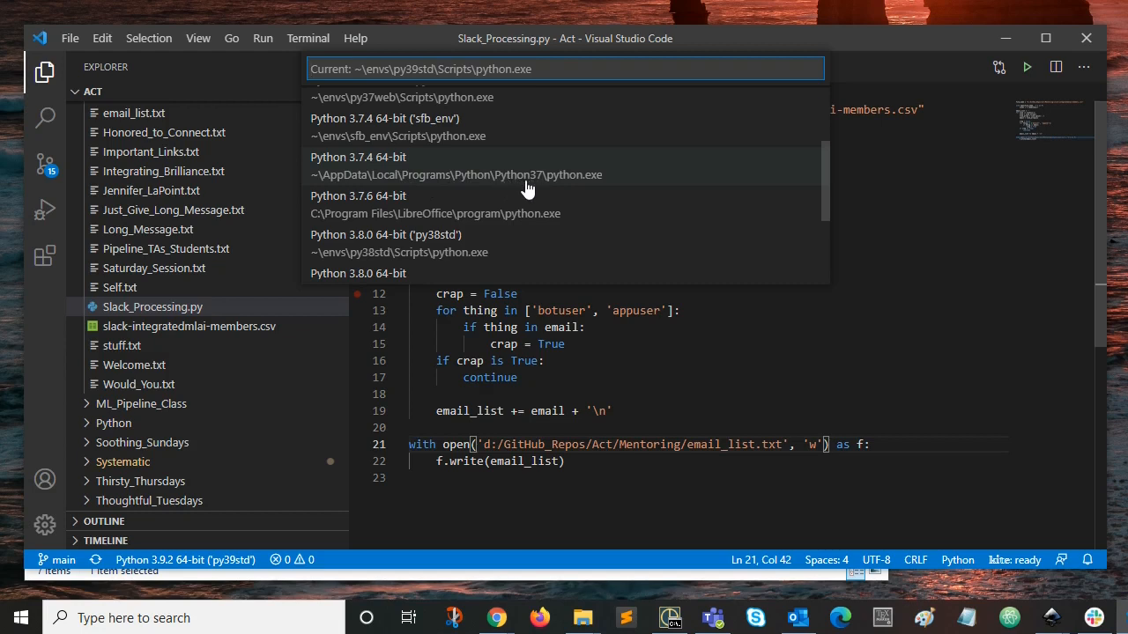
mouse_move(402, 222)
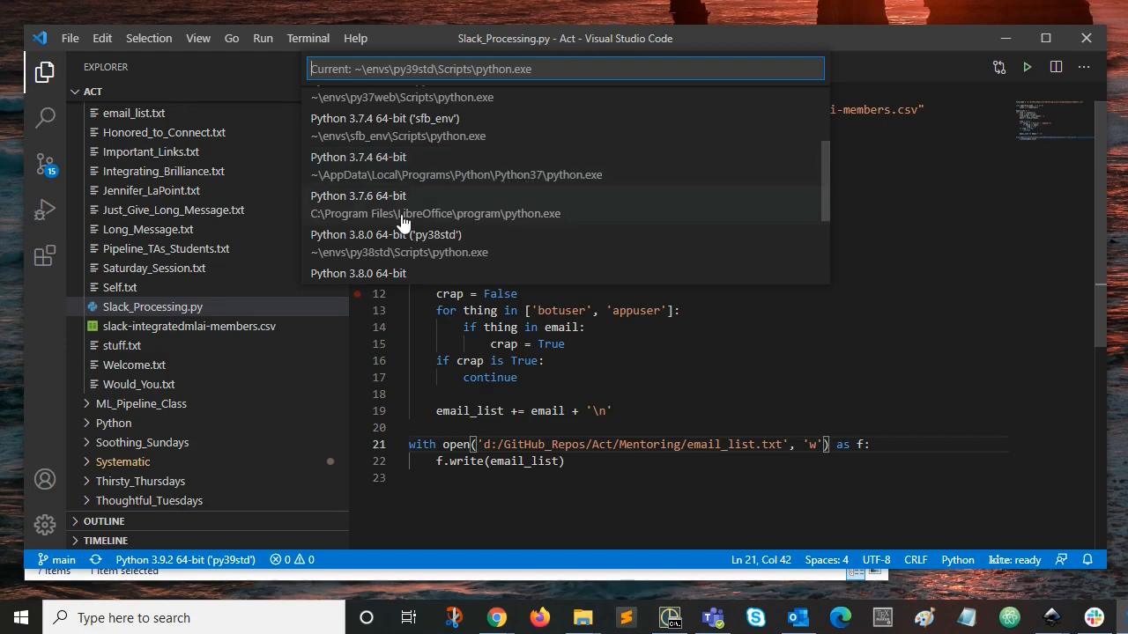
scroll(down, 3)
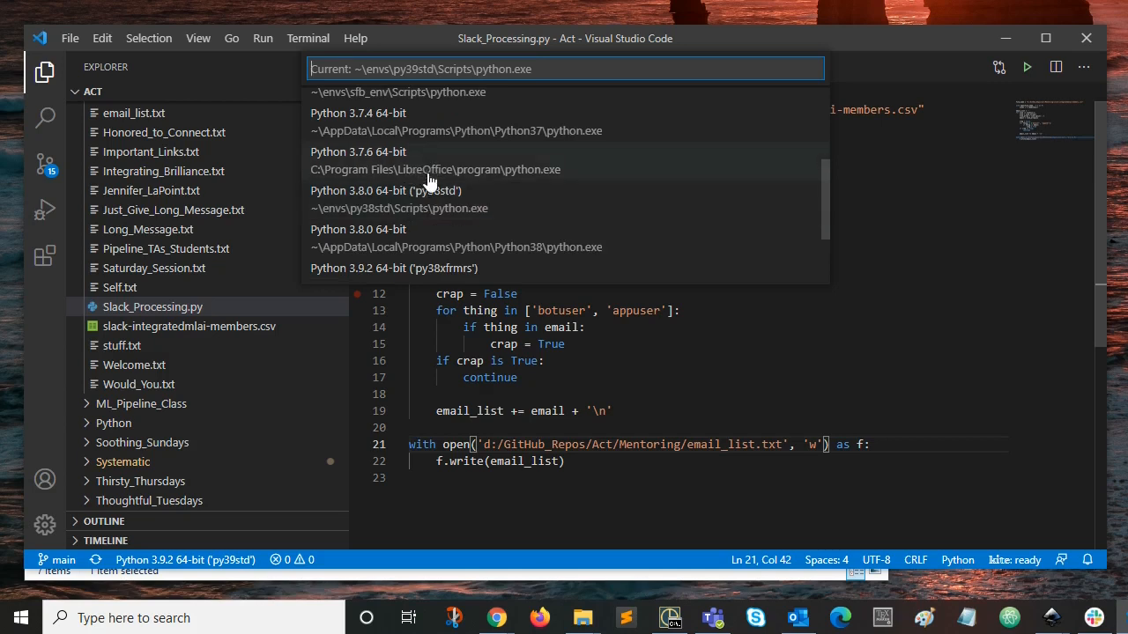
mouse_move(520, 176)
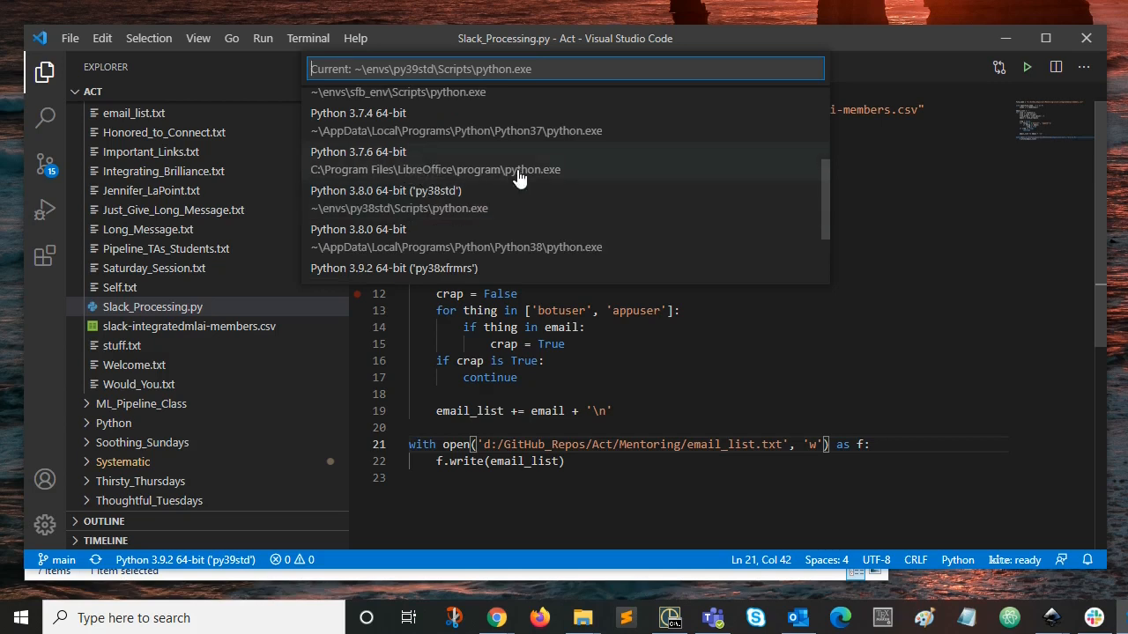
mouse_move(427, 180)
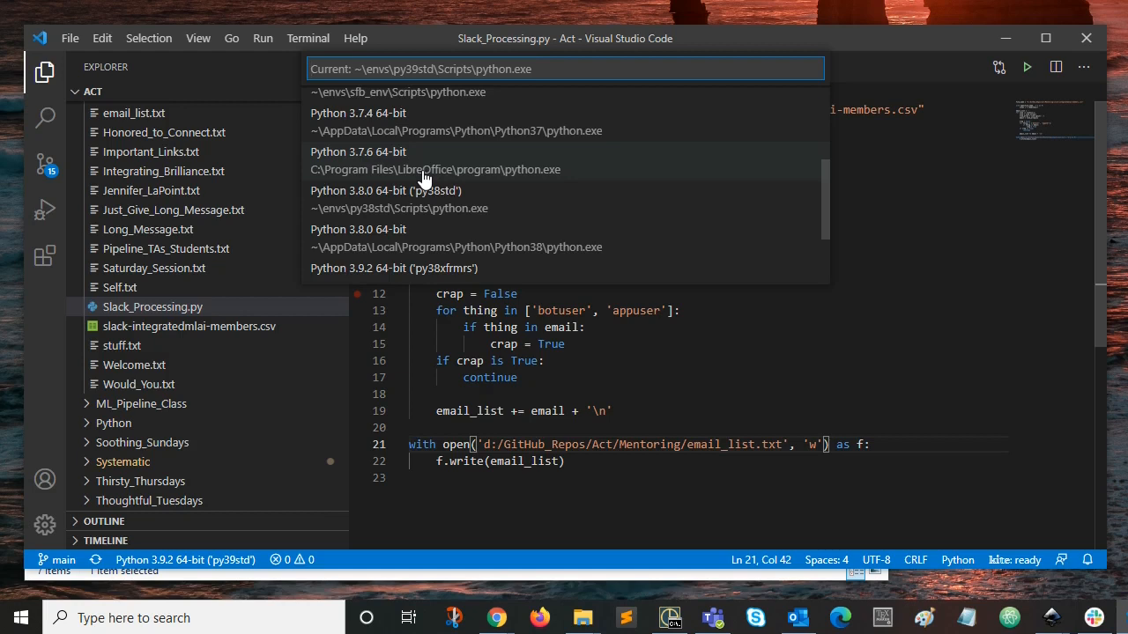
mouse_move(487, 185)
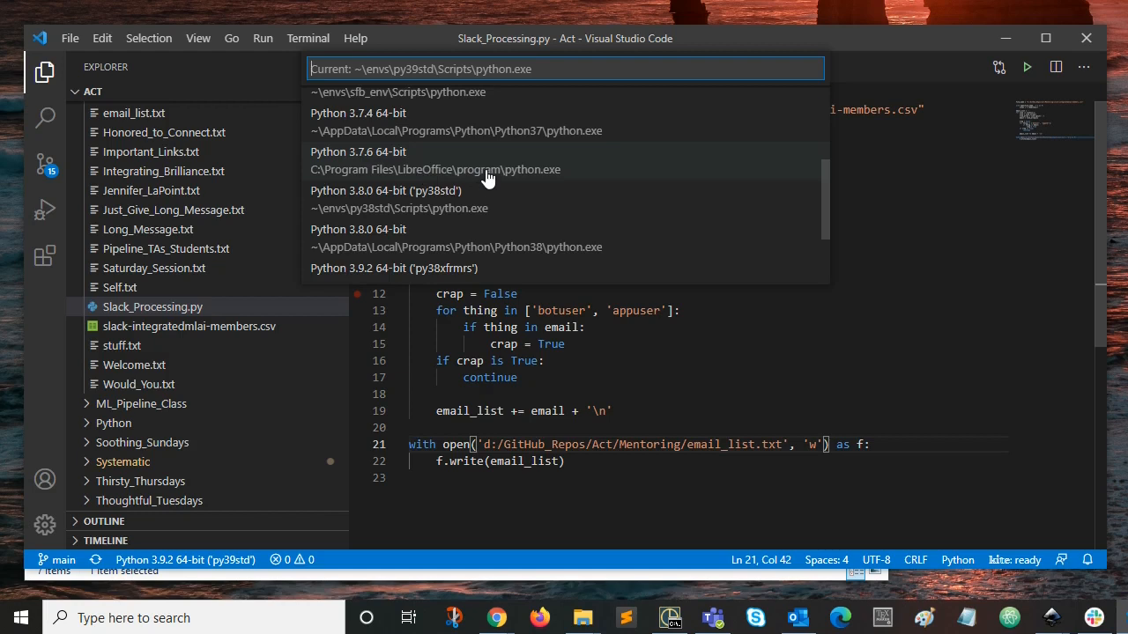
mouse_move(523, 181)
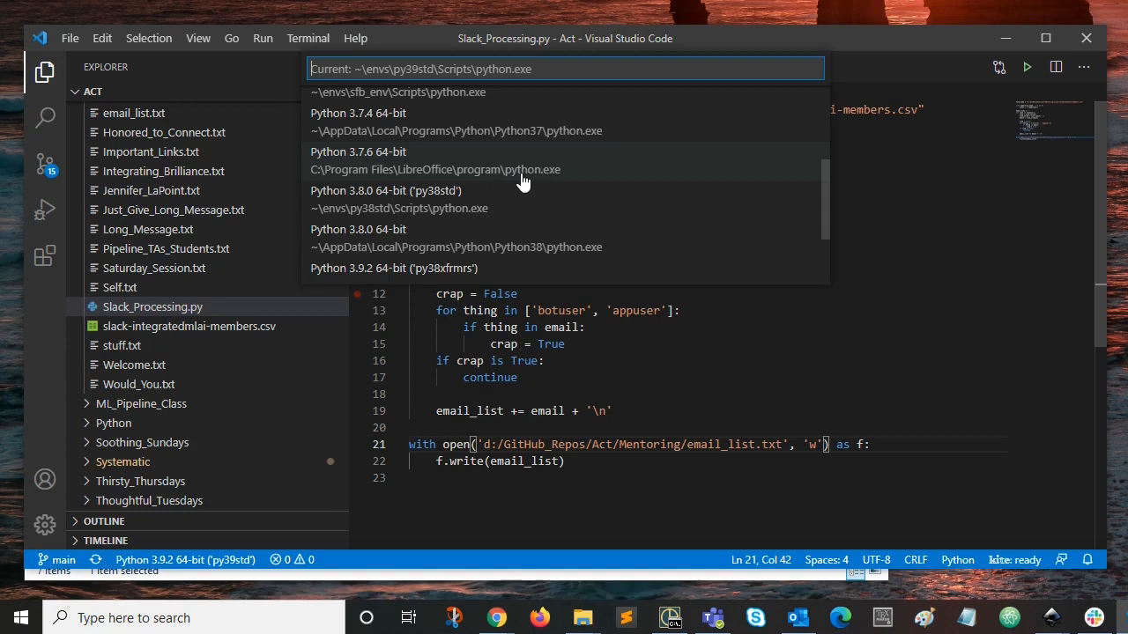
mouse_move(402, 215)
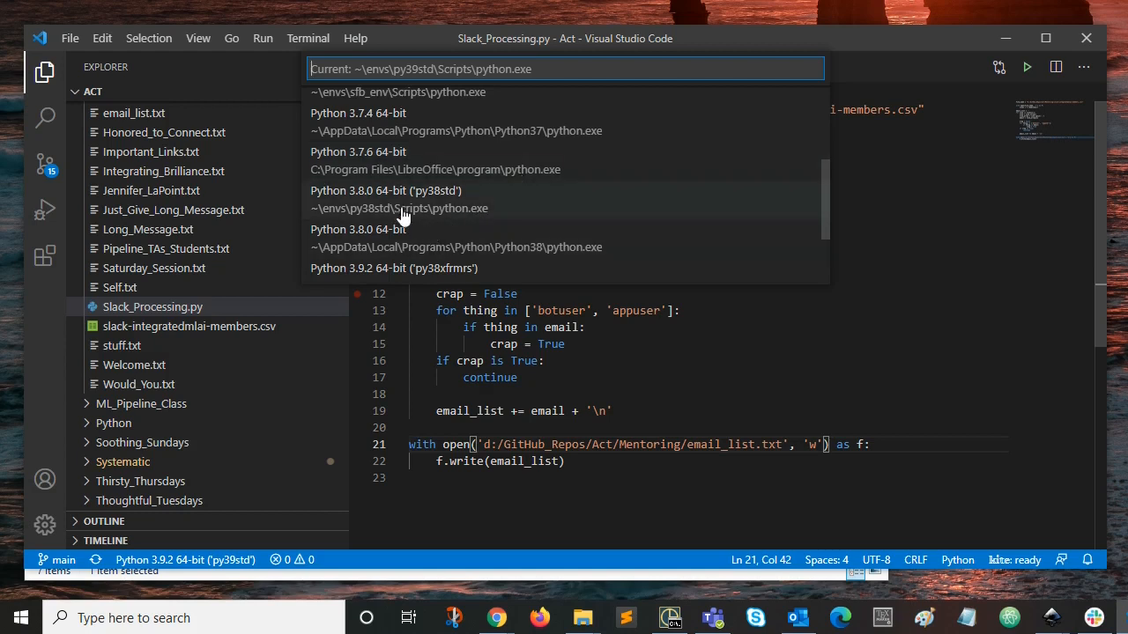
mouse_move(449, 215)
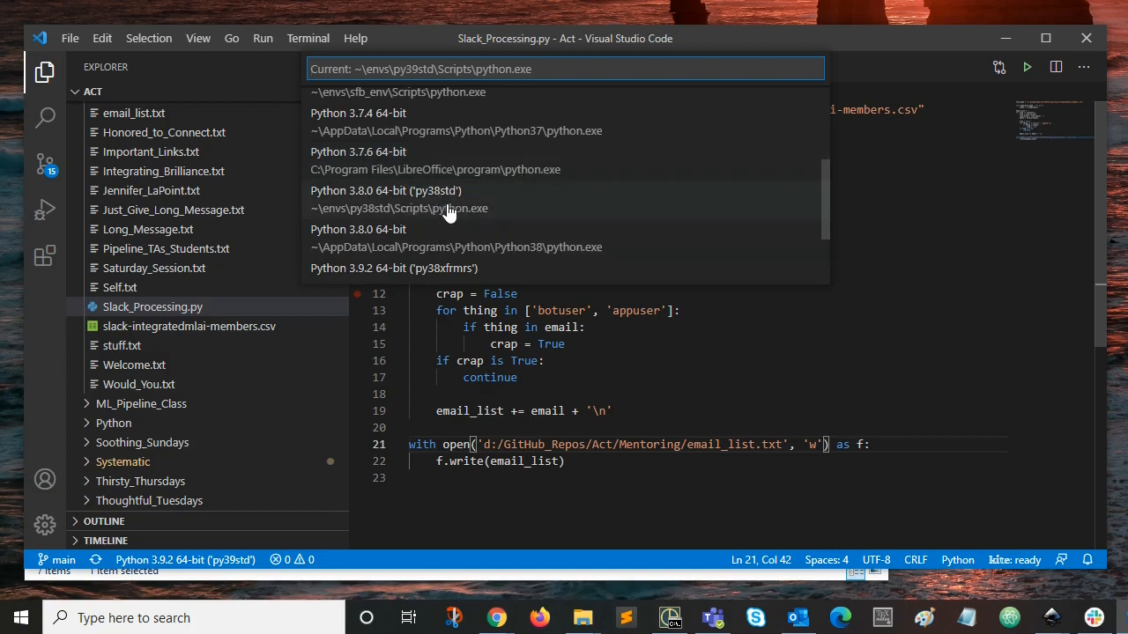
scroll(down, 3)
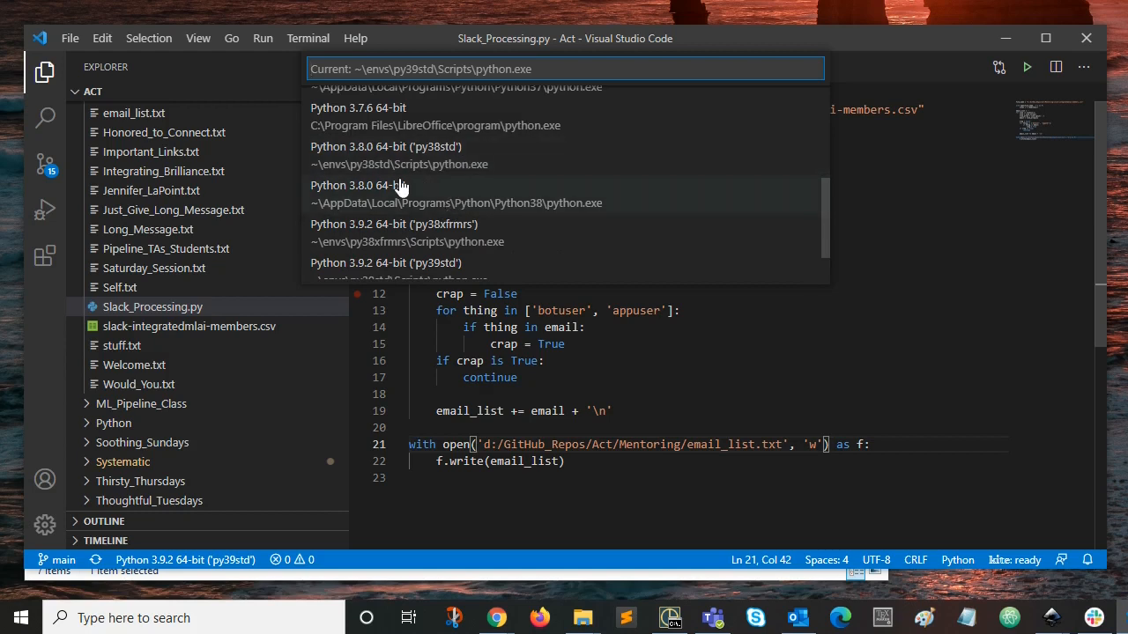
mouse_move(377, 179)
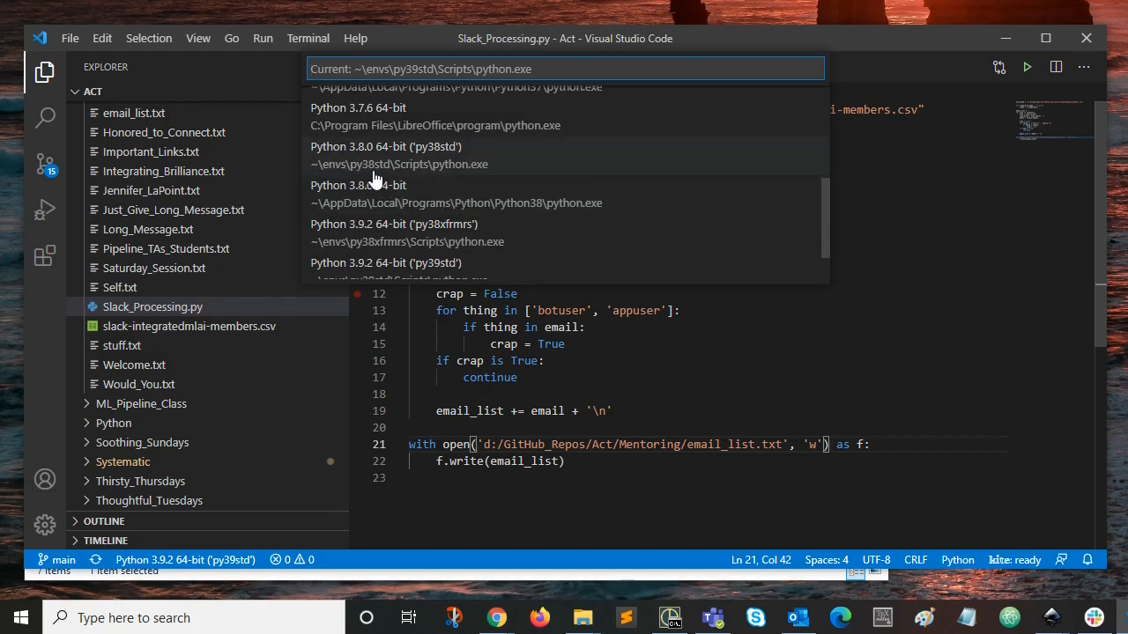
mouse_move(361, 176)
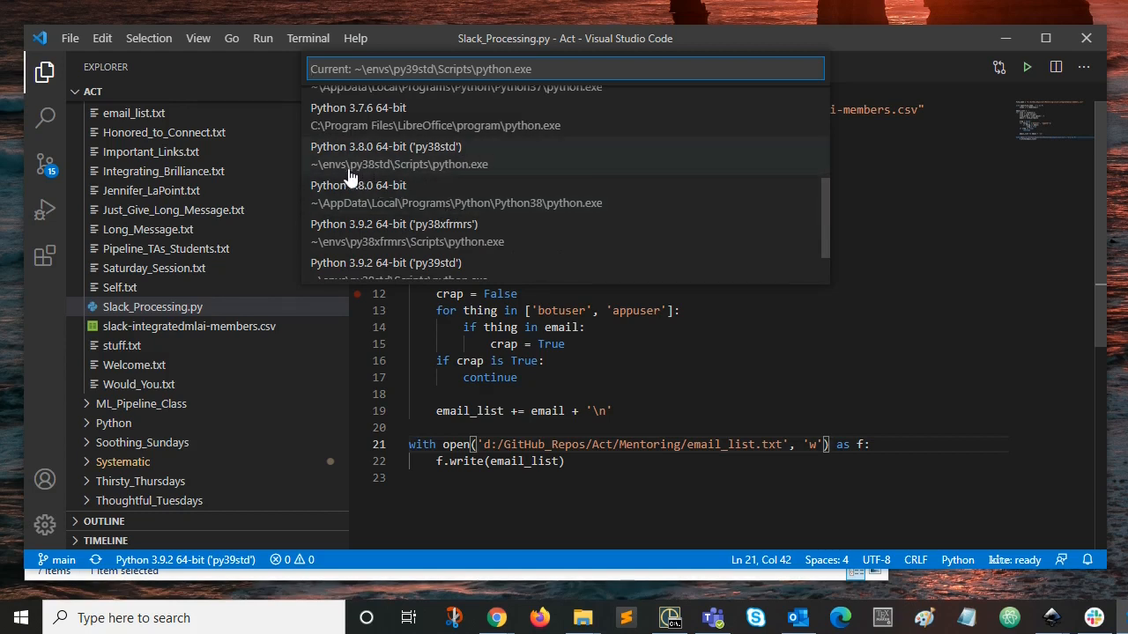
mouse_move(377, 180)
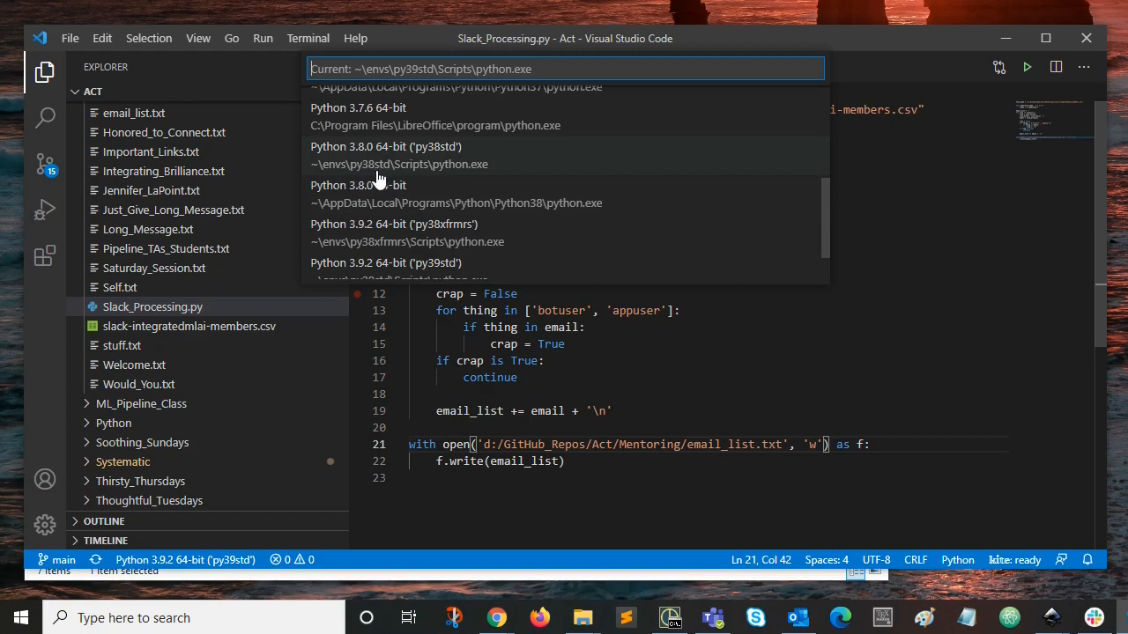
scroll(down, 3)
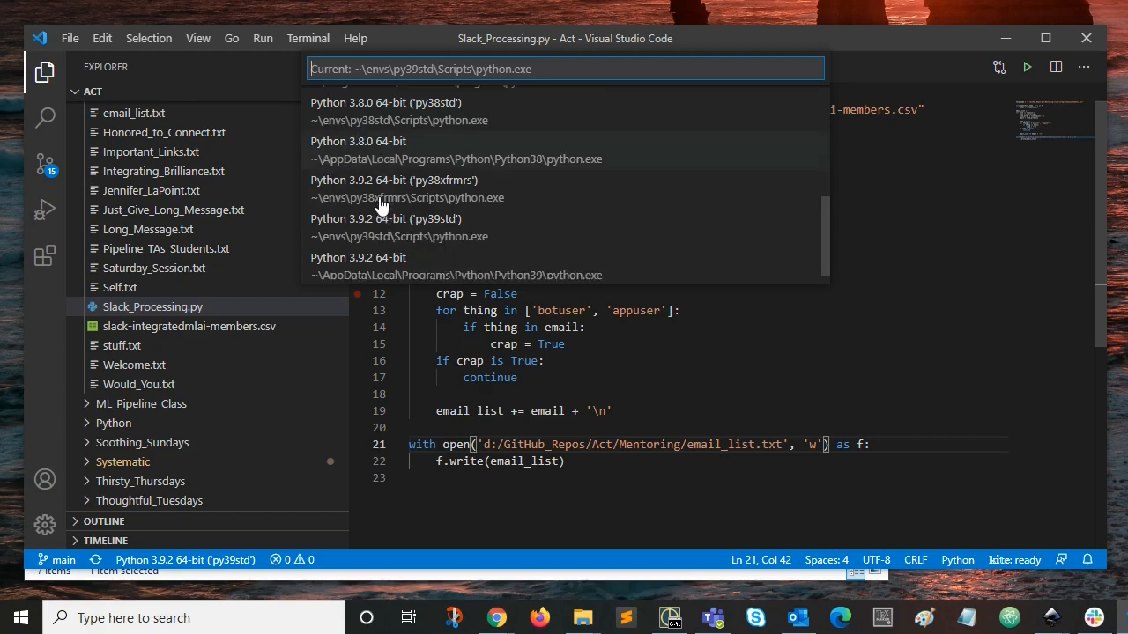
mouse_move(493, 168)
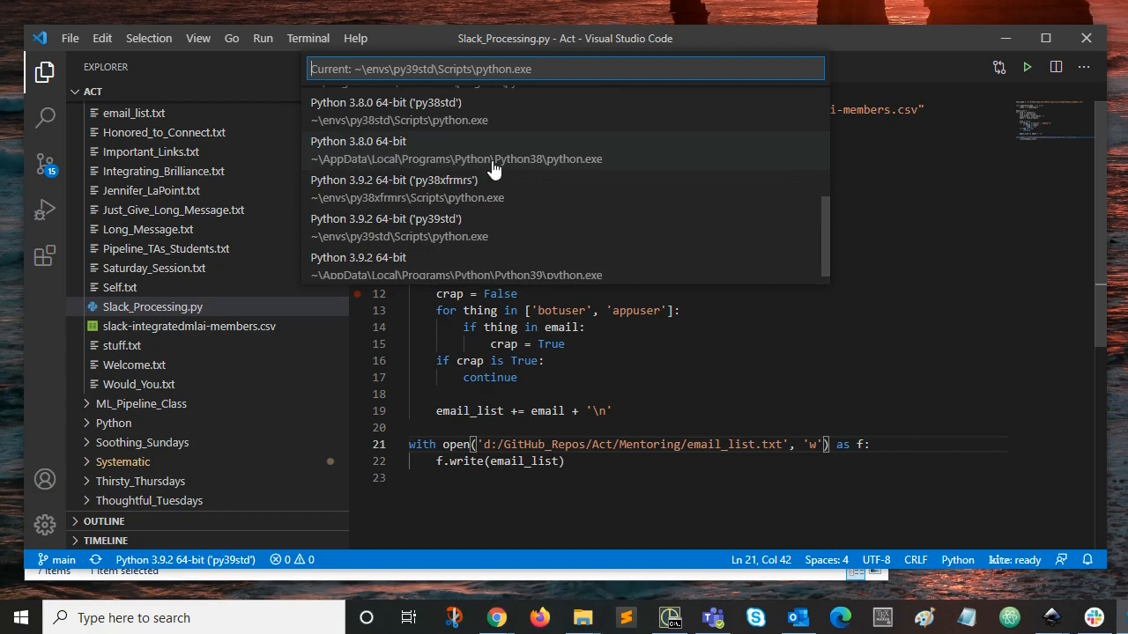
mouse_move(528, 167)
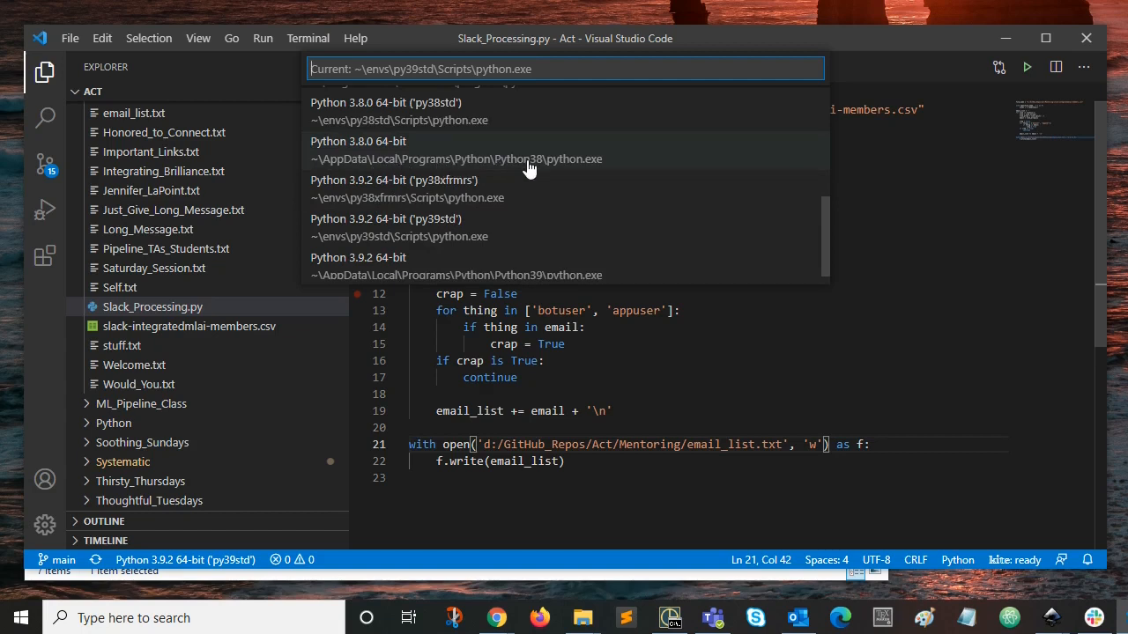
mouse_move(449, 197)
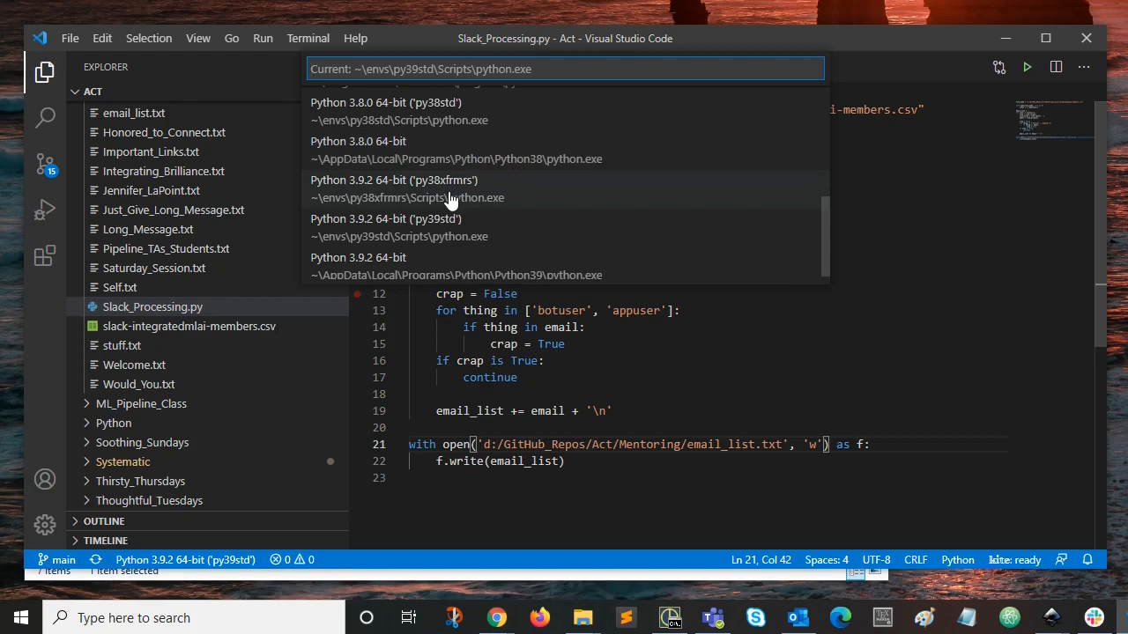
mouse_move(490, 187)
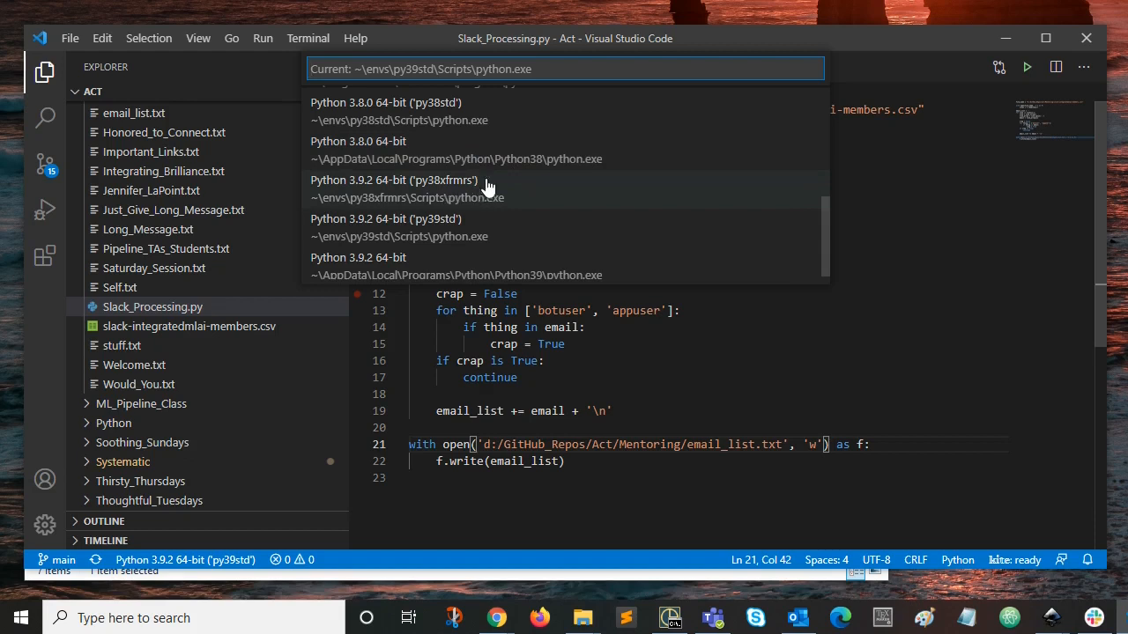
mouse_move(388, 210)
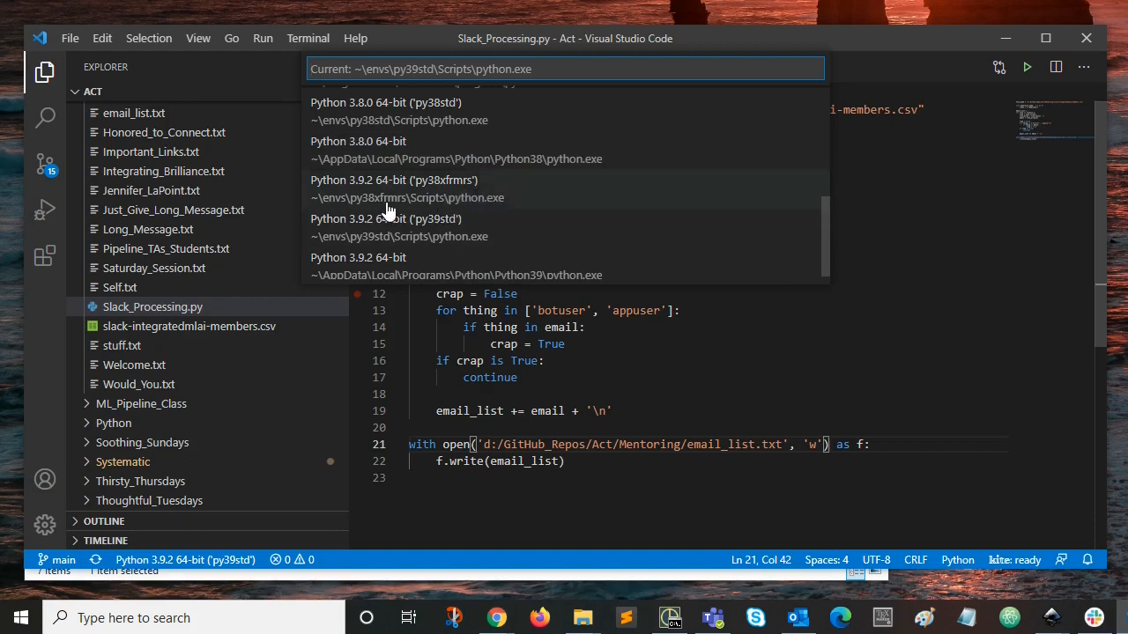
mouse_move(337, 212)
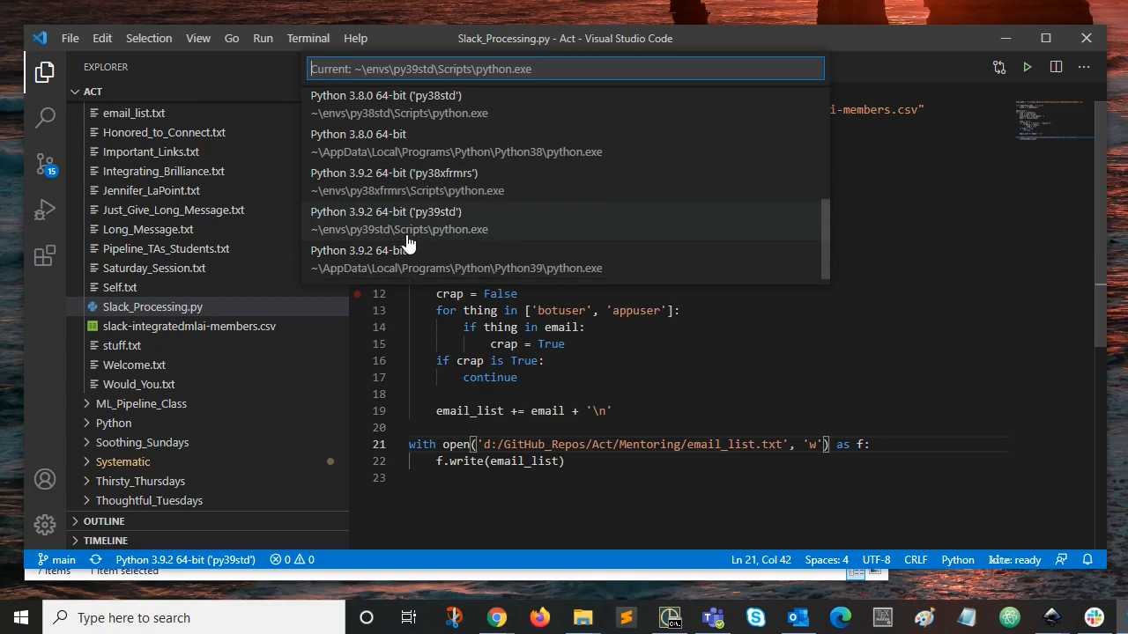
mouse_move(528, 273)
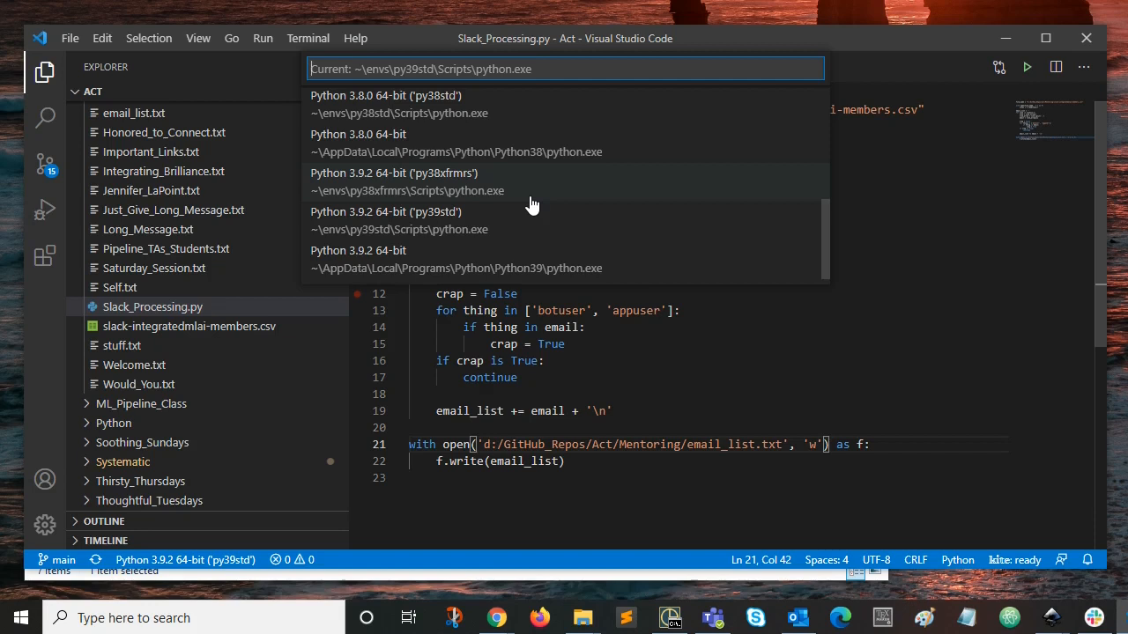
scroll(up, 3)
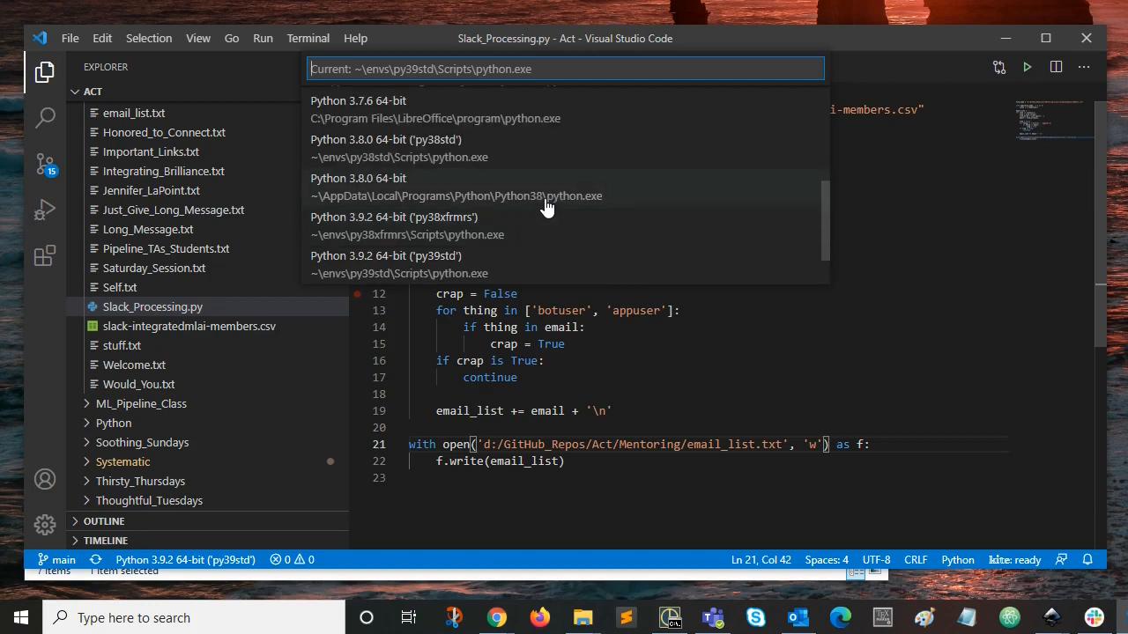
mouse_move(423, 158)
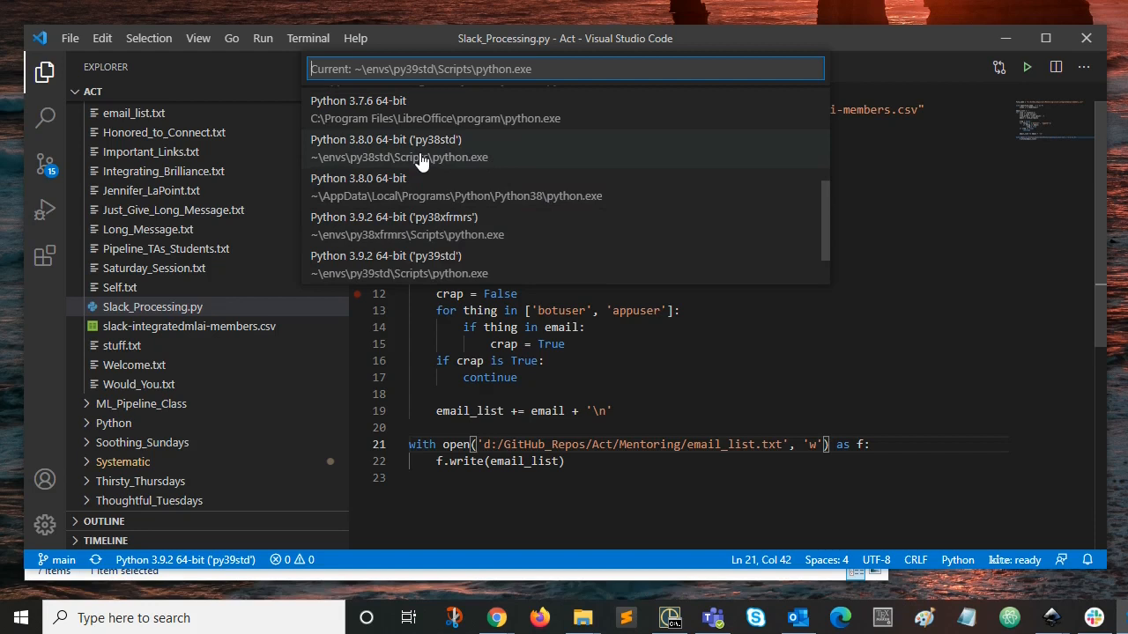
click(398, 148)
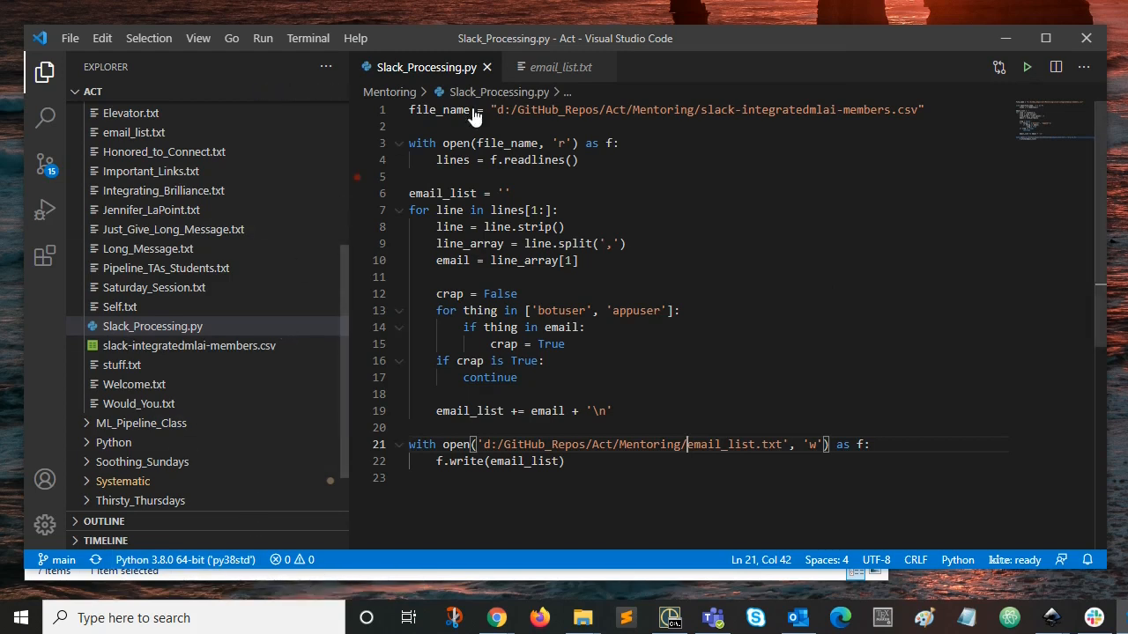
mouse_move(837, 42)
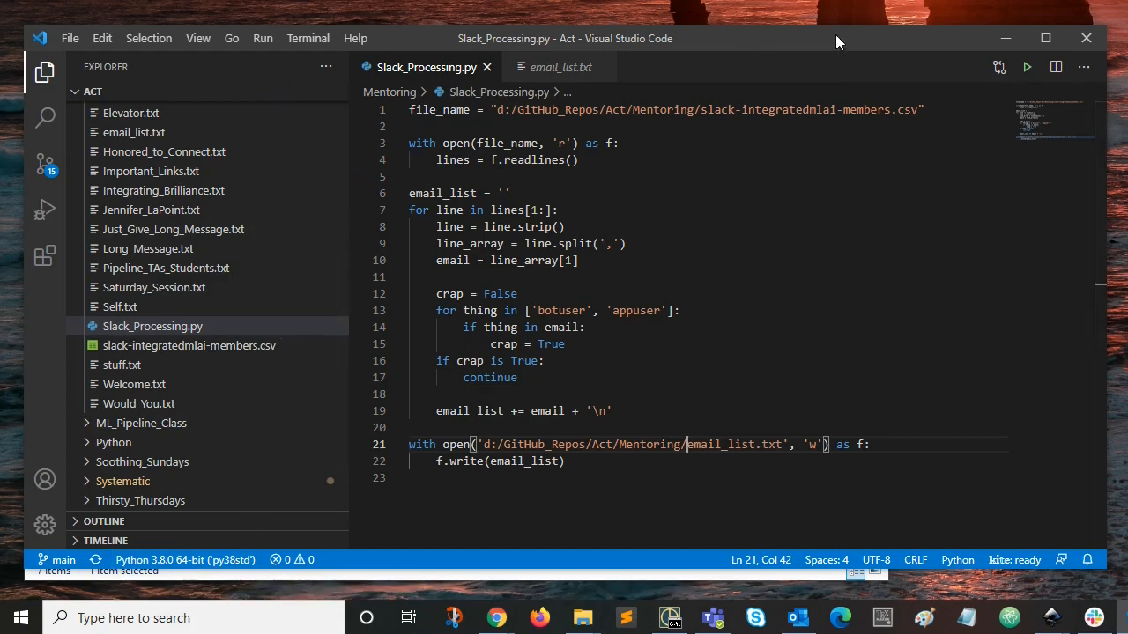
mouse_move(853, 275)
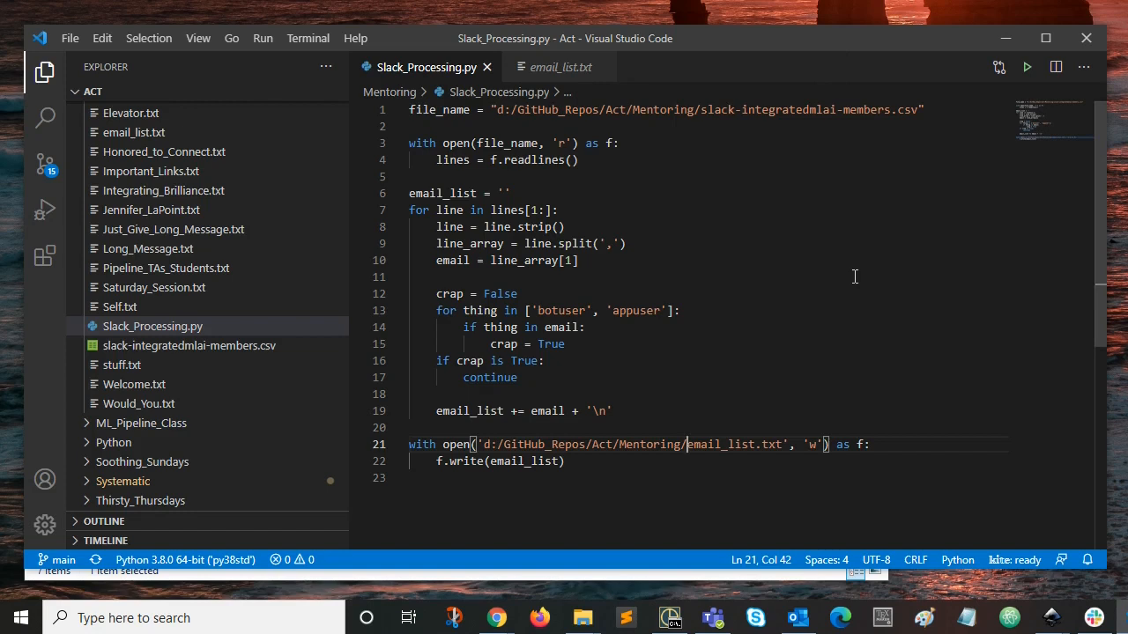
Reopen the interpreter picker and scroll through the 3.8.0 and 3.9.2 environments.
click(183, 560)
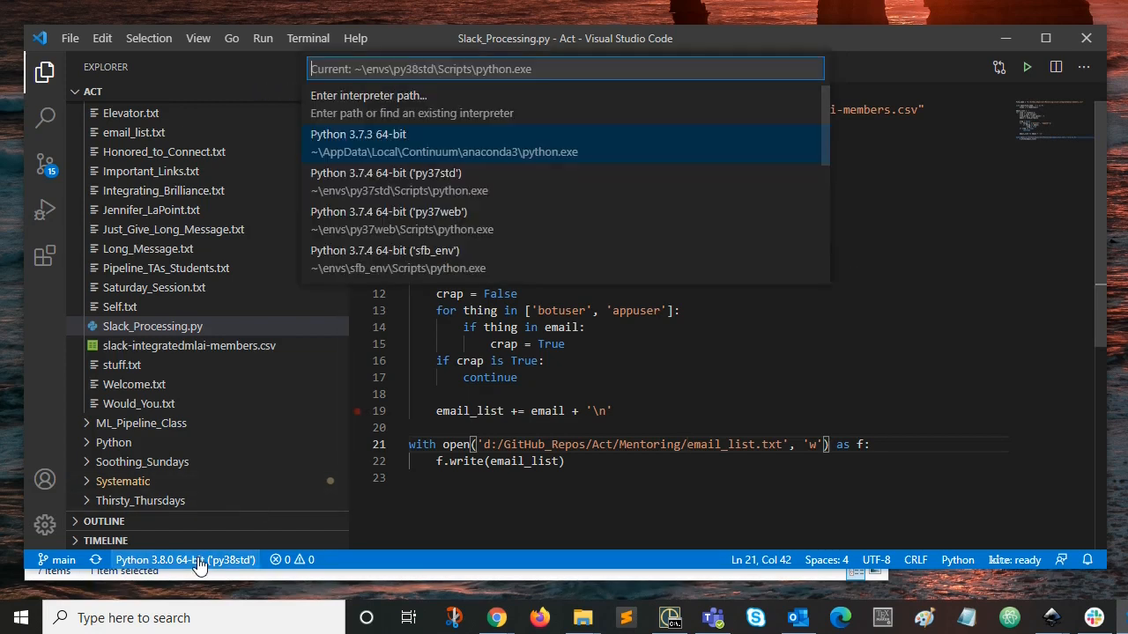
mouse_move(480, 234)
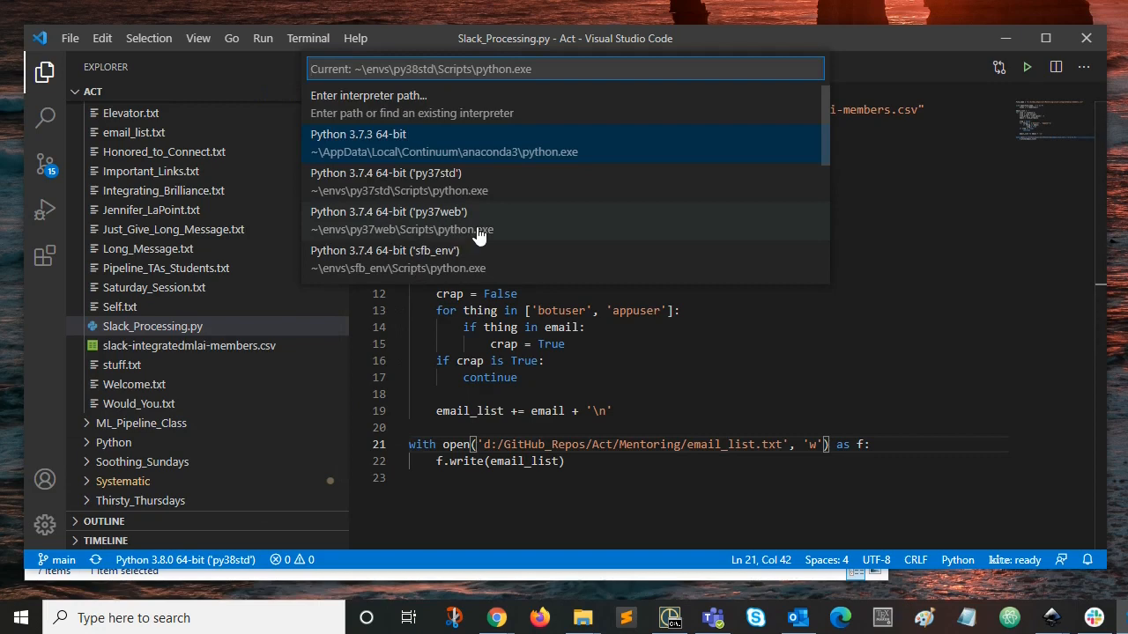
mouse_move(497, 268)
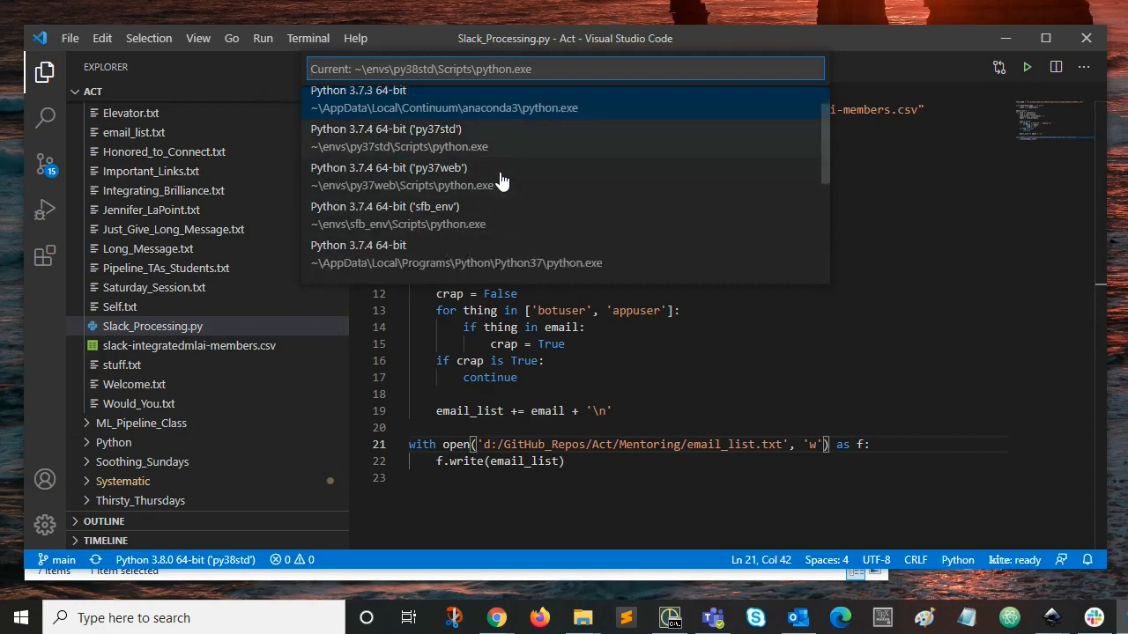
scroll(down, 3)
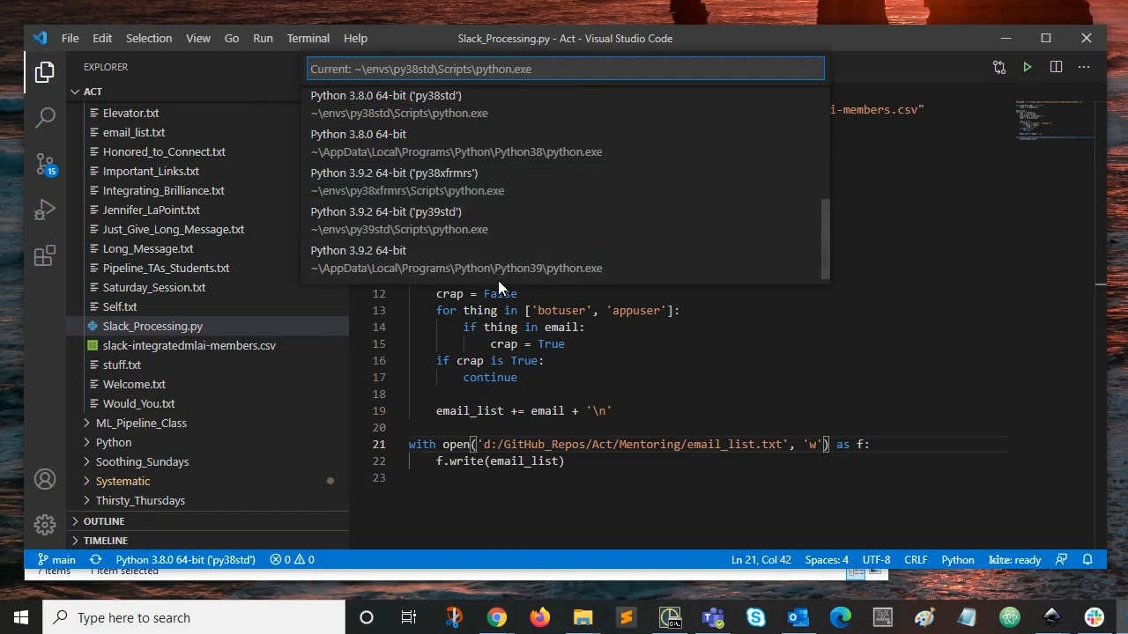
mouse_move(518, 273)
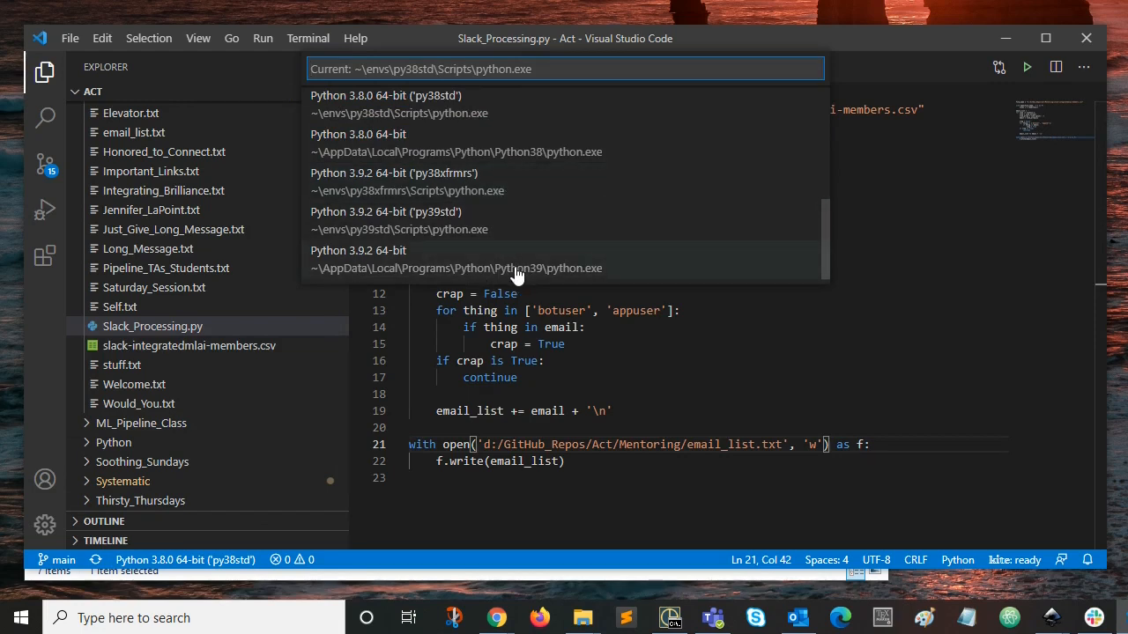
mouse_move(536, 268)
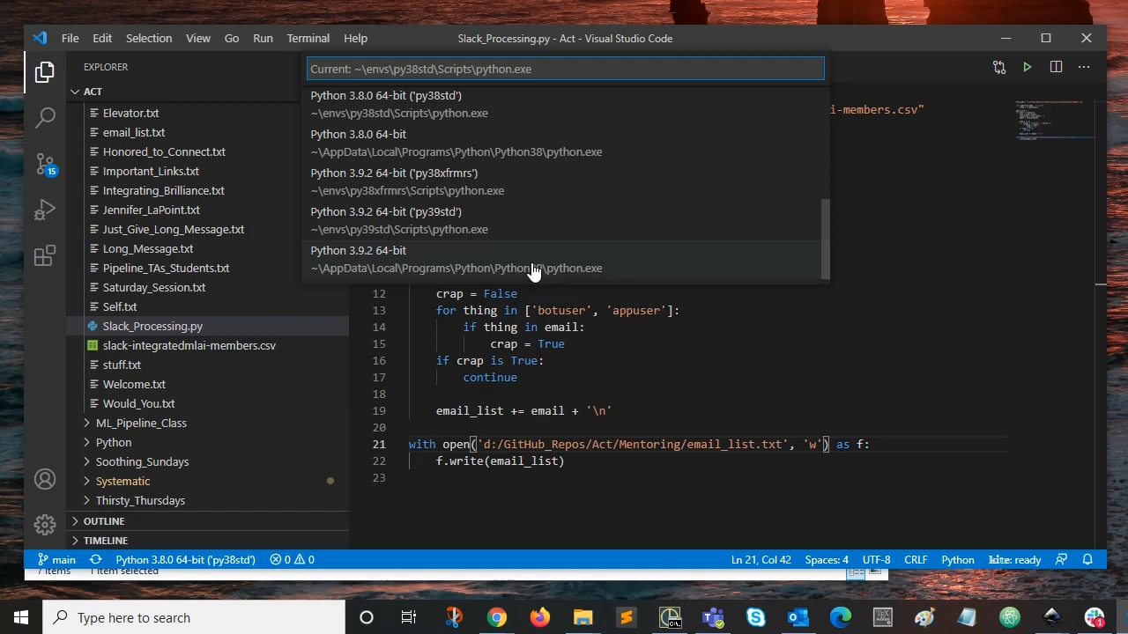
mouse_move(500, 265)
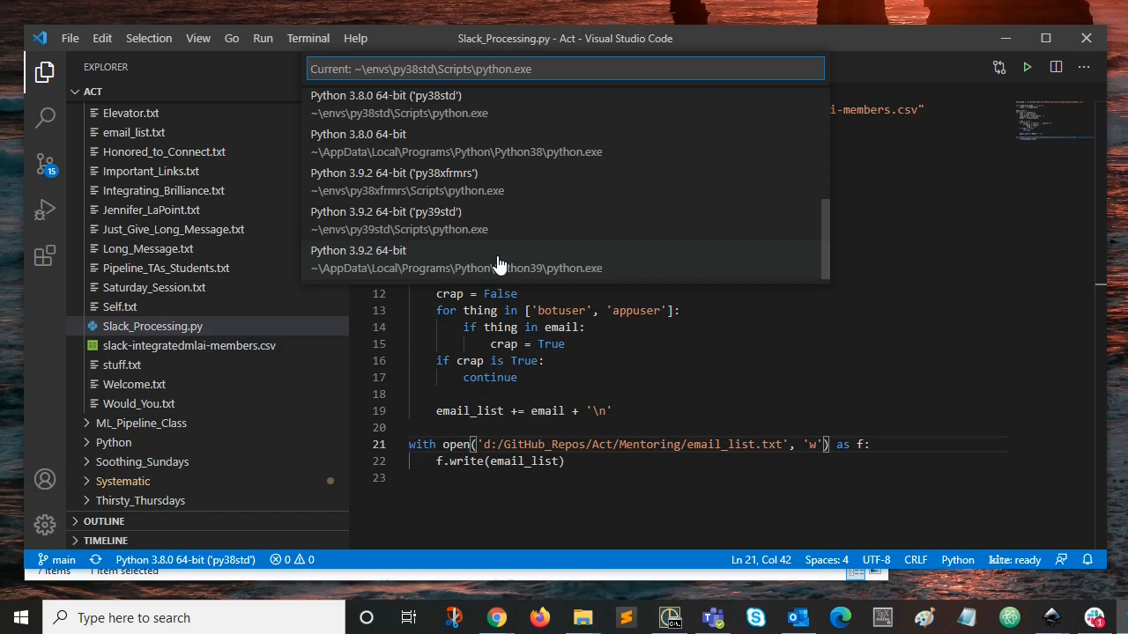
mouse_move(624, 42)
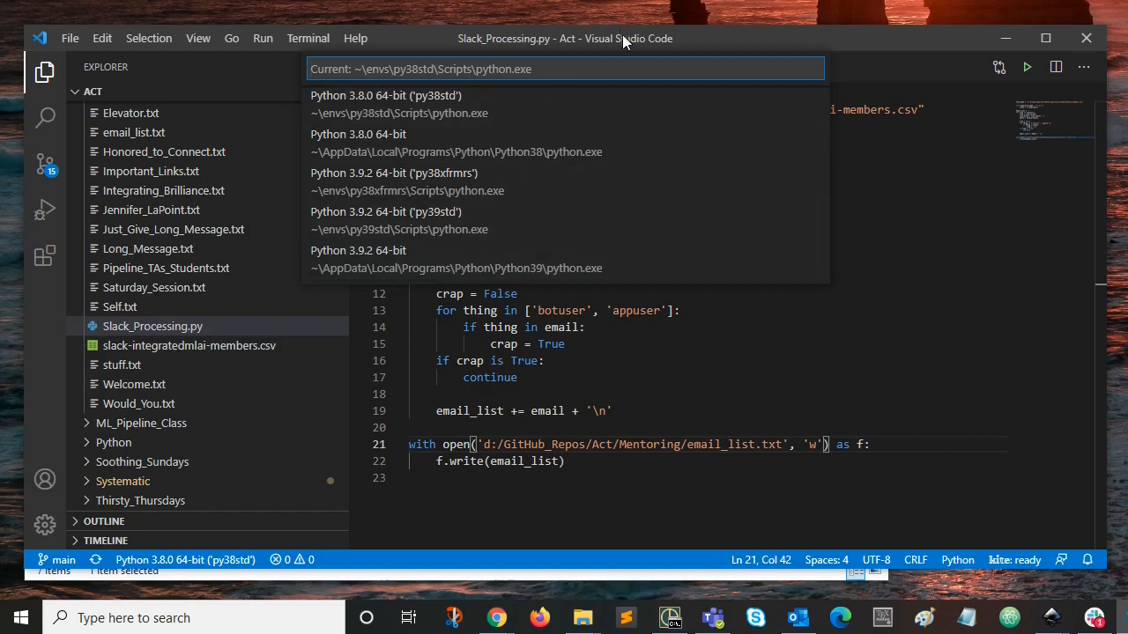
mouse_move(1005, 38)
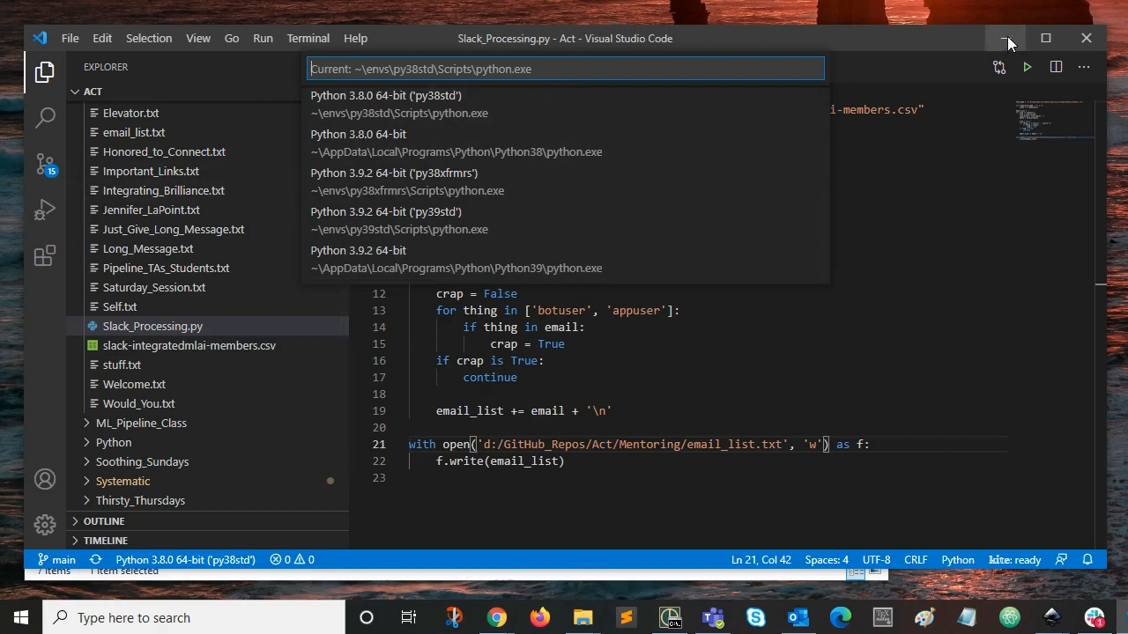
Bring ConEmu to the front and clear its console with cls.
click(1008, 38)
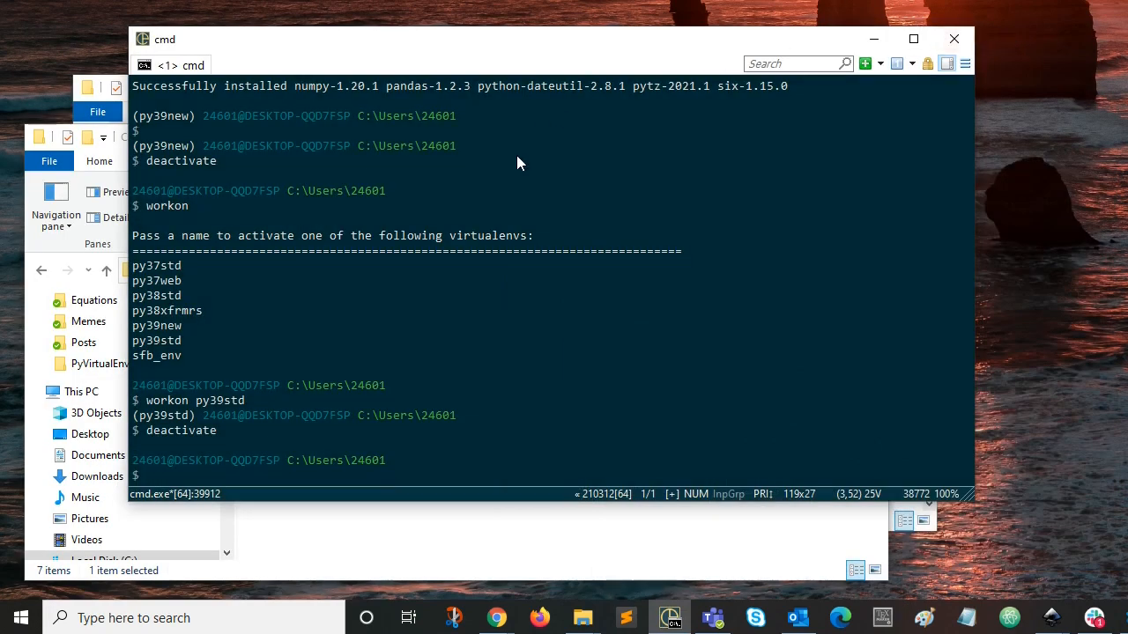
mouse_move(451, 474)
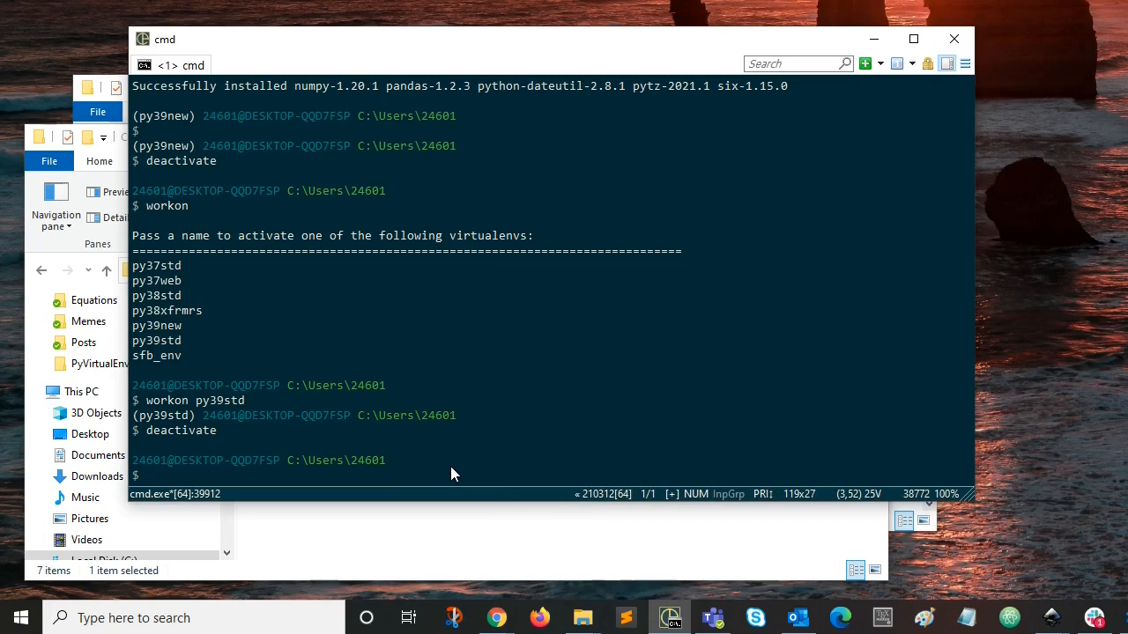
text(cls)
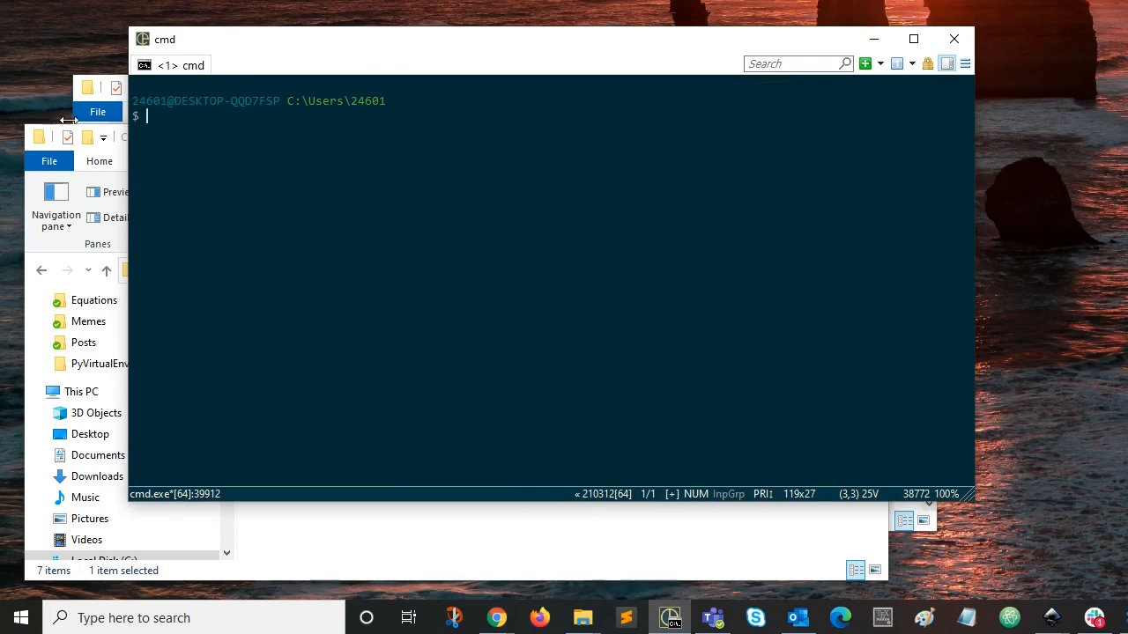
mouse_move(109, 84)
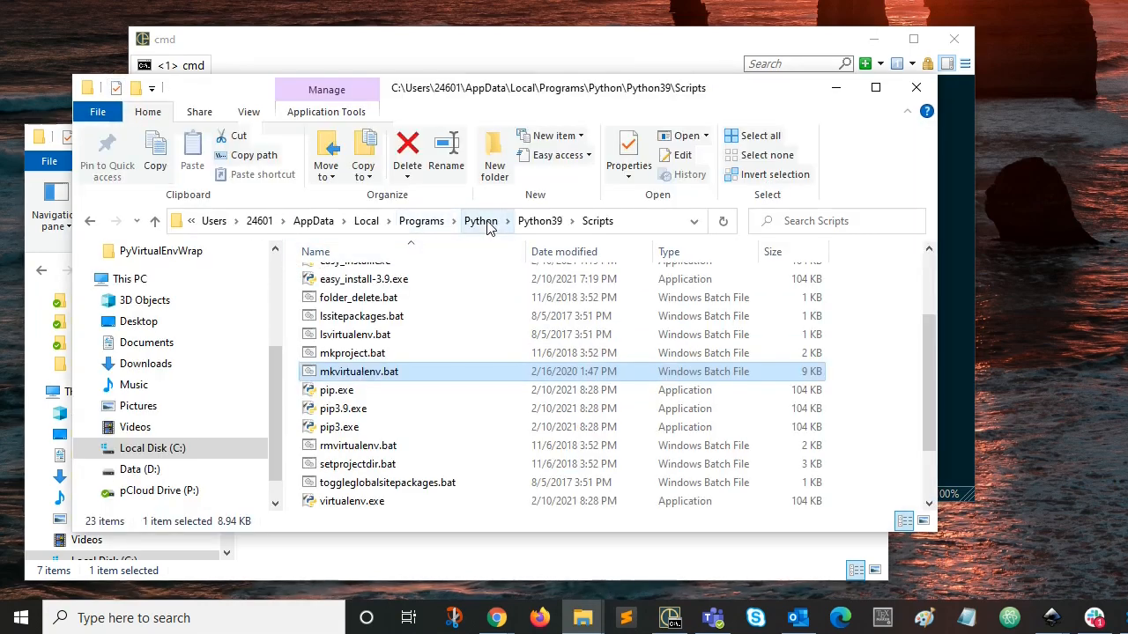
Go up to the Python folder and into Python37\Scripts.
click(481, 220)
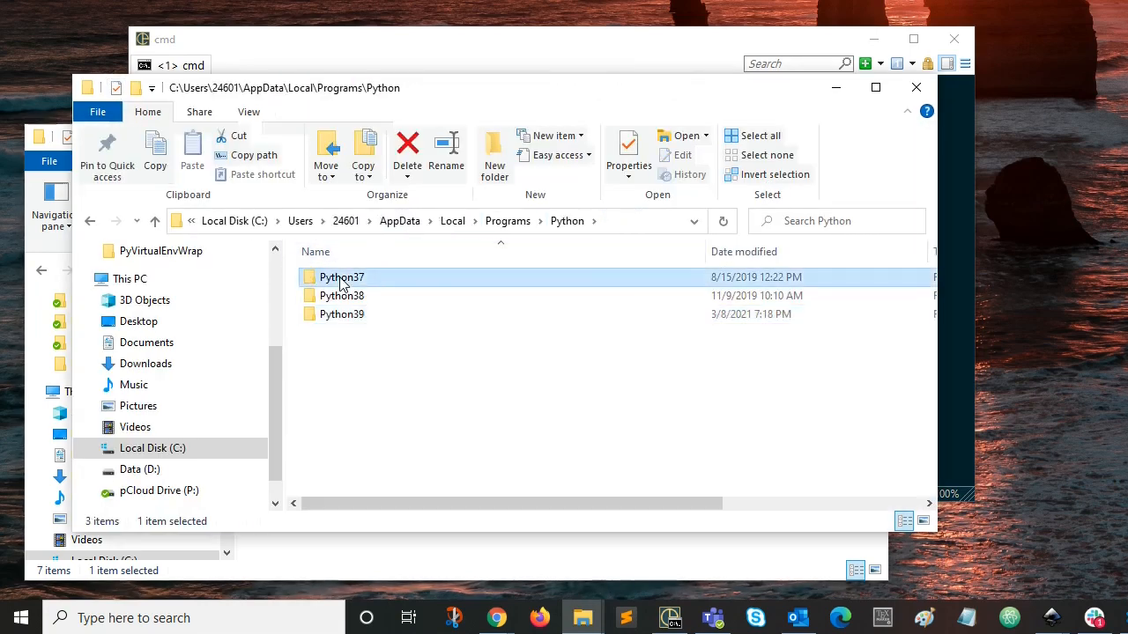
double_click(342, 277)
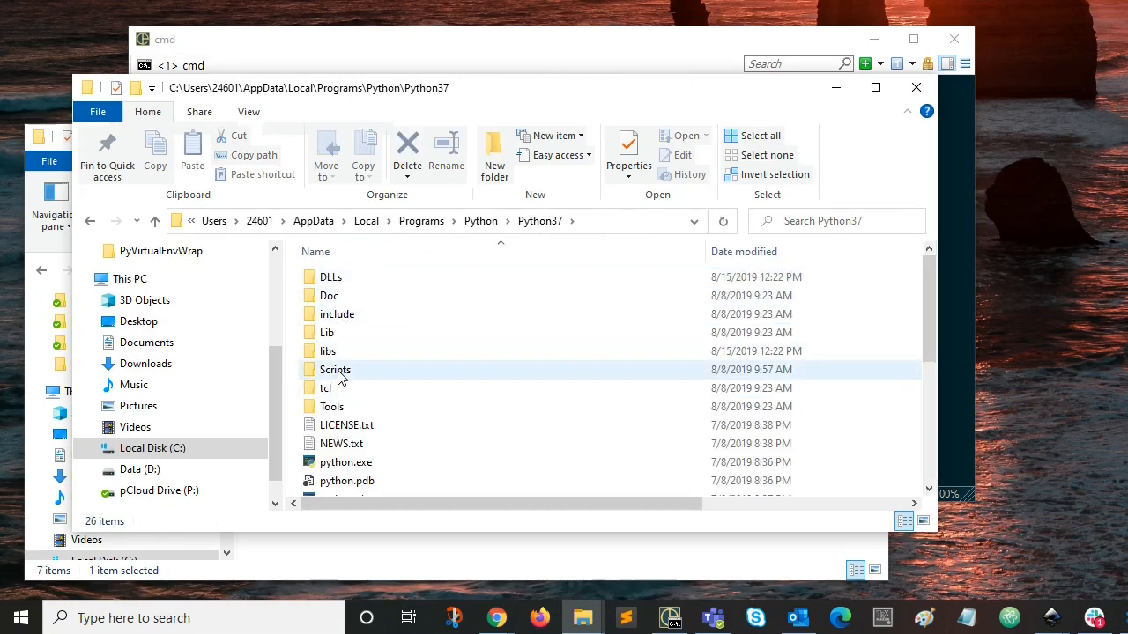
double_click(335, 371)
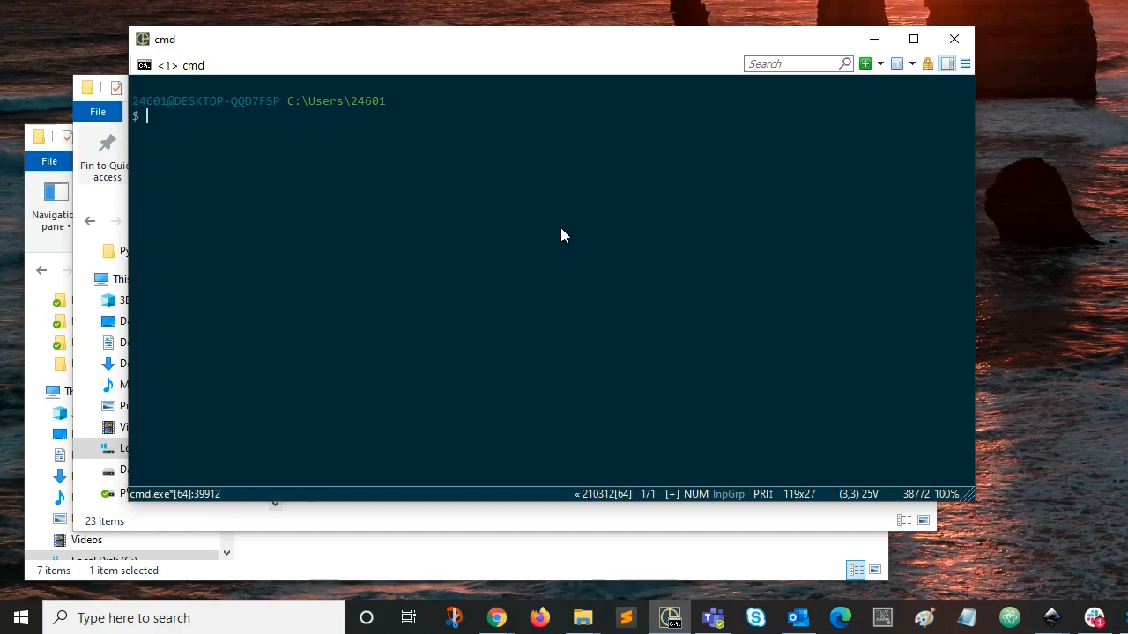
Run Python37\Scripts\mkvirtualenv py37new to create and activate the py37new environment.
text(C:\Users\24601\AppData\Local\Programs\Python\Python37\Scripts\)
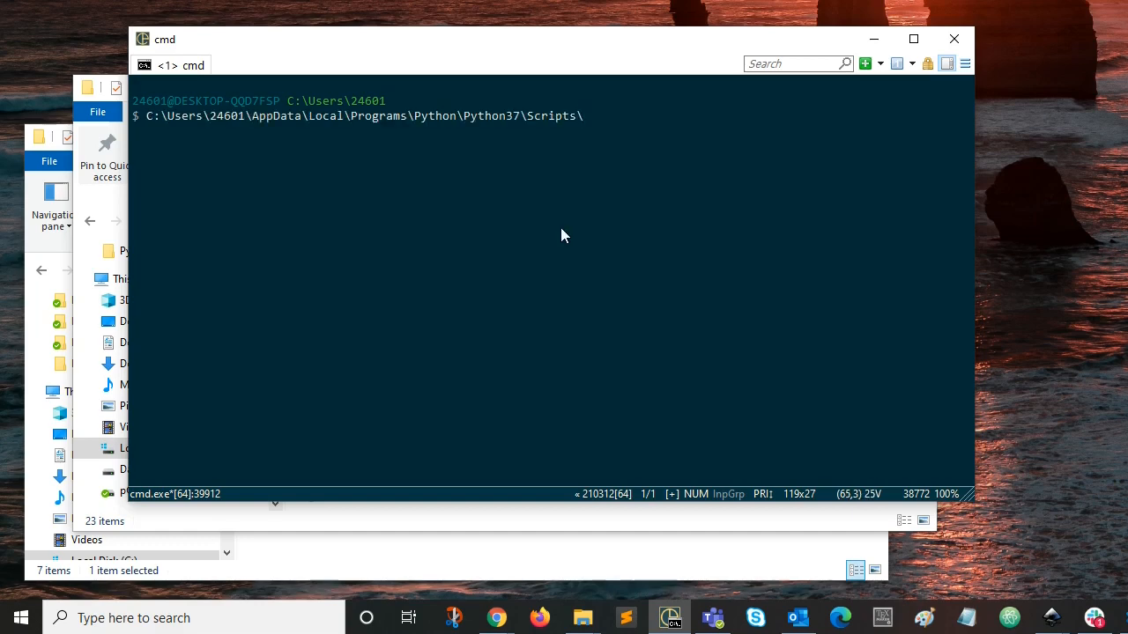
text(mkvirt)
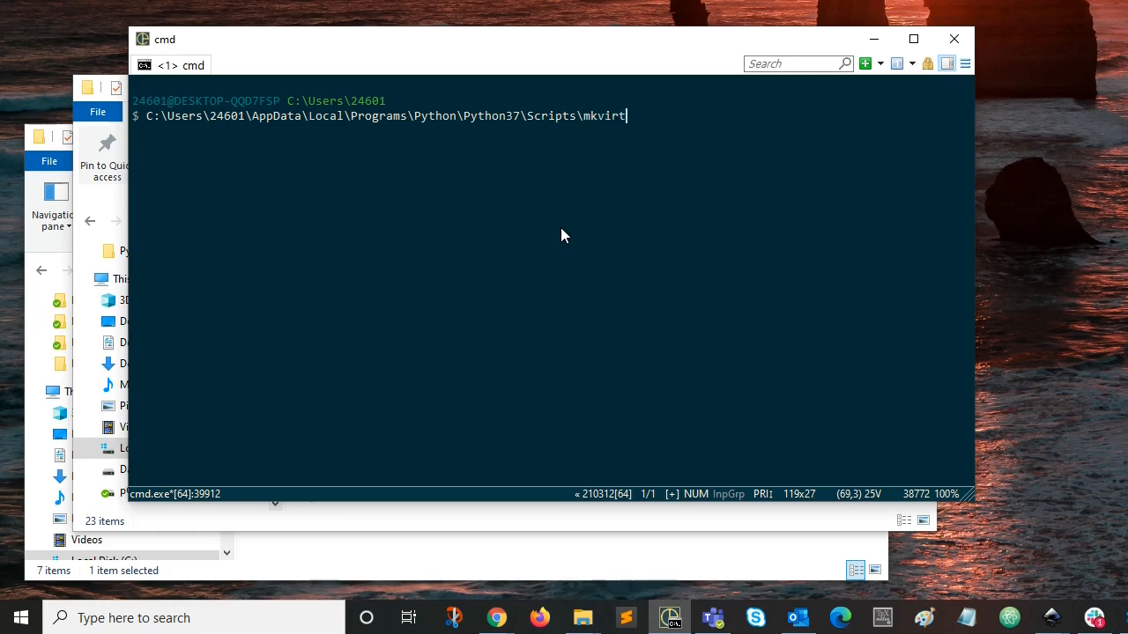
text(ual)
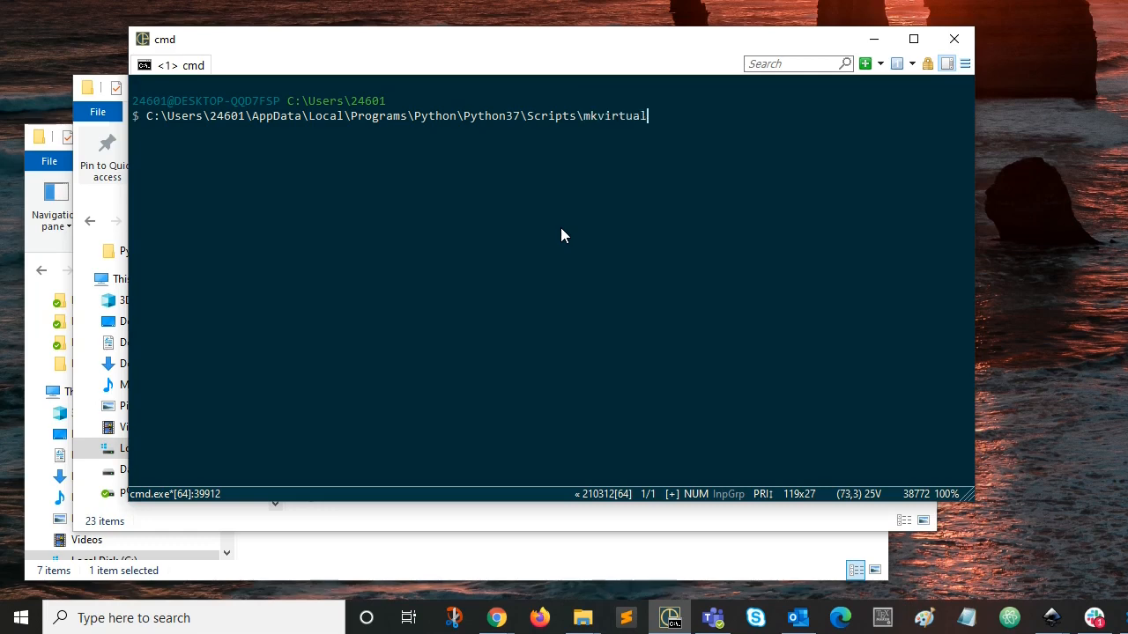
text(env)
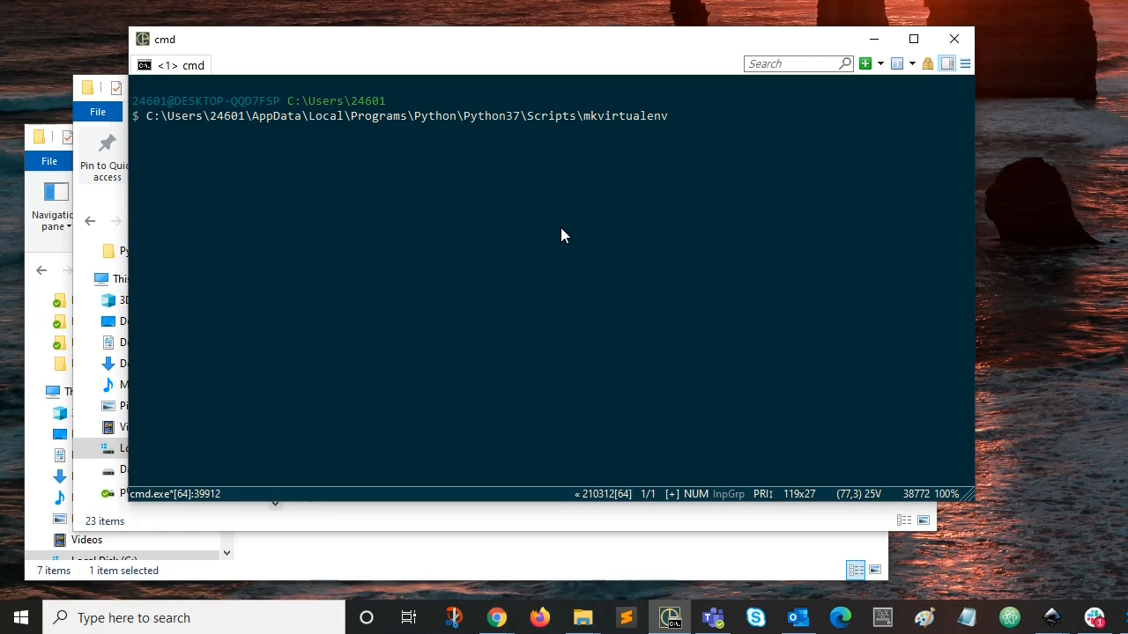
text(py)
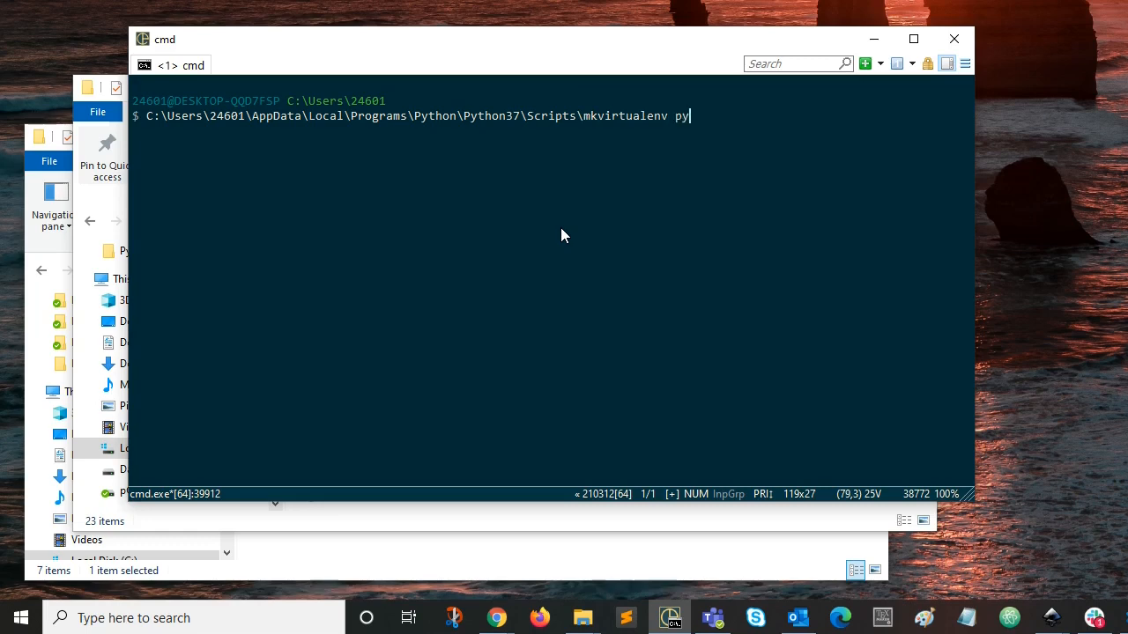
text(37)
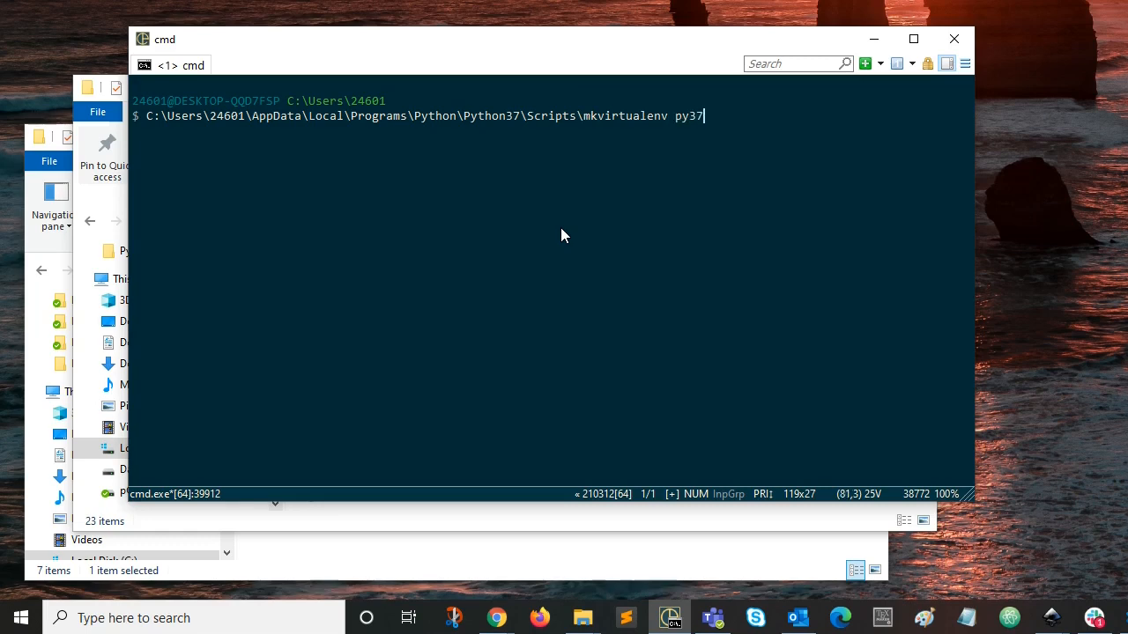
text(new)
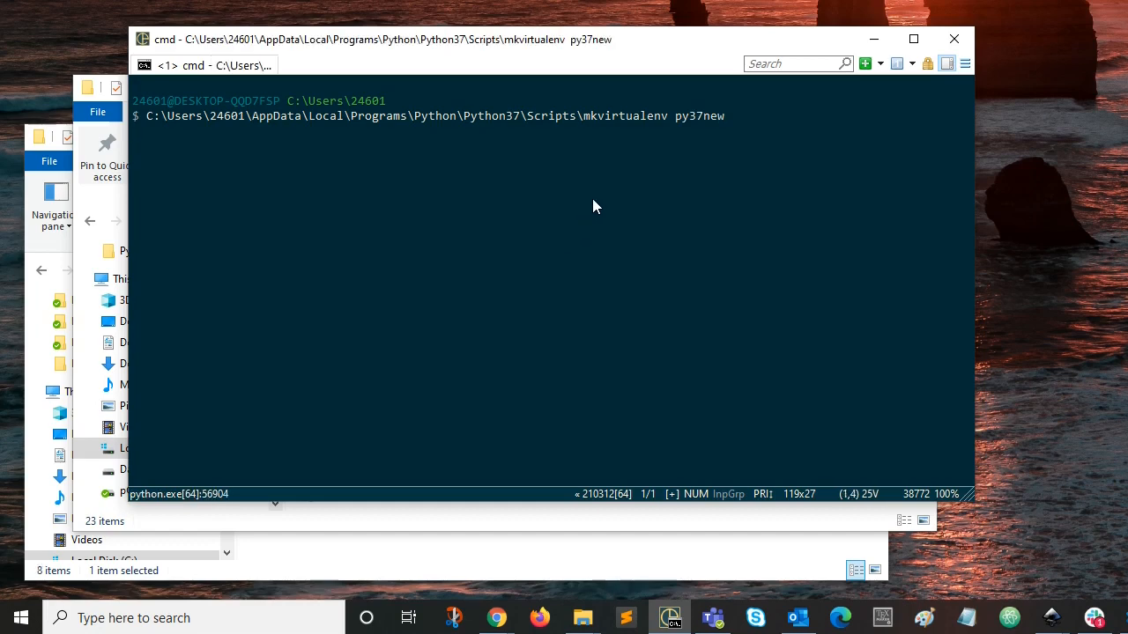
key(Return)
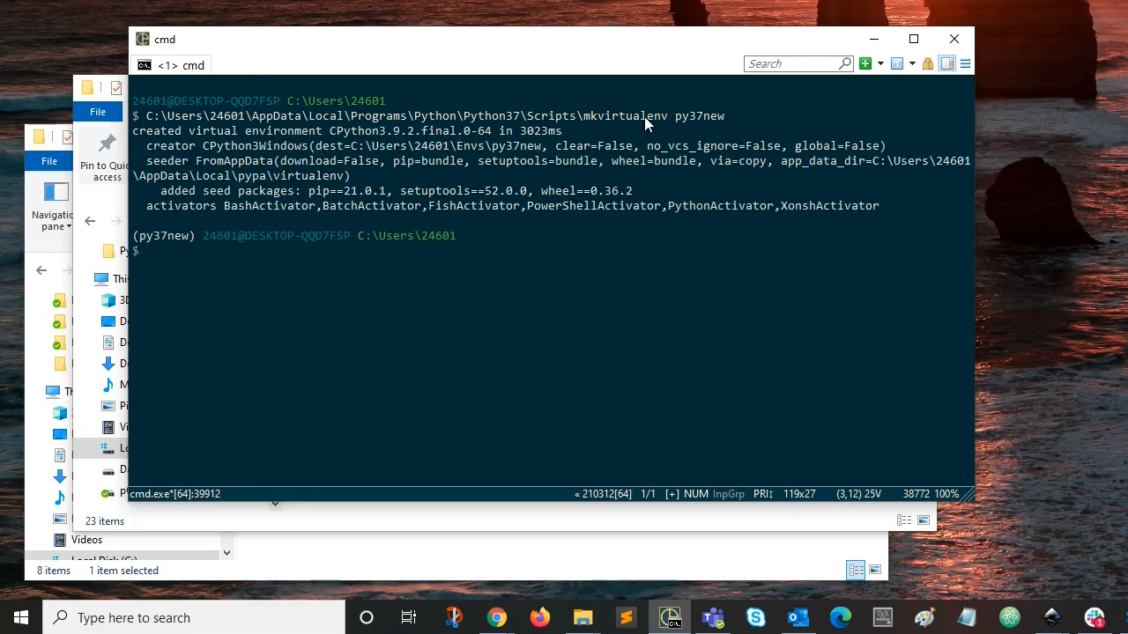
mouse_move(626, 124)
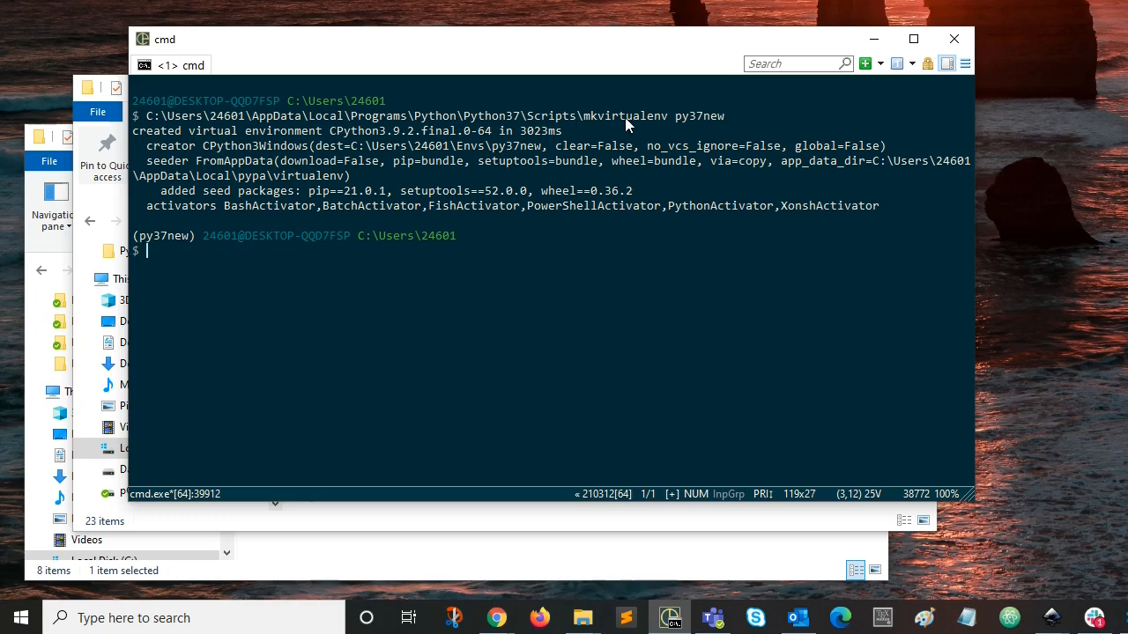
mouse_move(493, 124)
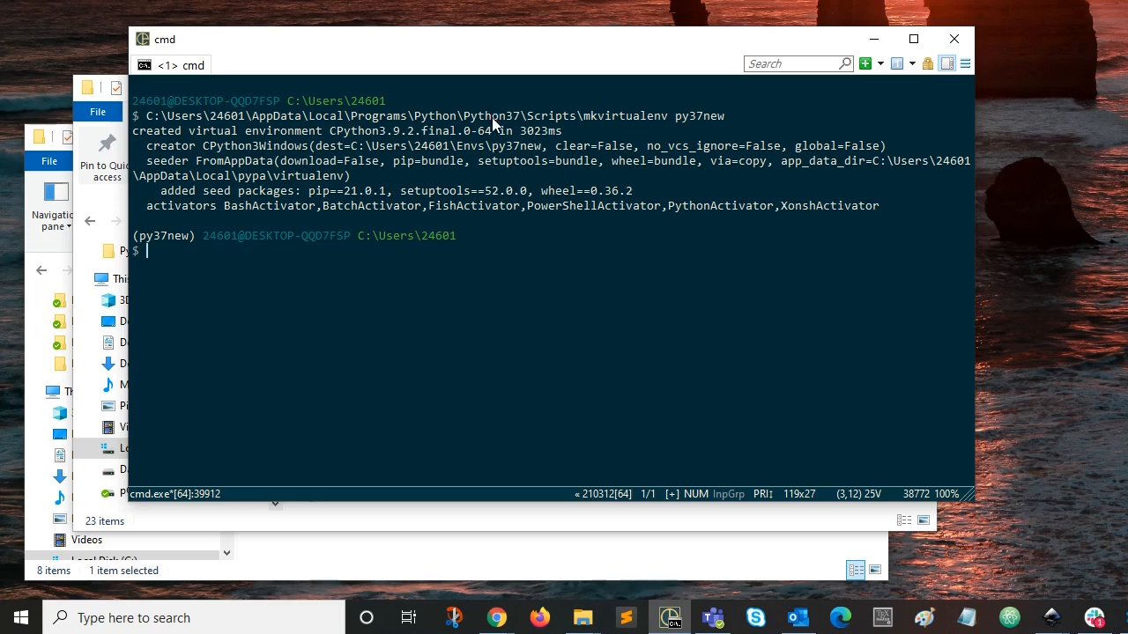
mouse_move(173, 253)
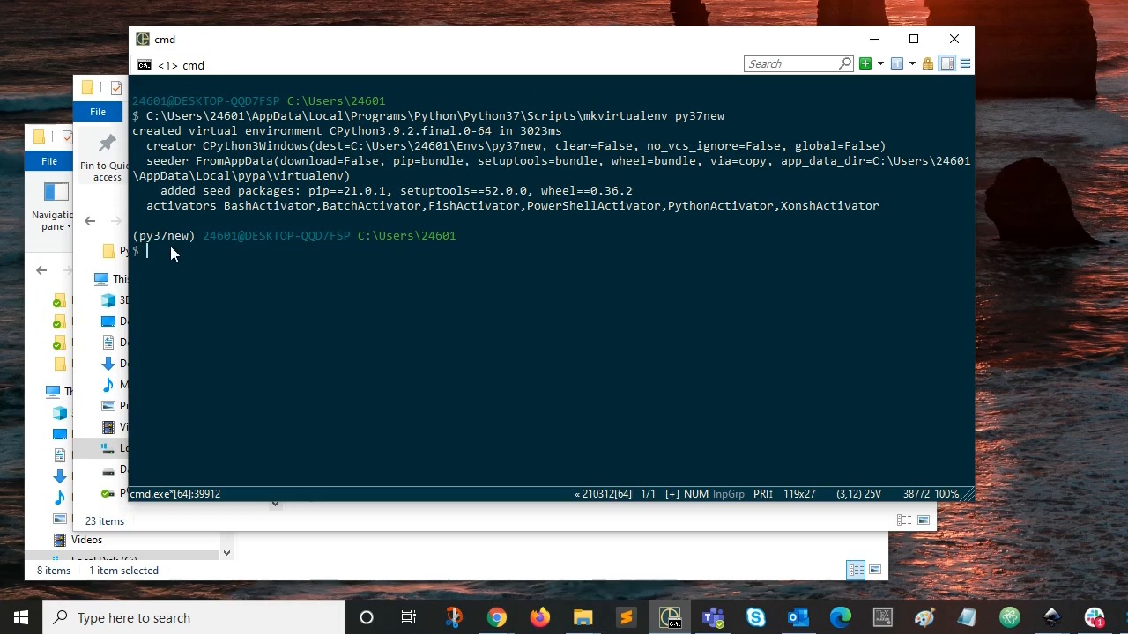
mouse_move(127, 173)
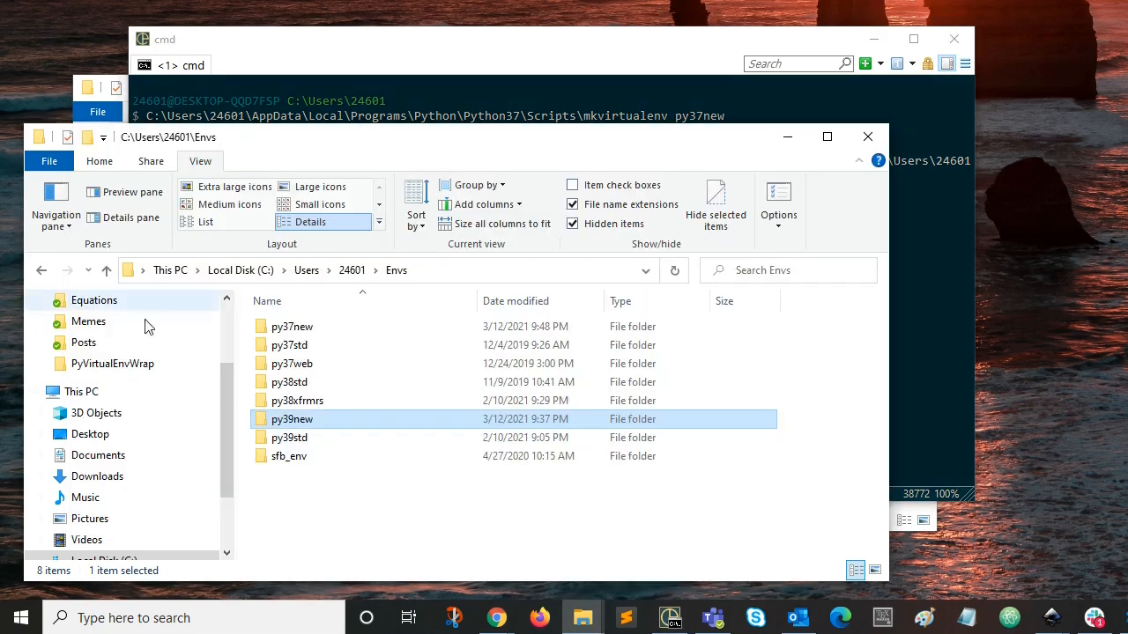
mouse_move(293, 326)
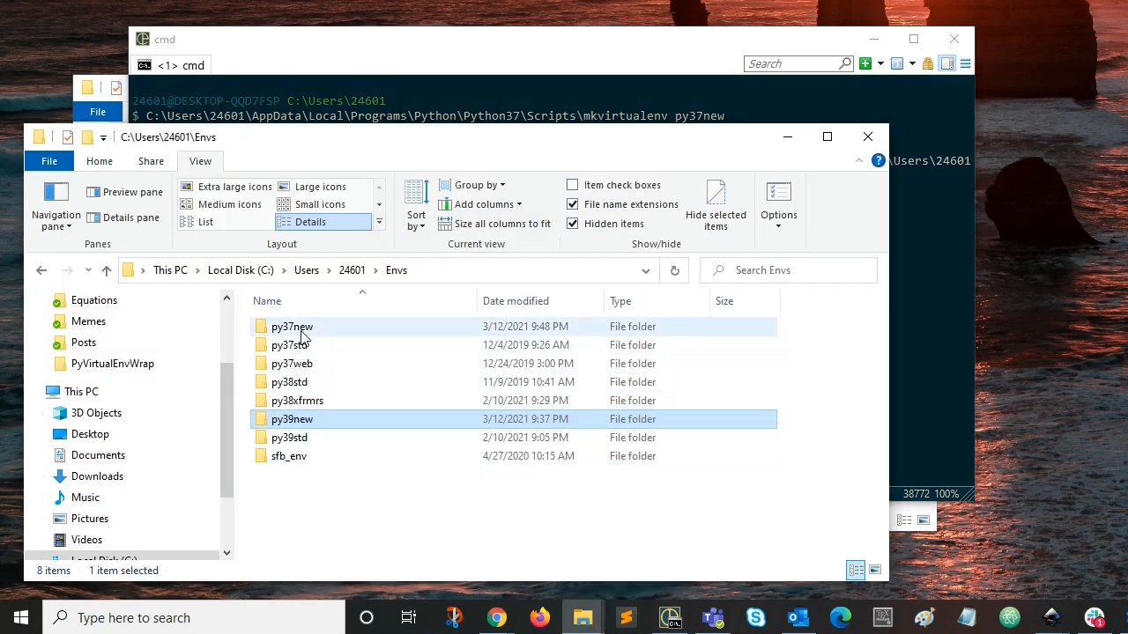
click(293, 326)
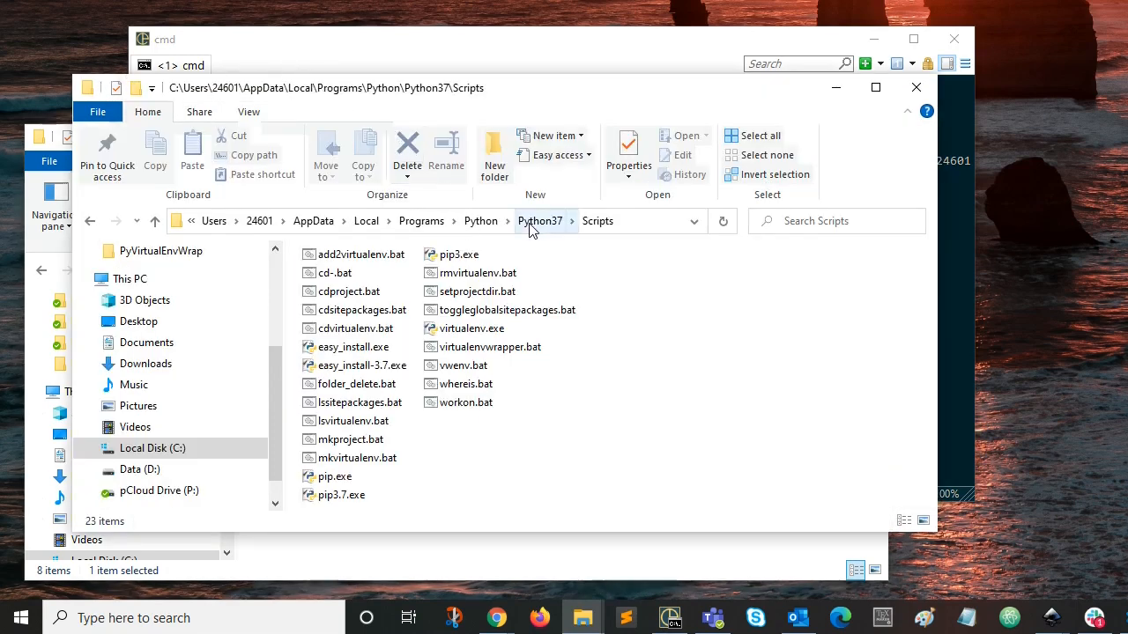
click(555, 39)
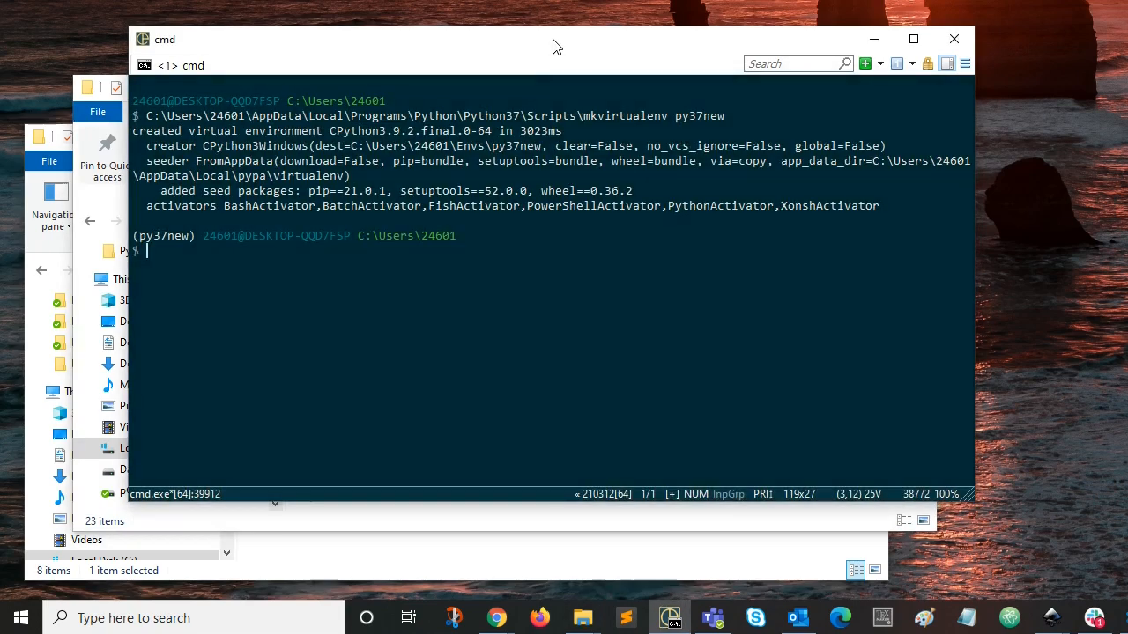
mouse_move(458, 192)
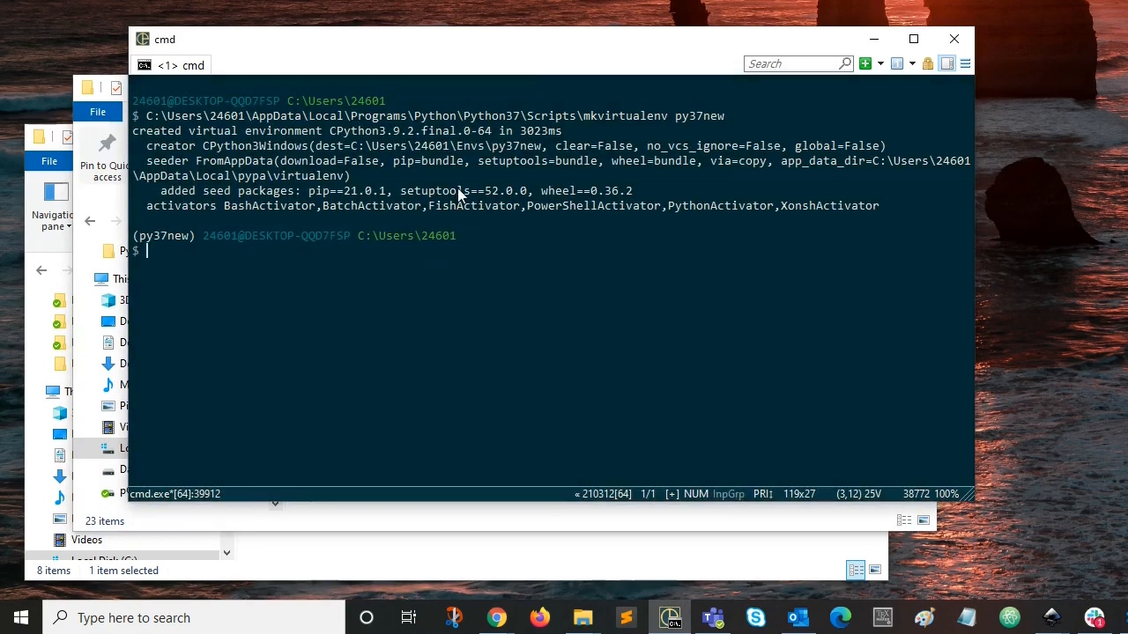
mouse_move(671, 125)
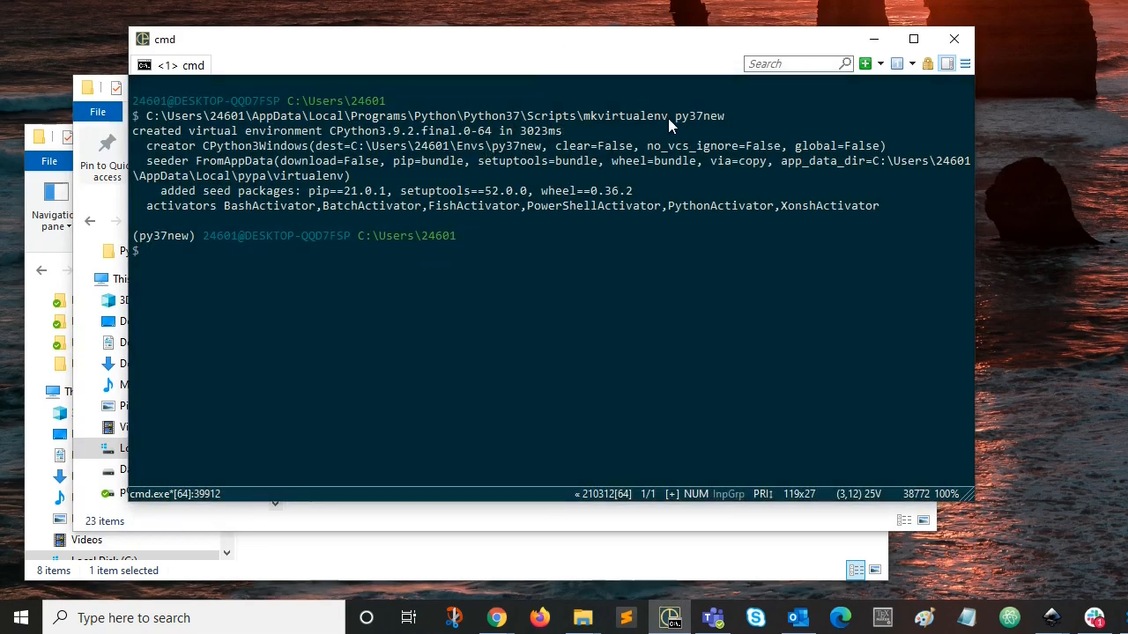
mouse_move(520, 120)
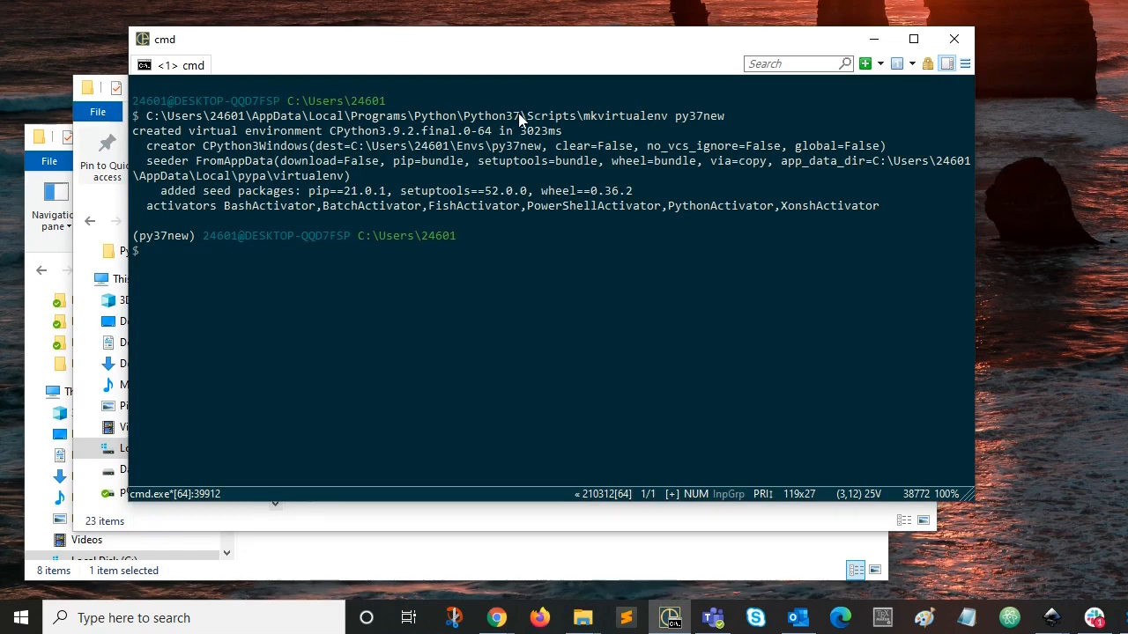
mouse_move(485, 127)
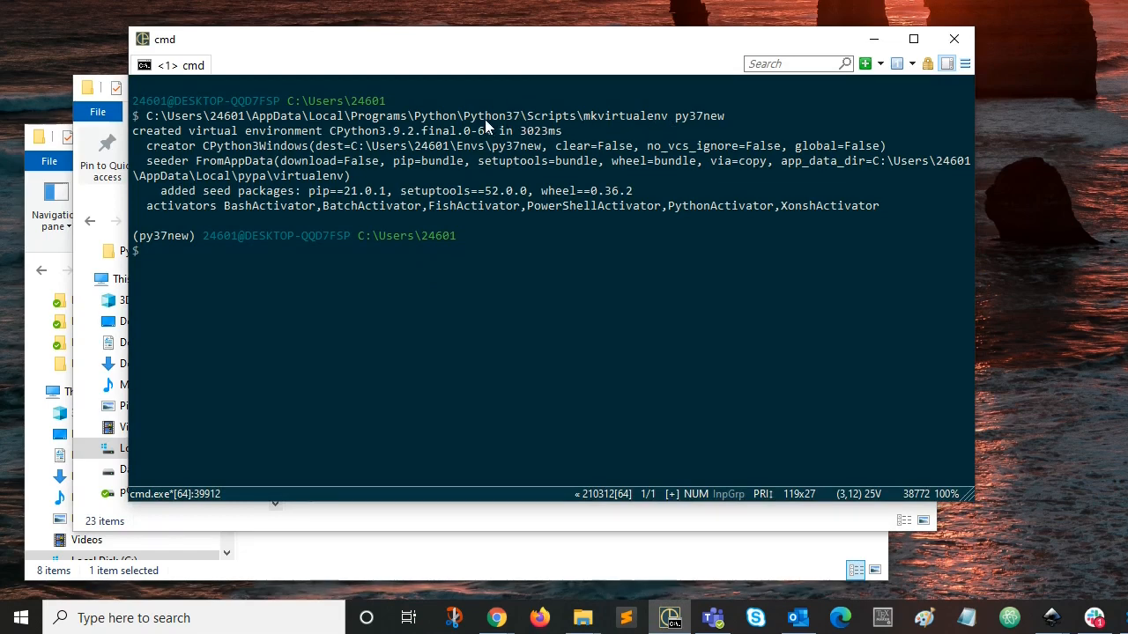
mouse_move(652, 127)
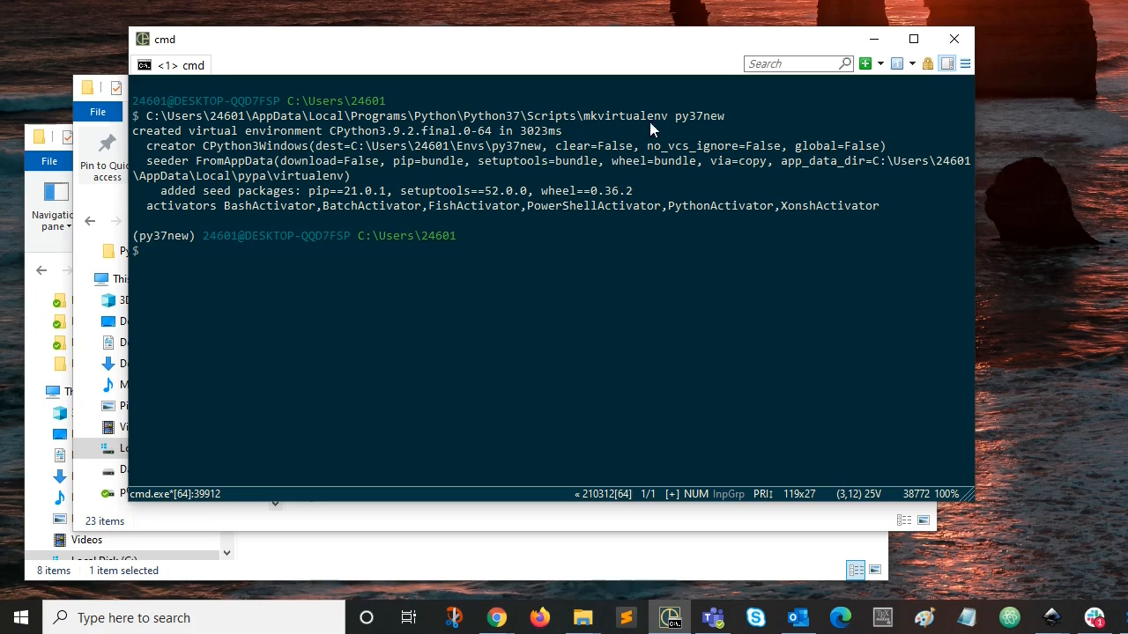
mouse_move(696, 130)
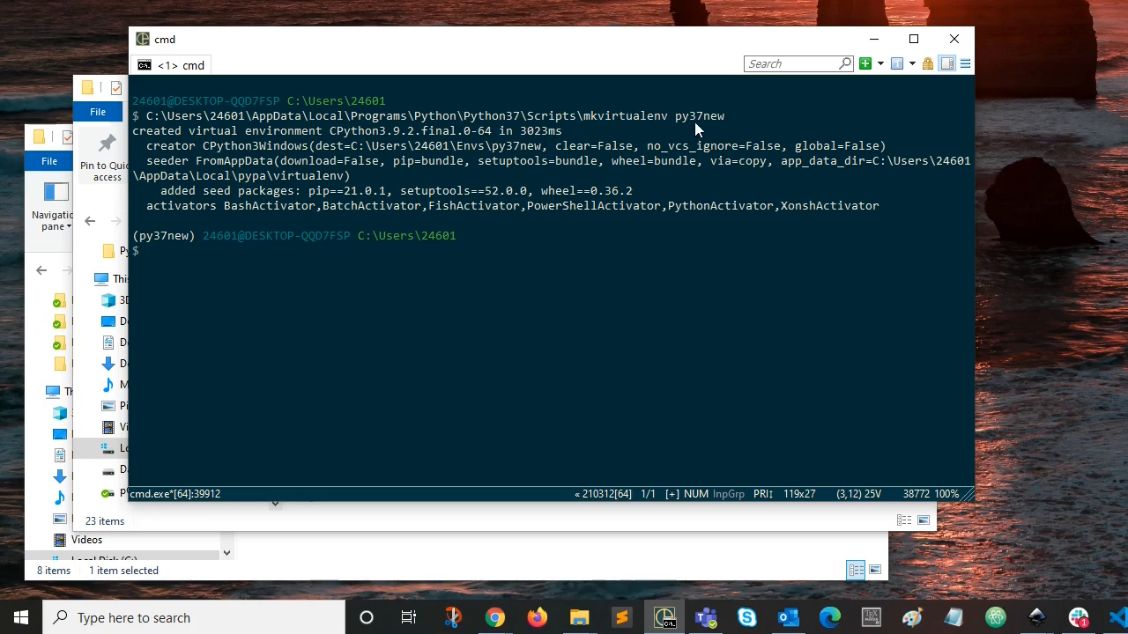
mouse_move(656, 131)
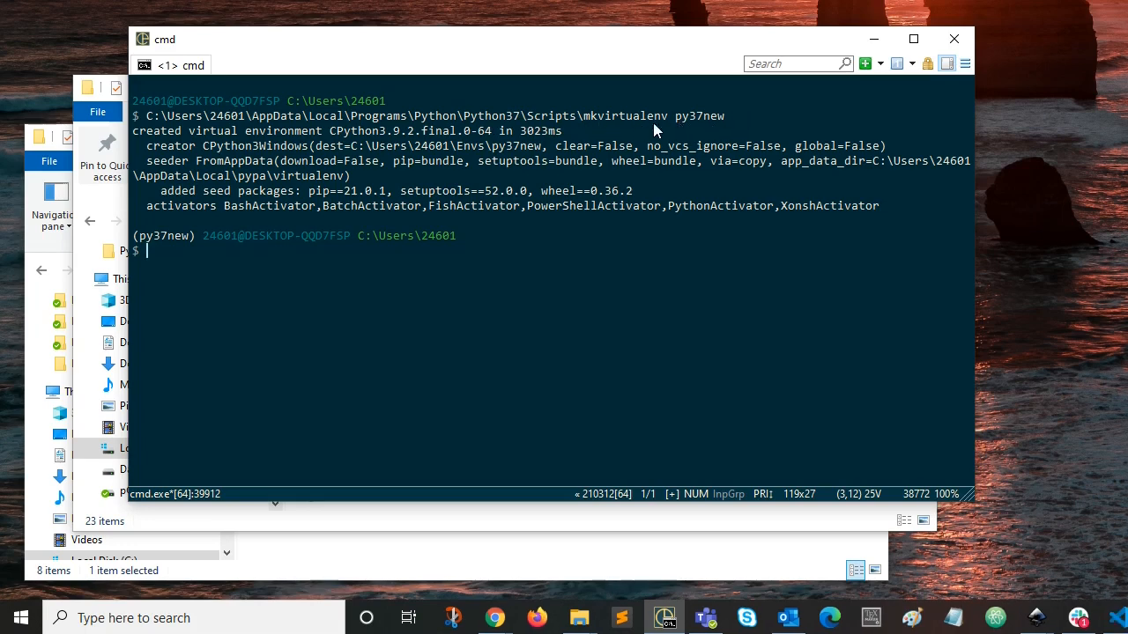
mouse_move(494, 120)
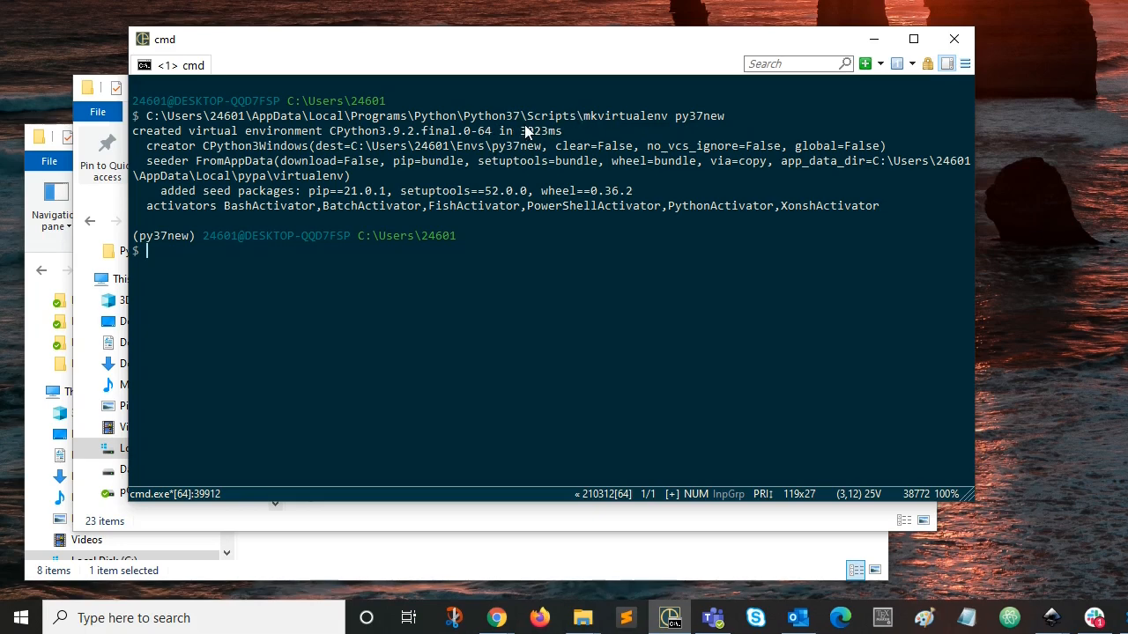
mouse_move(518, 130)
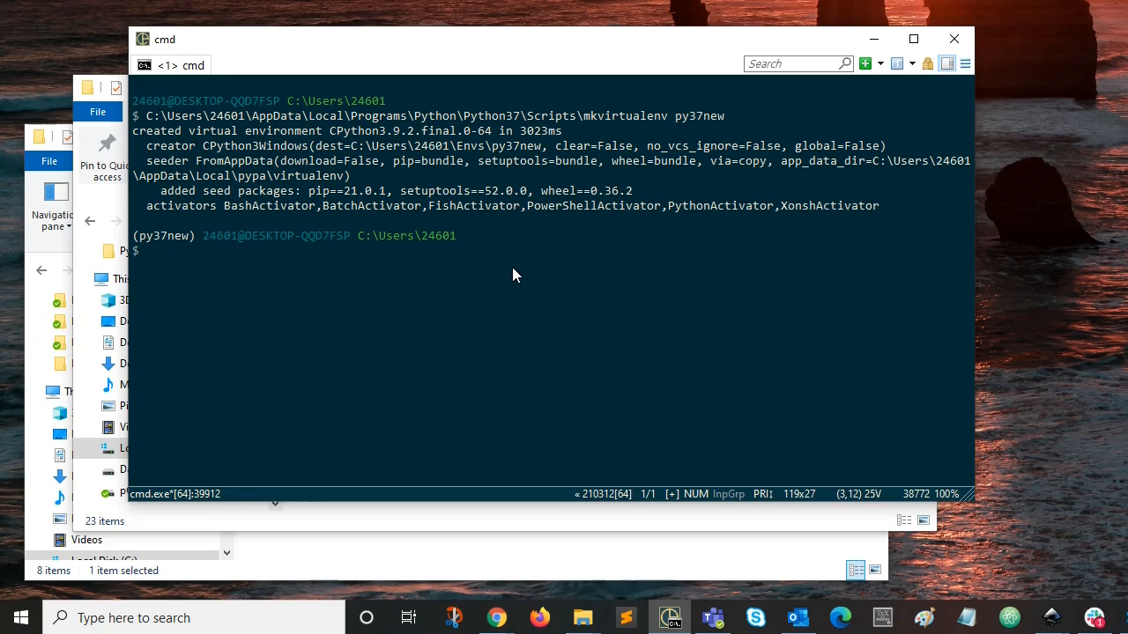
Enter the Python37 Scripts path followed by pip install virtualenvwrapper-win, leaving it unrun.
text(C:\Users\24601\AppData\Local\Programs\Python\Python37\Scripts\mkvirtuale)
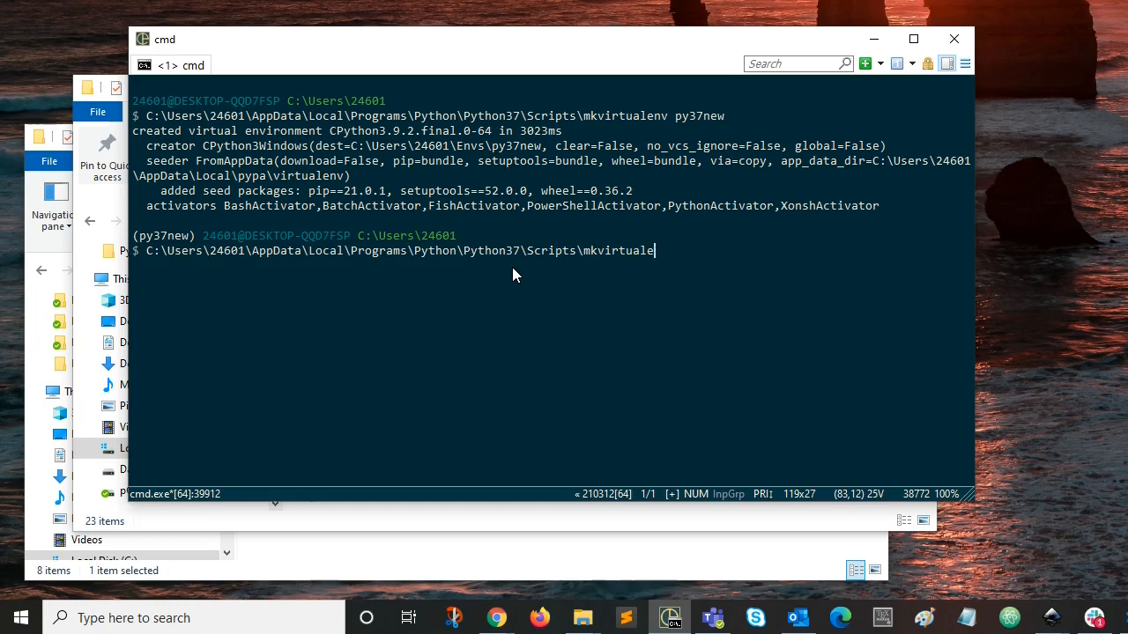
key(Backspace)
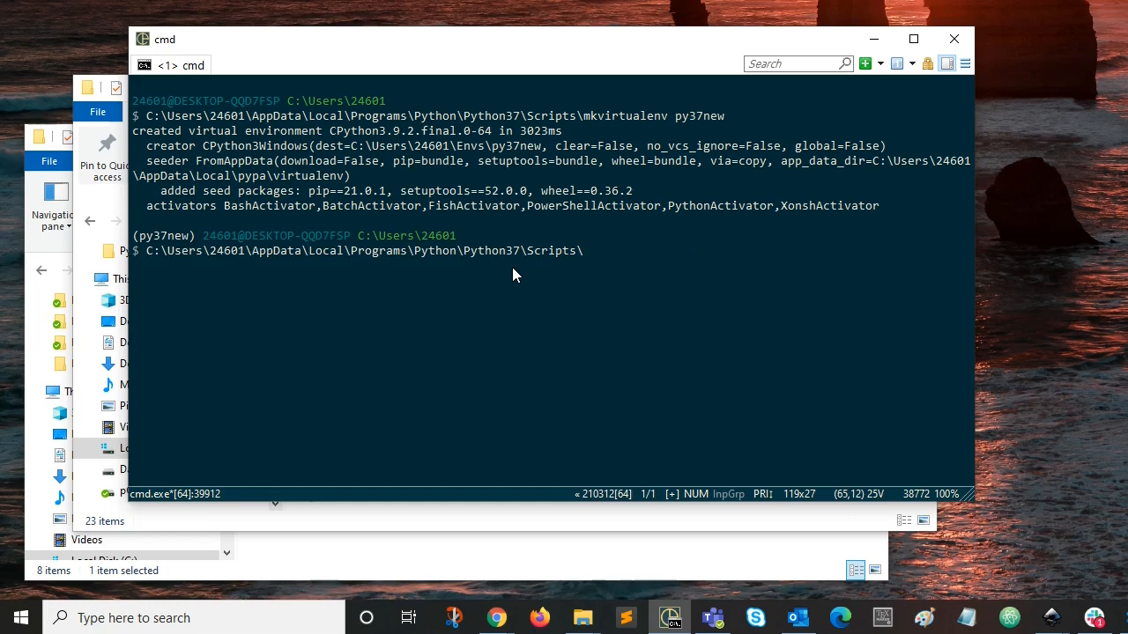
key(Backspace)
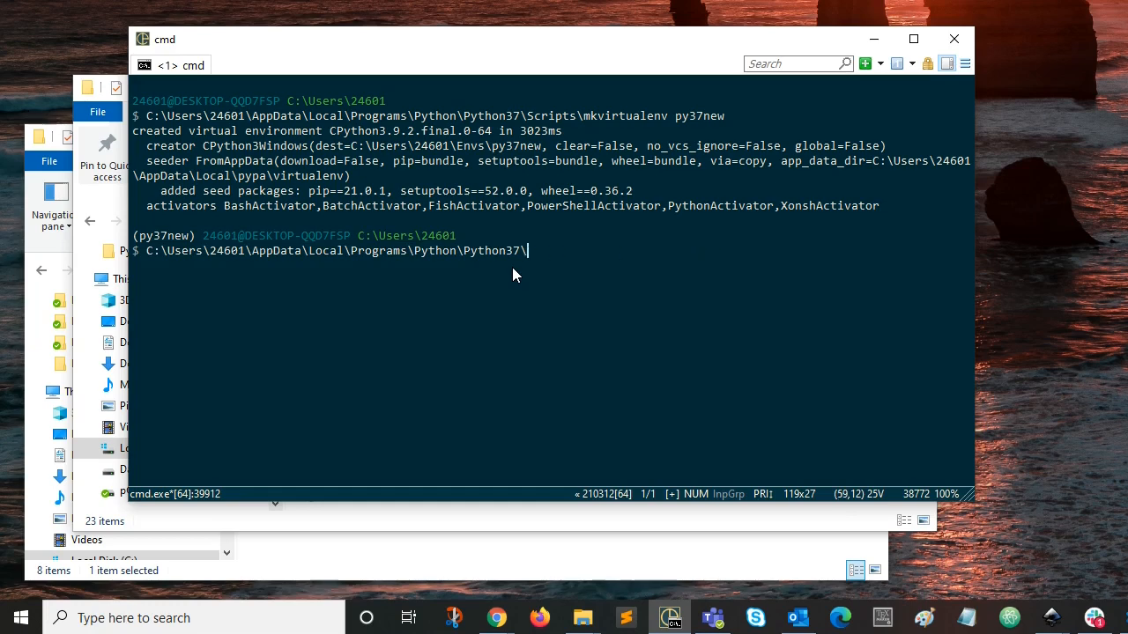
text(pip i)
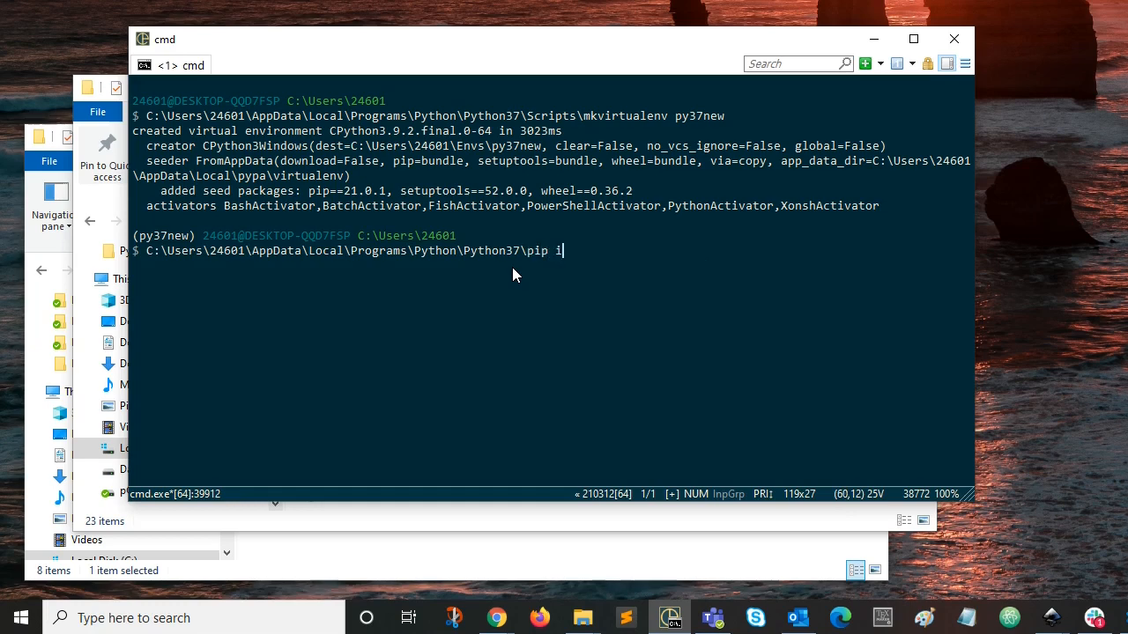
text(nstall vi)
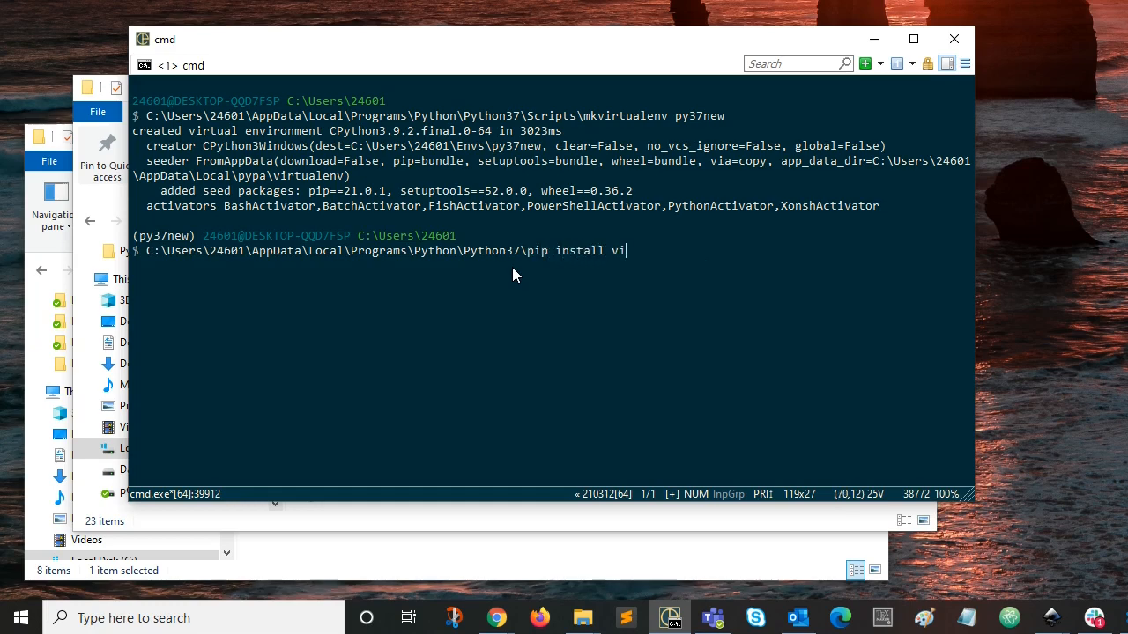
text(rtualen)
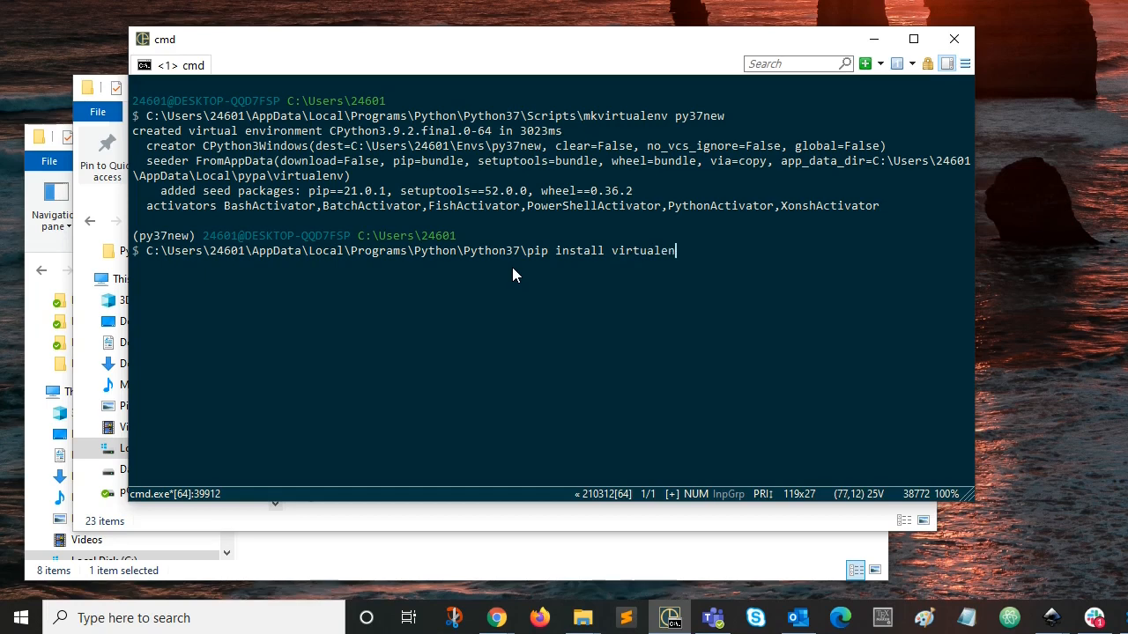
text(wra)
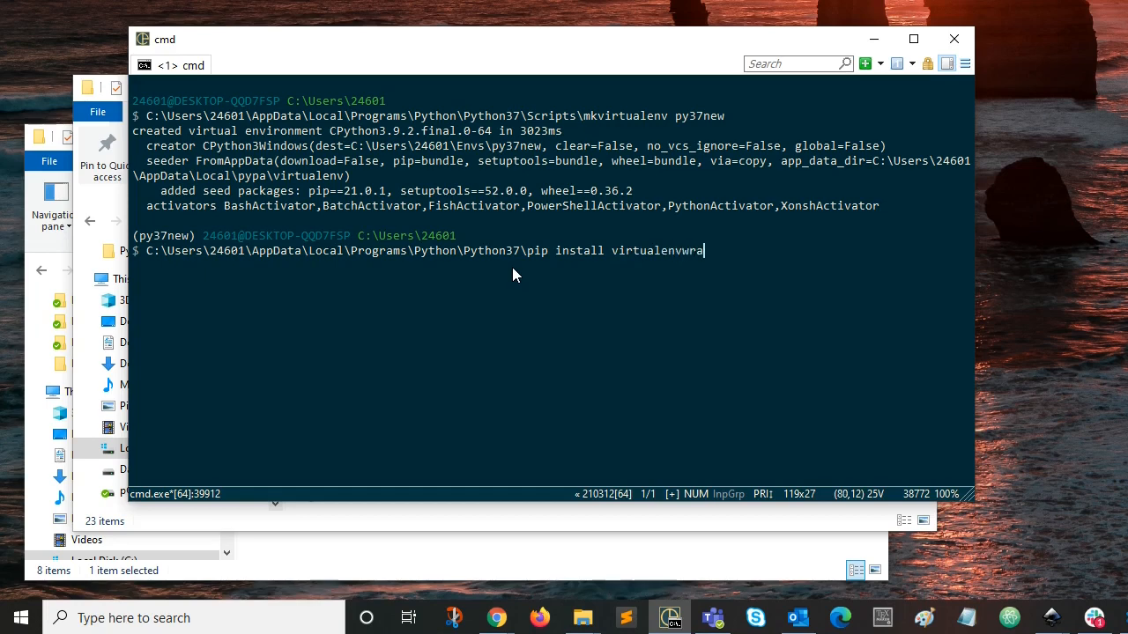
text(pper)
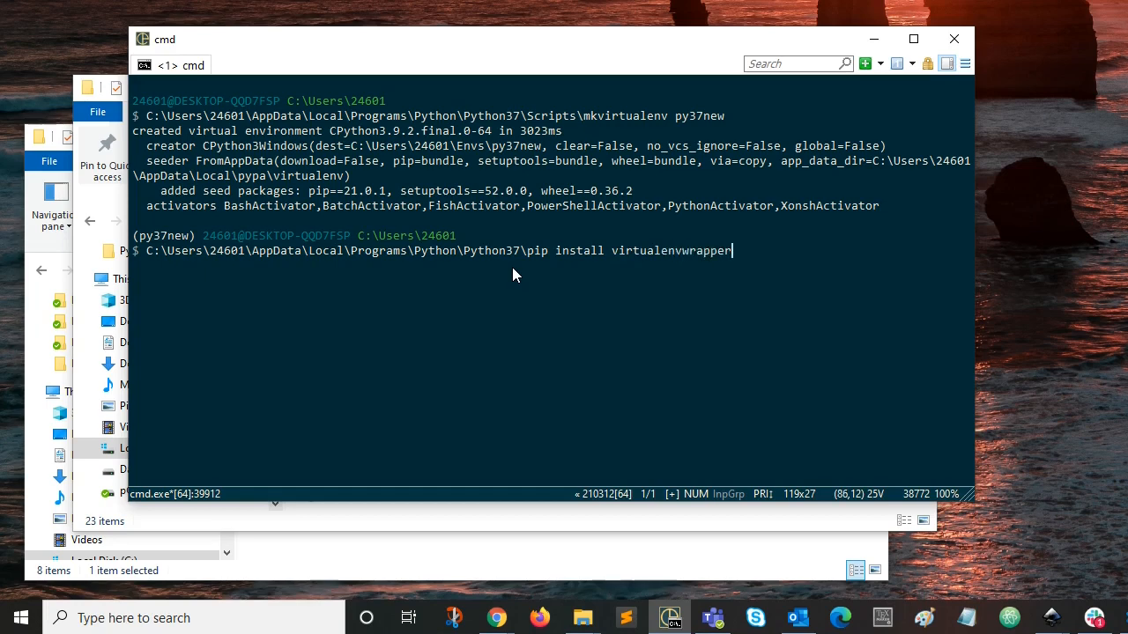
text(-win)
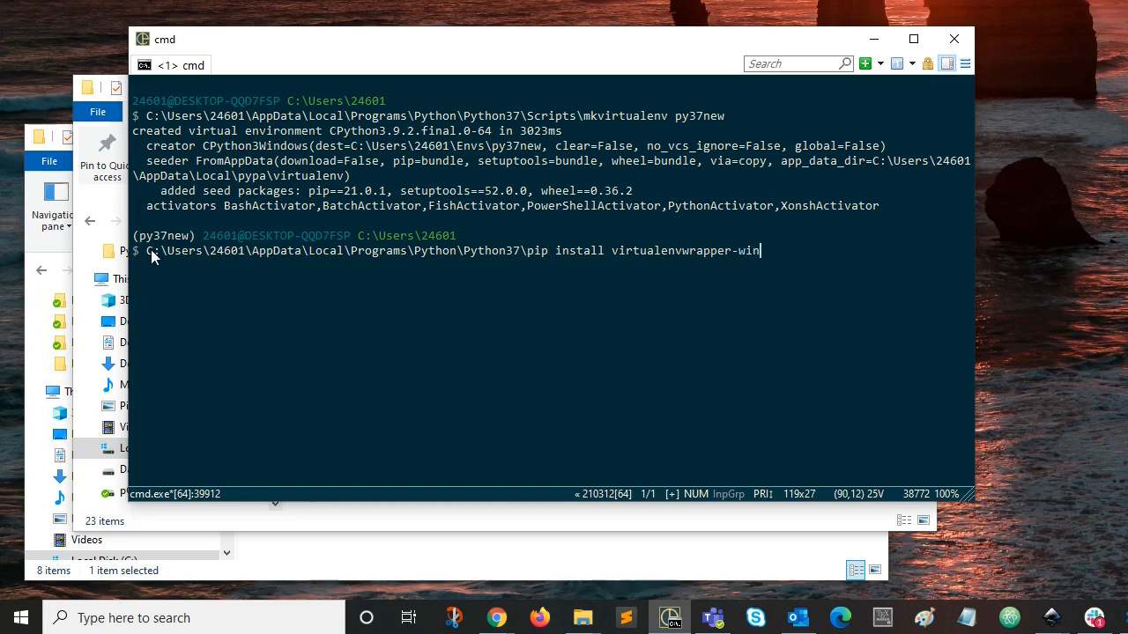
mouse_move(515, 257)
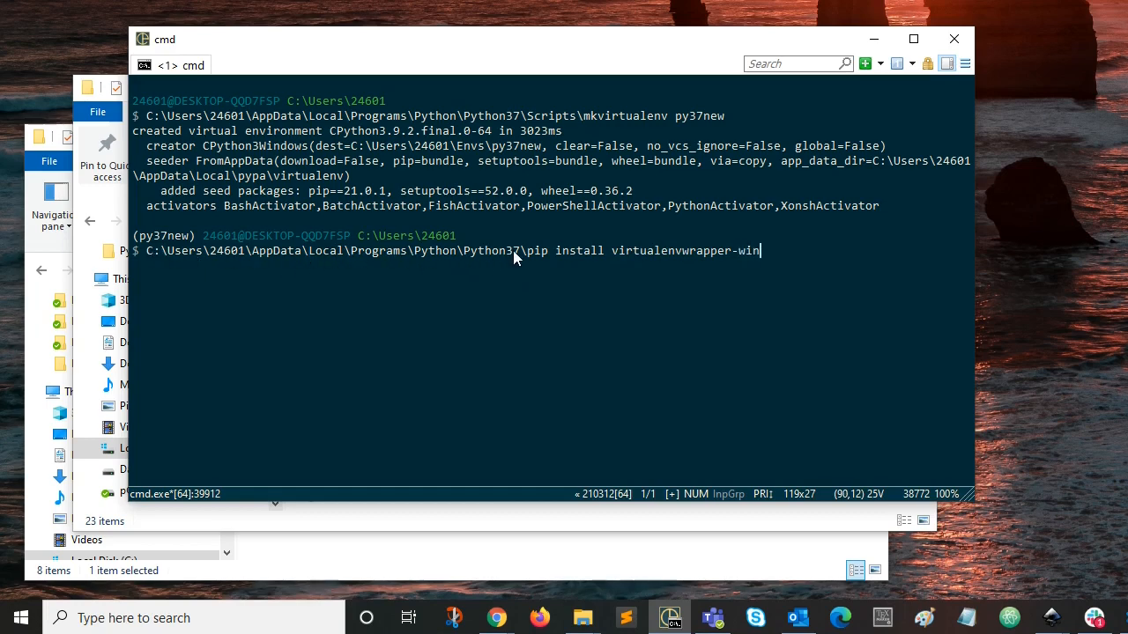
mouse_move(542, 261)
text(Scripts\)
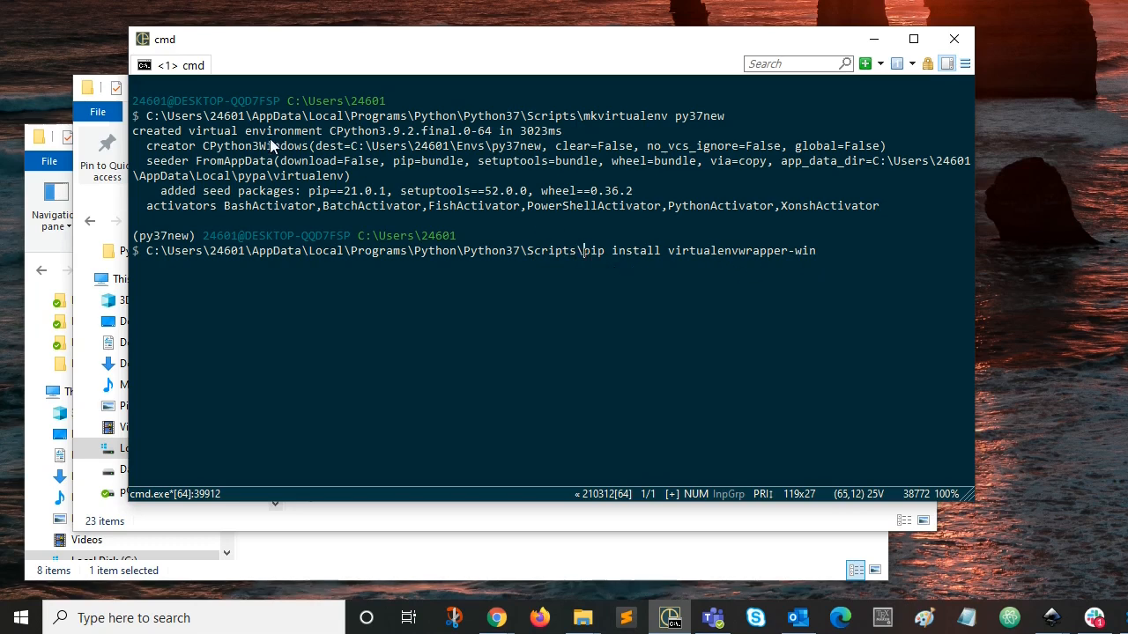
mouse_move(22, 185)
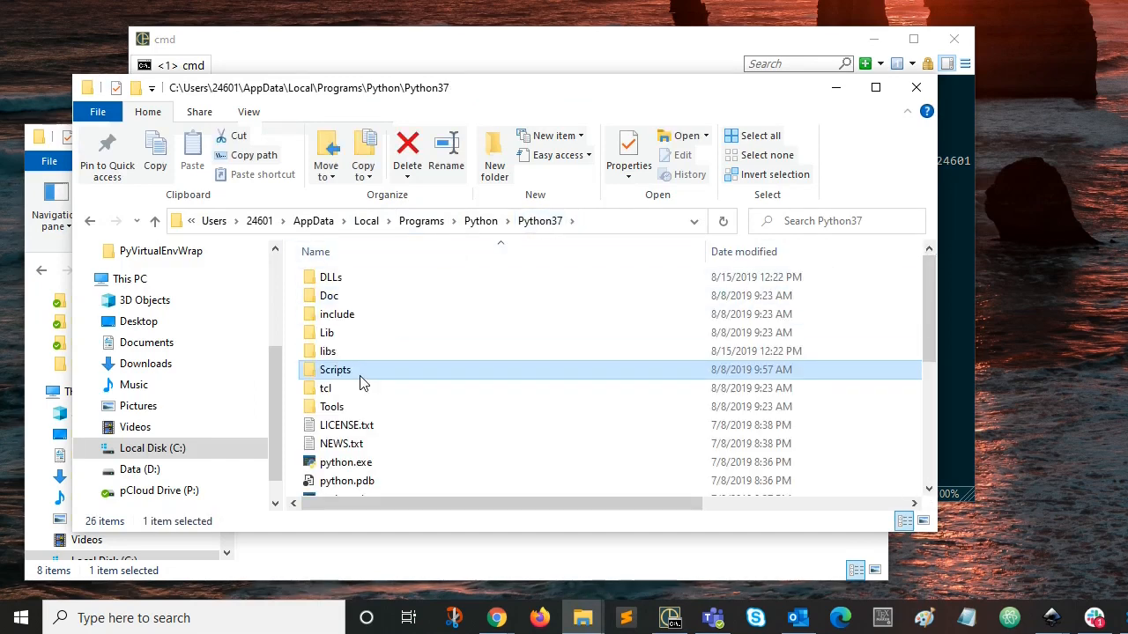
Open Python37's Scripts folder and check pip3.7.exe and pip.exe.
double_click(335, 370)
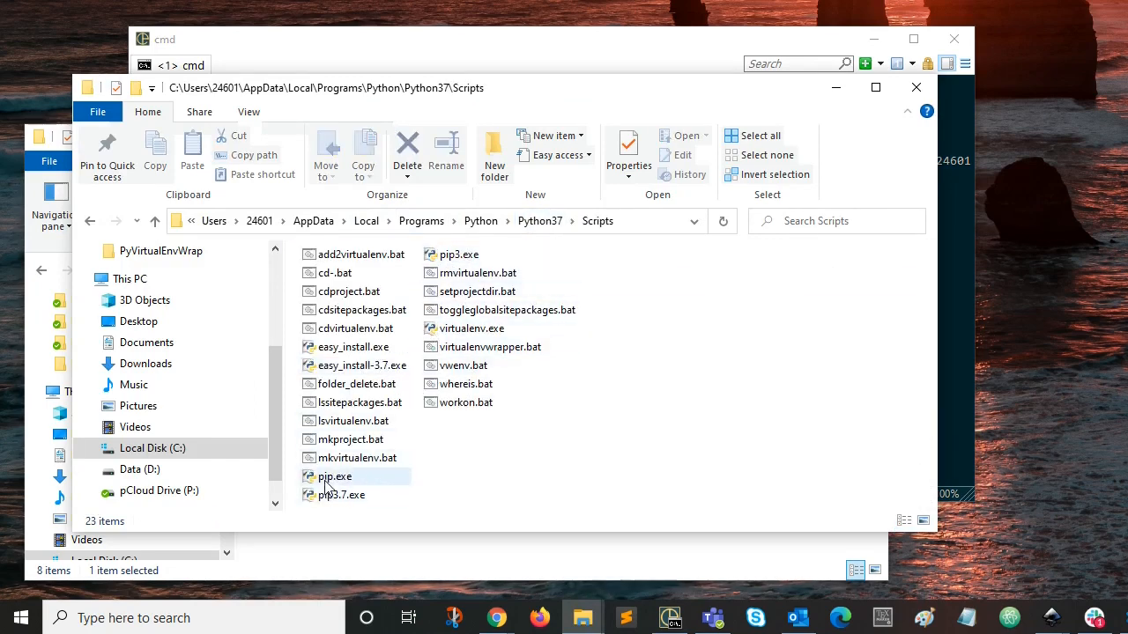
click(340, 493)
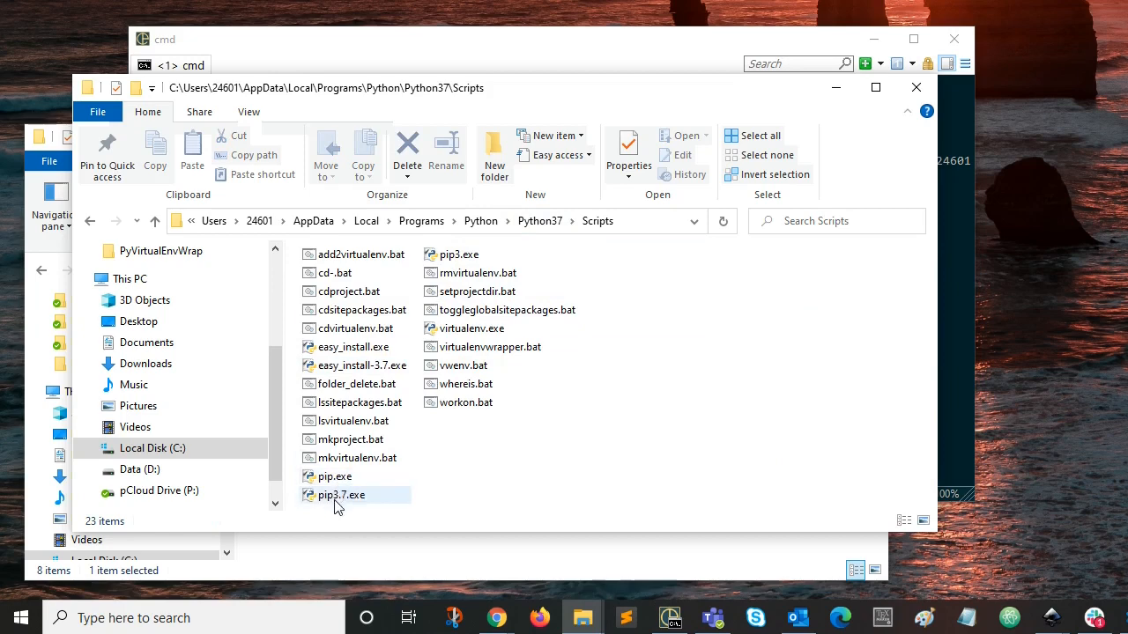
mouse_move(356, 500)
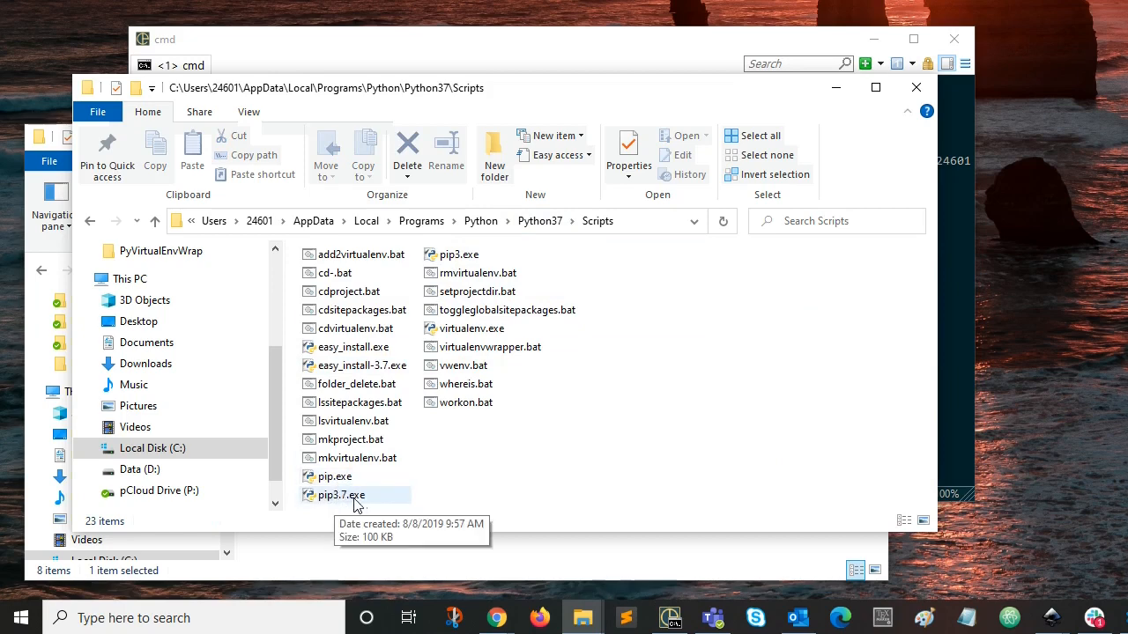
mouse_move(372, 502)
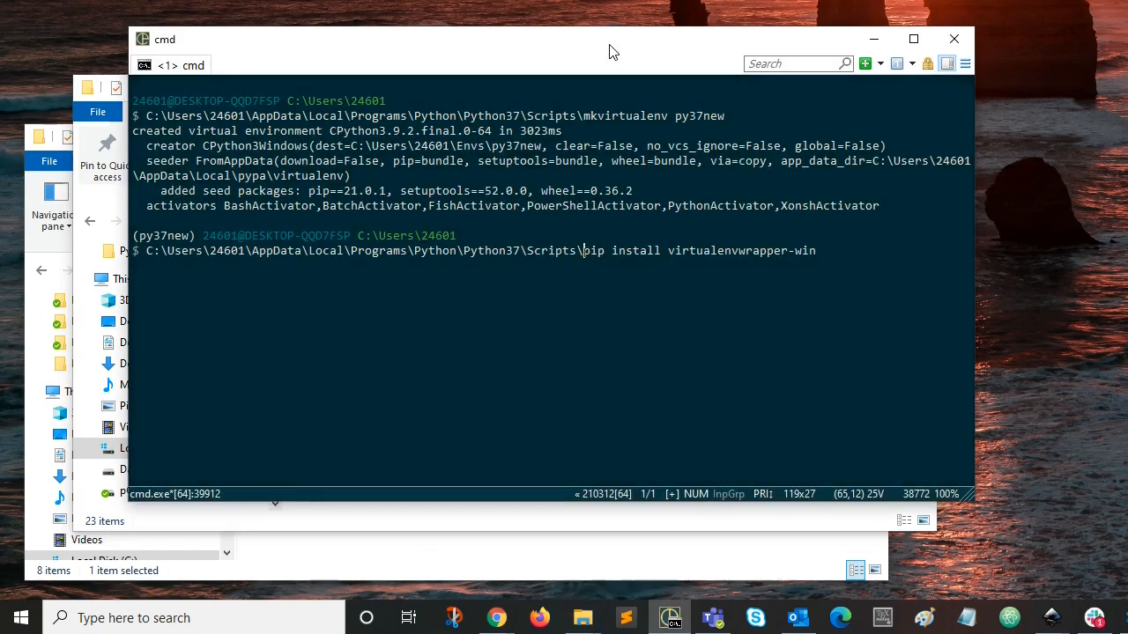
mouse_move(589, 251)
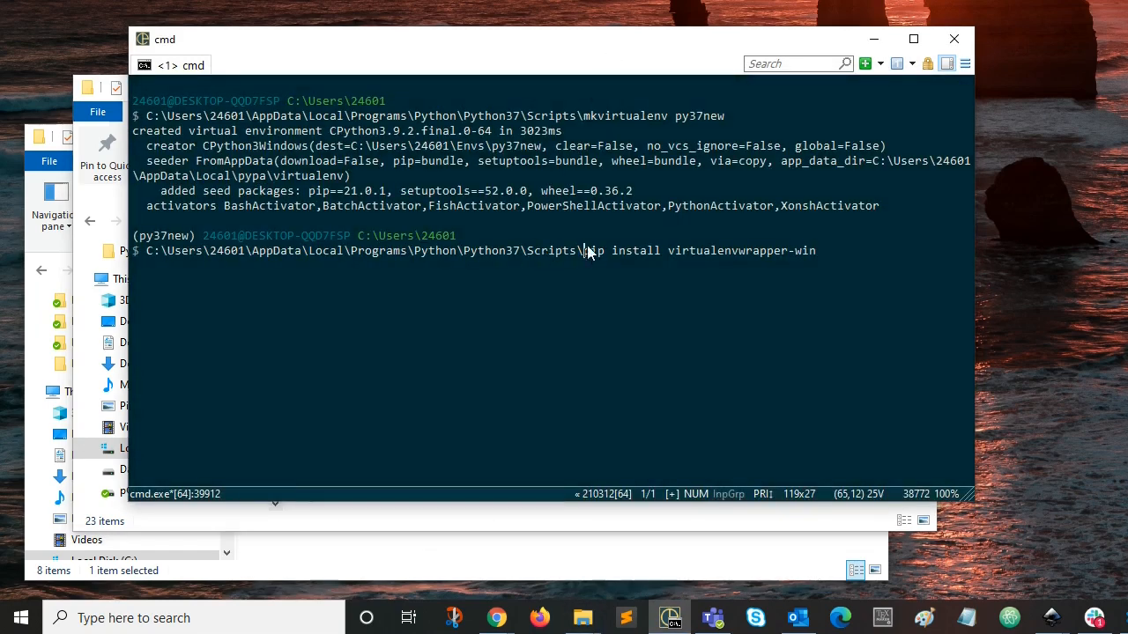
click(581, 617)
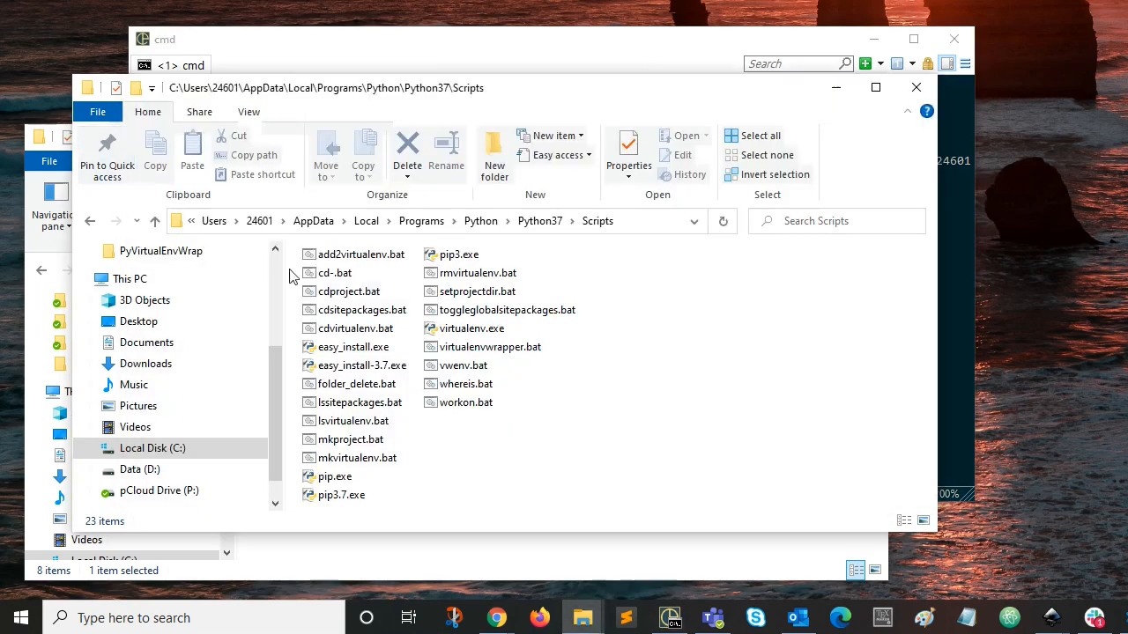
click(335, 476)
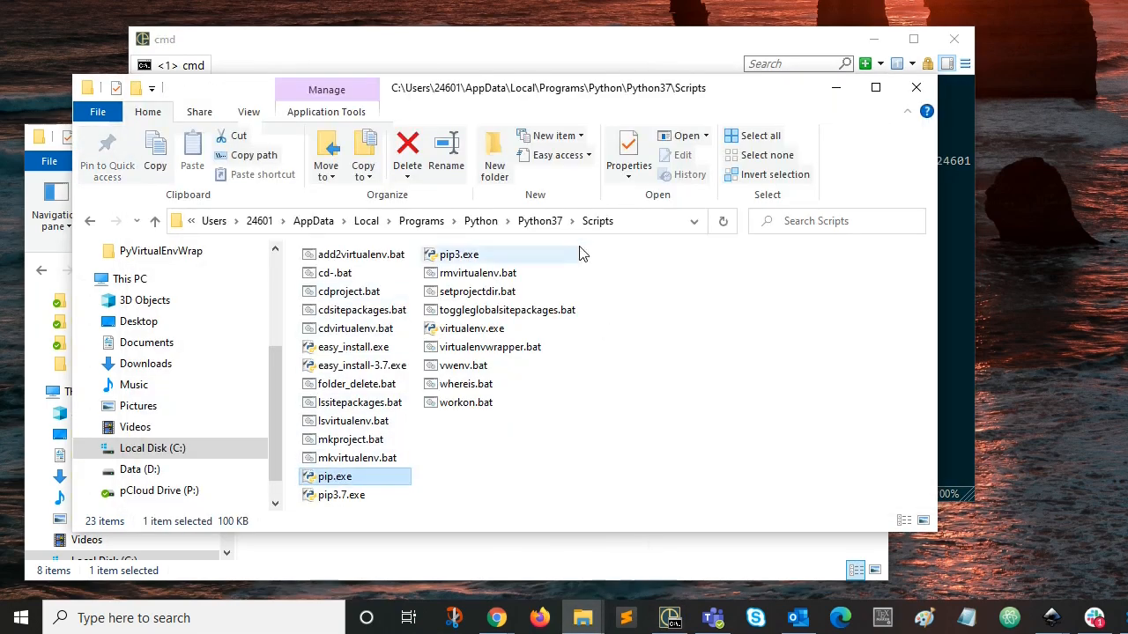
Go up to Python37, re-enter Scripts and select pip.exe again.
click(539, 221)
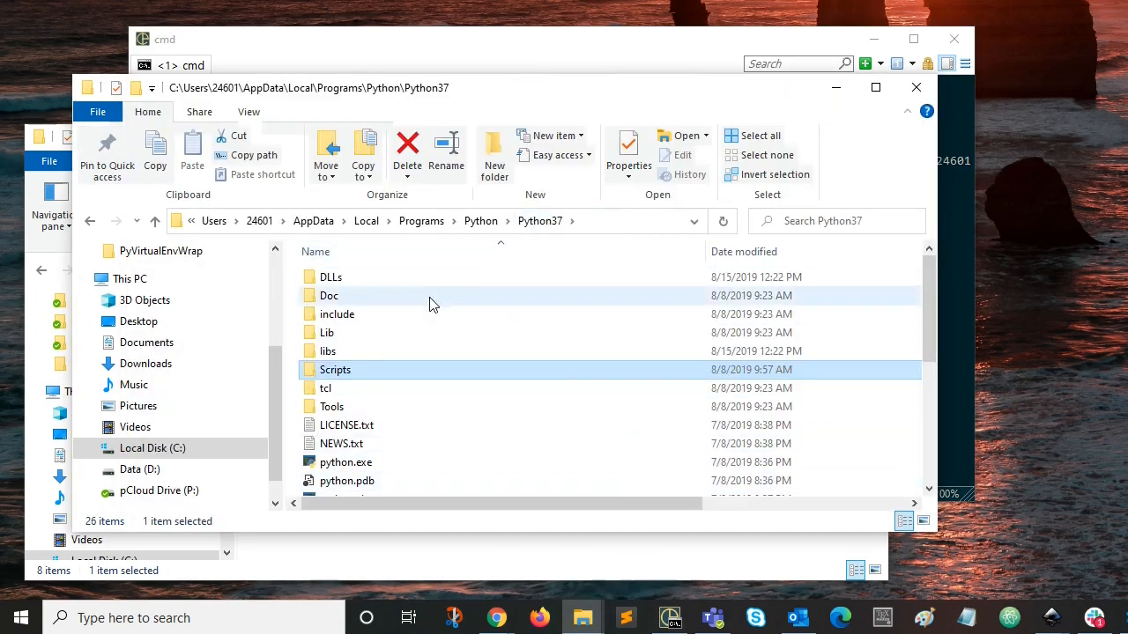
double_click(335, 370)
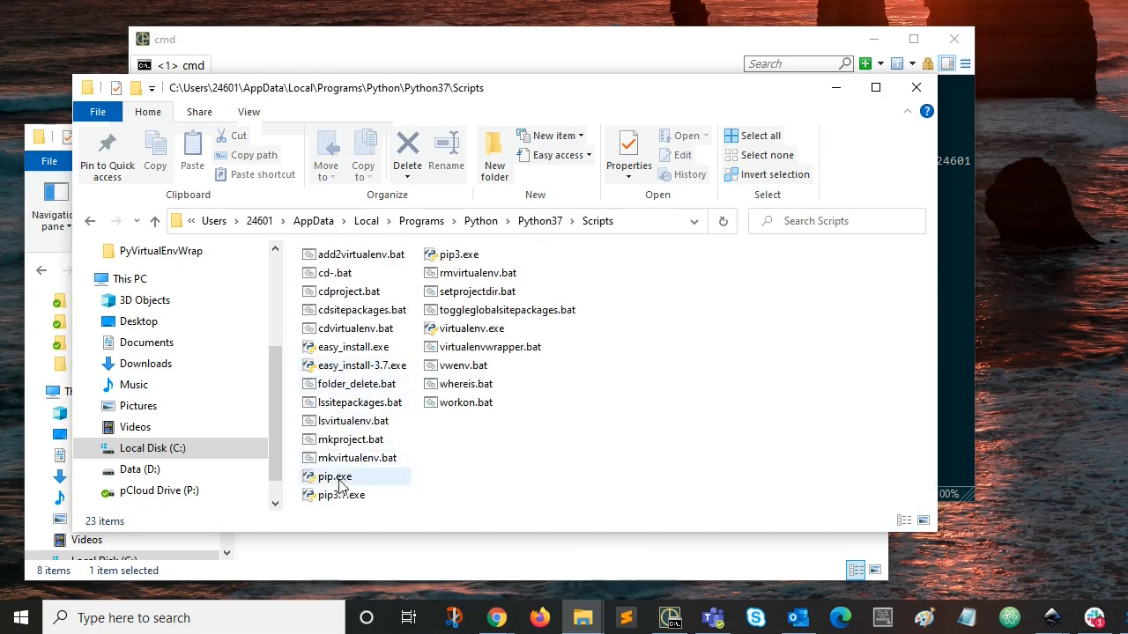
click(342, 494)
text(C:\Users\24601\AppData\Local\Programs\Python\Python37\Scripts\pip install virtualenvwrapper-win)
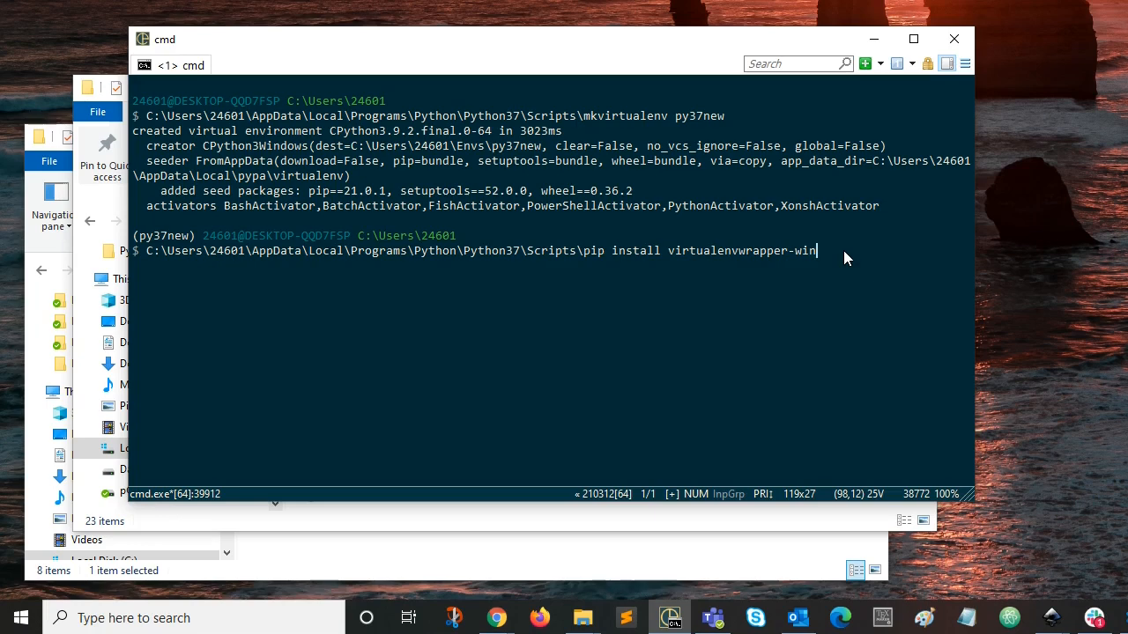
mouse_move(930, 240)
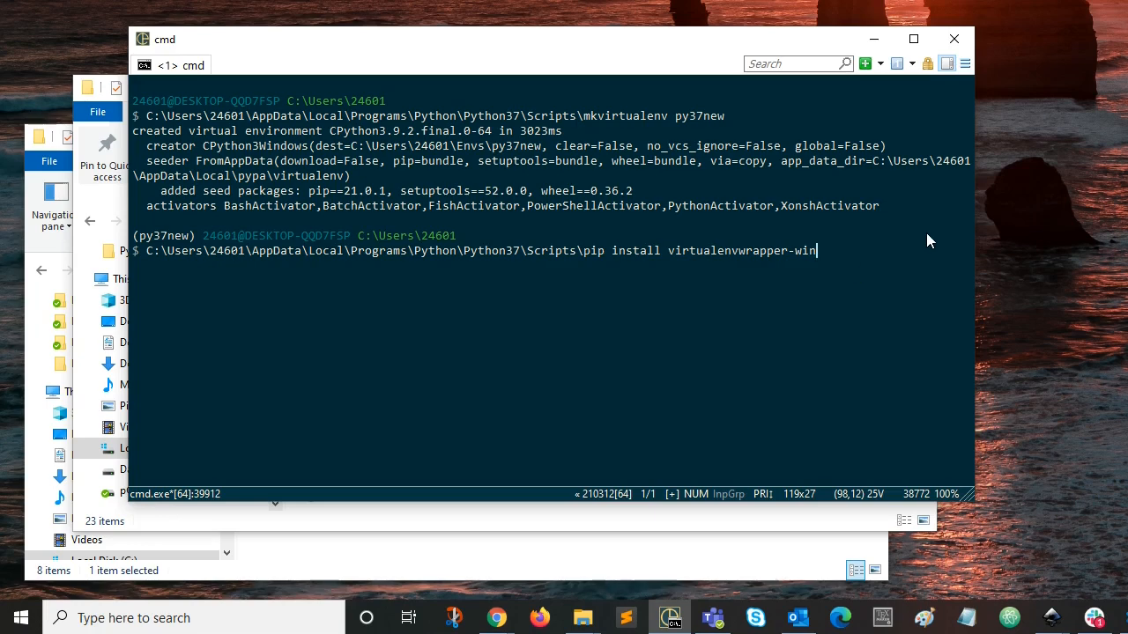
mouse_move(846, 265)
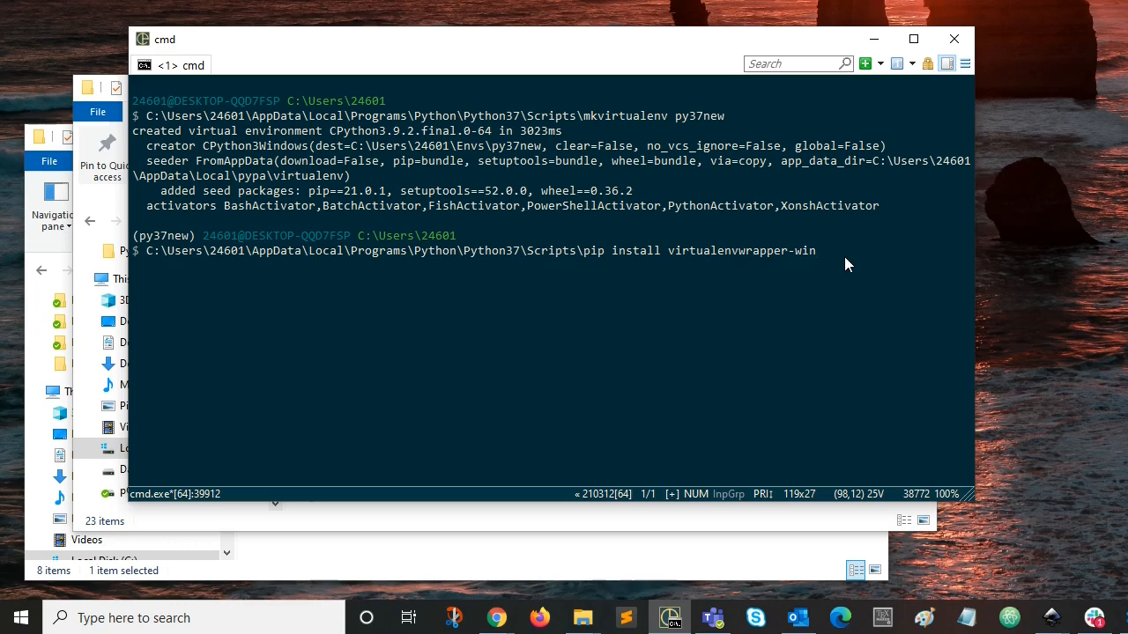
mouse_move(1028, 123)
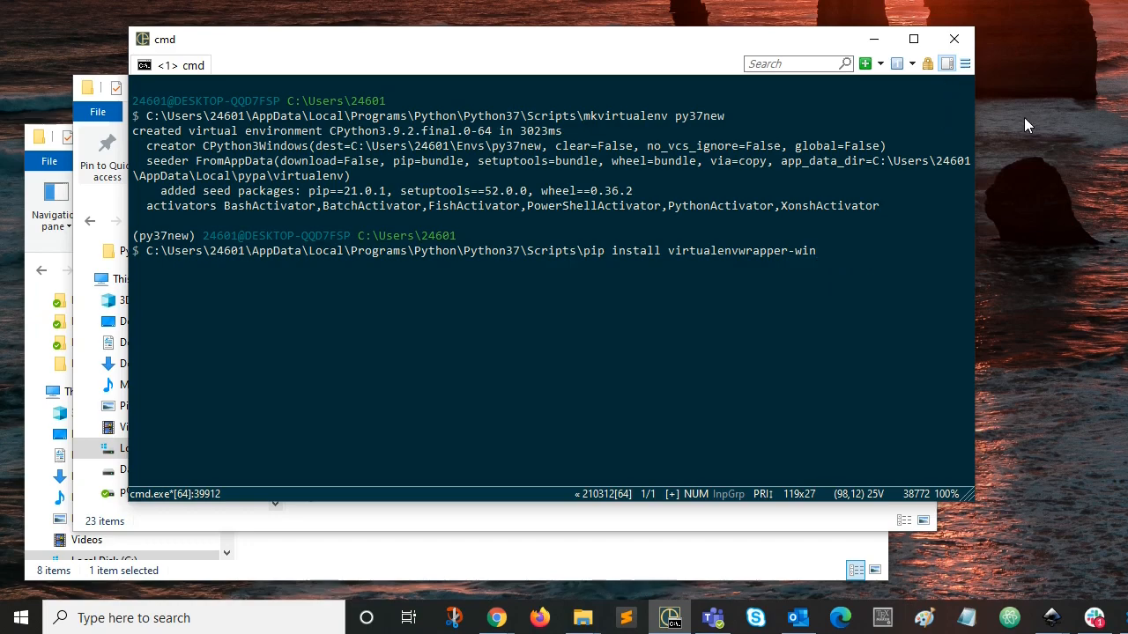